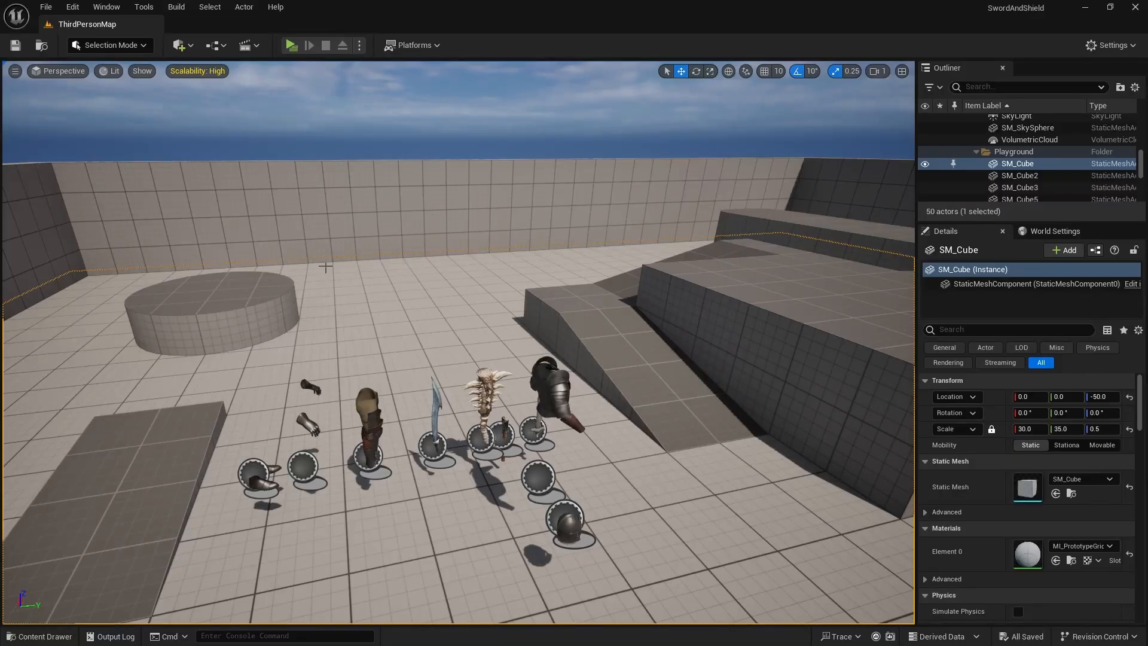
- Create a new Enumeration asset named Rarity_E in the ThirdPerson/Blueprints folder
click(39, 634)
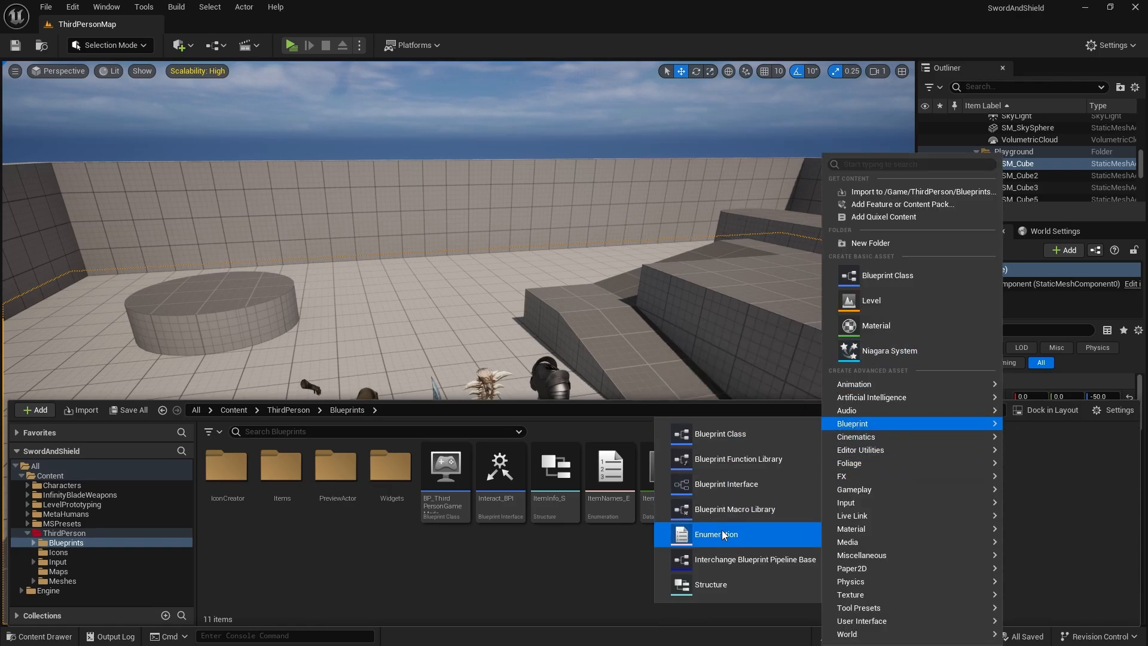
click(715, 533)
text(Rarity_E)
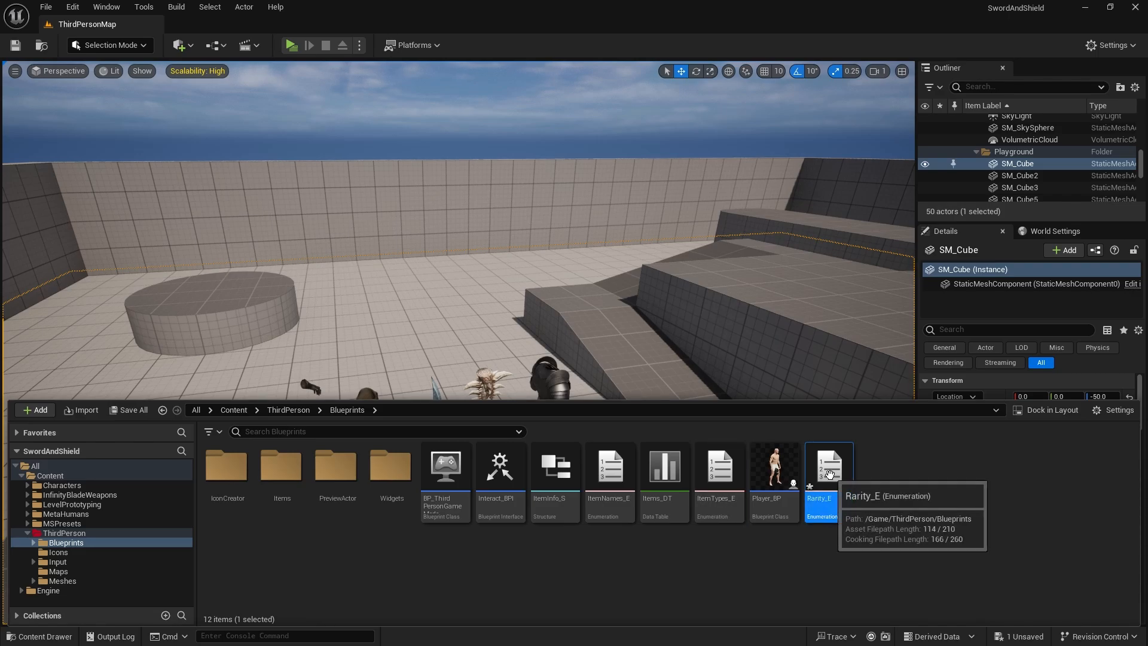
- Add enumerators Common, Uncommon, Rare, Epic and Legendary to Rarity_E and save it
double_click(827, 466)
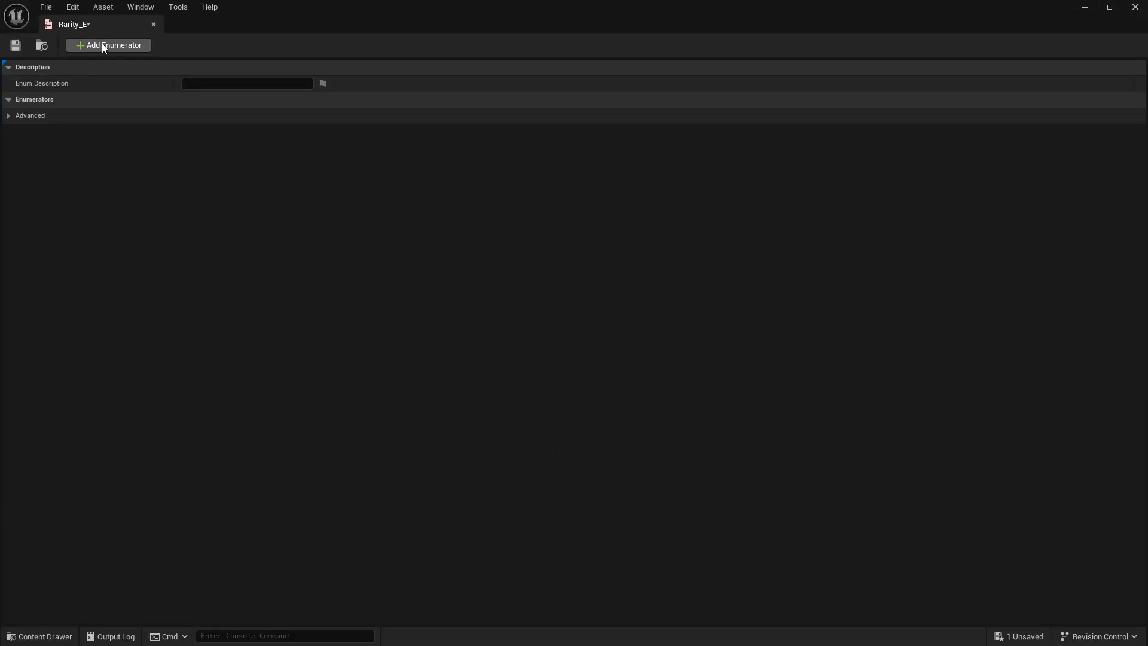
click(108, 44)
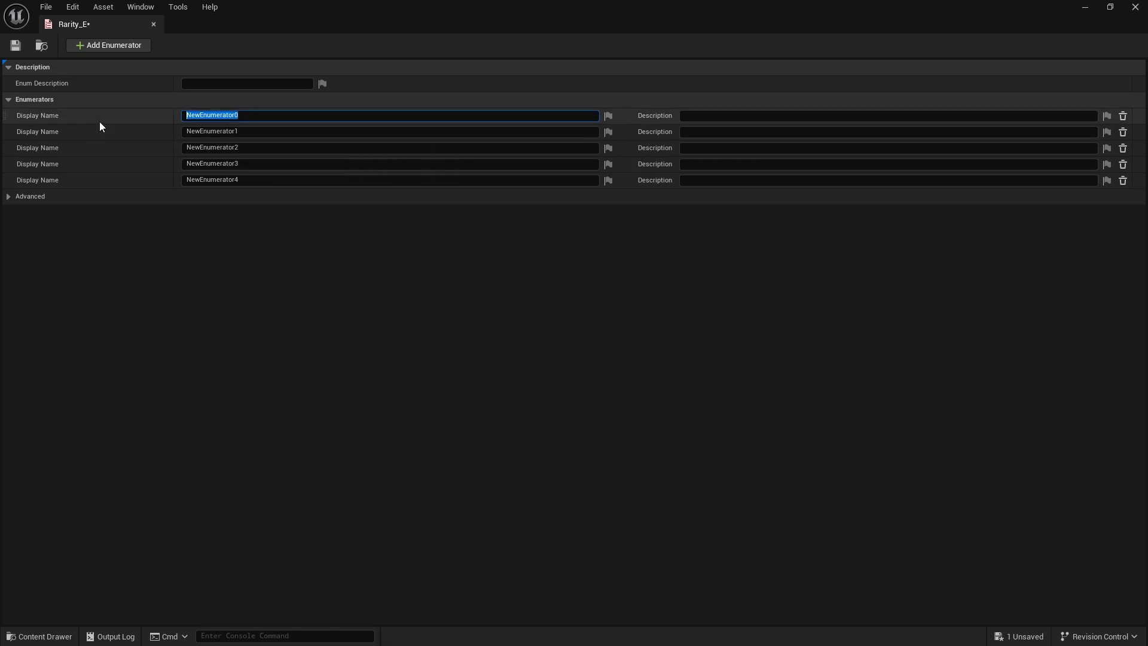
text(Commobn)
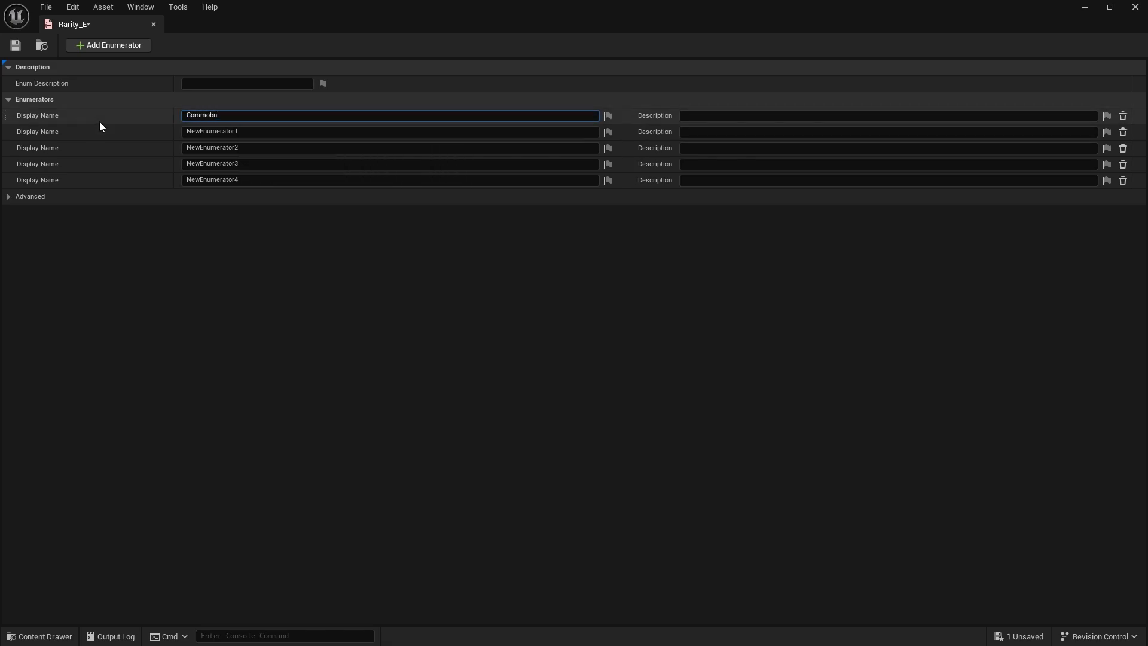
text(Common)
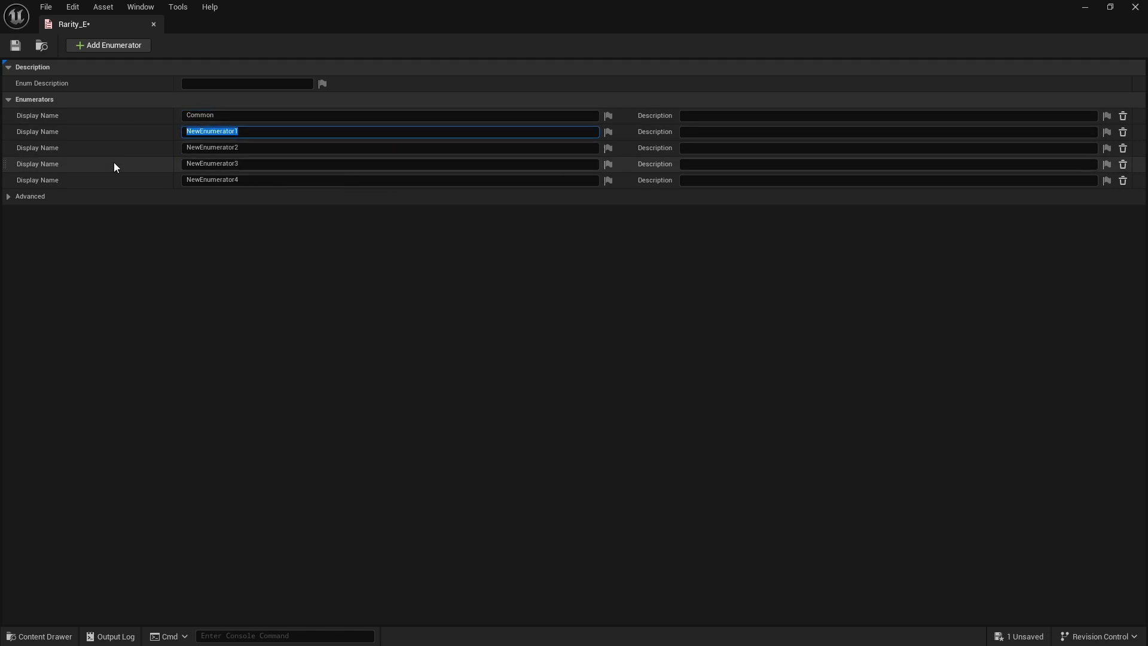
text(Uncommon)
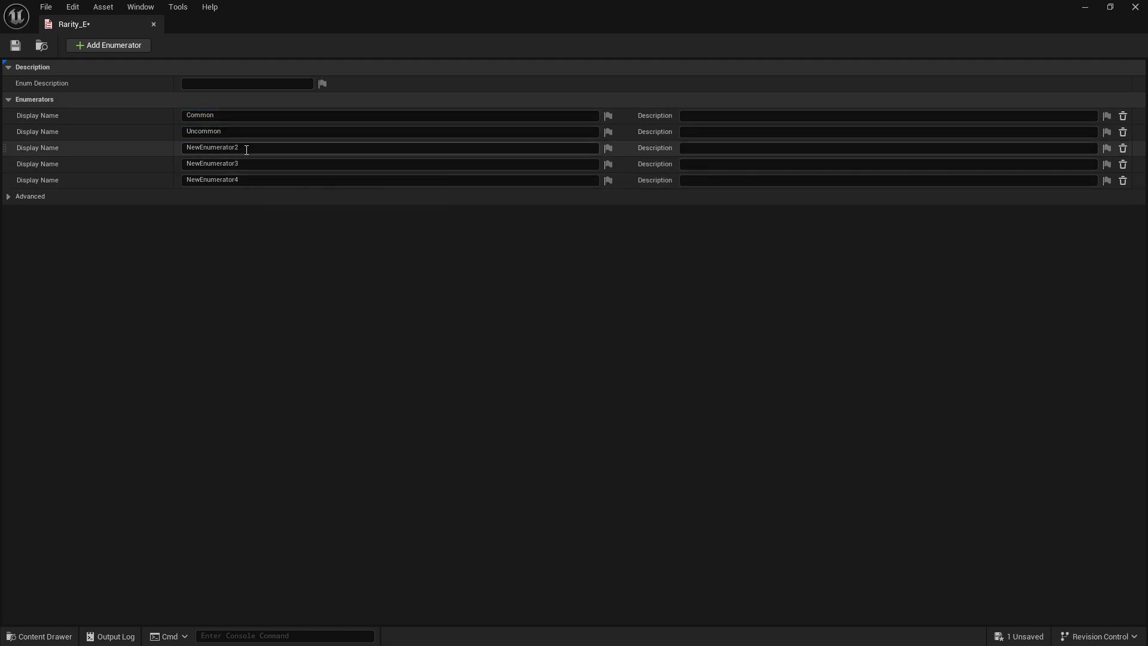
text(Rare)
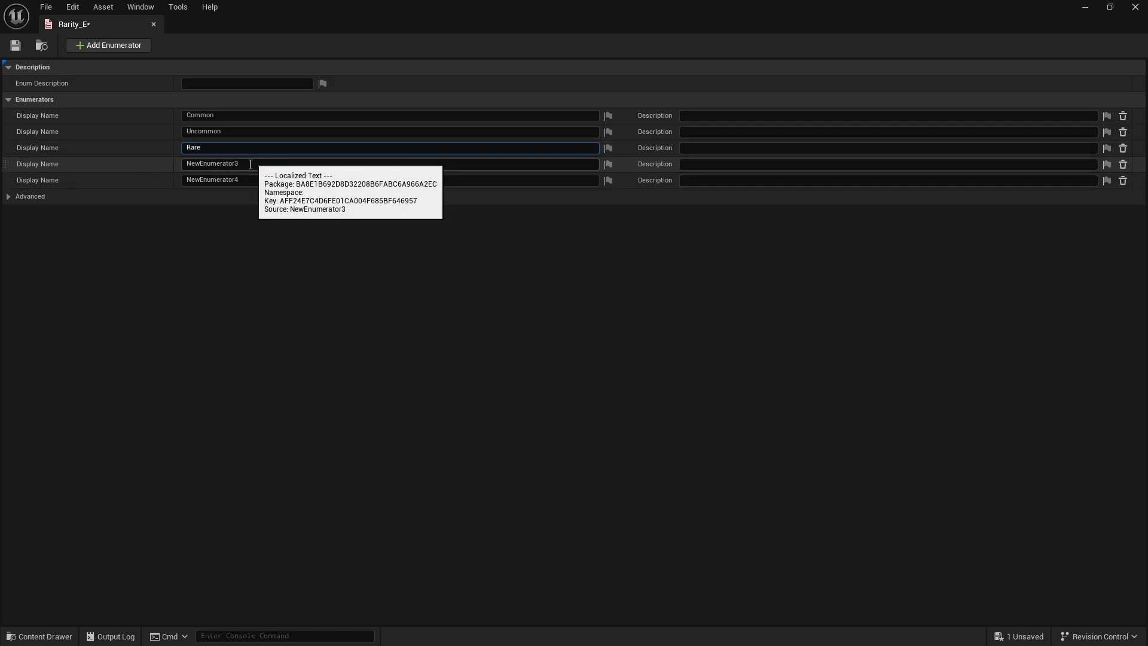
text(E)
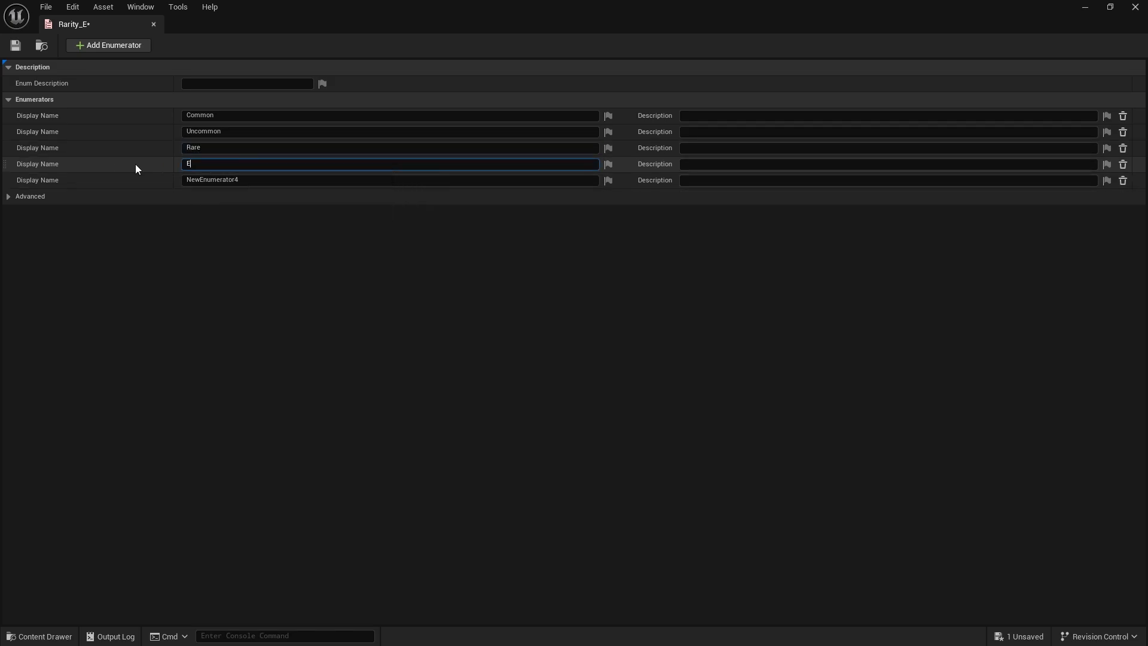
text(pic)
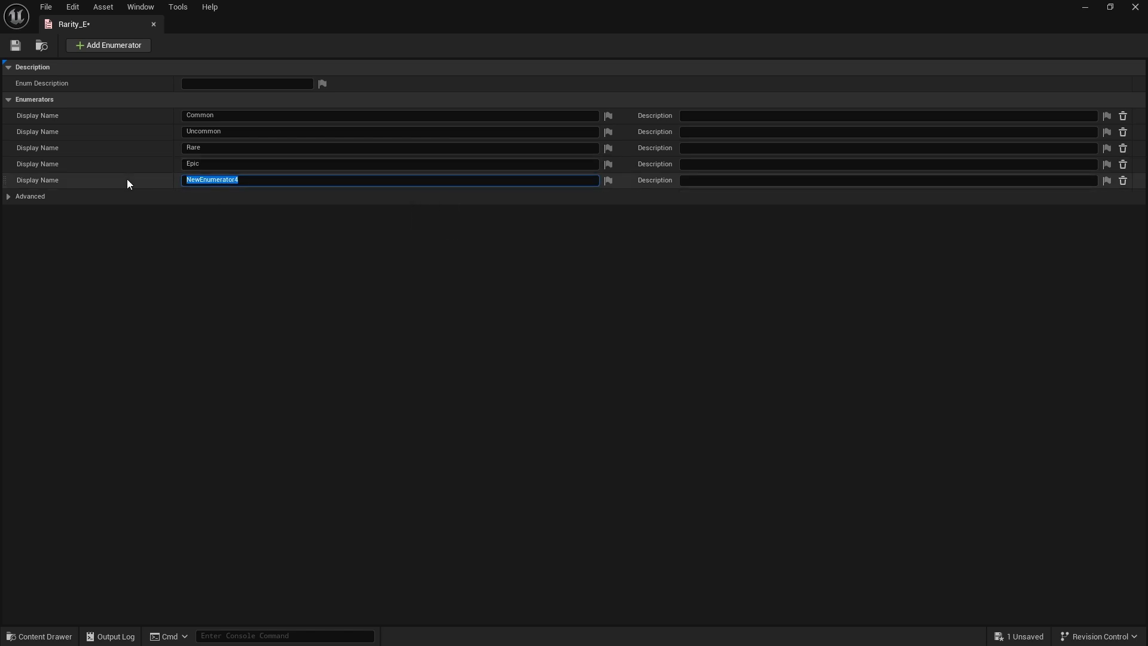
text(Legendary)
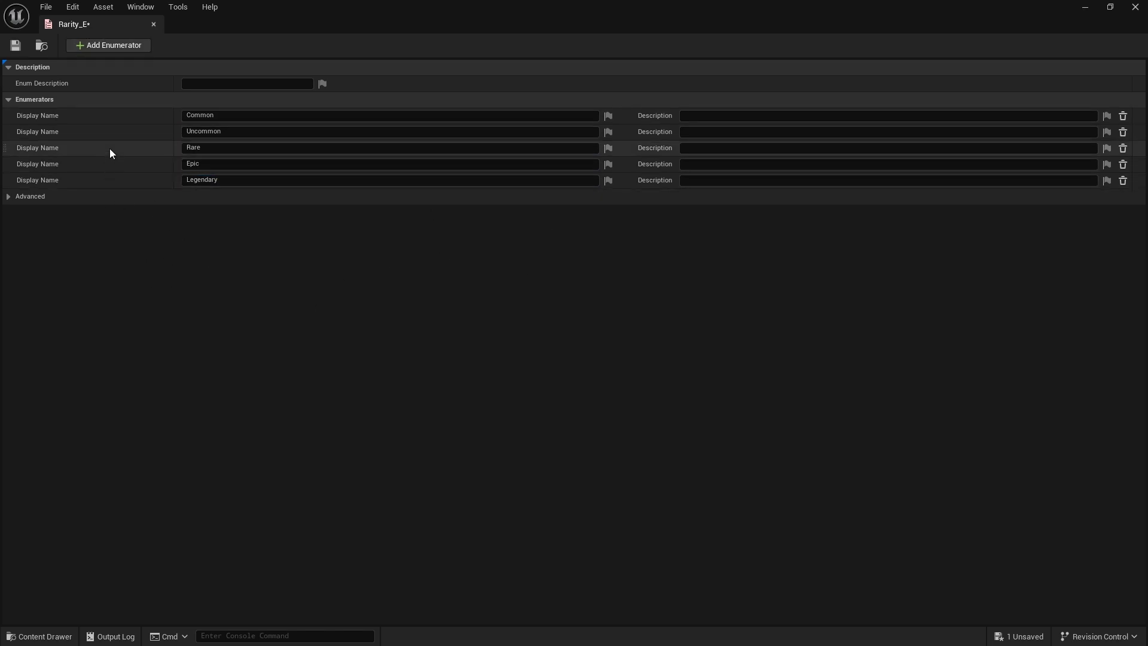
mouse_move(220, 137)
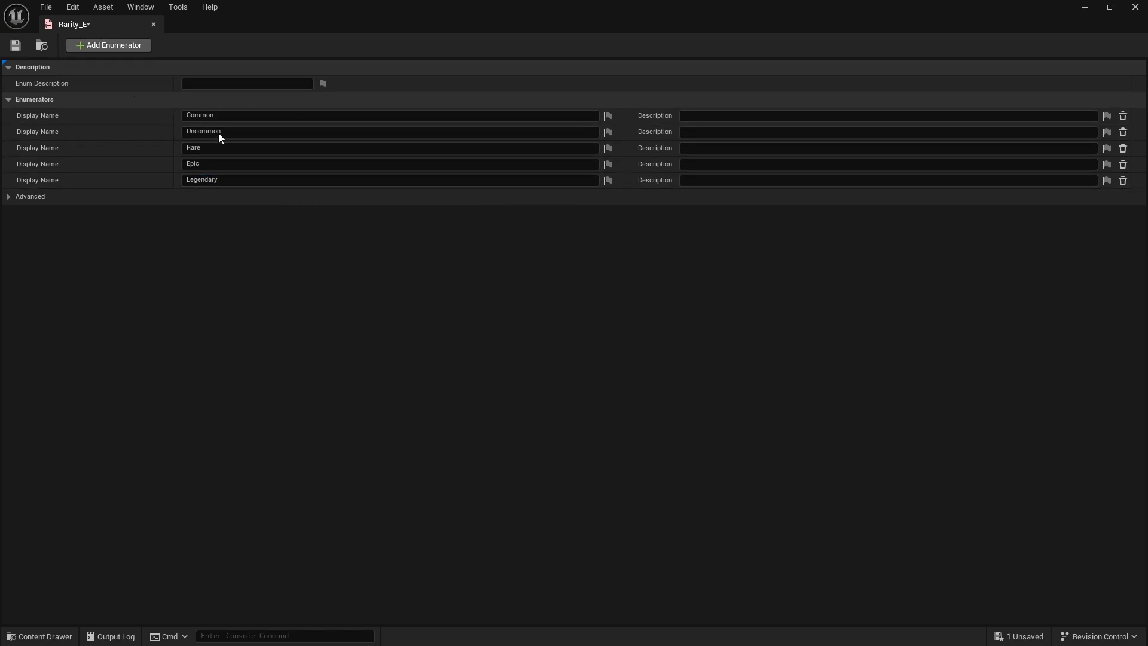
click(16, 45)
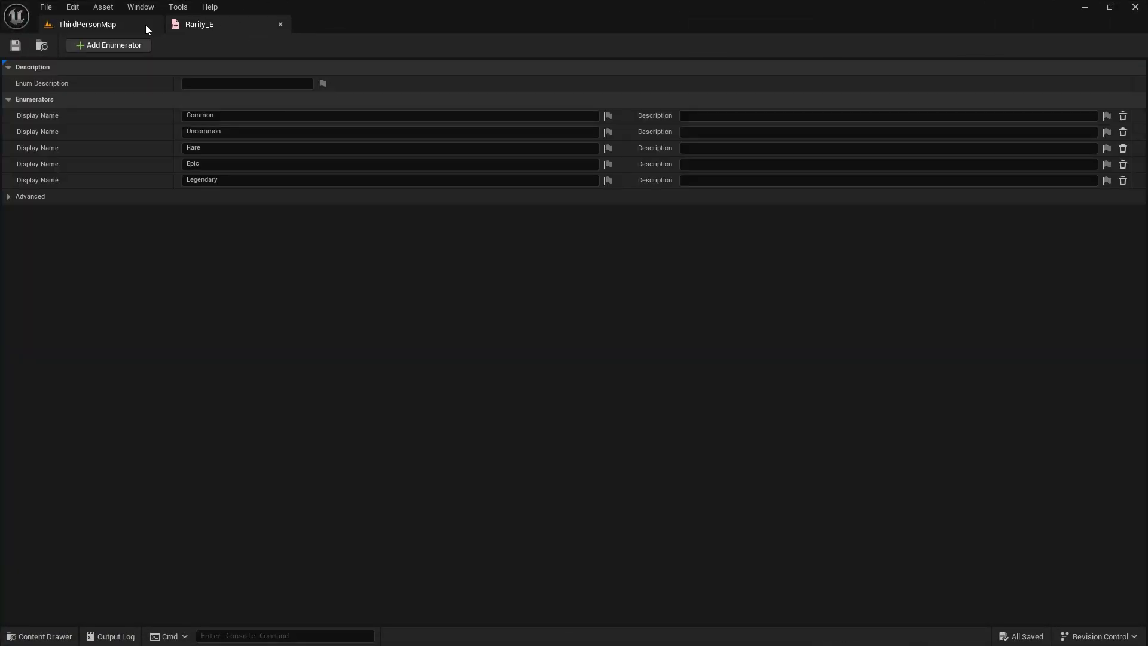
- Add a new member named Rarity to the ItemInfo_S structure
click(86, 24)
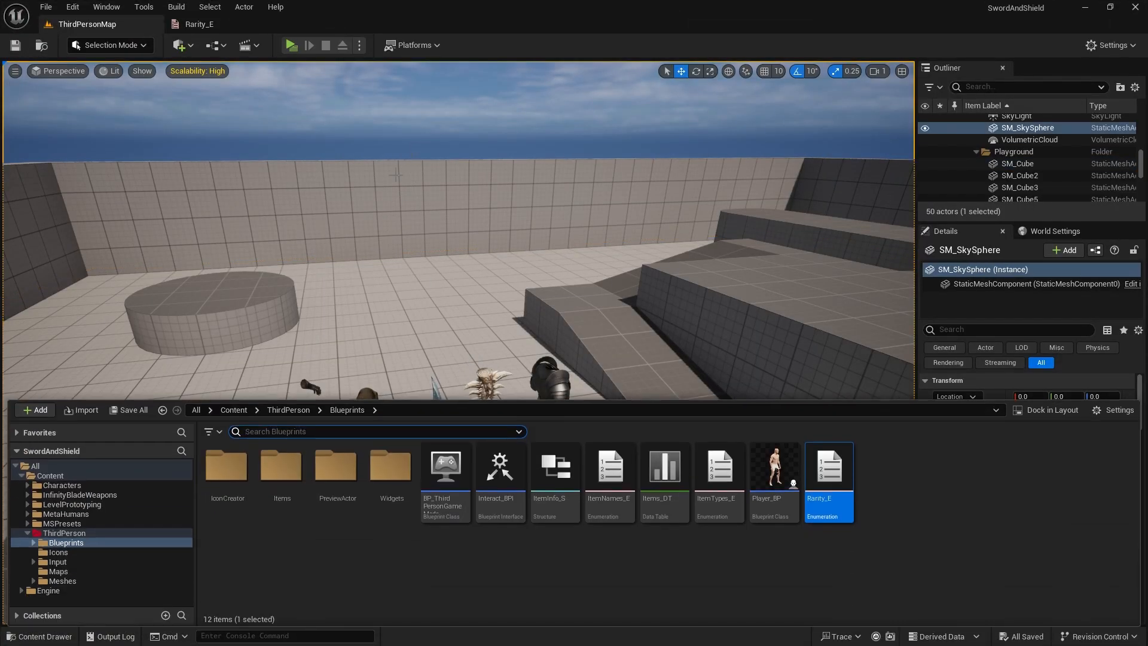
click(417, 541)
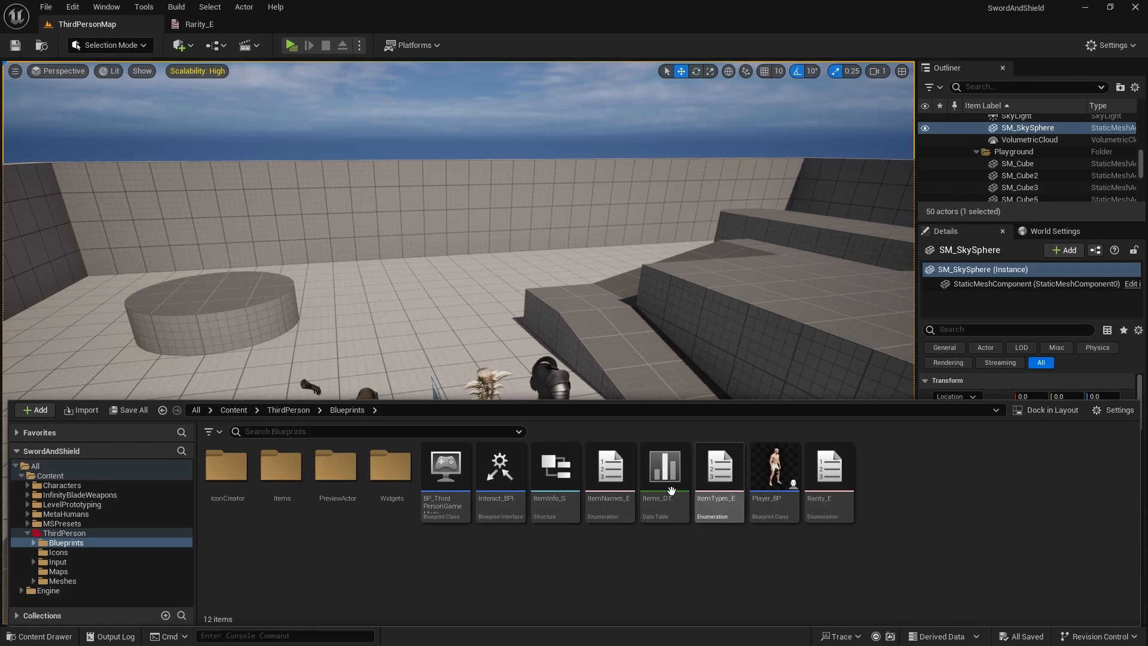
double_click(555, 467)
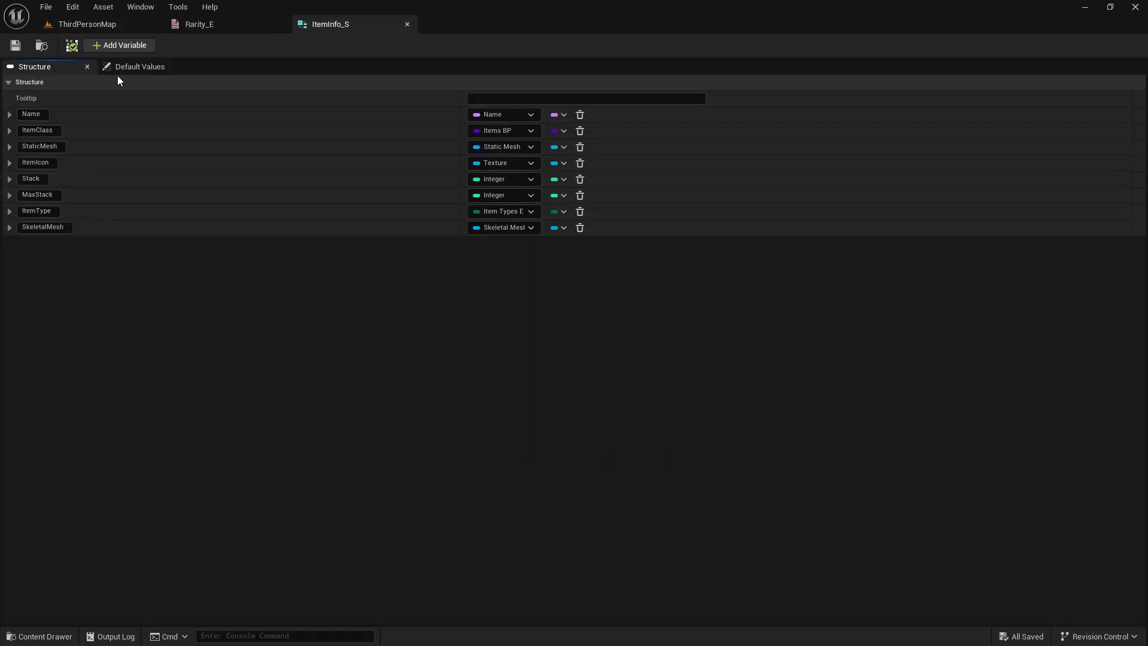
click(123, 44)
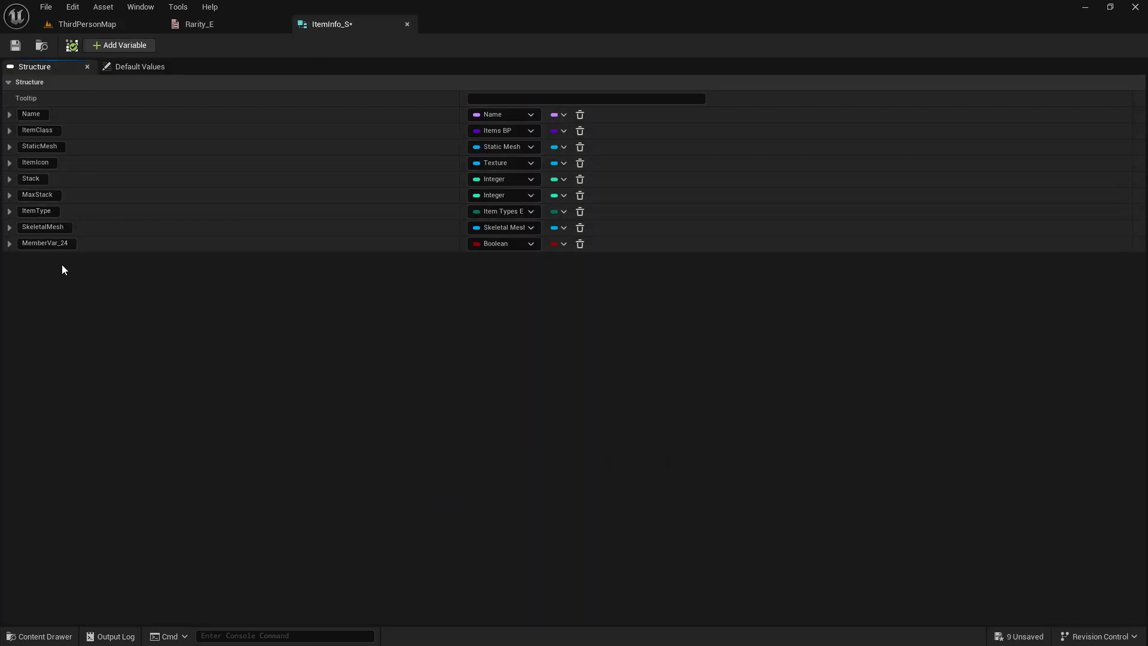
double_click(44, 243)
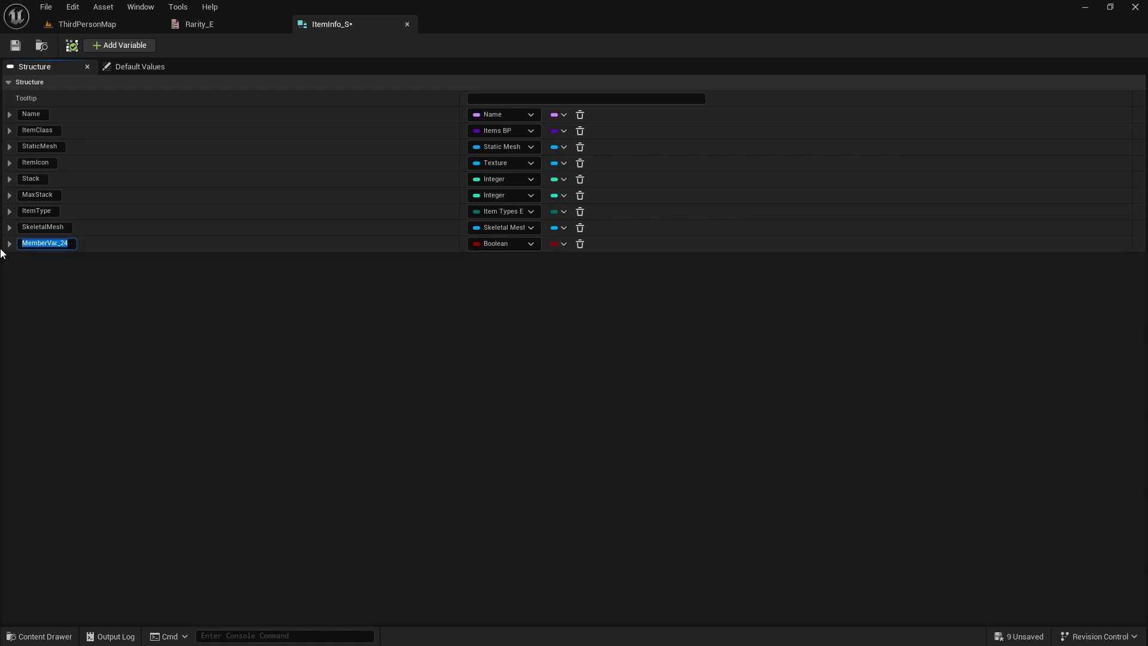
text(Rarity)
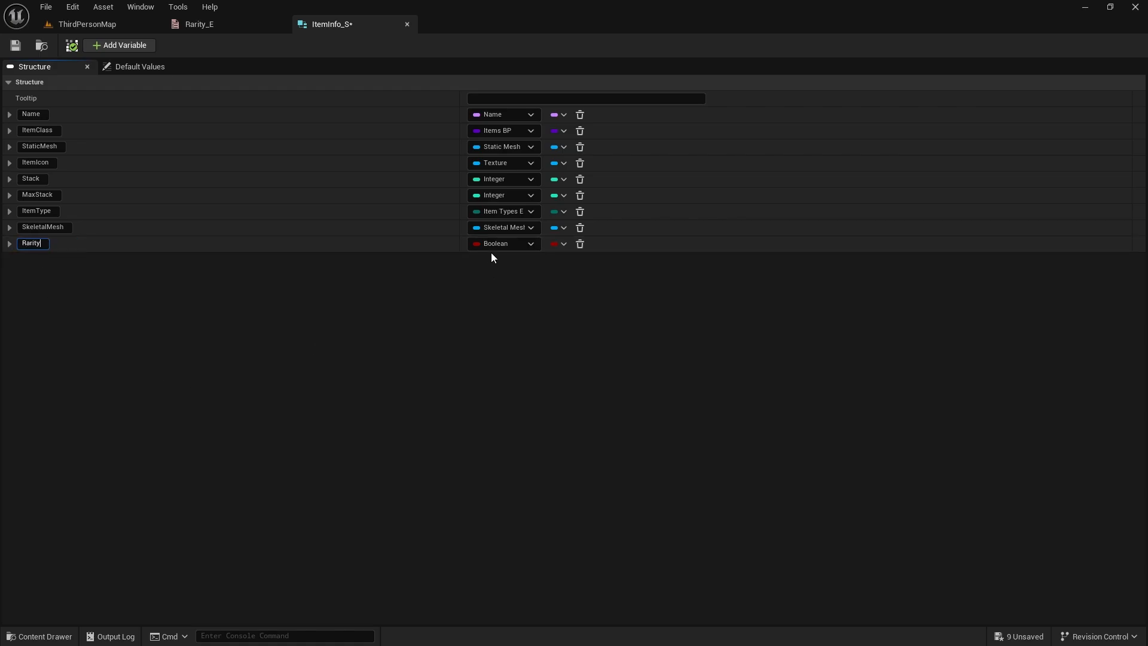
- Set the Rarity member's type to the Rarity E enum and close the structure
click(503, 242)
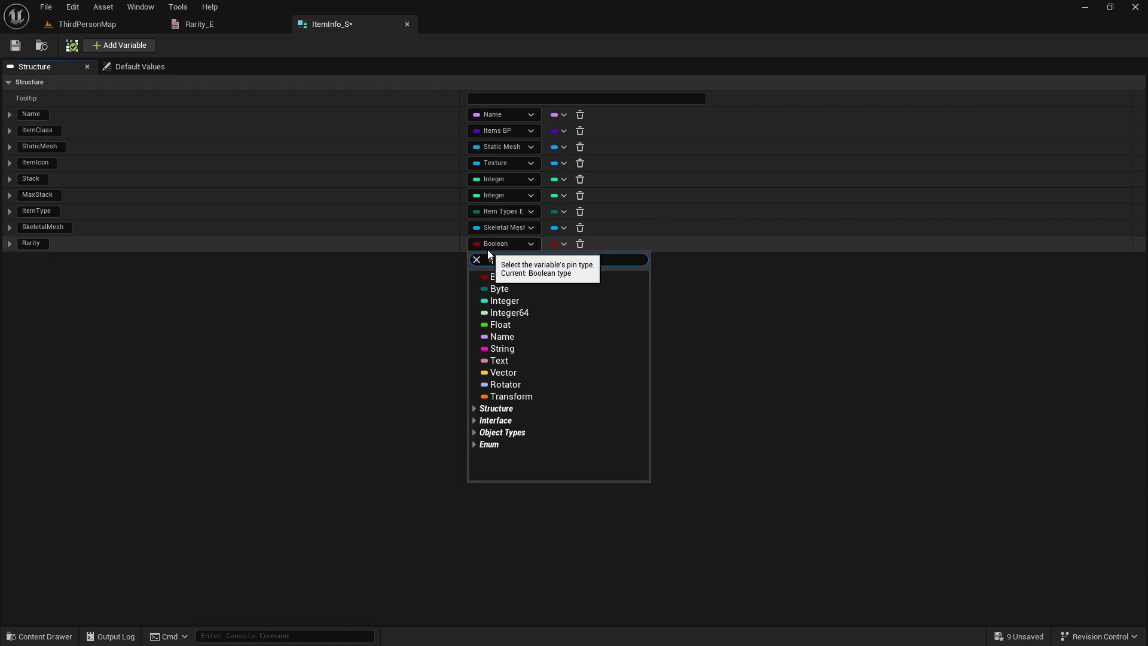
text(raru)
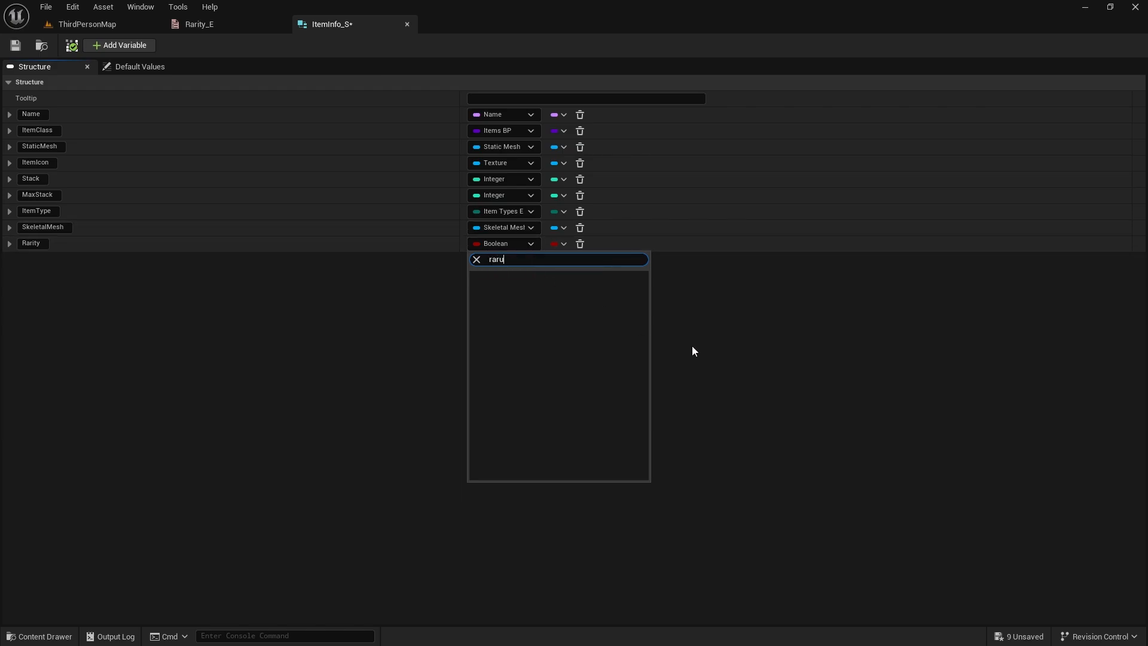
text(rari)
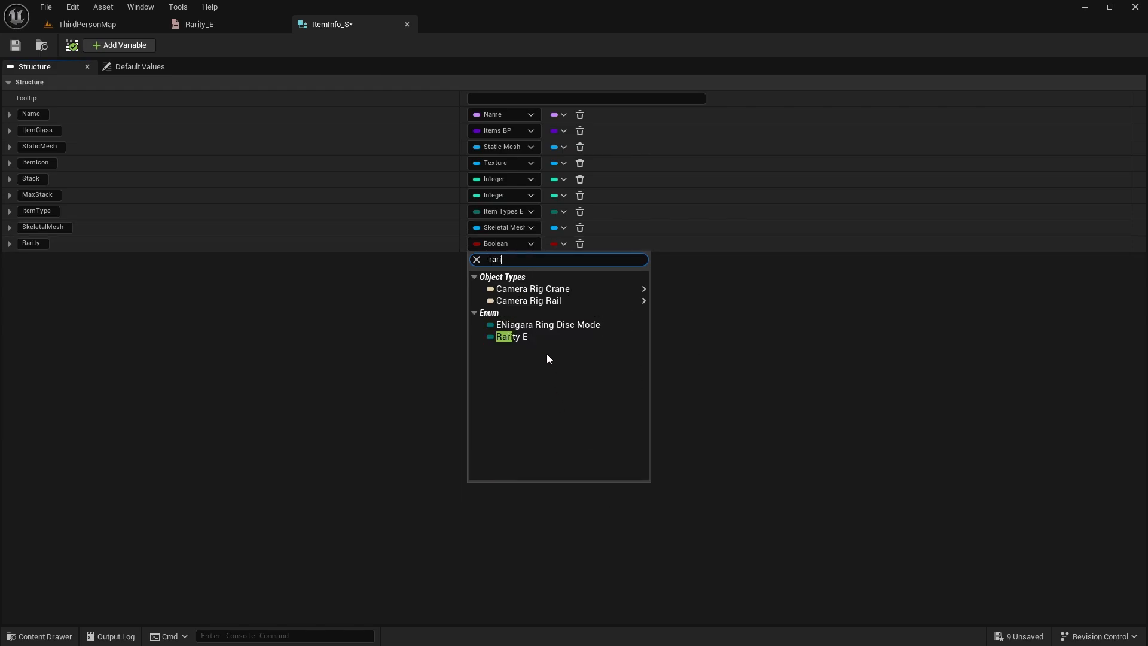
click(510, 336)
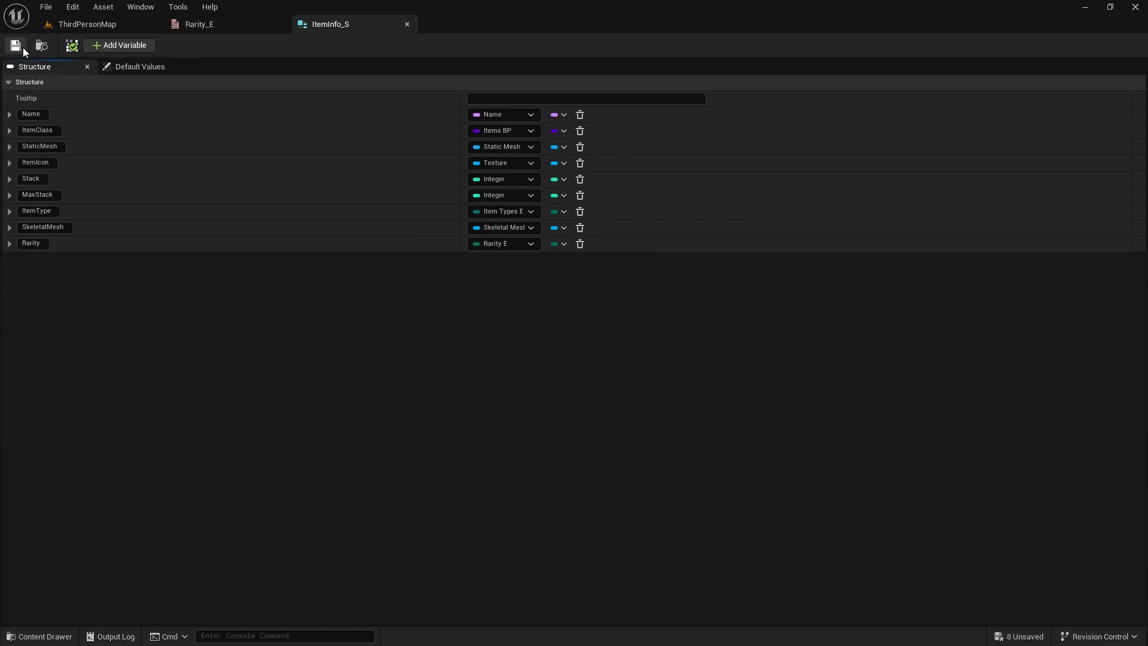
click(407, 24)
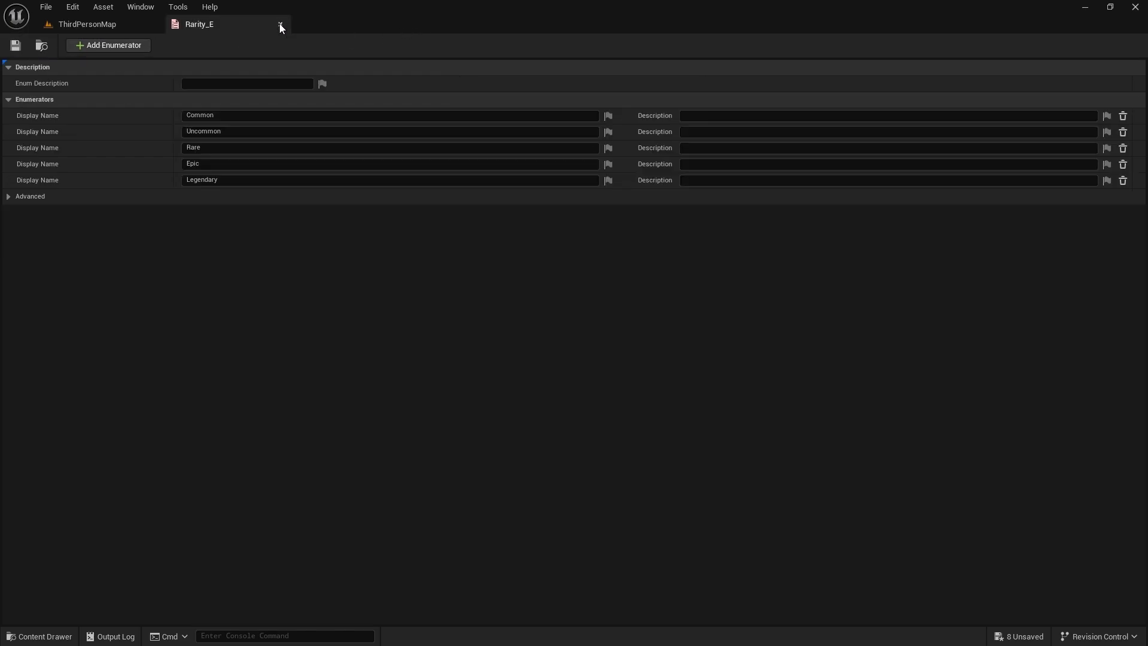
- In Items_DT, set Iron Axe to Uncommon and assign a rarity to Rock Blade
click(280, 24)
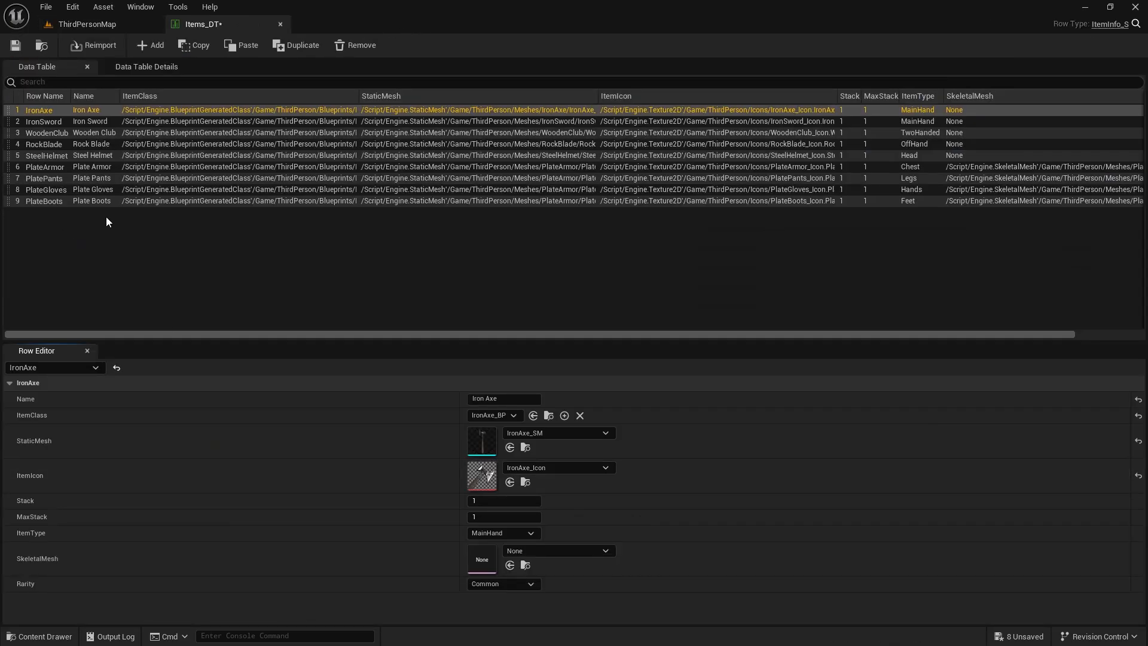
mouse_move(359, 322)
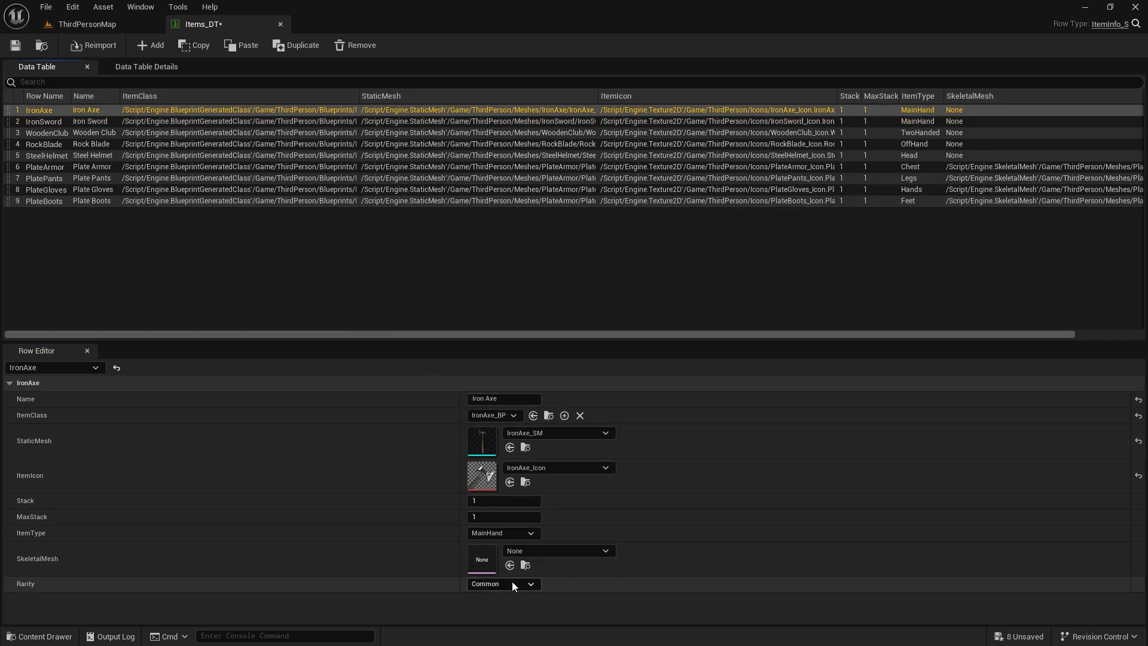
click(504, 584)
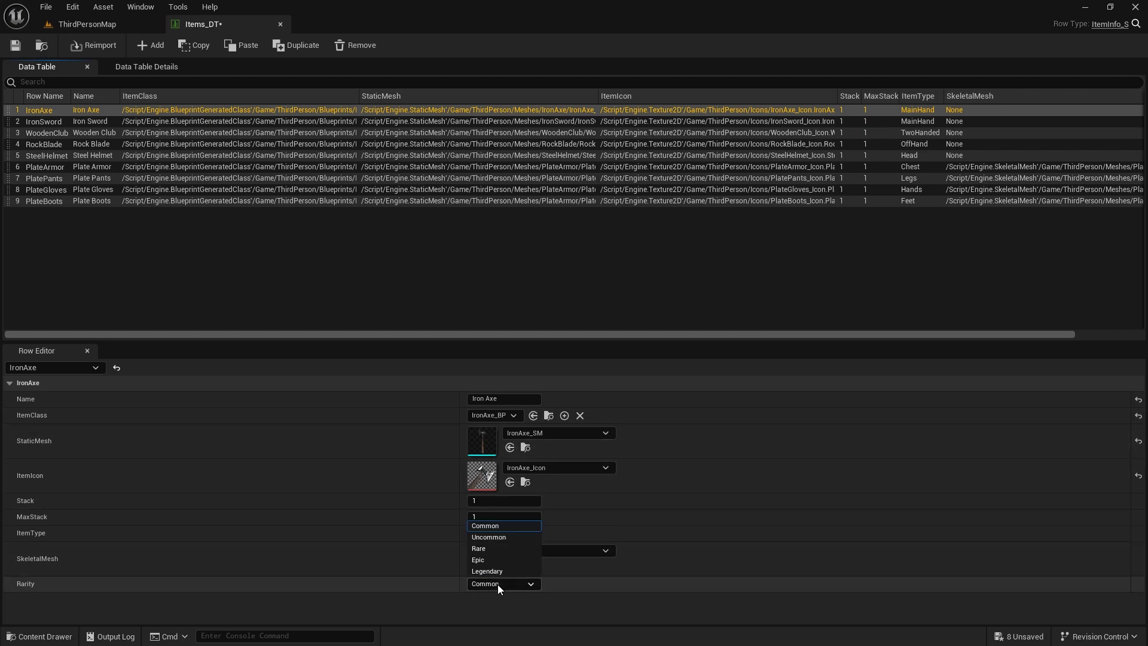
mouse_move(484, 525)
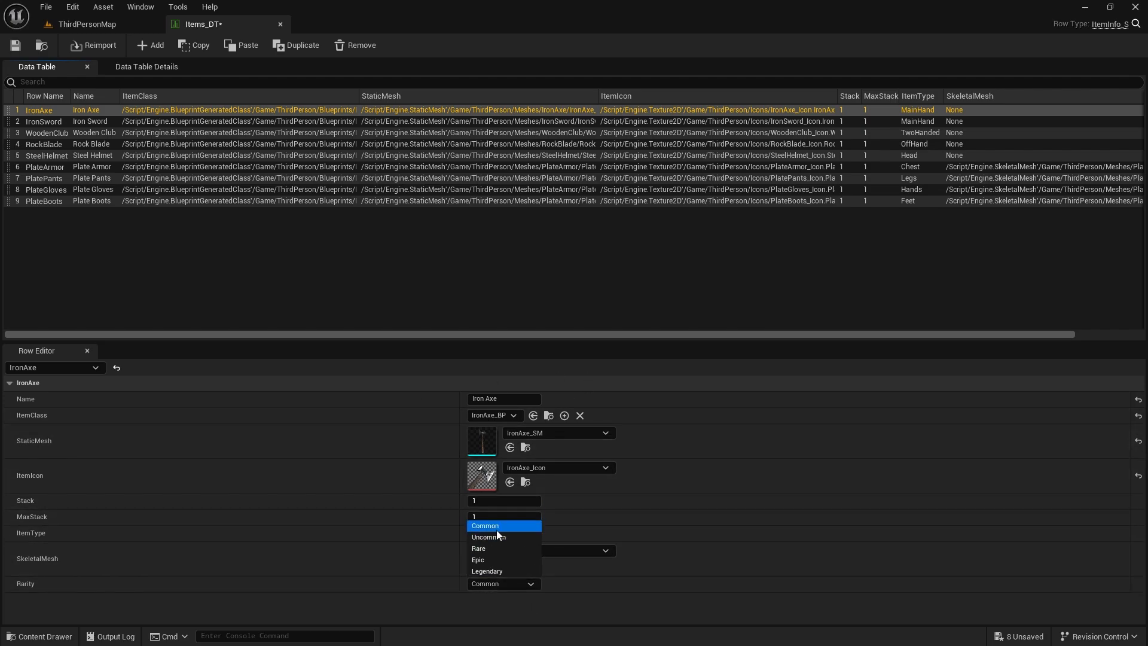
click(487, 536)
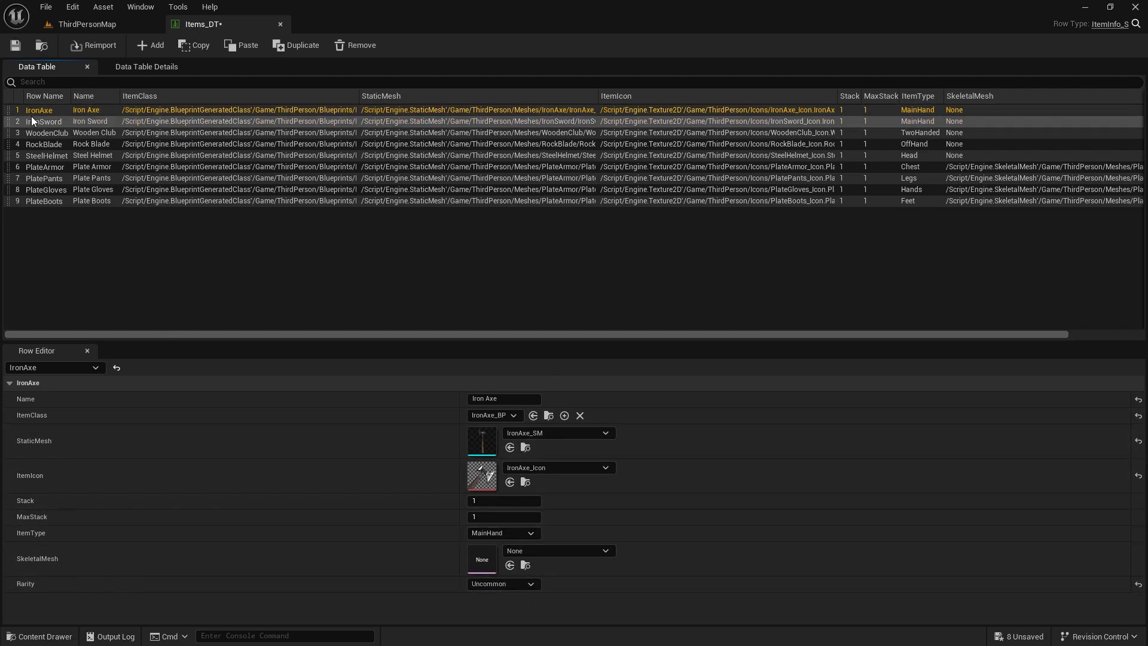
click(502, 584)
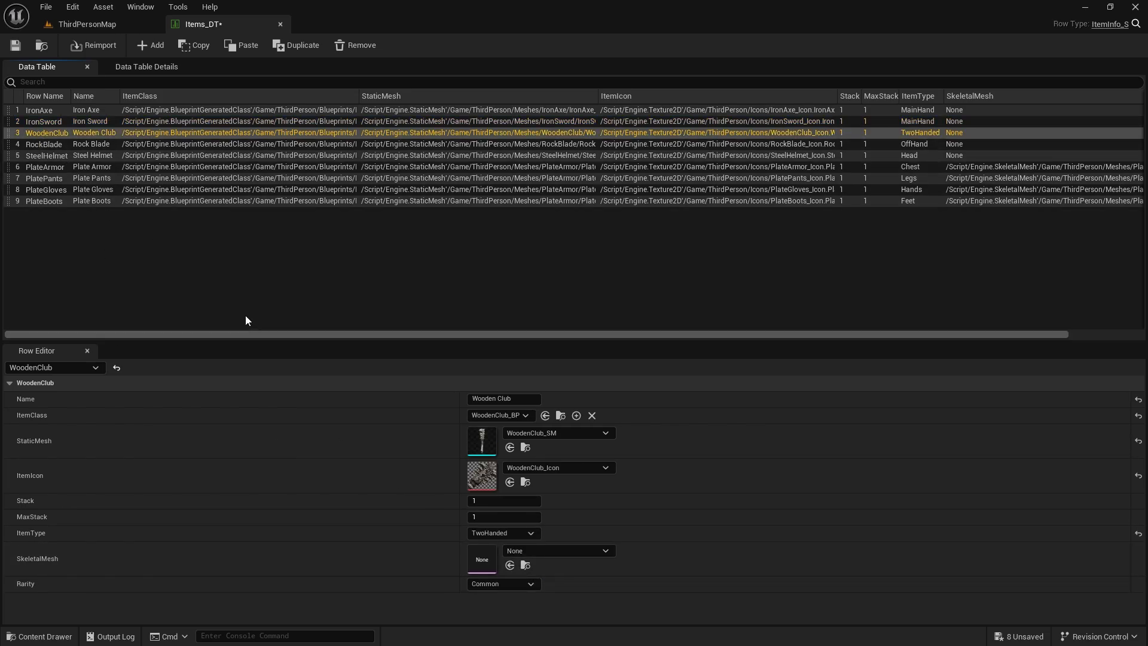
click(605, 550)
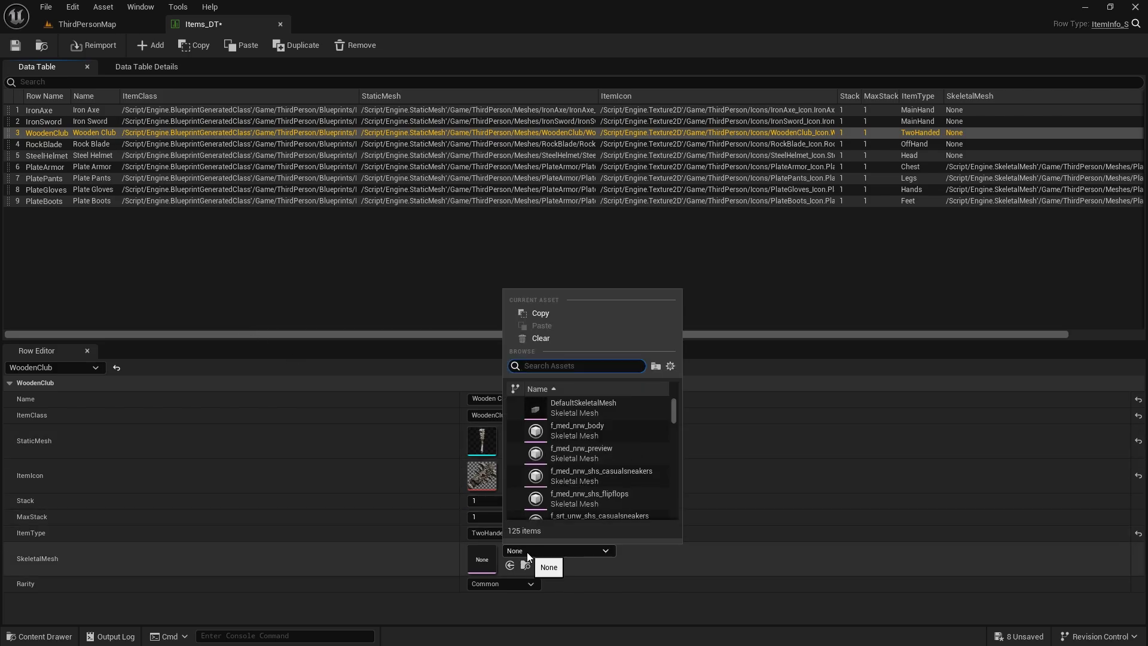
click(482, 558)
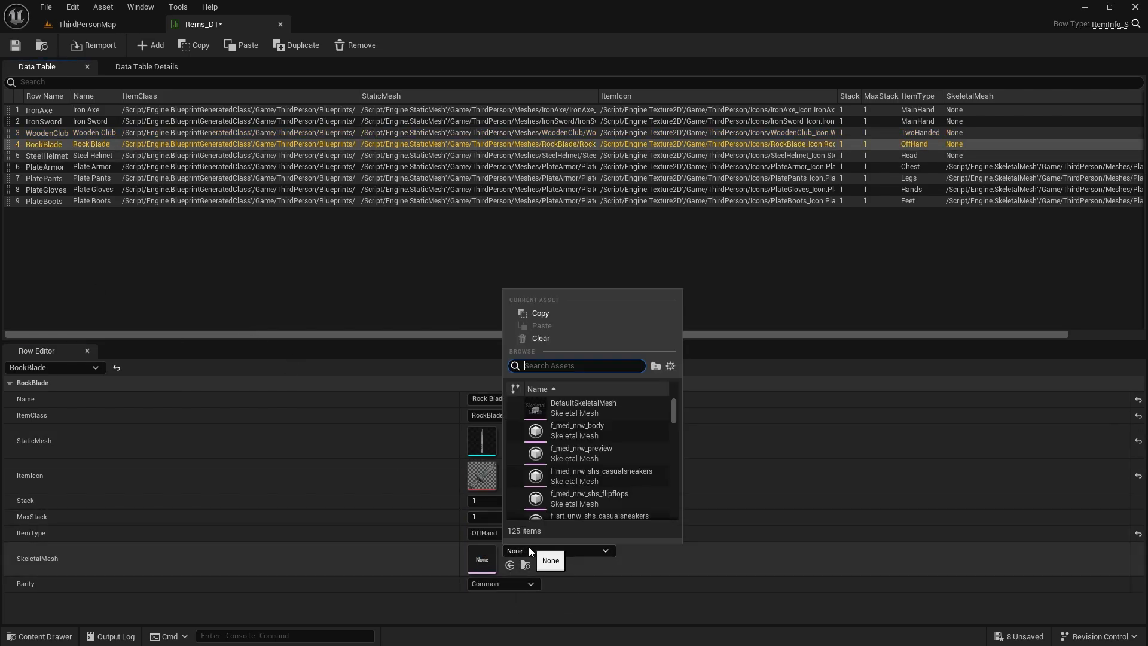
click(503, 583)
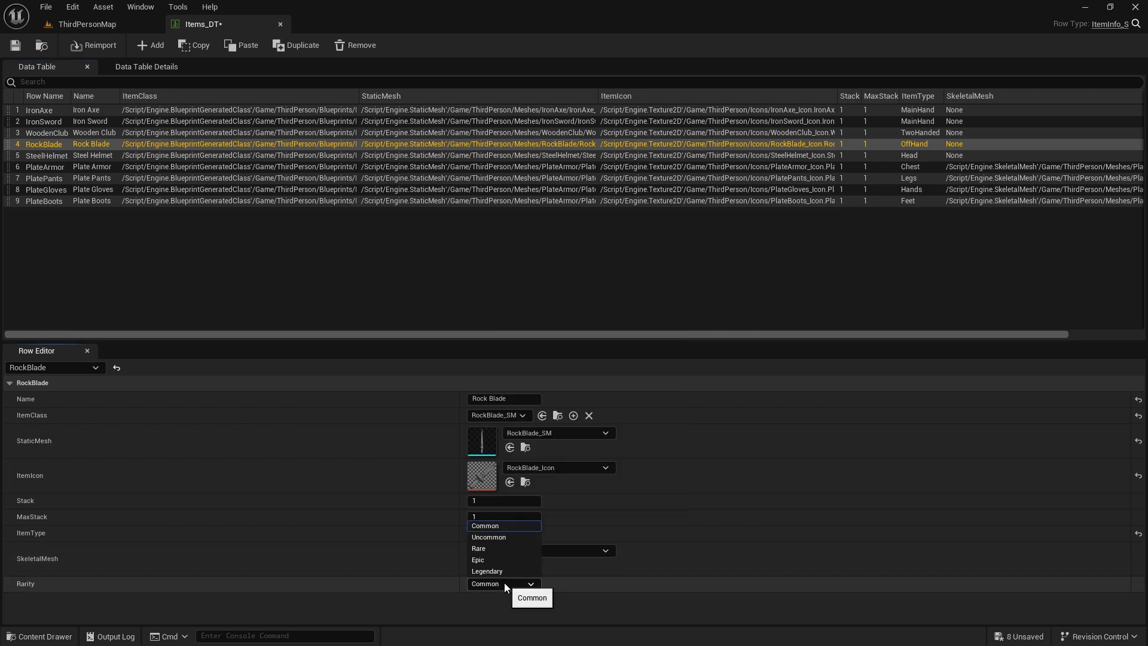
- Set Steel Helmet to Epic and assign rarities to Plate Armor and Plate Pants
click(47, 156)
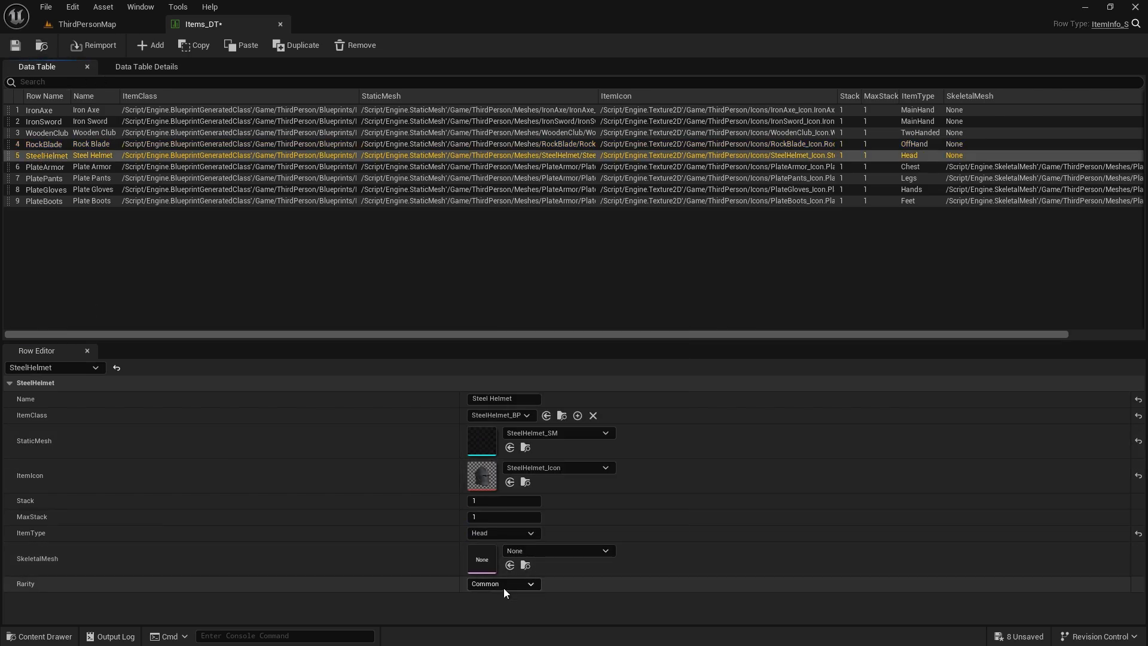
click(504, 583)
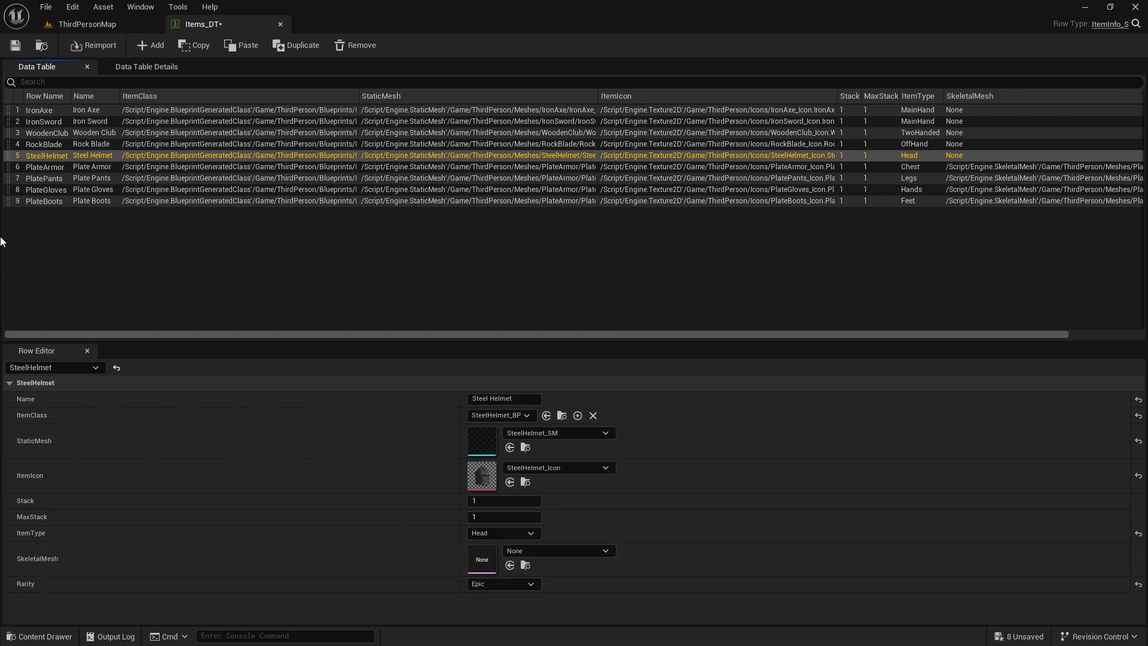
click(45, 166)
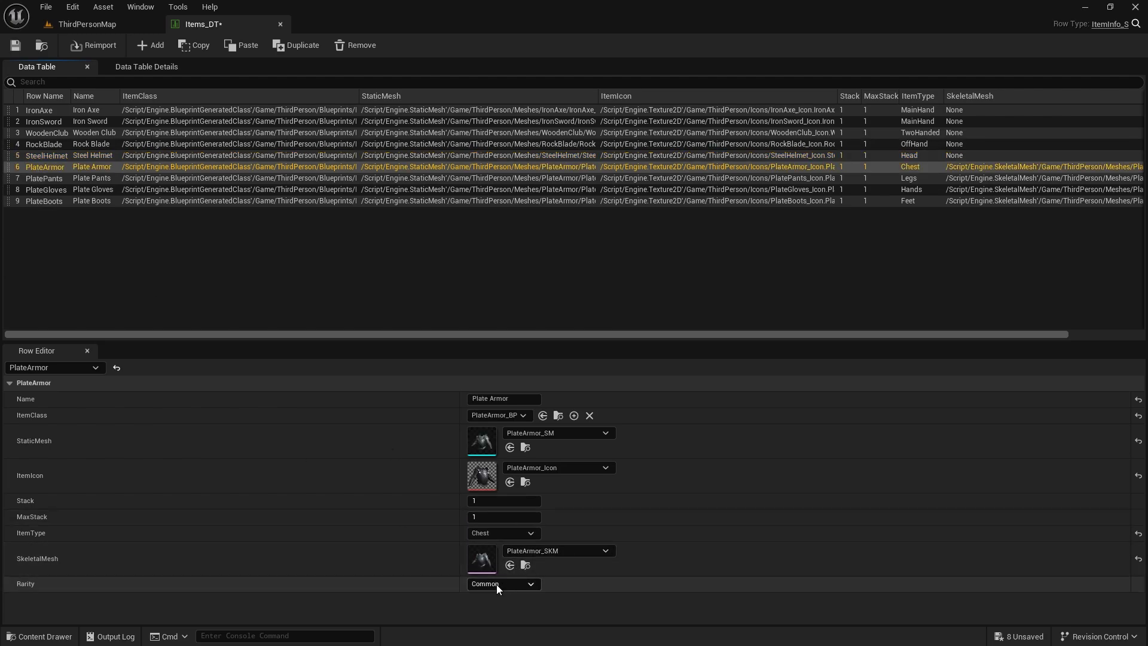
click(44, 178)
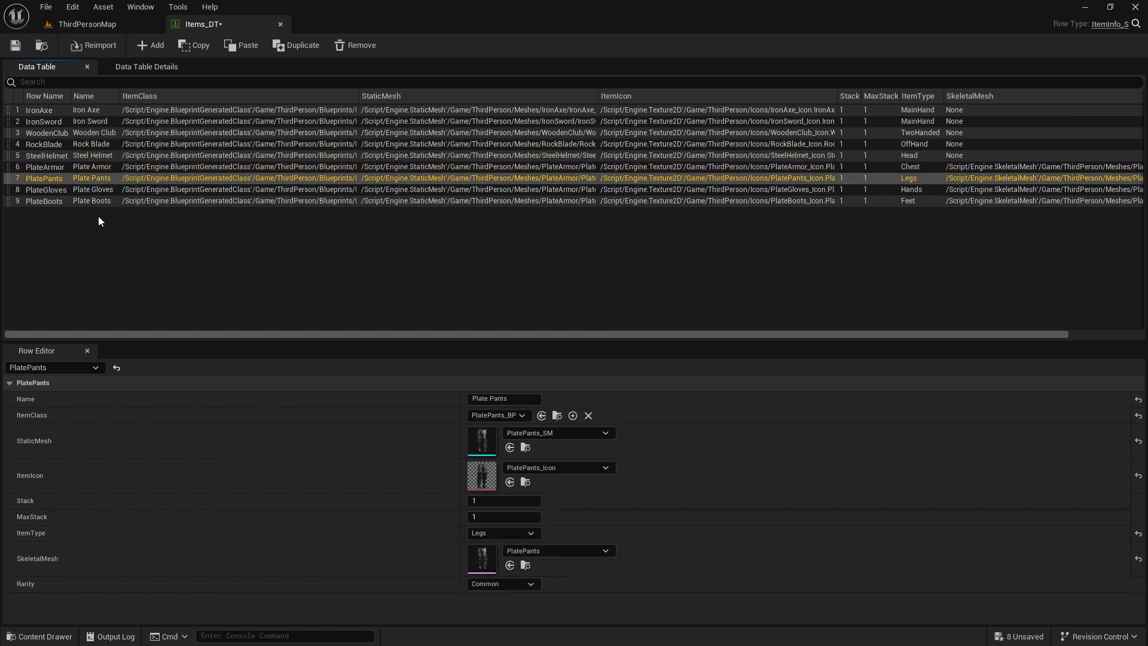
click(503, 584)
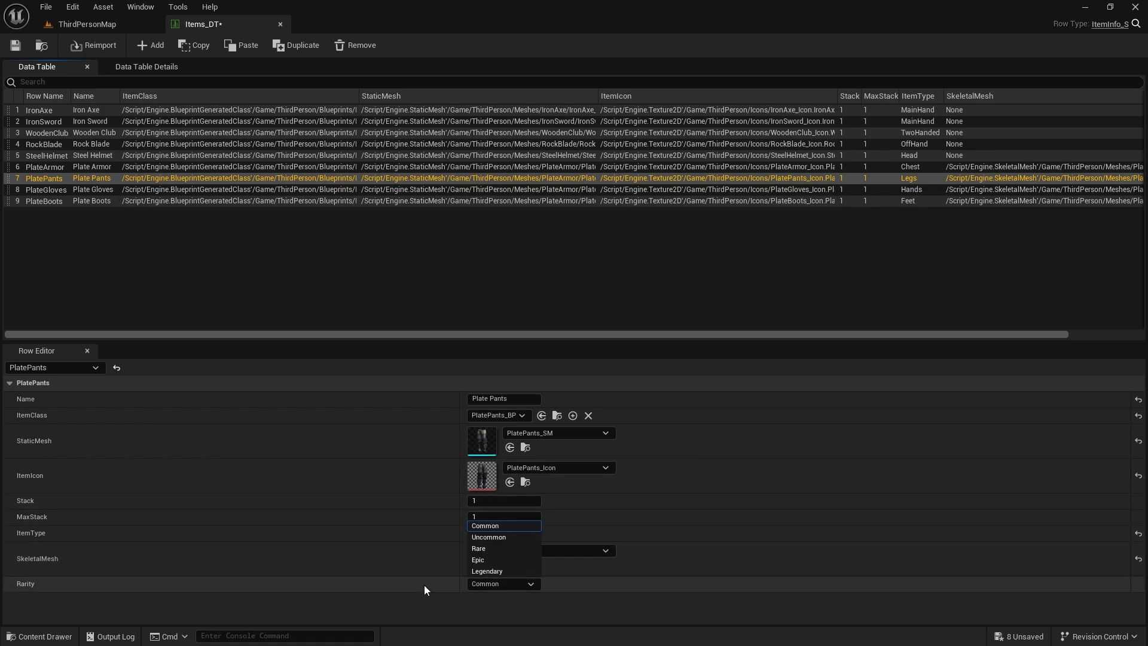
- Set Plate Gloves and Plate Boots rarities to Rare
click(477, 559)
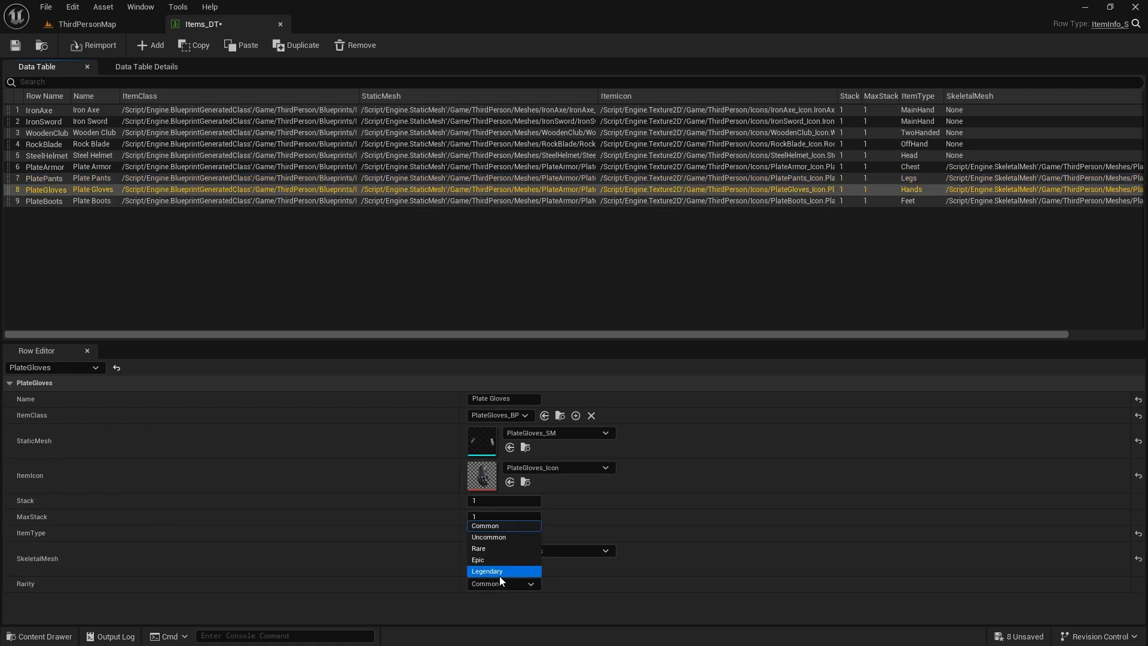
mouse_move(487, 547)
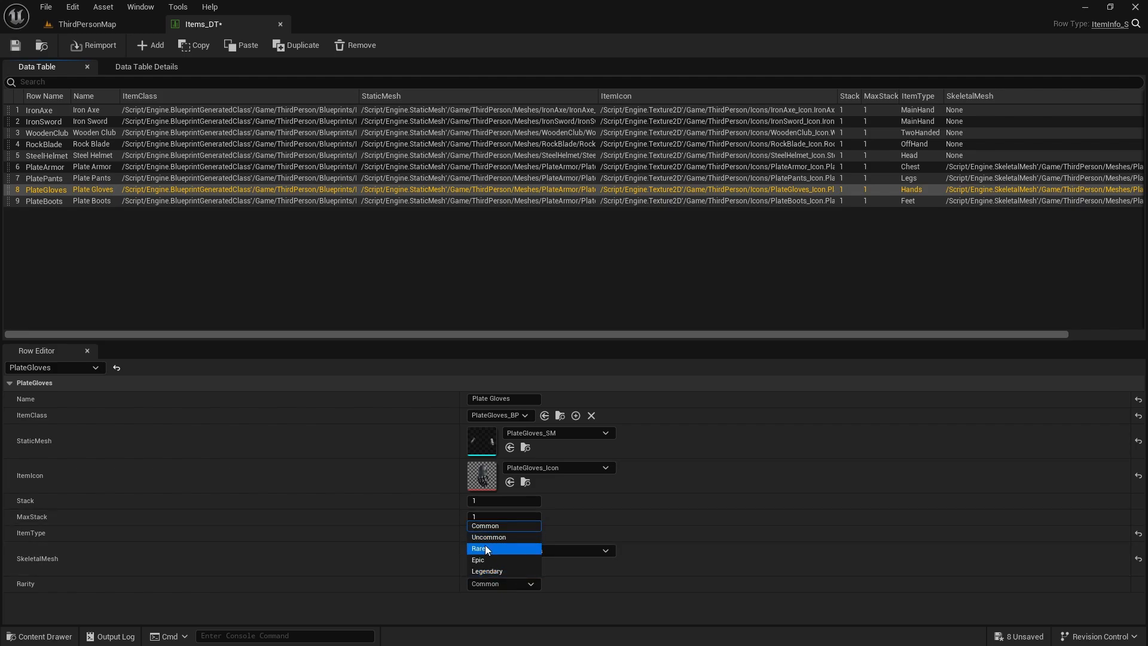
click(487, 537)
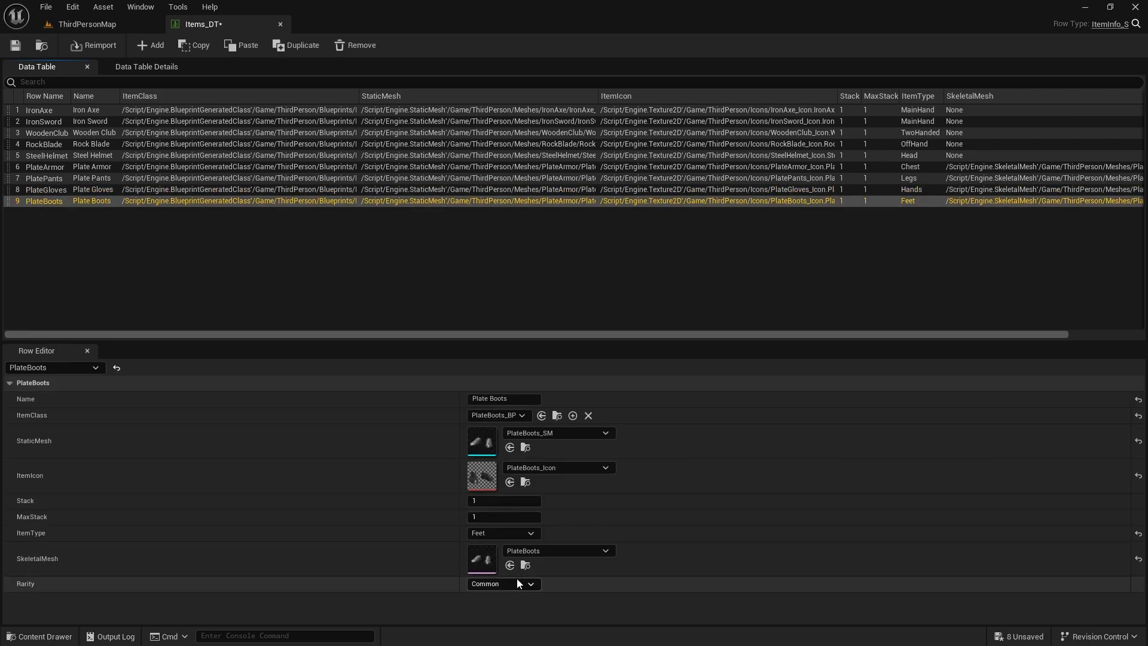
click(503, 583)
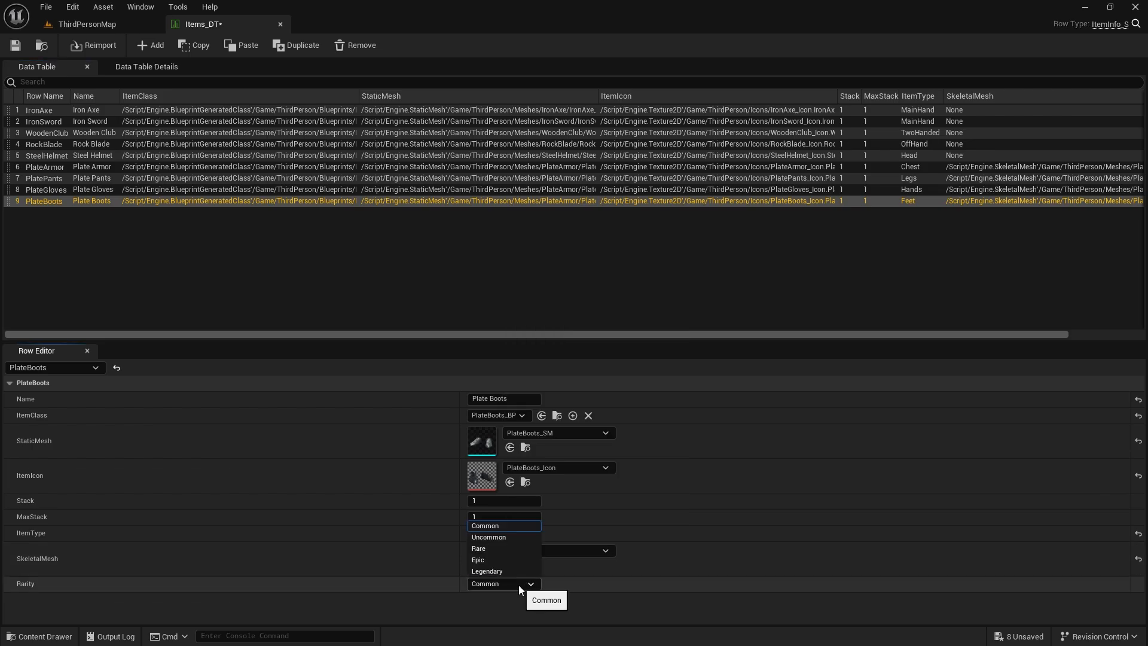
click(478, 547)
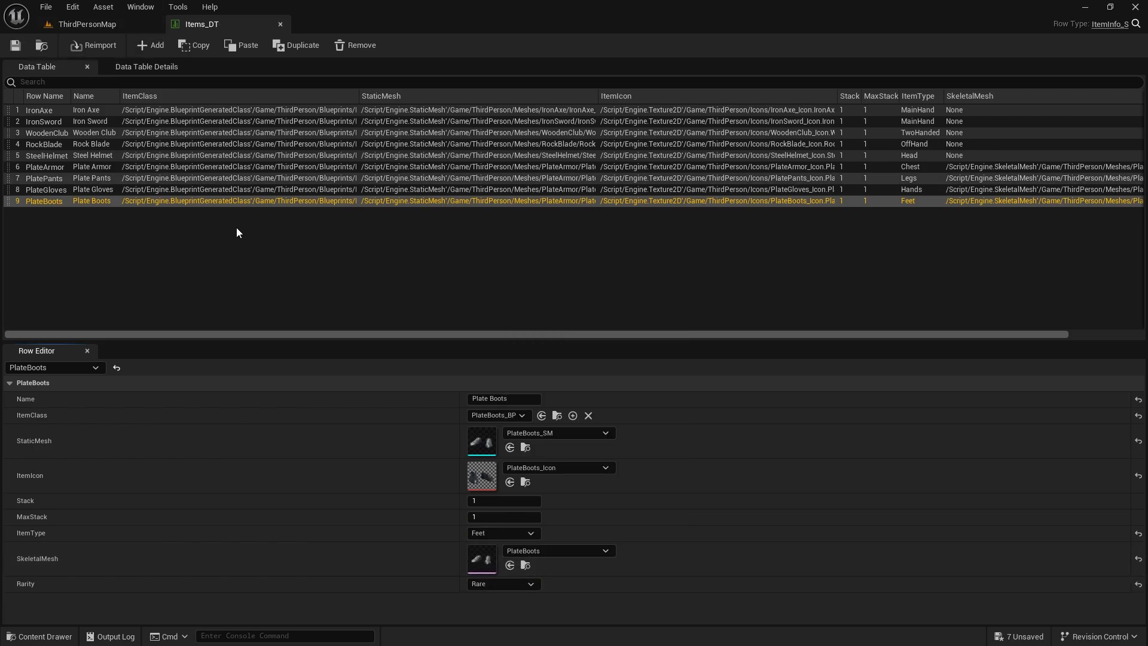
- Open the InventoryIcon_W widget from the Blueprints/Widgets folder
click(86, 24)
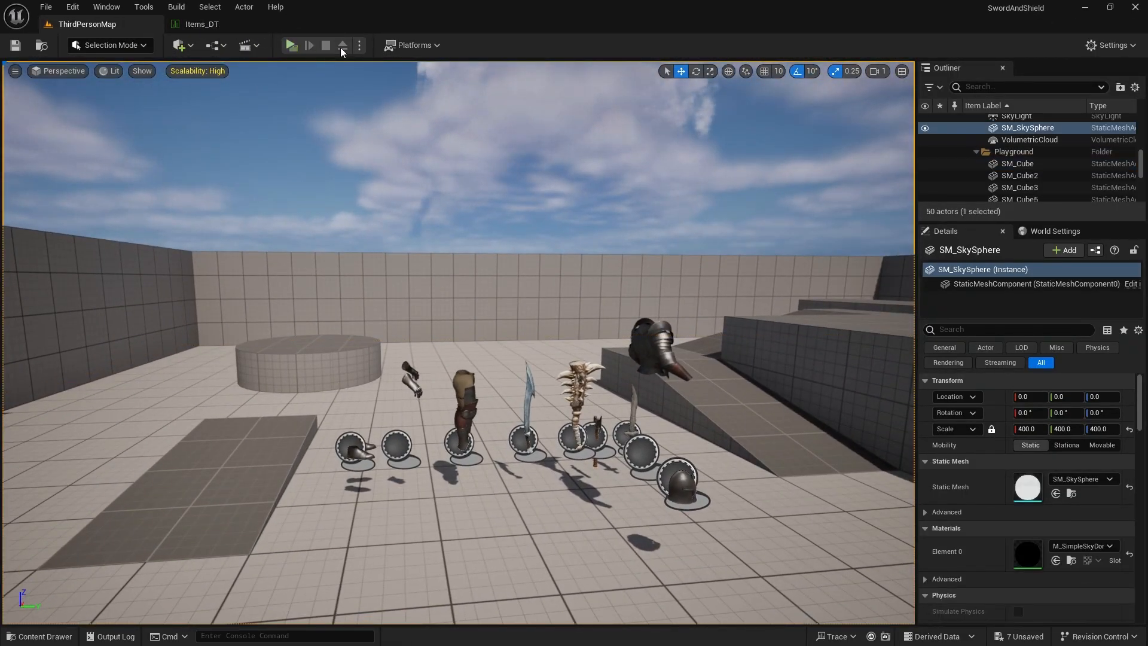
click(39, 635)
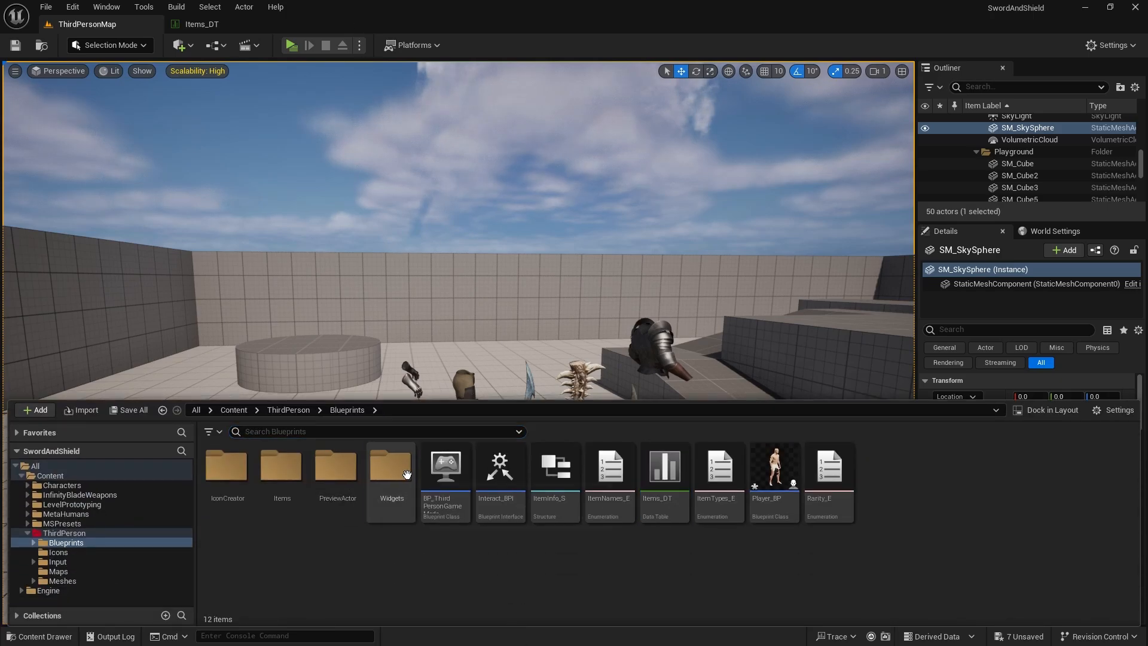
double_click(391, 468)
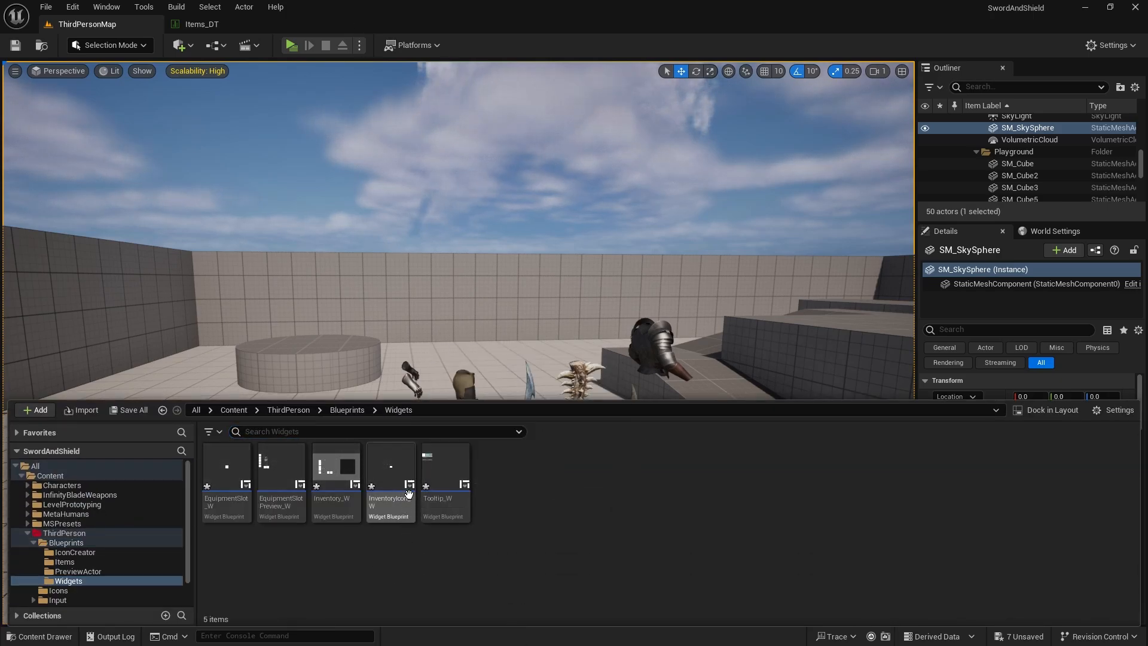
double_click(390, 472)
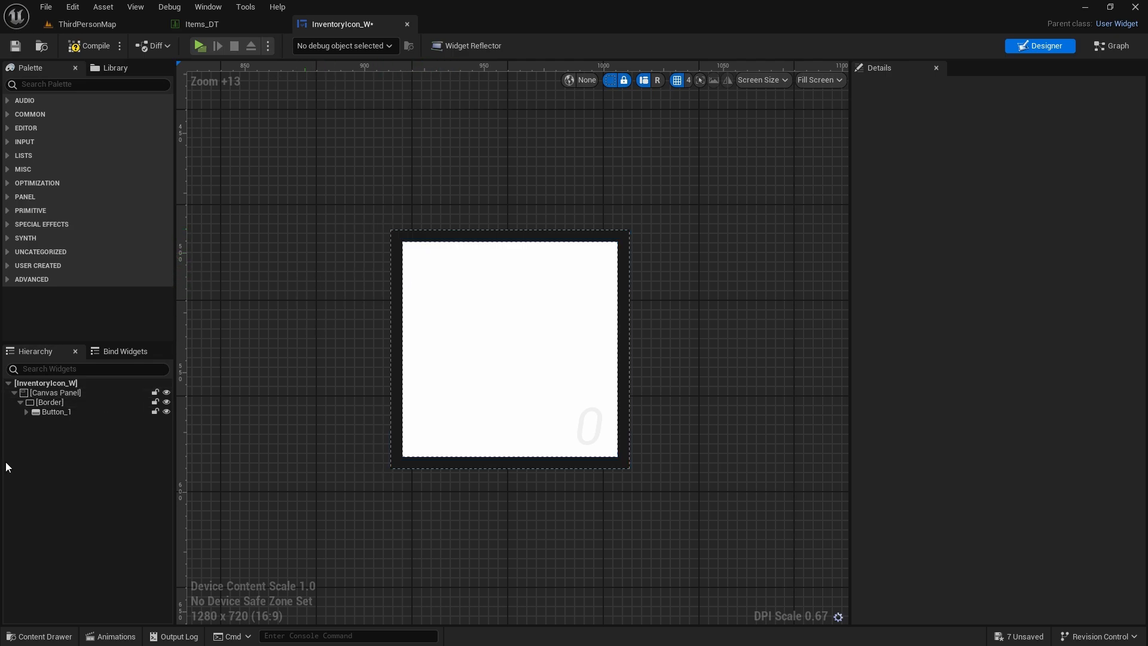
- Add an Image to the icon's Canvas Panel sized 30x30
click(87, 83)
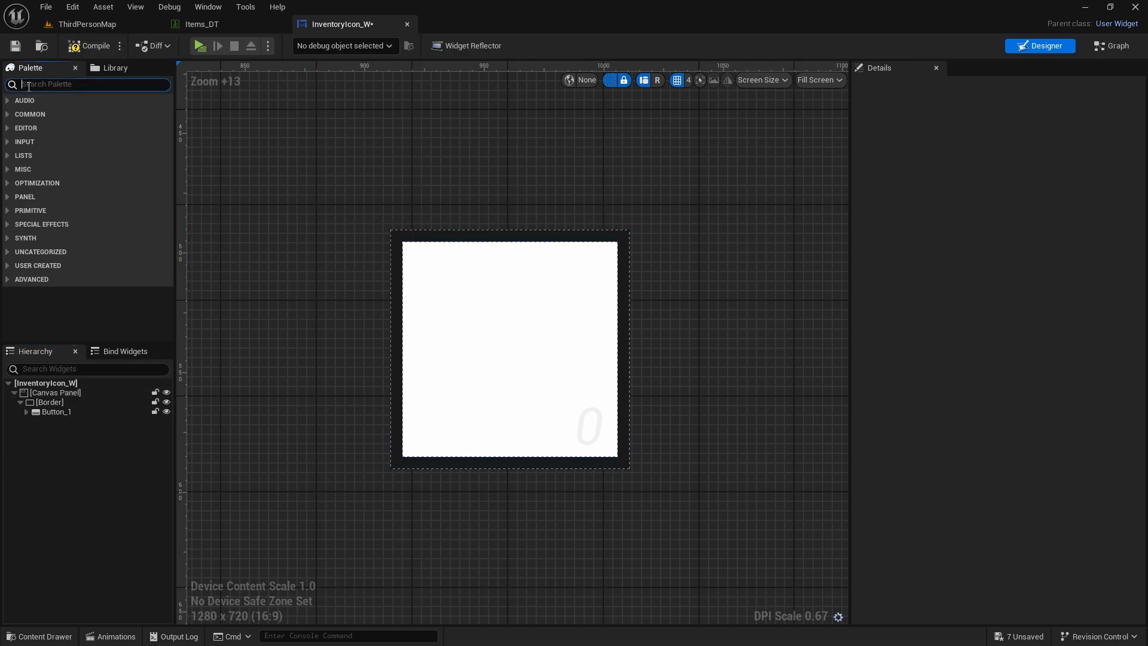
text(image)
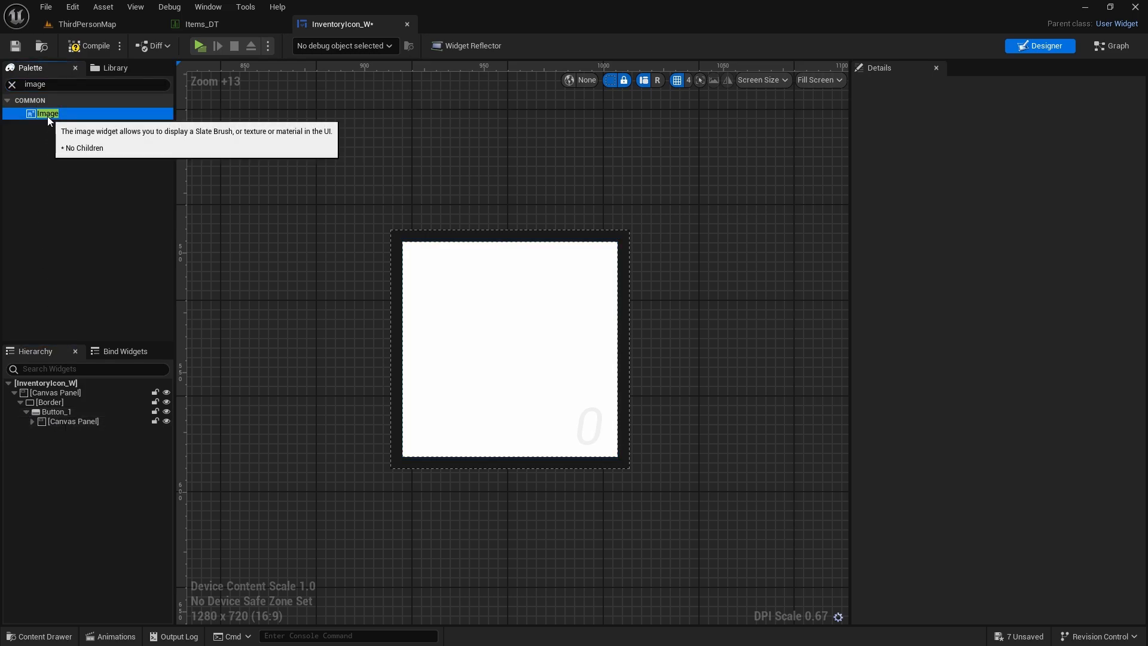
drag(47, 114, 73, 421)
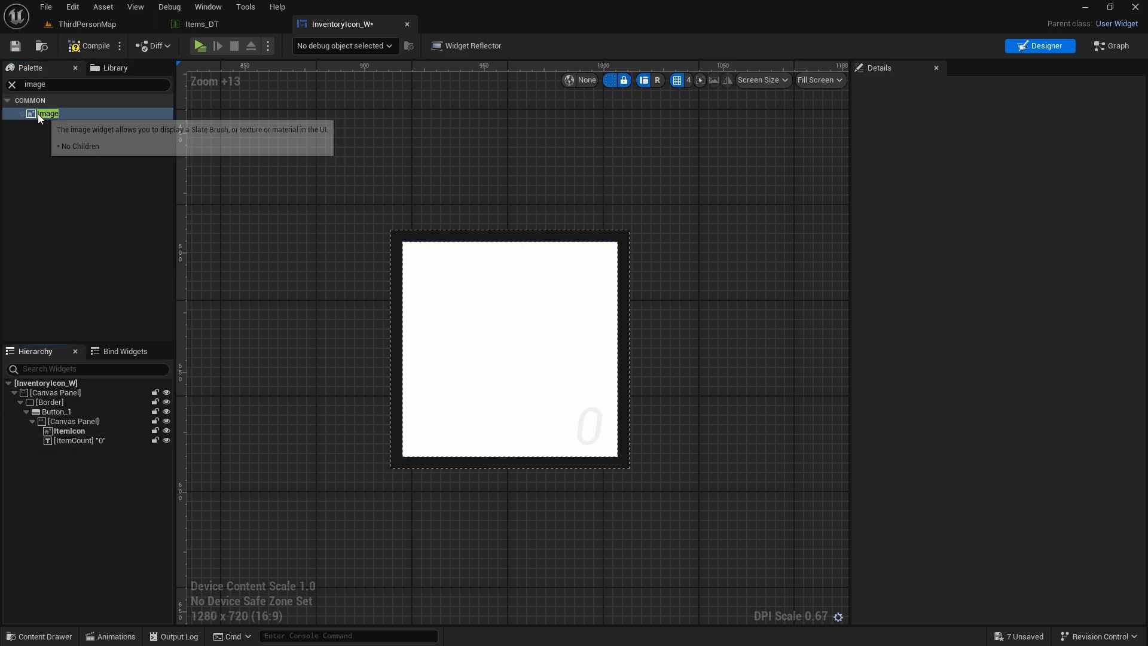
drag(49, 113, 513, 279)
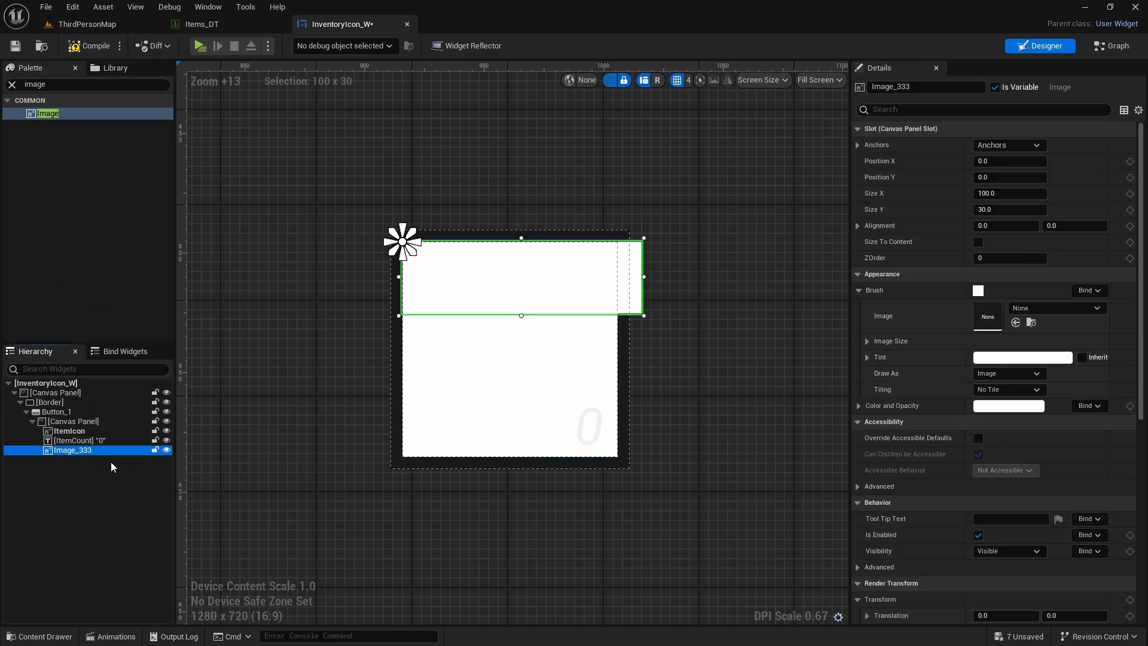
click(1009, 209)
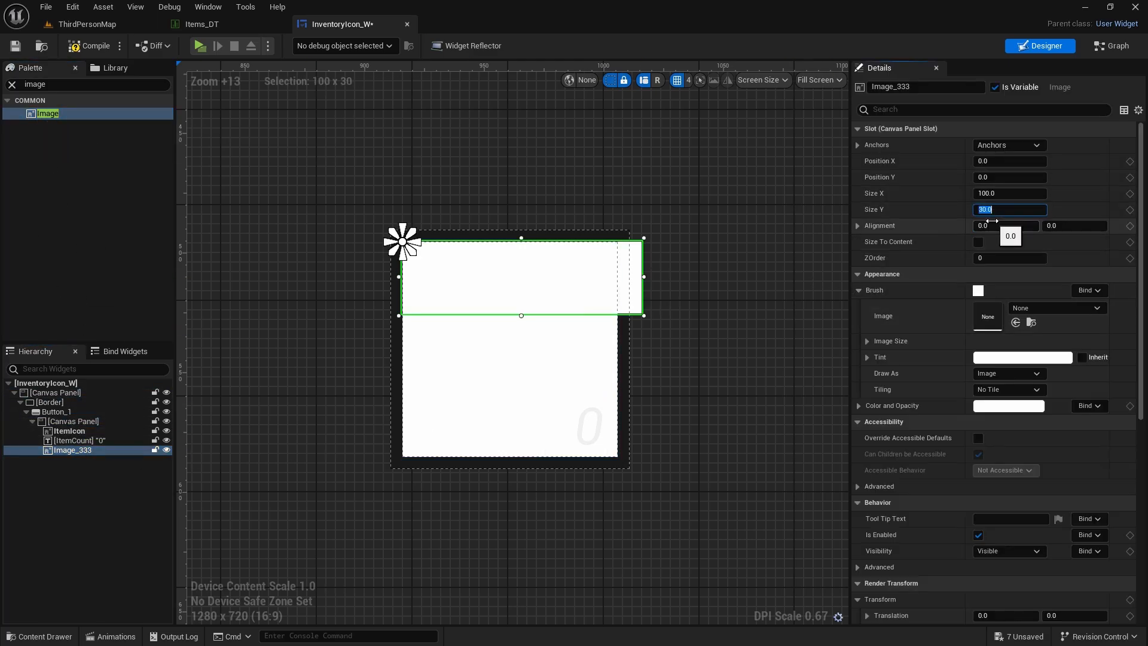
click(1009, 193)
text(30)
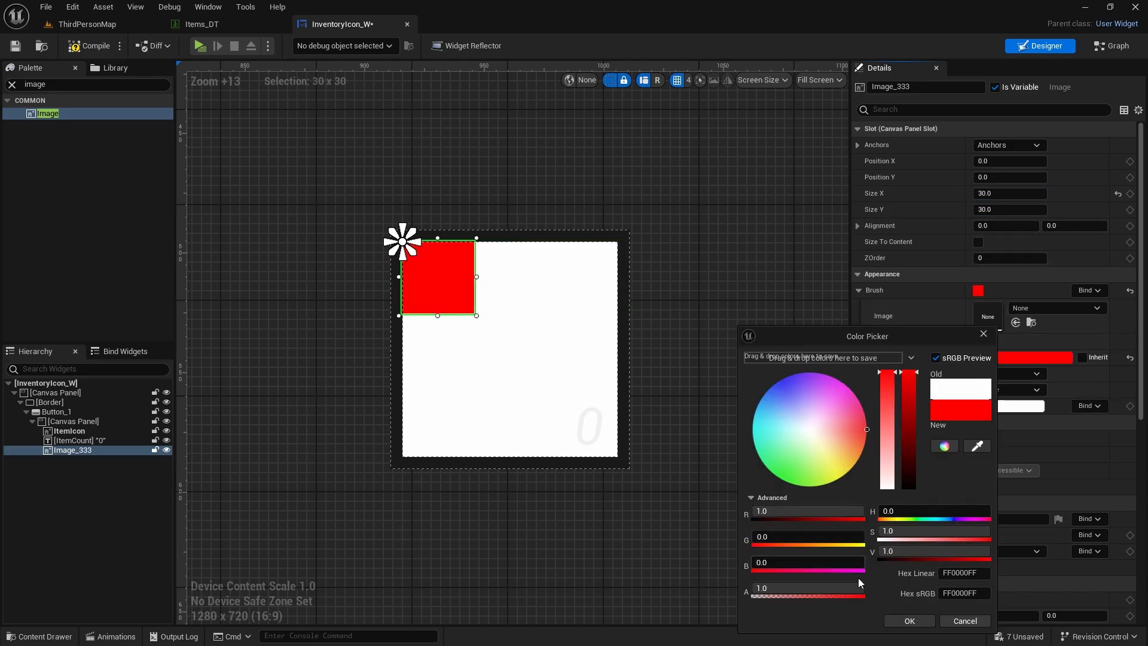
- Tint the image red, rotate it 45° and position it at -15,-15 over the corner
click(908, 621)
text(45)
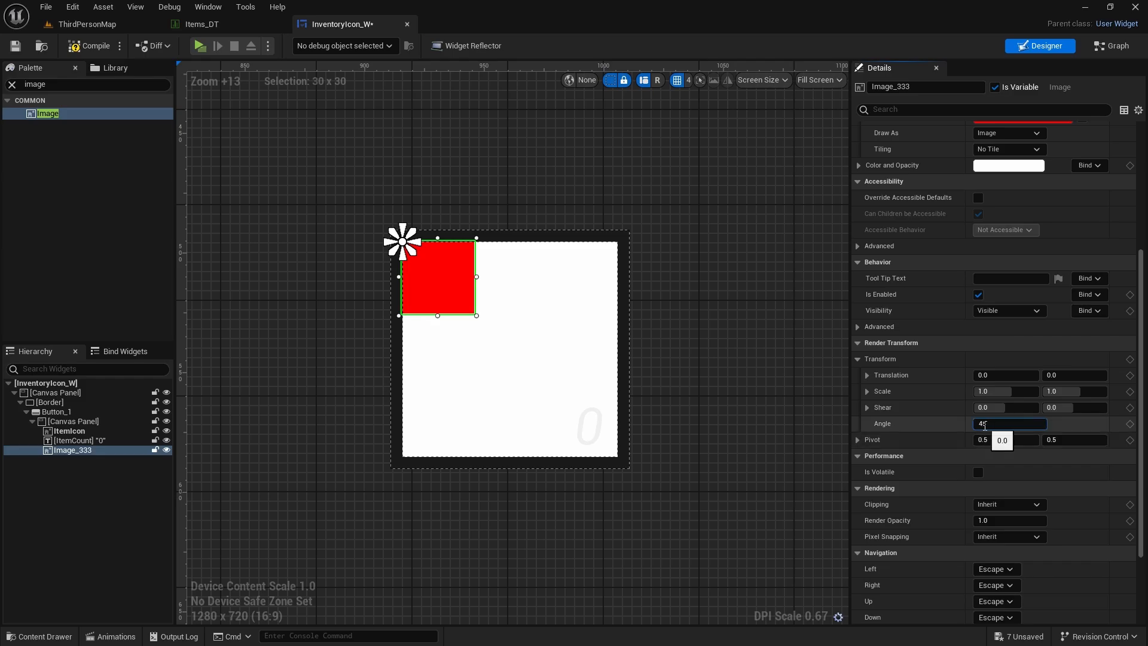
key(enter)
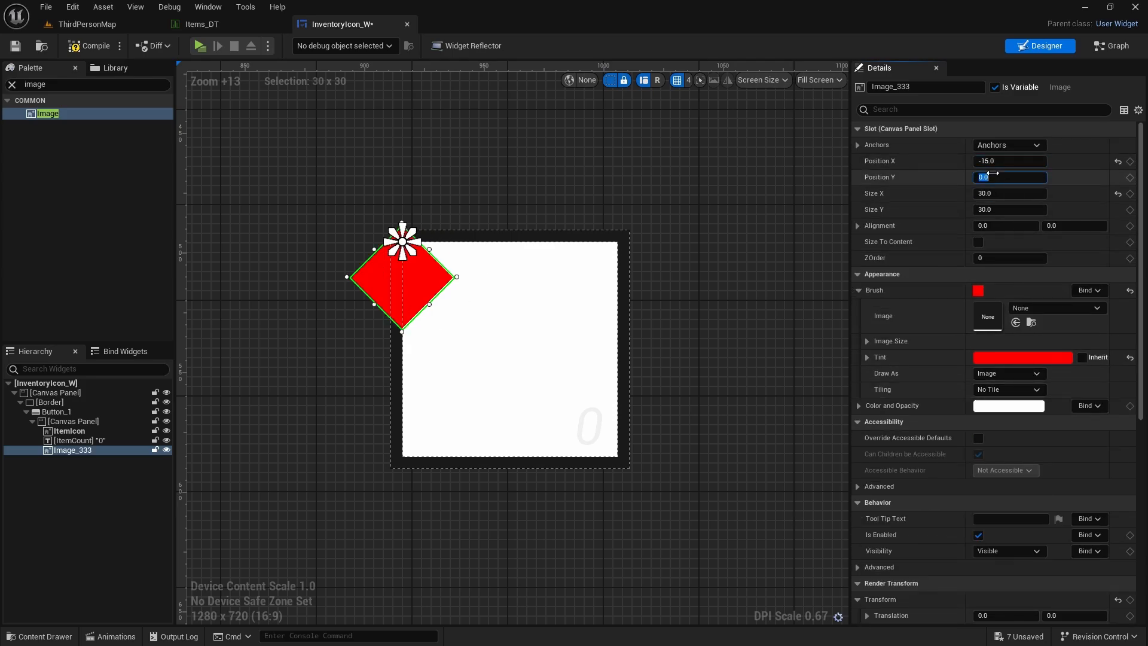
text(-15.0)
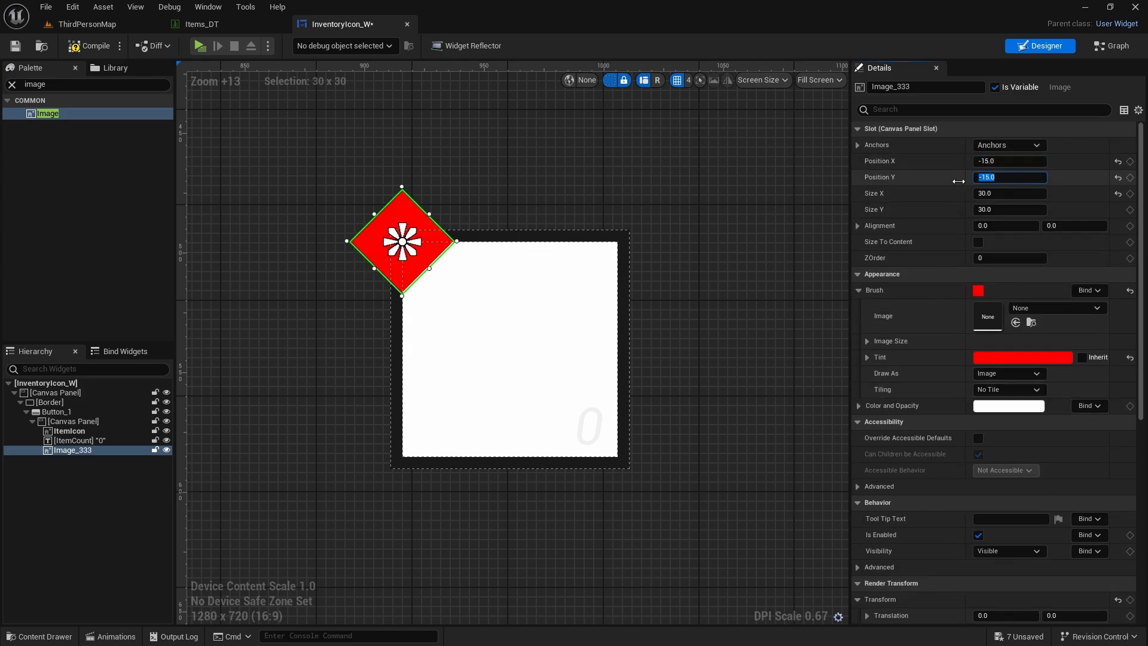
click(73, 421)
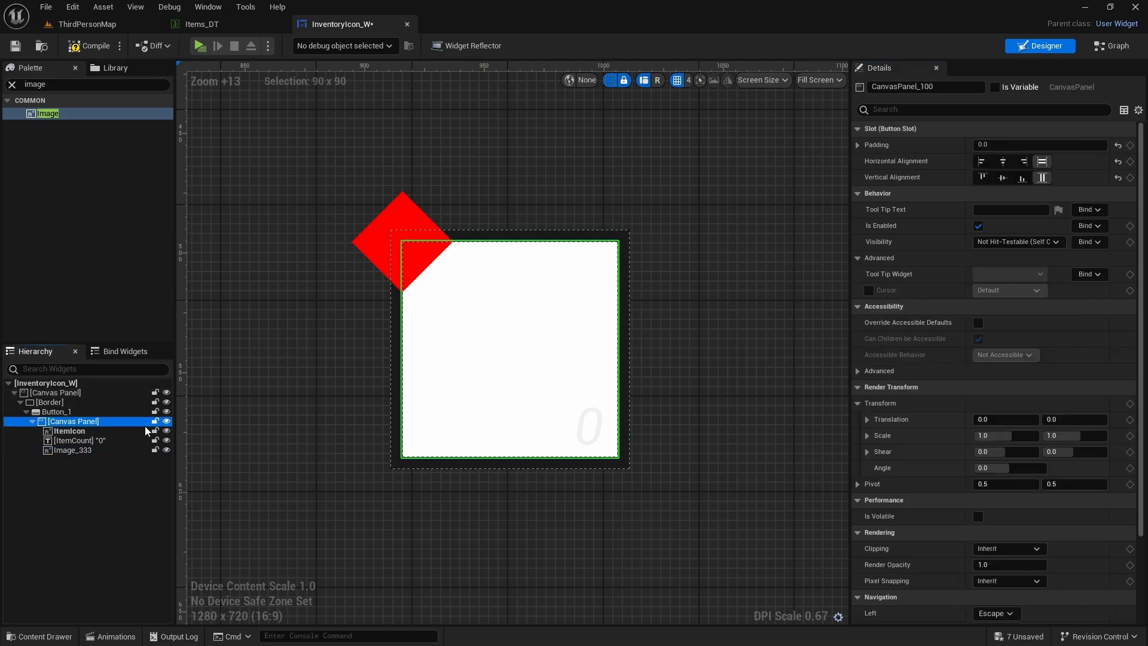
- Set the inner Canvas Panel's Clipping to Clip to Bounds and open EquipmentSlot_W
click(1008, 437)
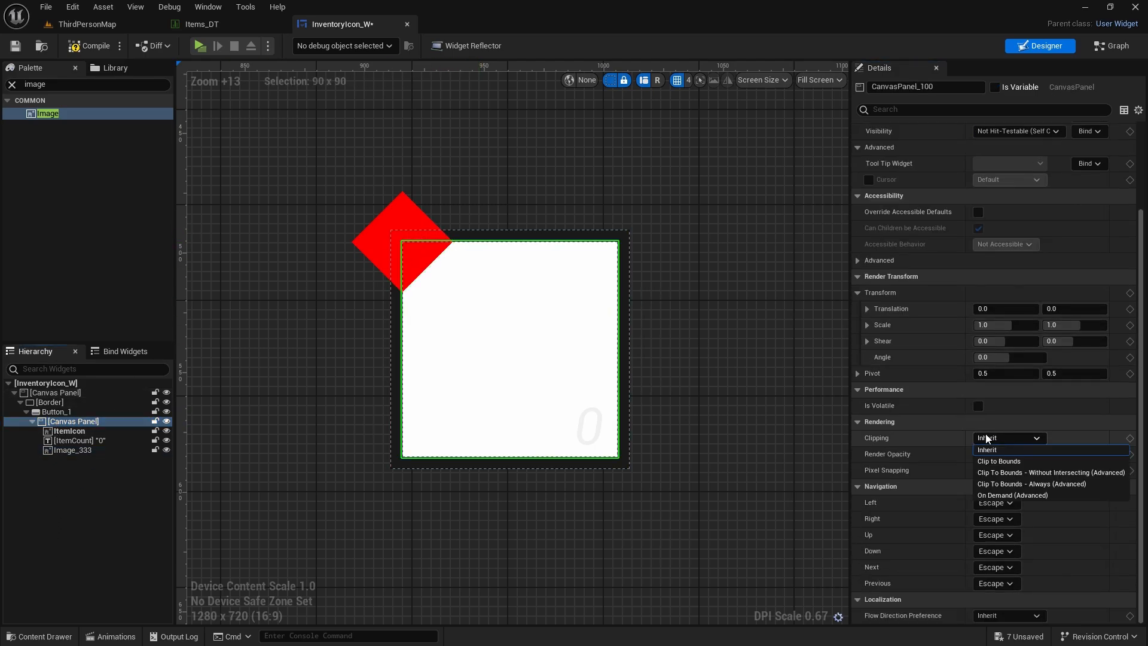
mouse_move(997, 460)
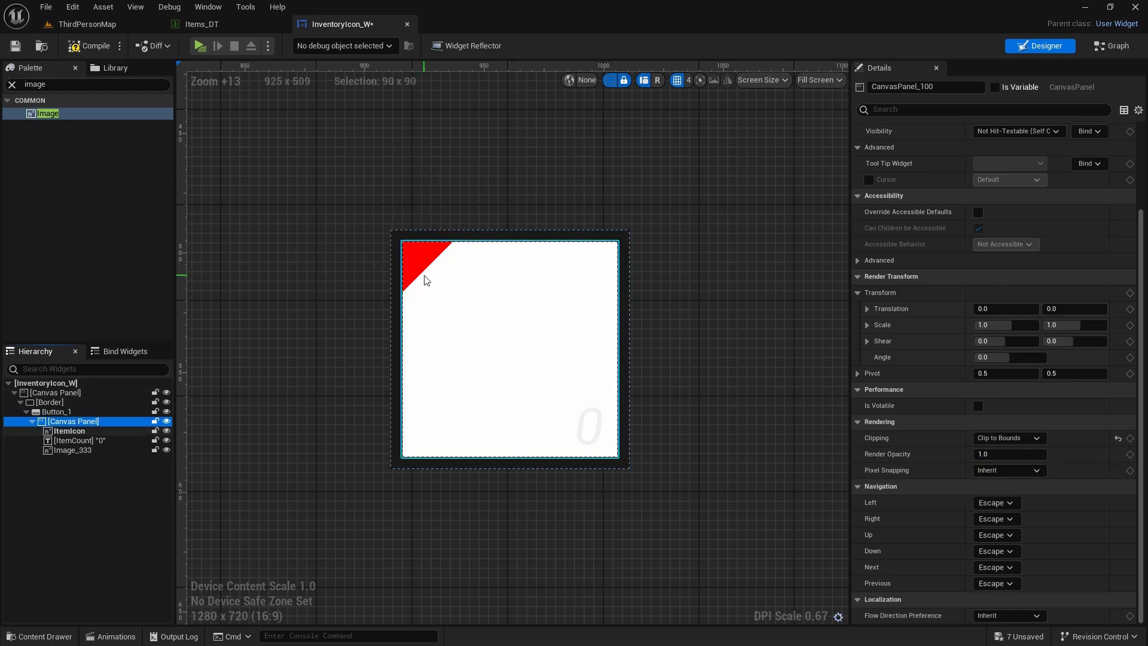
click(427, 254)
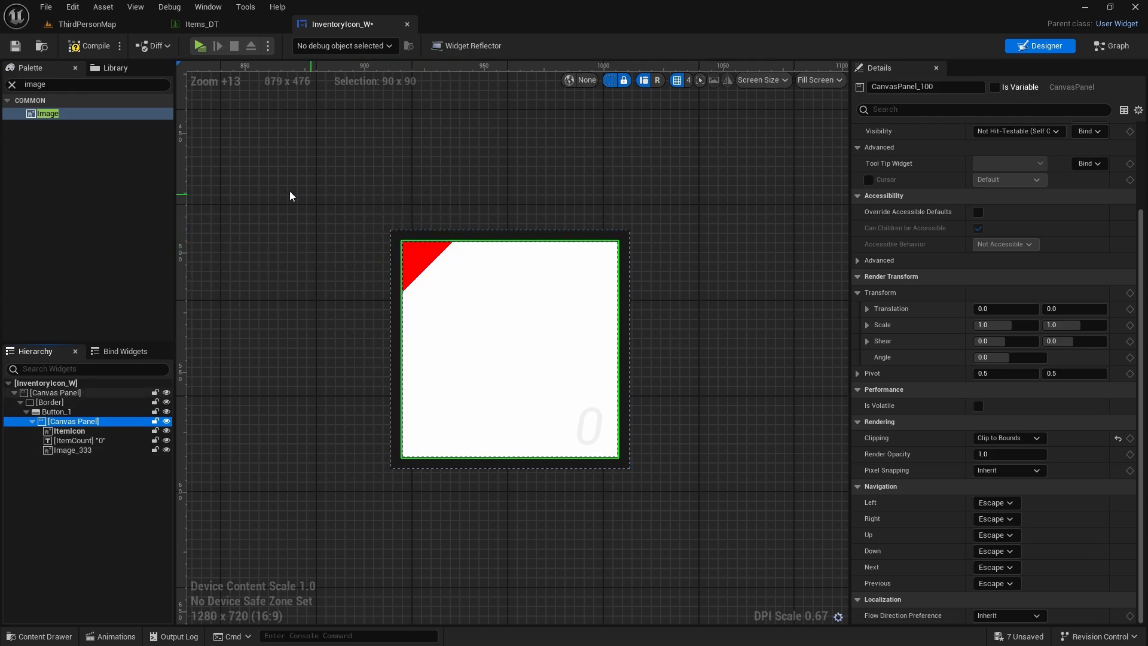
click(38, 635)
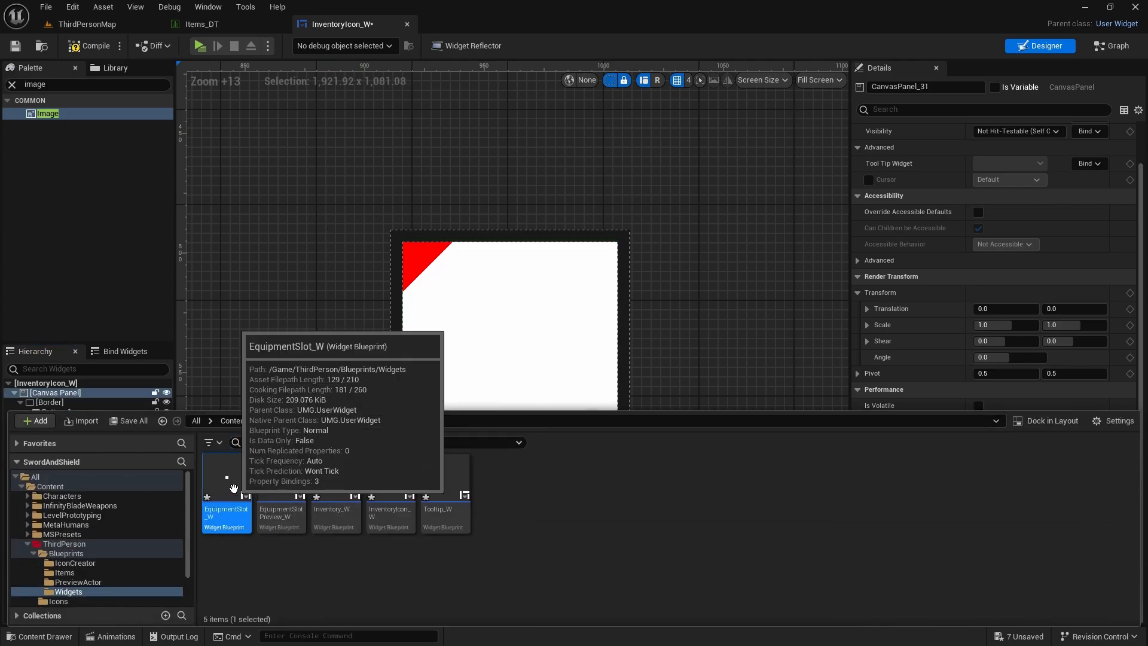
double_click(226, 513)
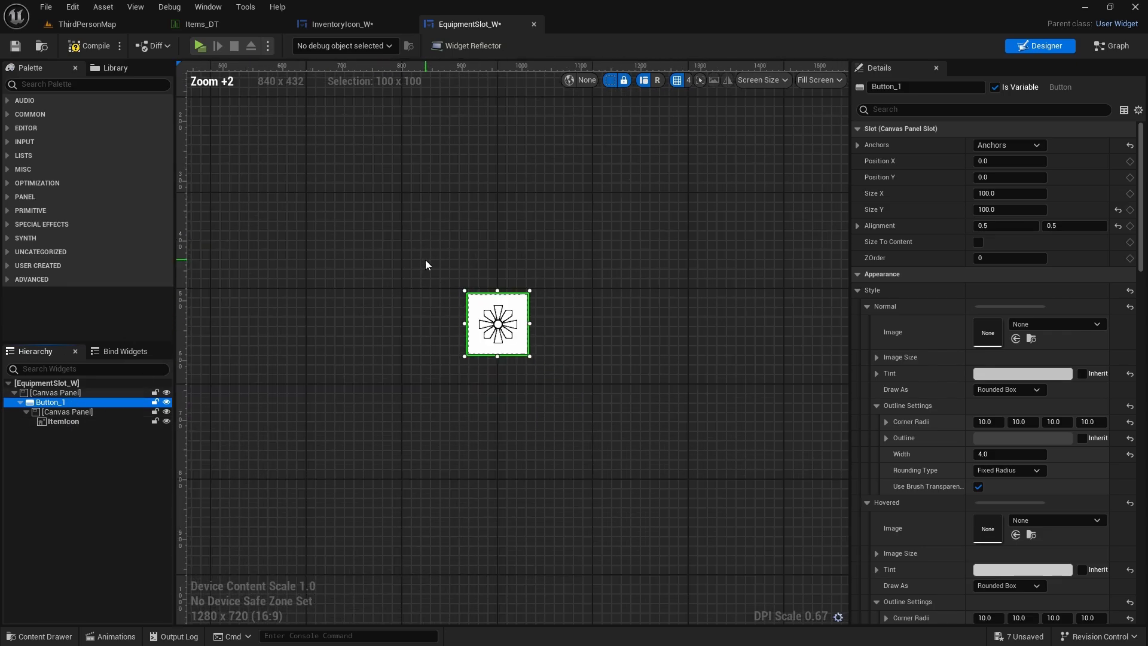
- Switch between the map, equipment slot and inventory icon widget tabs
click(85, 24)
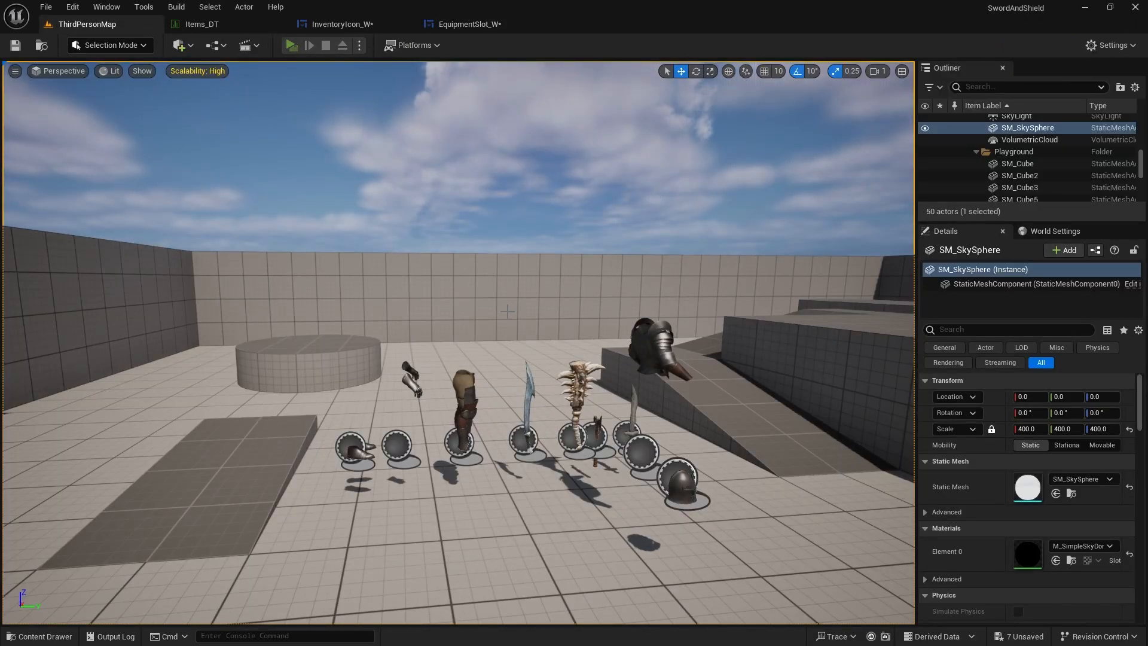
click(291, 45)
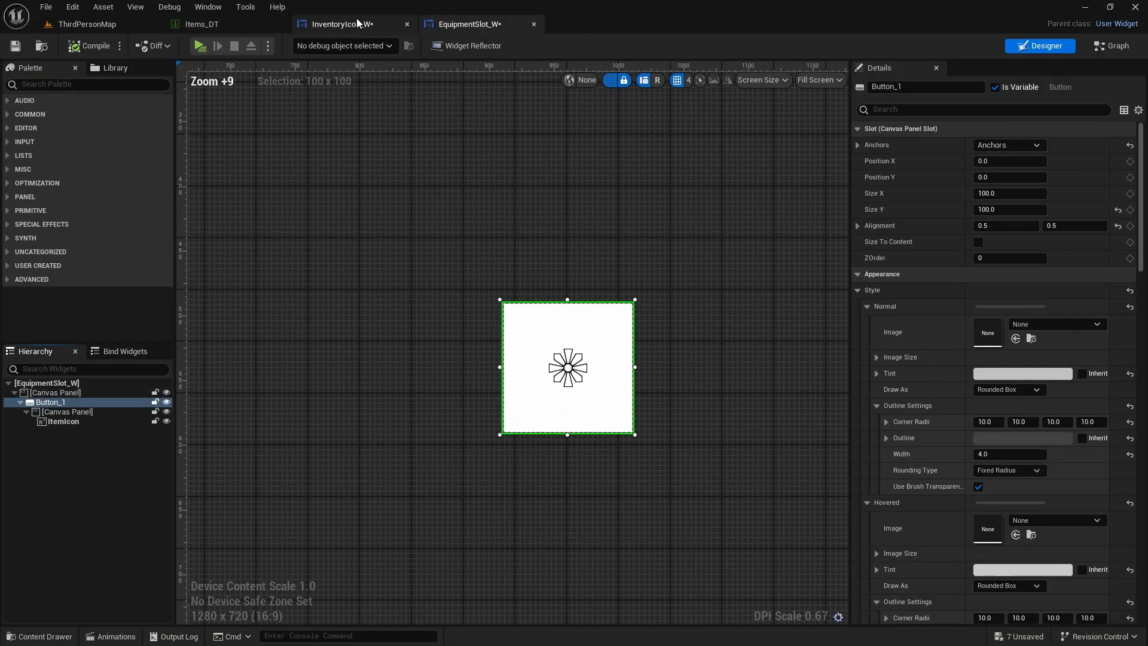
click(344, 24)
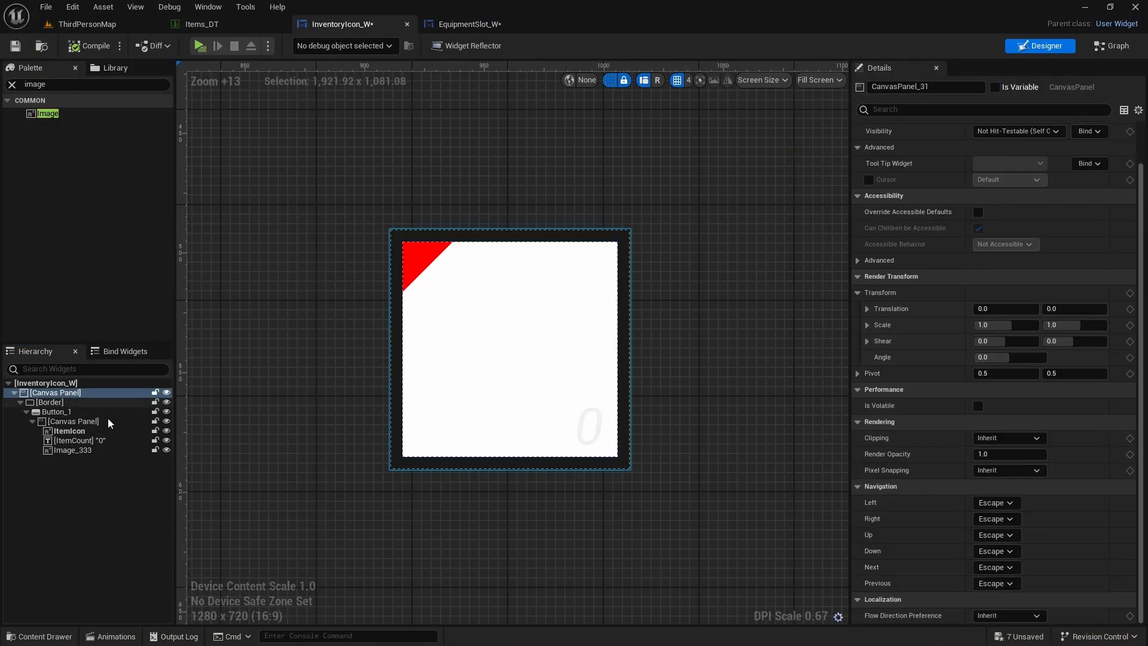
- Make the corner image a 10x10 red Rounded Box dot positioned at 4,4
click(72, 449)
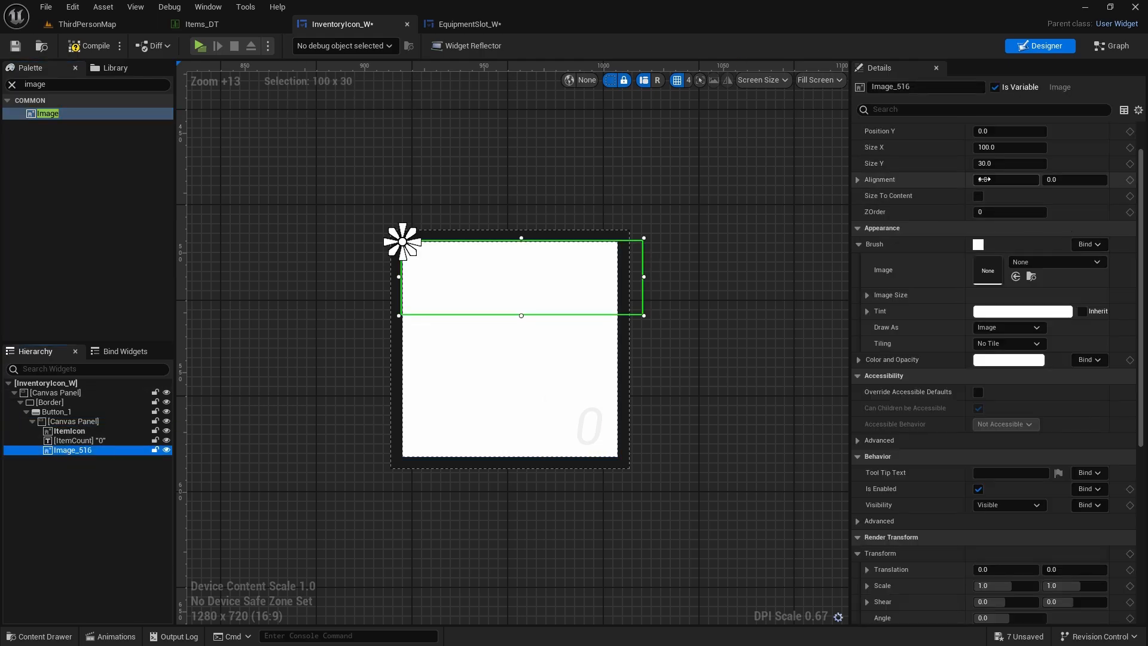
text(20)
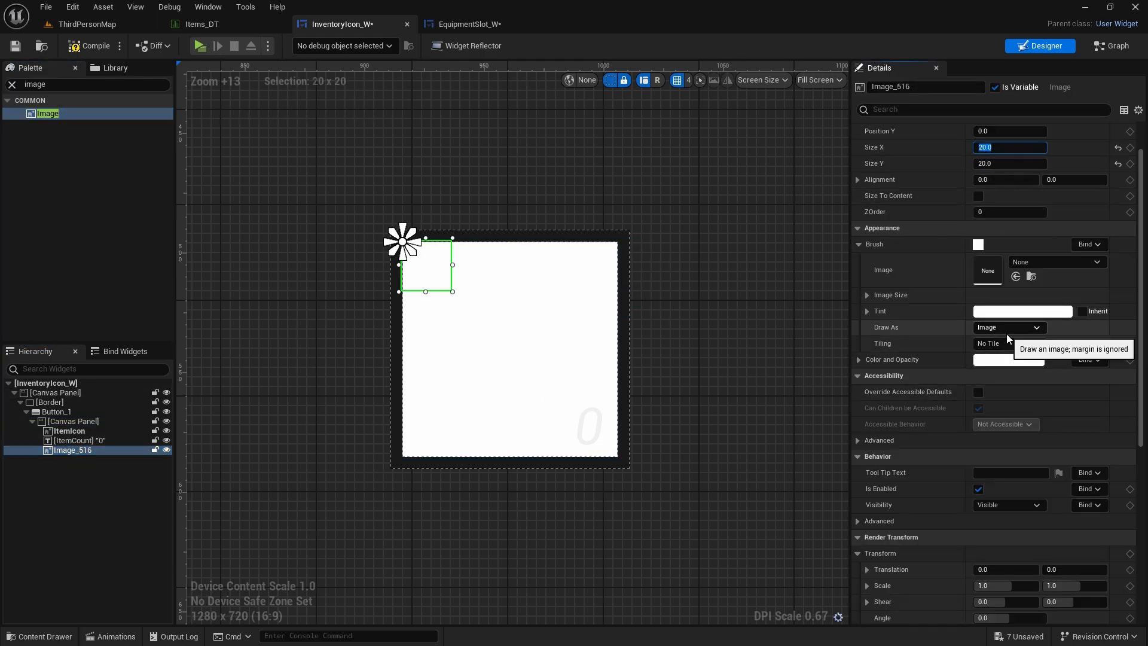
scroll(down, 3)
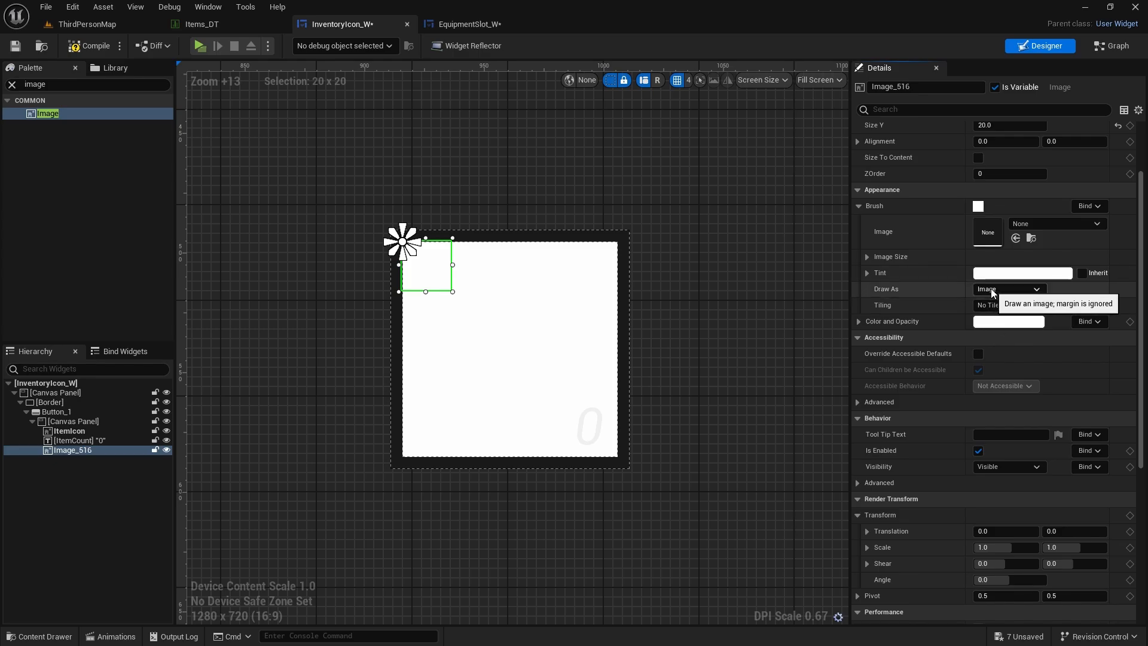
click(1009, 288)
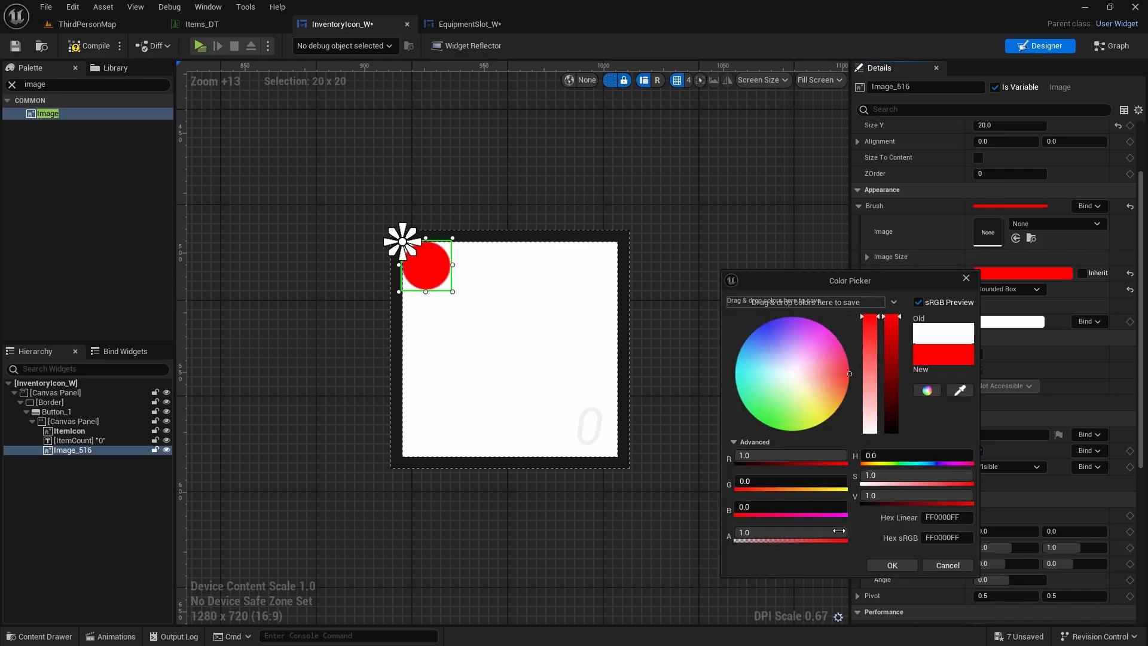
click(889, 565)
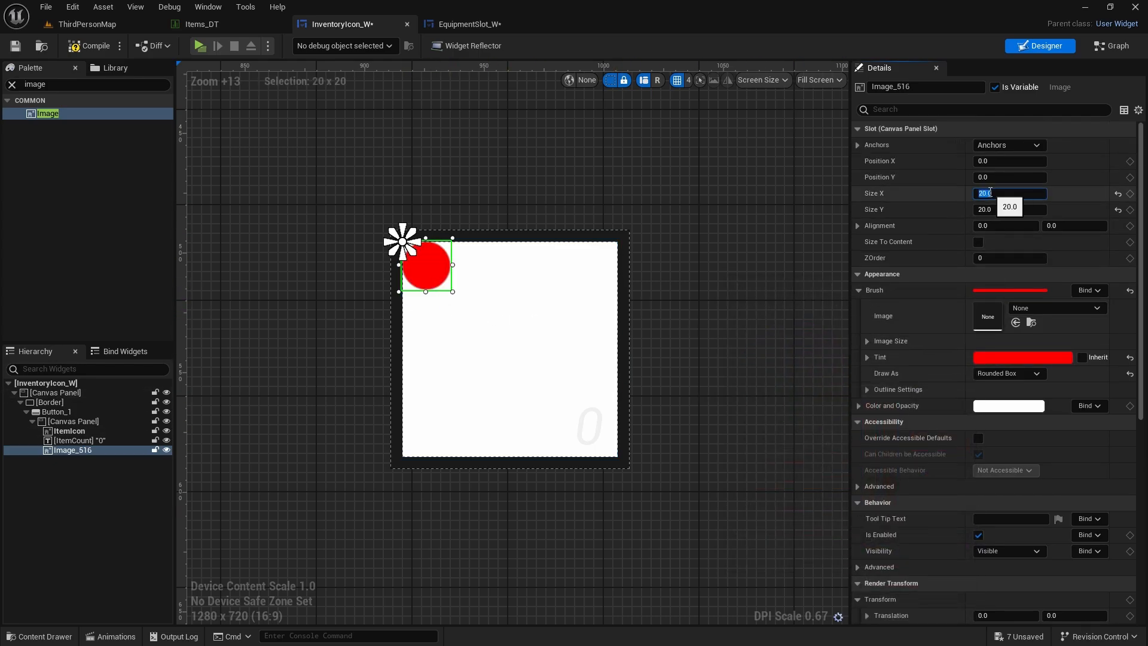
text(10.0)
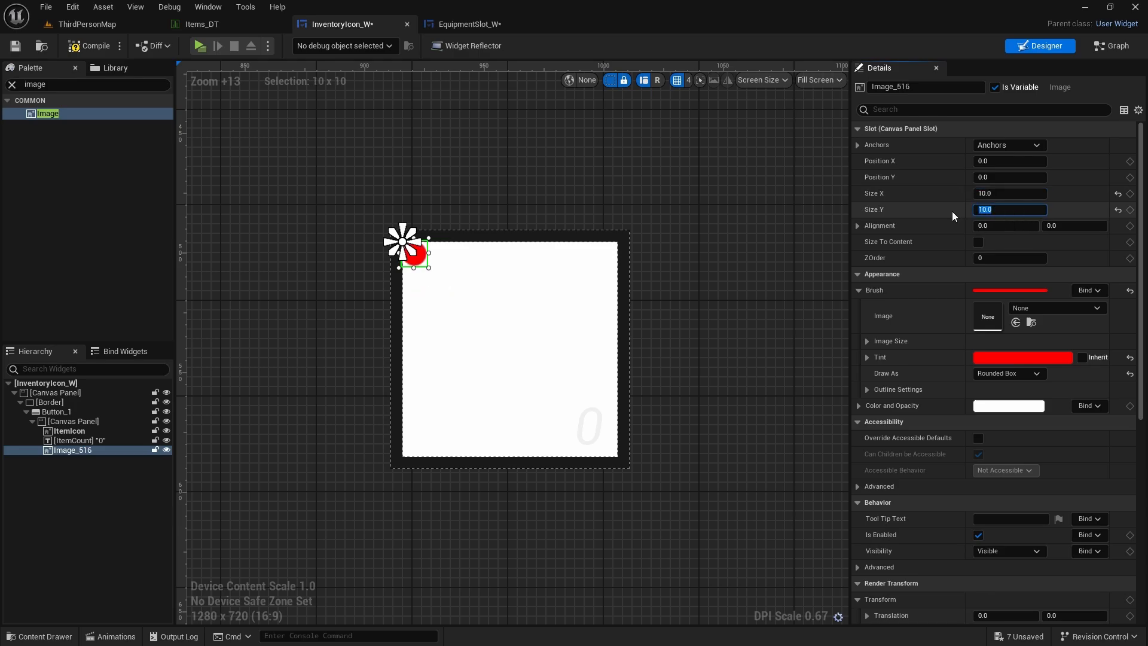
mouse_move(911, 203)
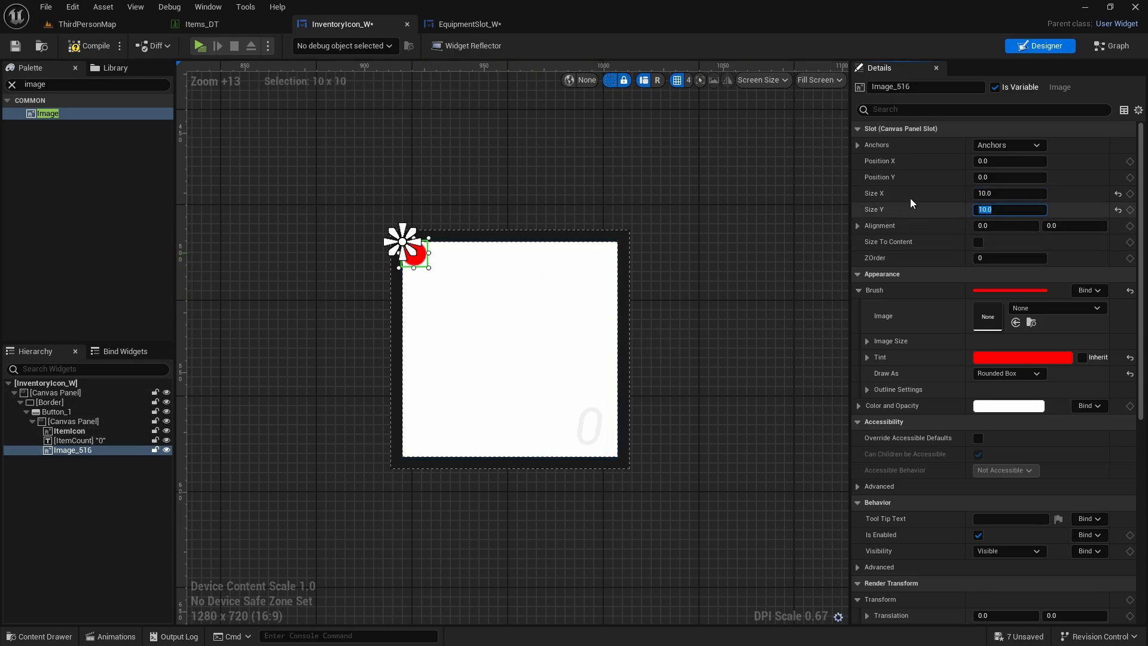
click(1009, 160)
text(4)
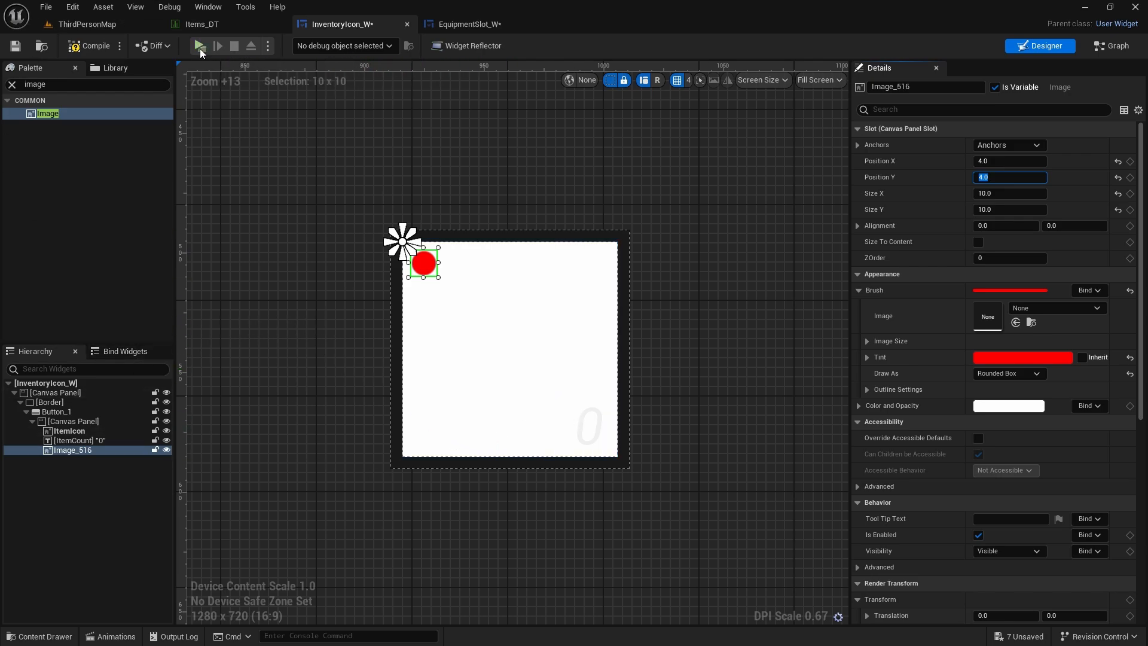
click(199, 46)
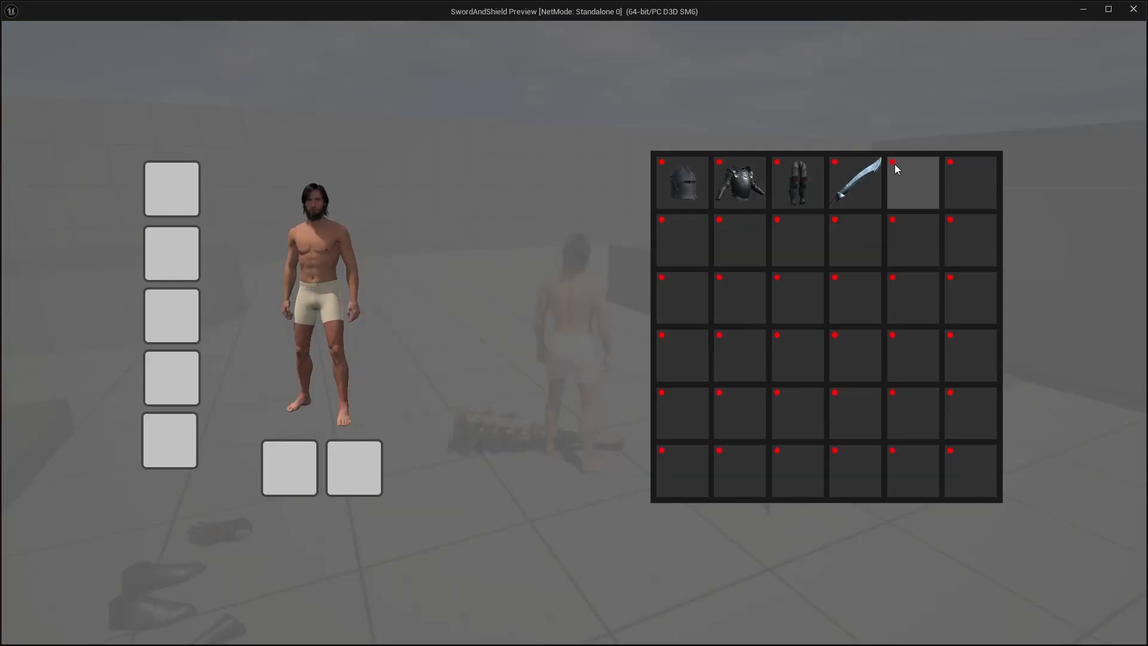
mouse_move(679, 181)
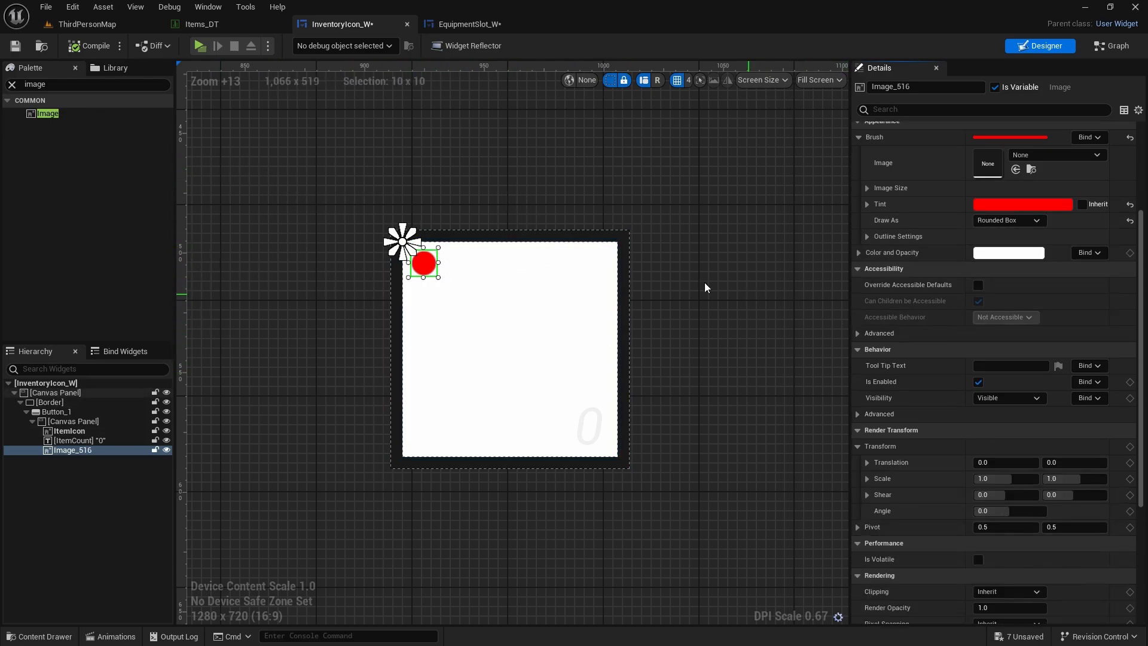
- Open Player_BP and add a new function named Get Rarity Color
click(86, 24)
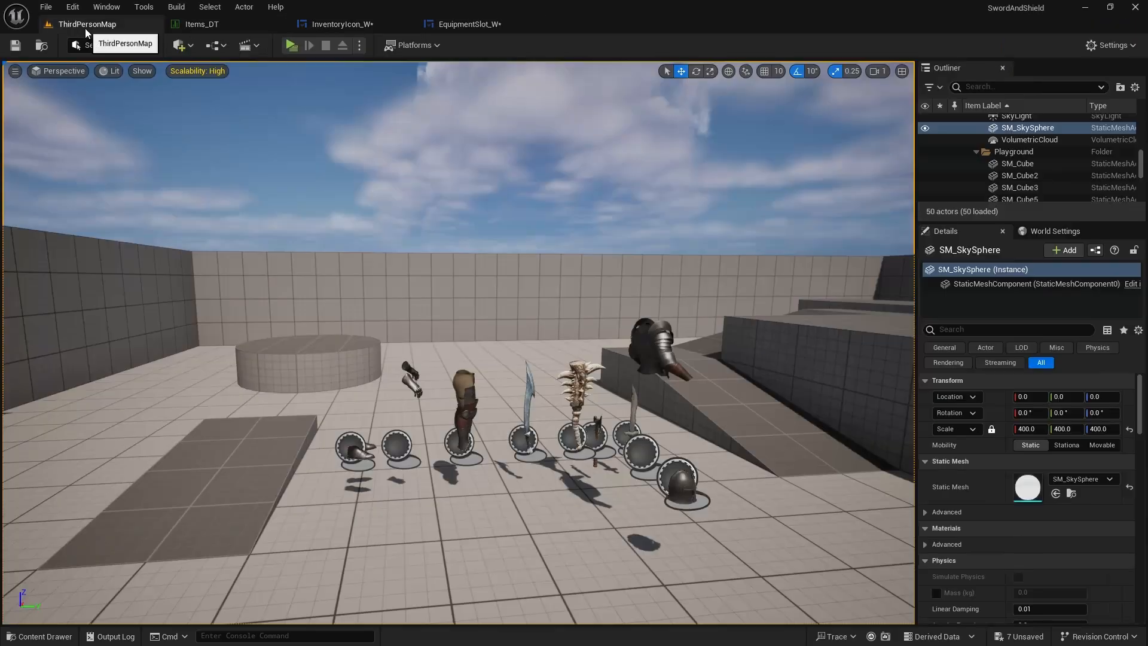
click(39, 634)
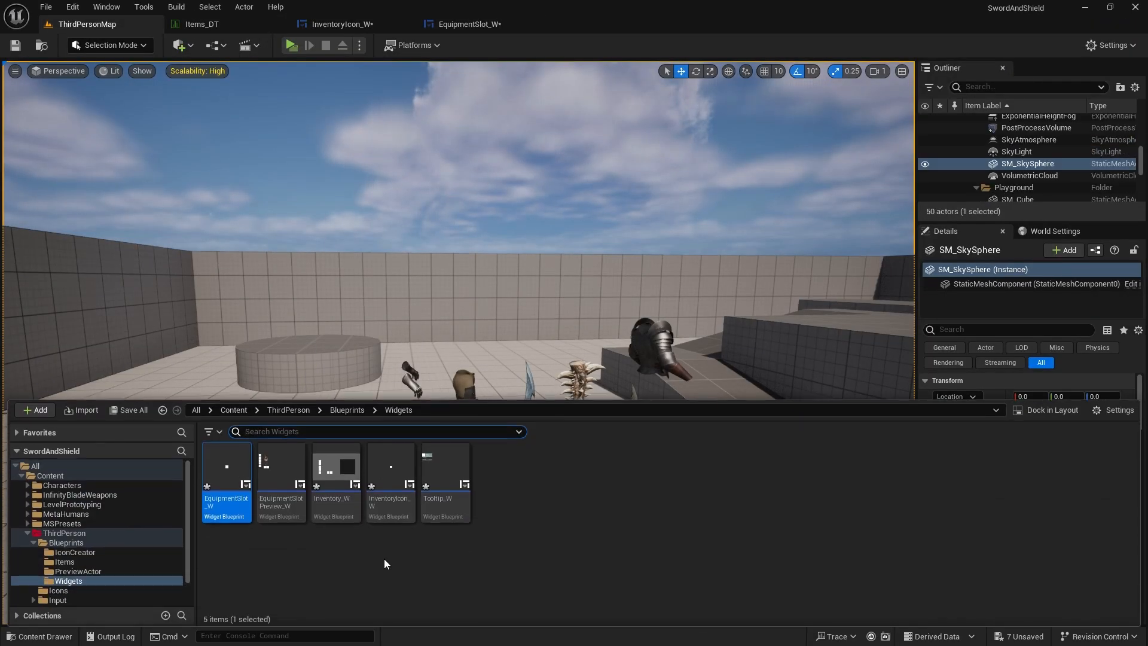
click(347, 408)
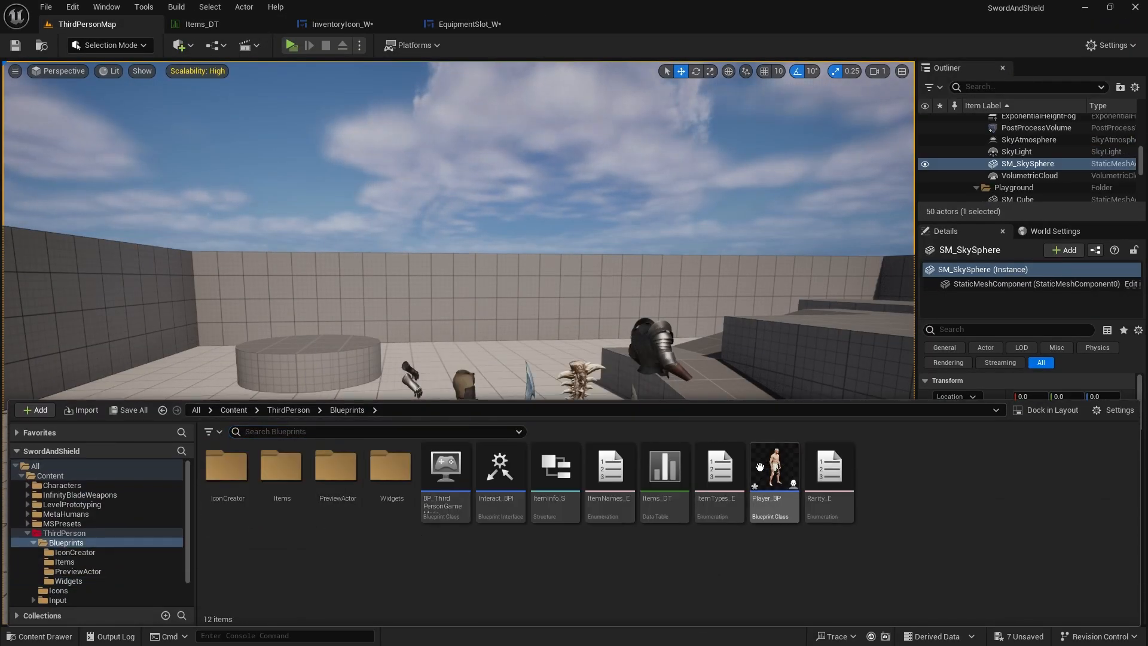
double_click(773, 466)
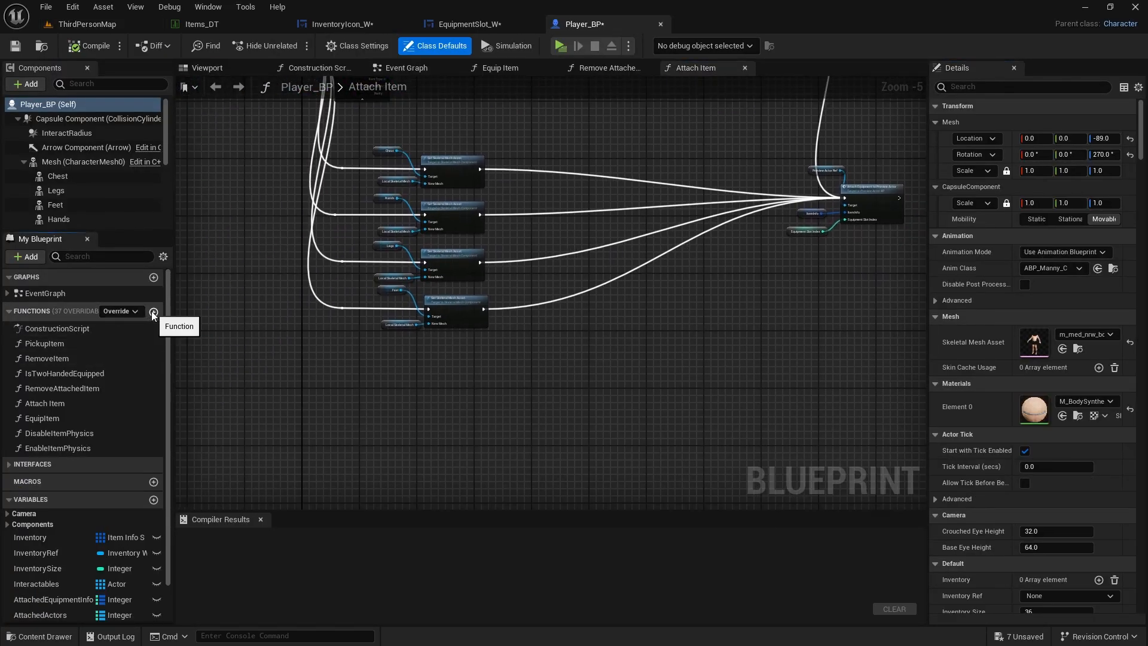
click(153, 311)
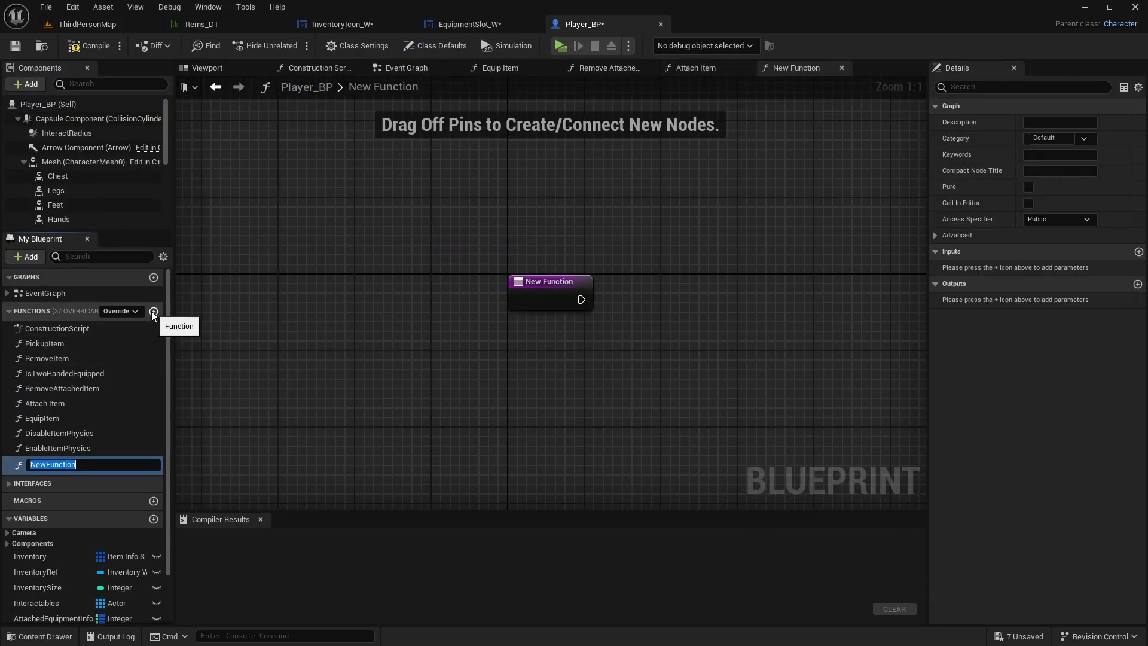
text(GetRarityColor)
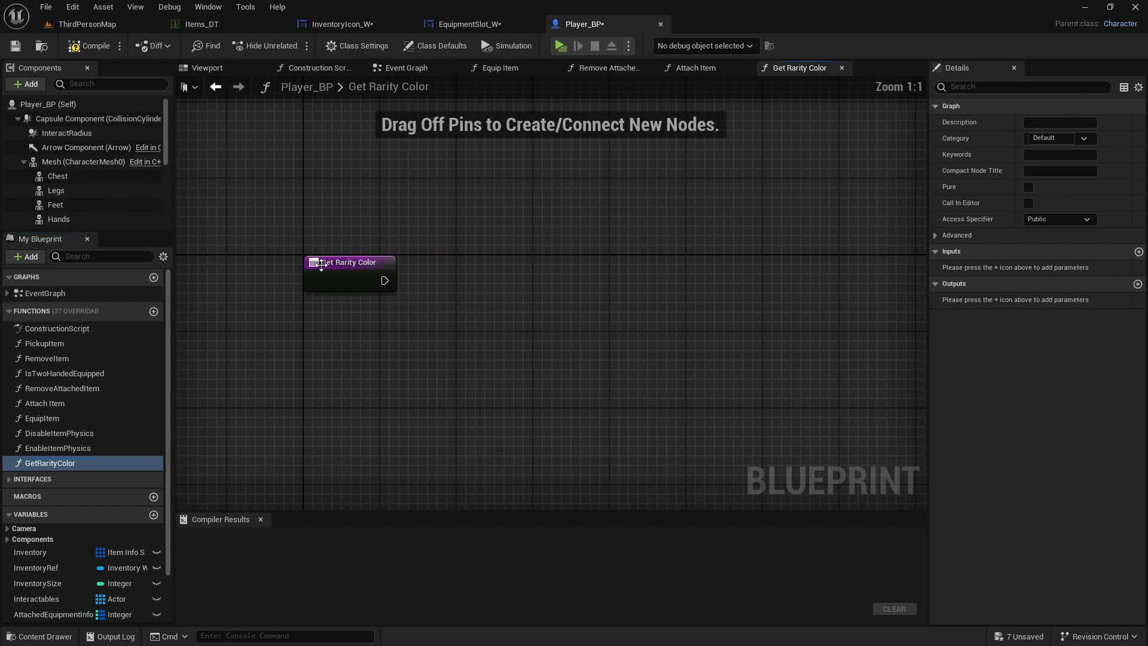
drag(349, 262, 392, 273)
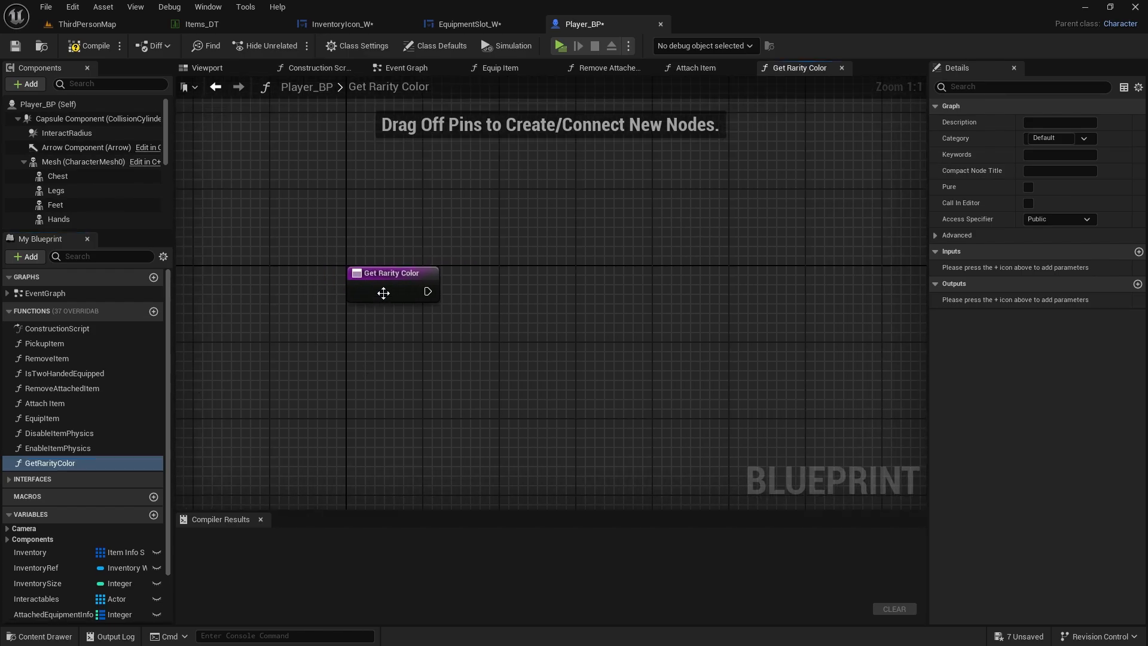
- Add an ItemInfo input of type ItemInfo_S and switch on its Rarity value
click(392, 283)
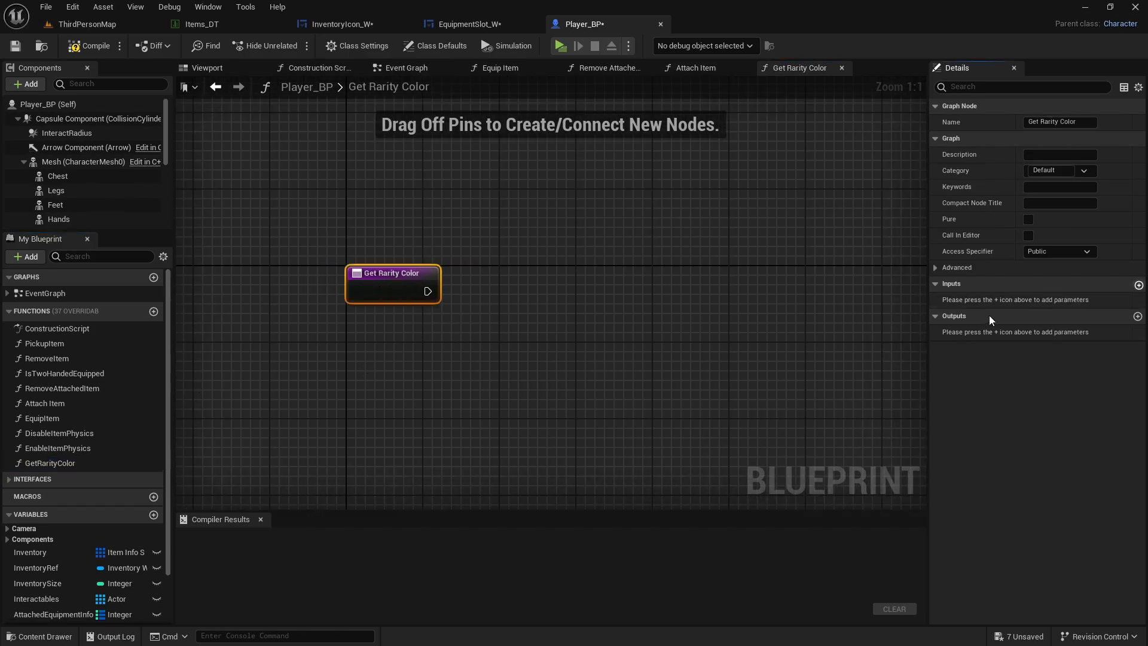
click(1137, 283)
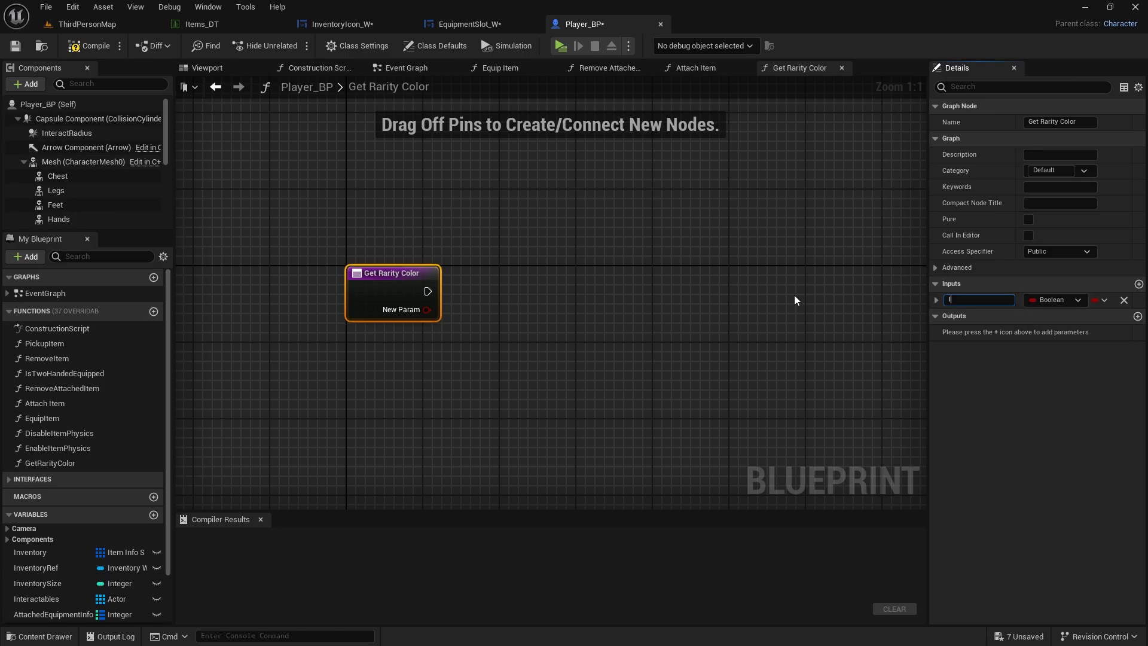
text(ItemInfo)
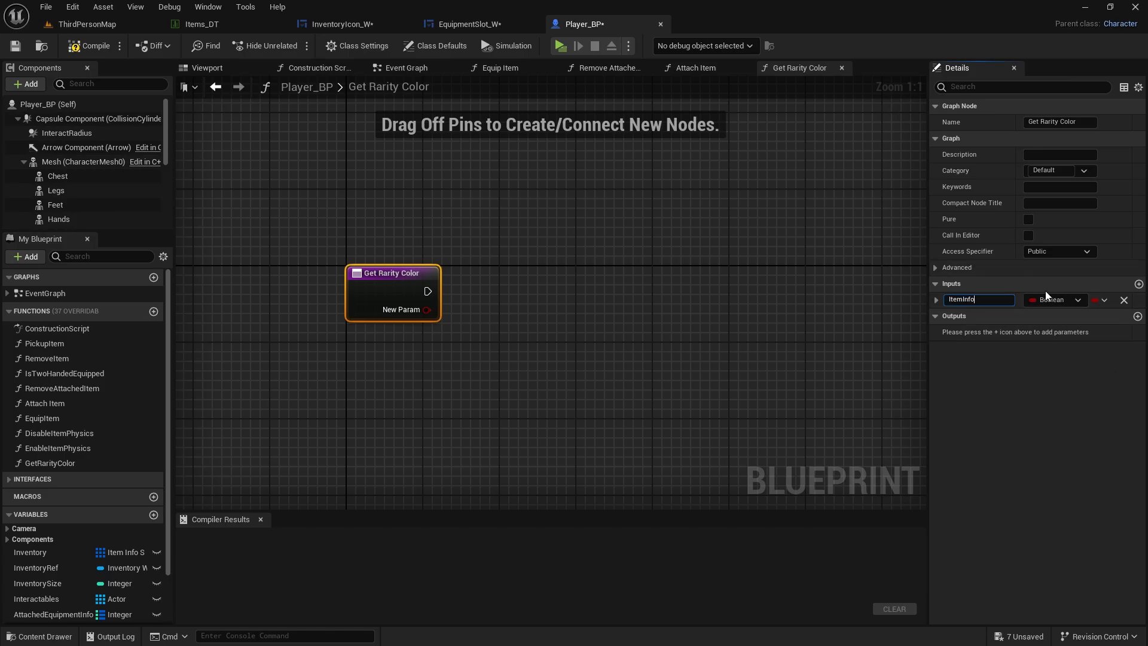
click(1054, 299)
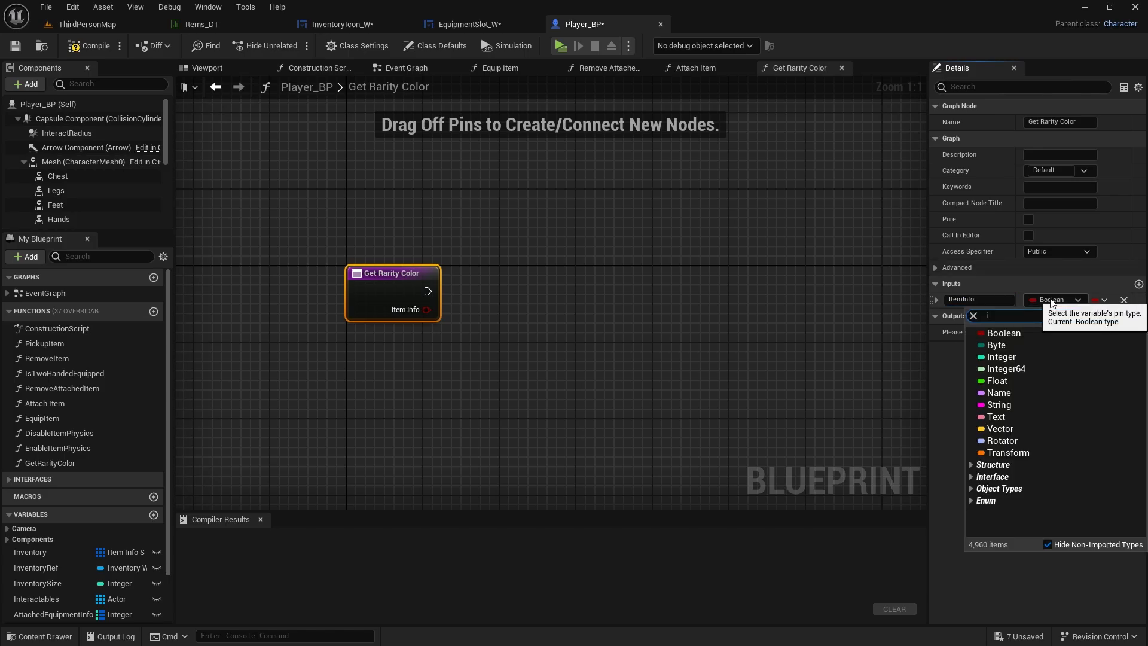
text(item inf)
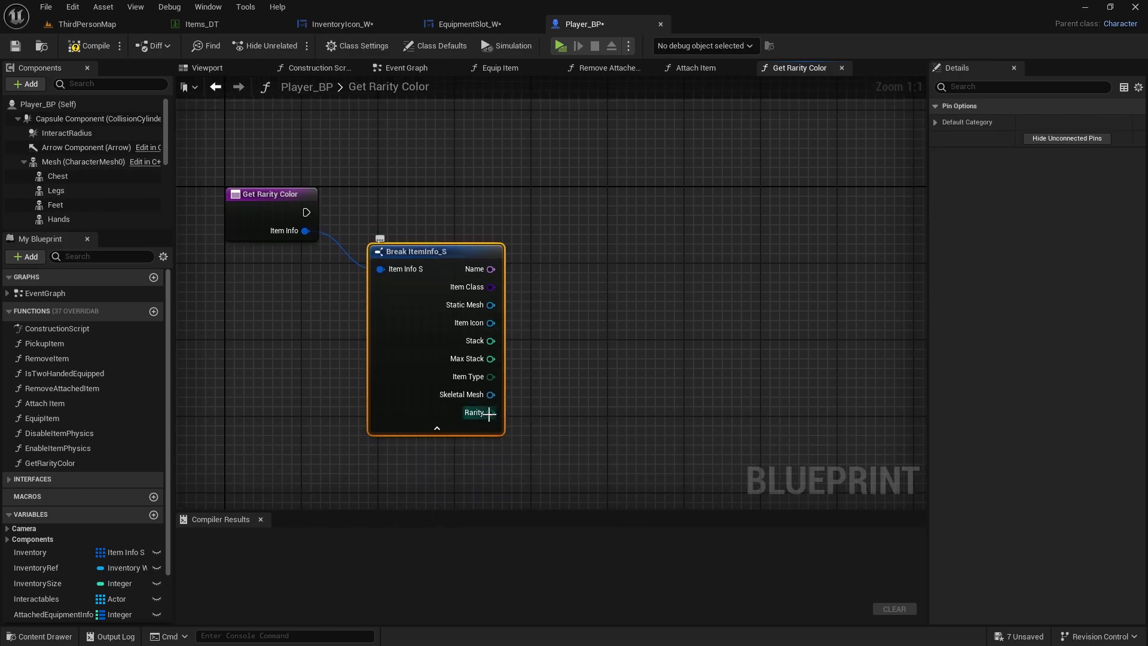
drag(491, 412, 562, 225)
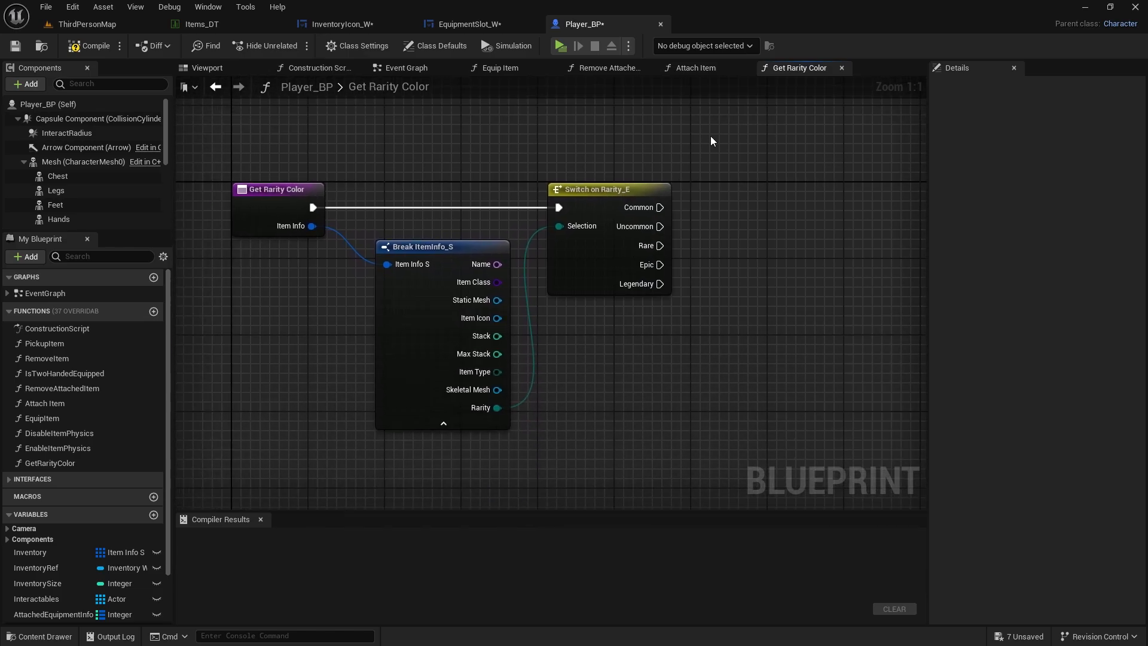
mouse_move(540, 162)
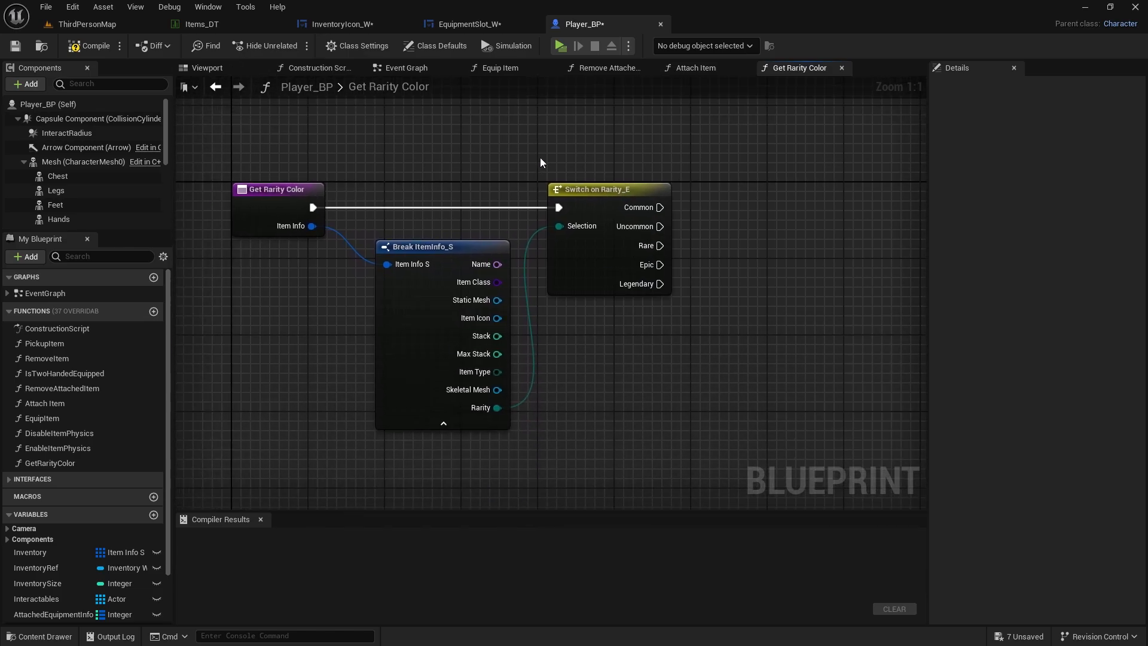
mouse_move(673, 131)
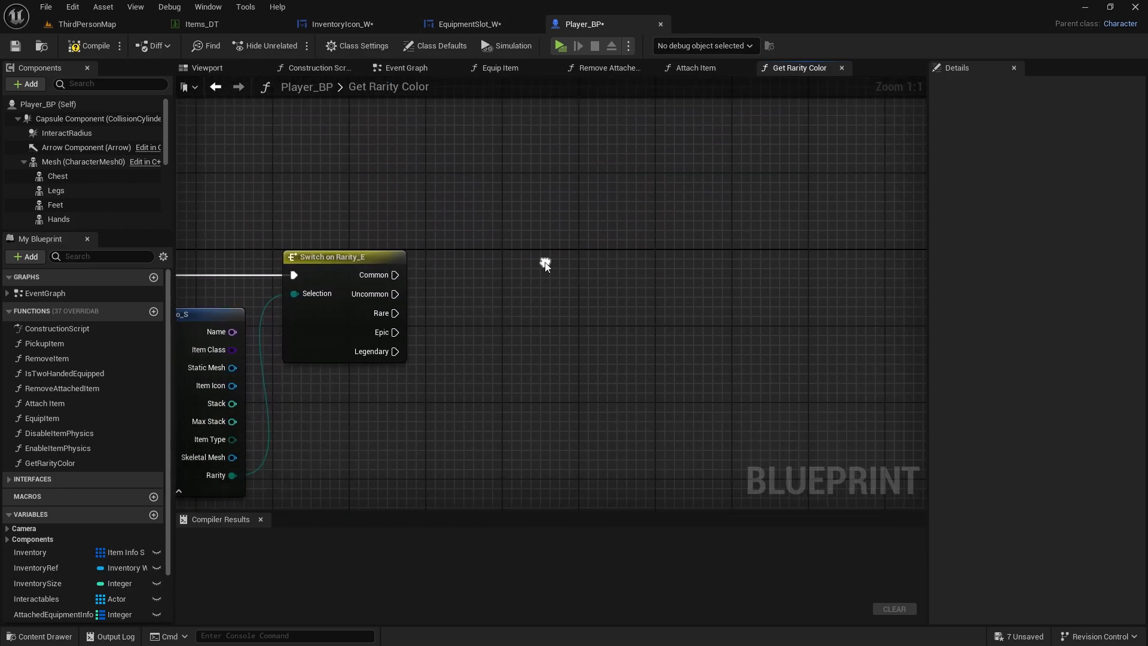
- Add a Make SlateColor for the Common case promoted to a LocalColor local variable
drag(393, 275, 461, 136)
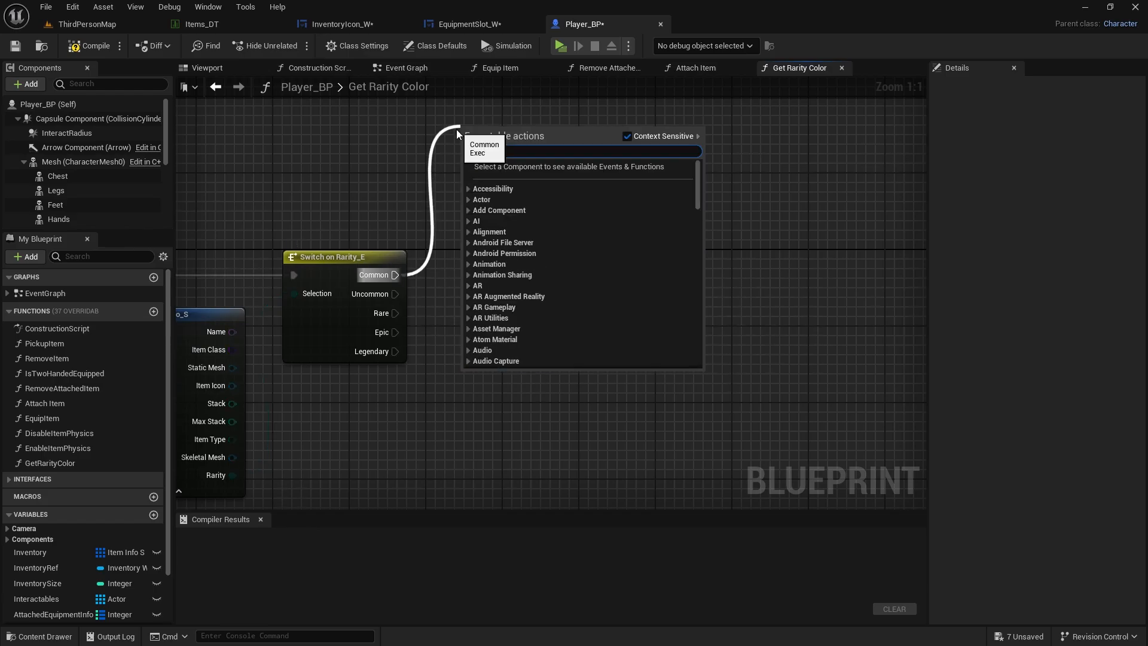
text(make sla)
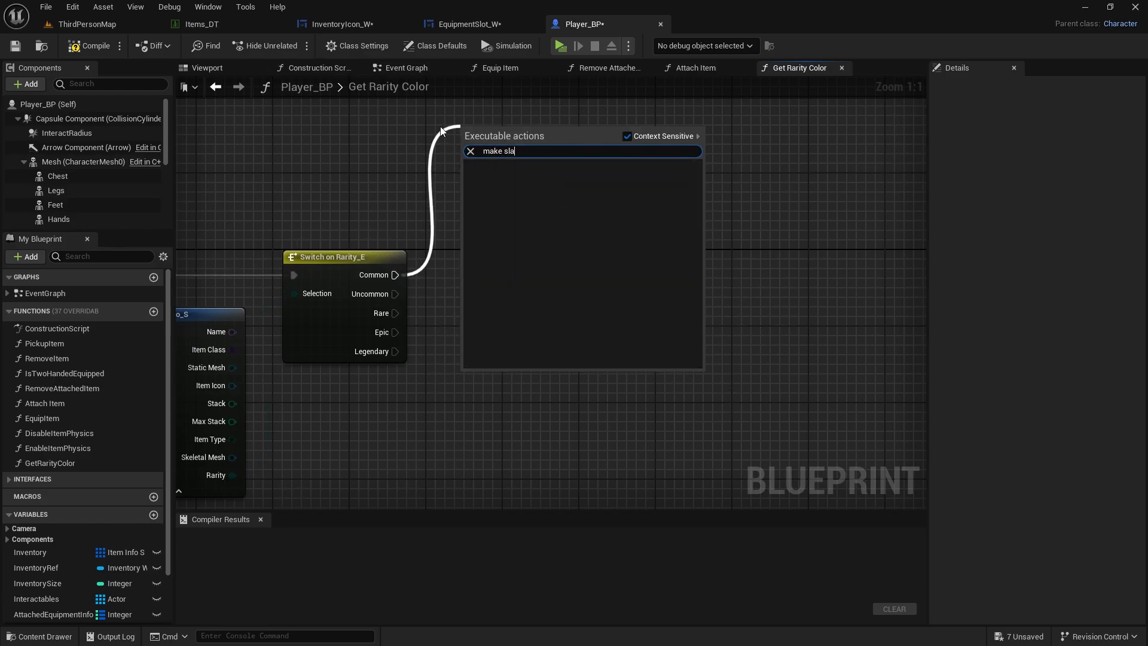
text(slate color)
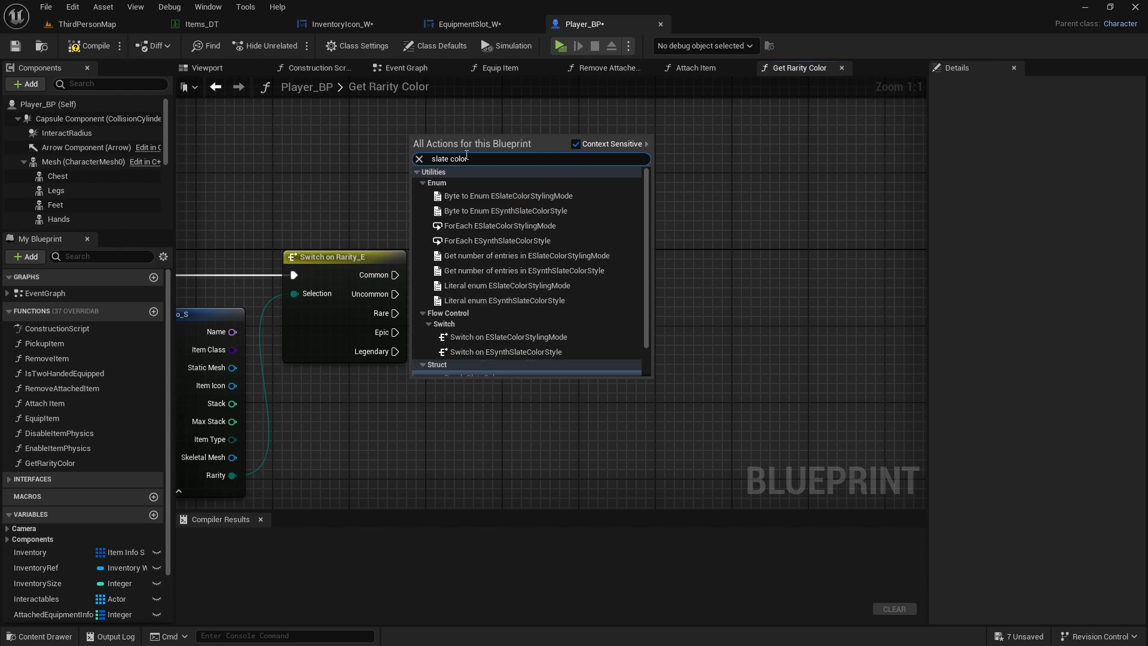
scroll(down, 3)
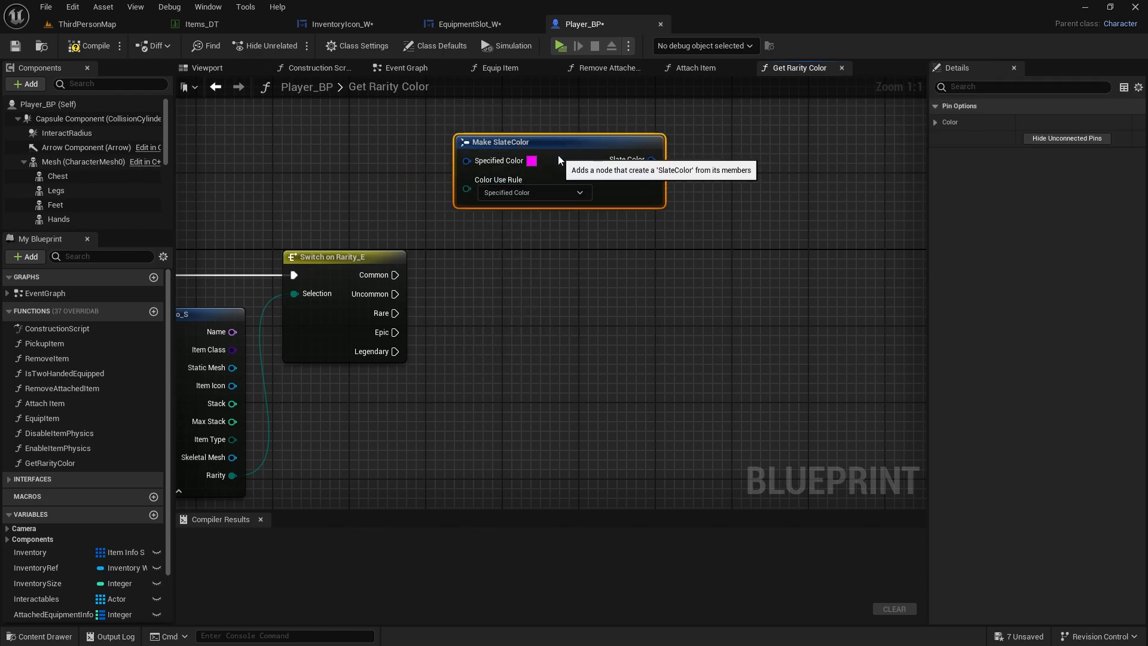
drag(560, 143, 473, 142)
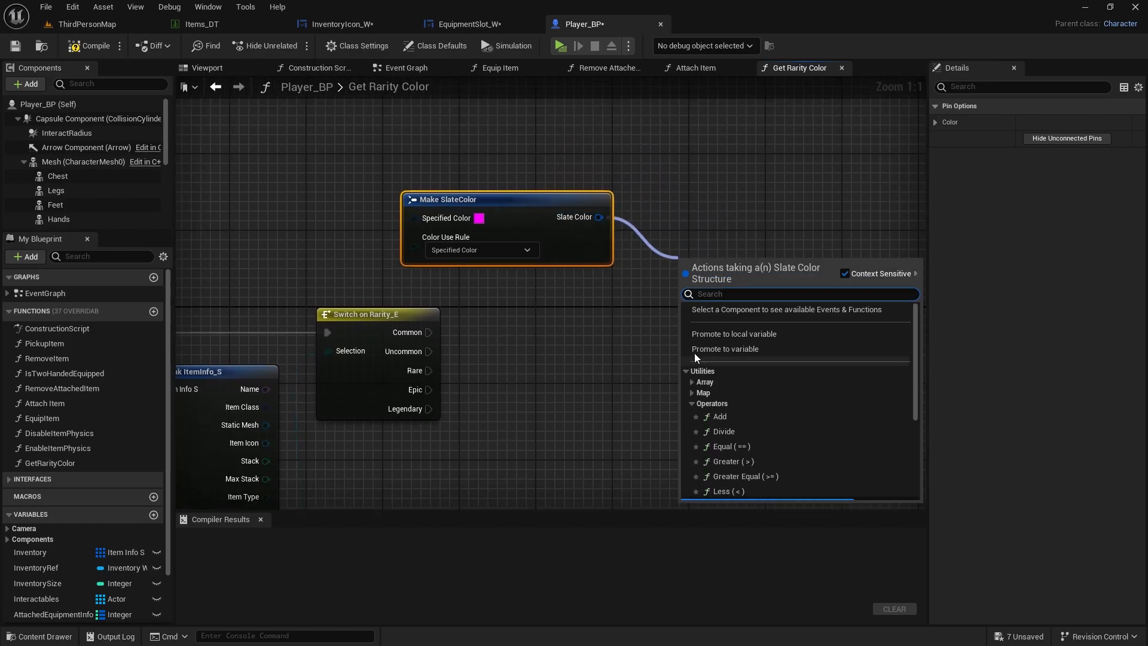
click(733, 334)
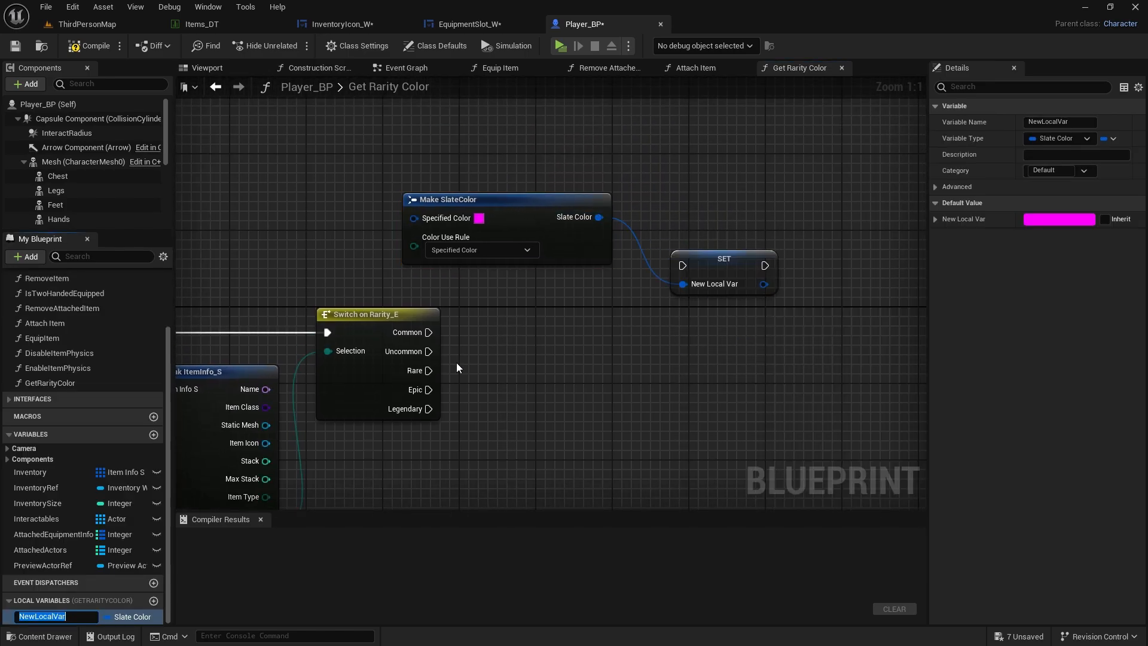
text(Loc)
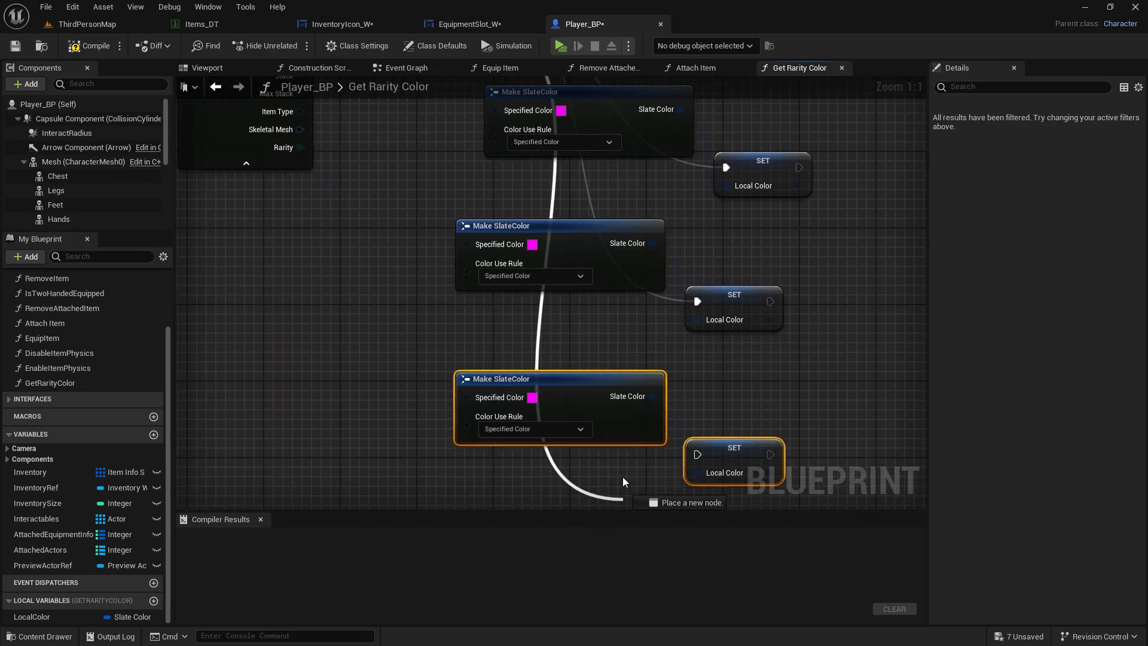
- Set the Common rarity's slate colour to a pale grey shade
scroll(down, 3)
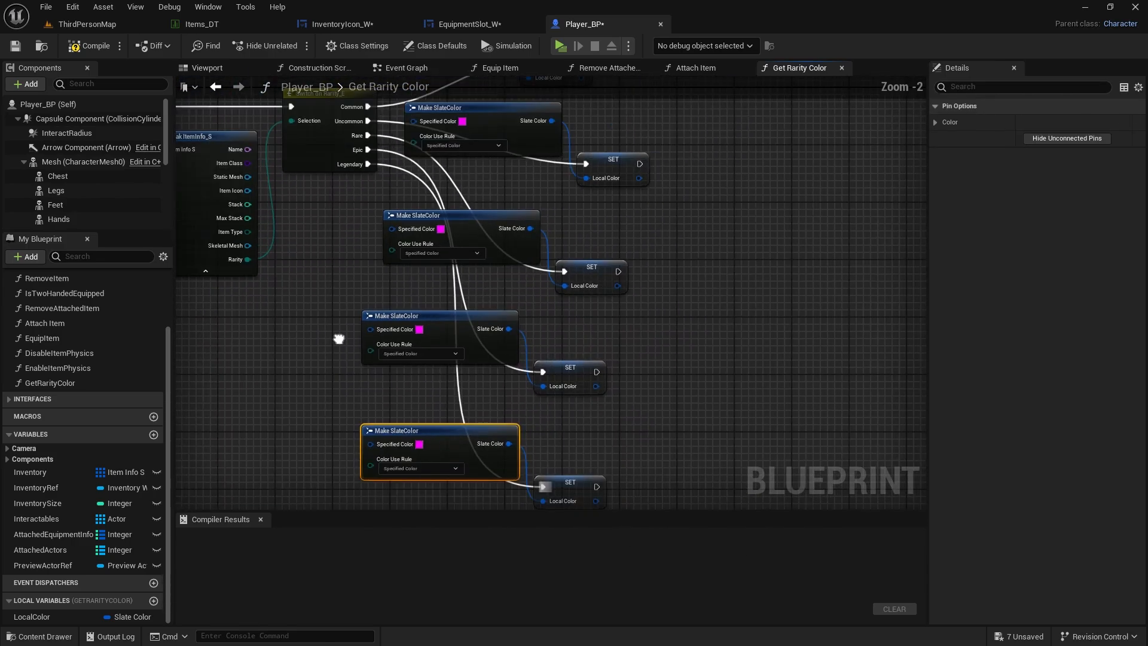
scroll(down, 3)
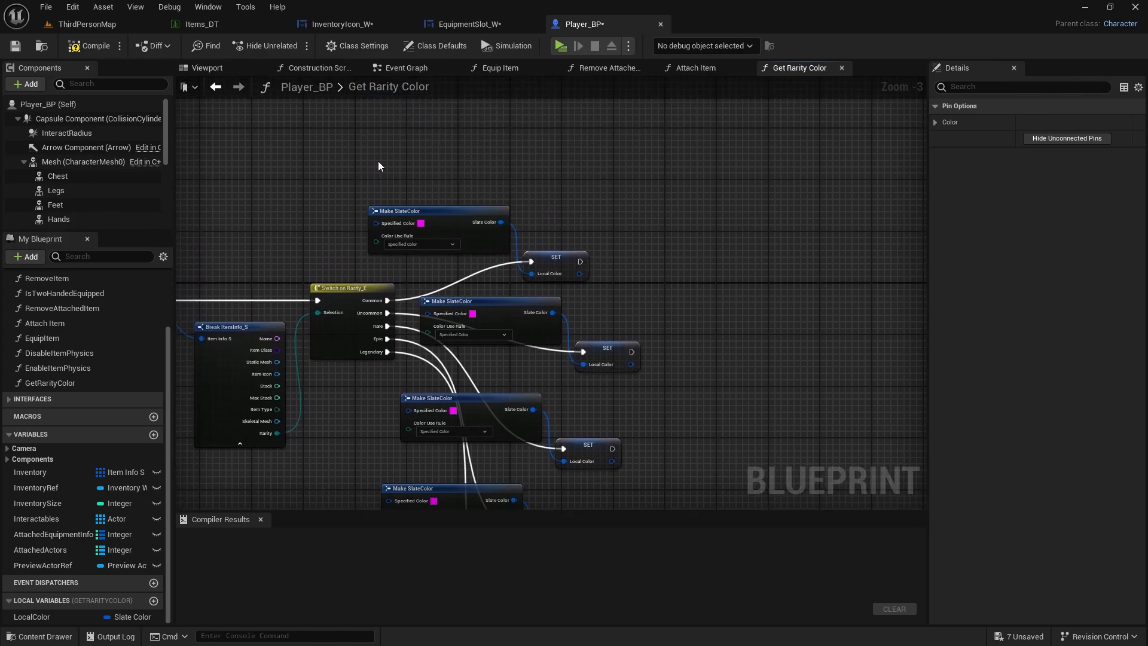
scroll(down, 3)
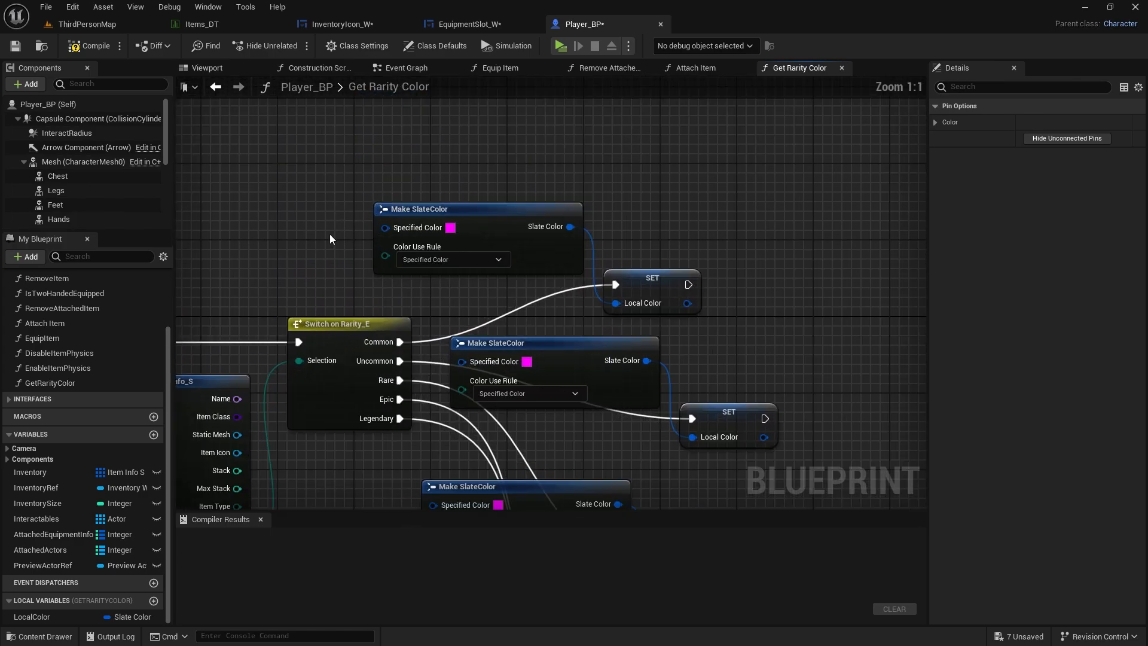
mouse_move(452, 227)
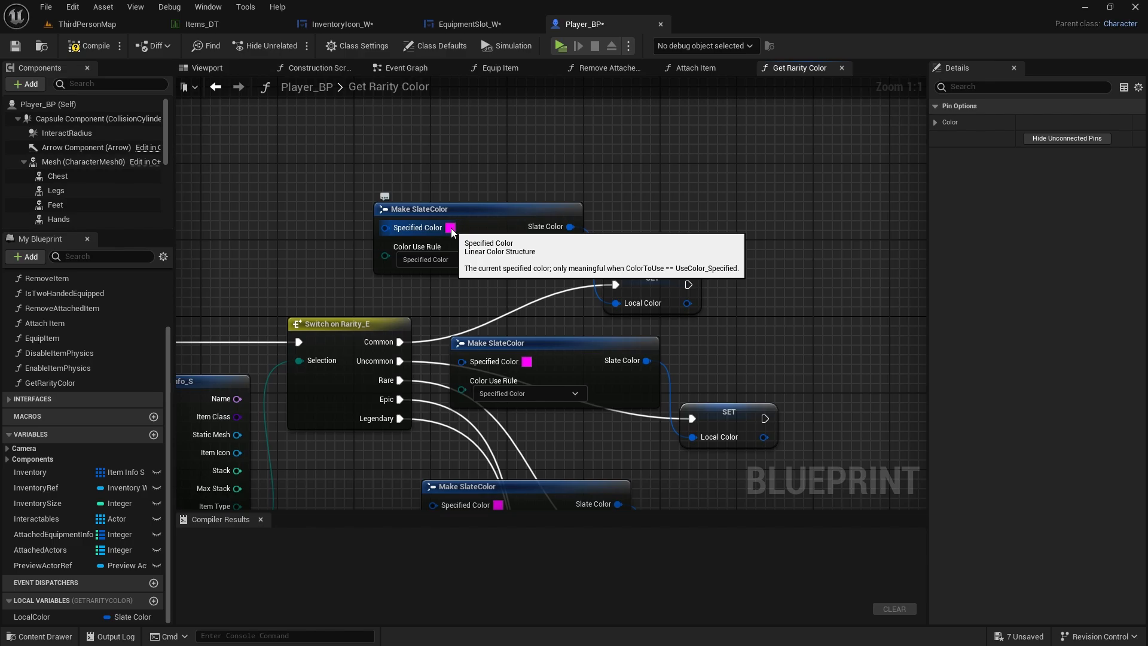
click(451, 227)
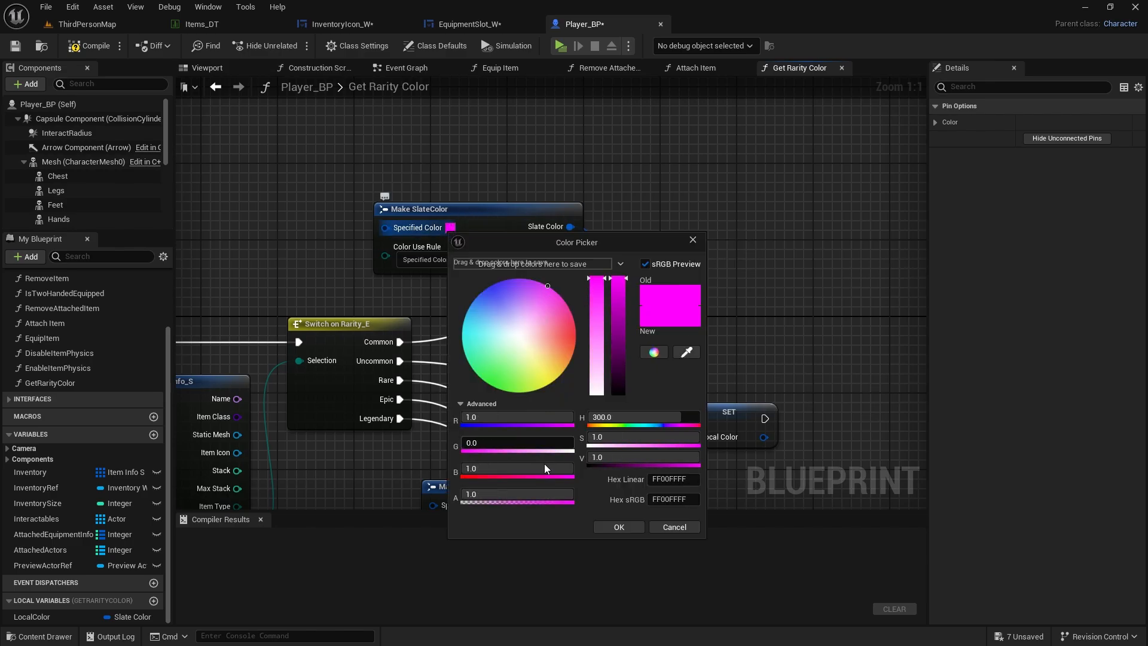
click(509, 330)
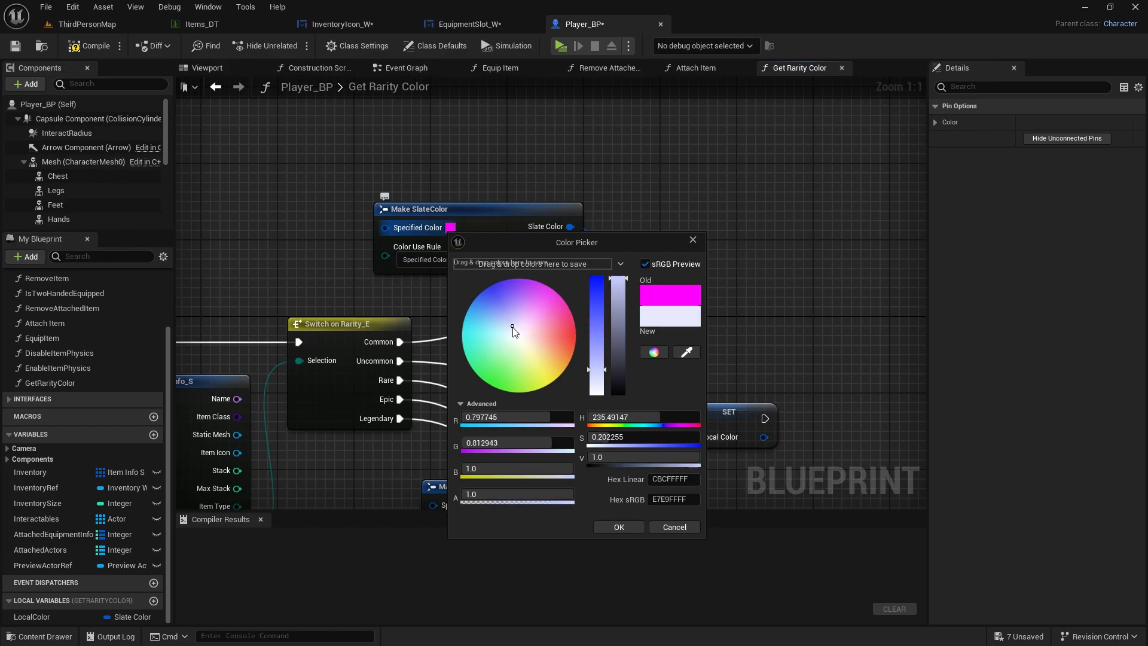
drag(618, 293, 618, 344)
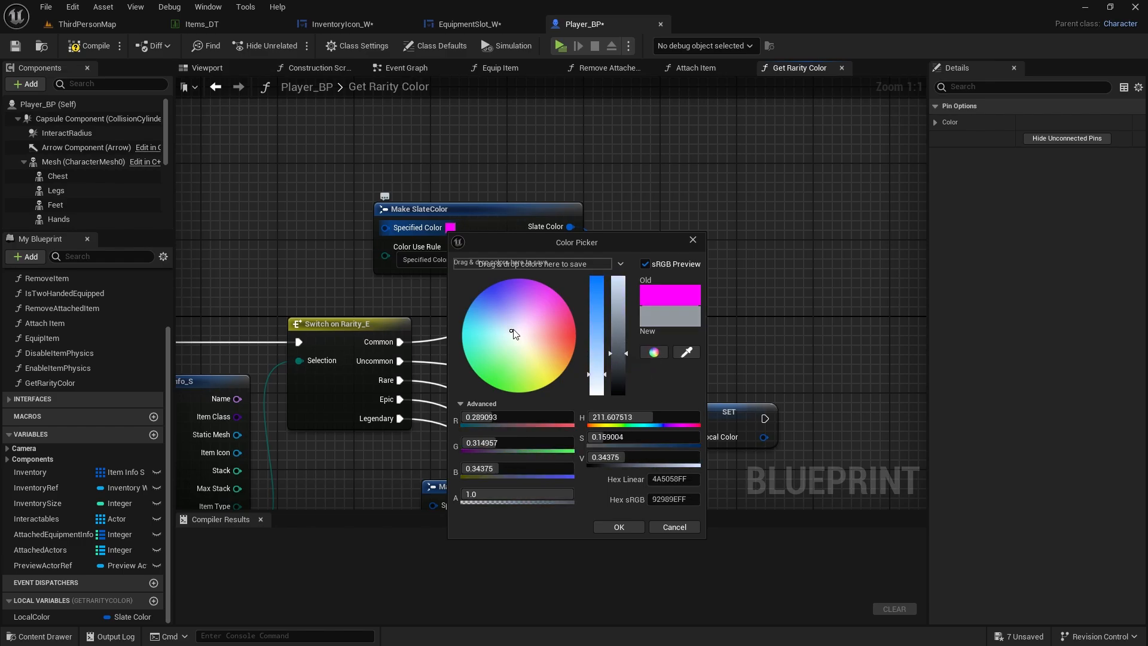
drag(620, 337, 620, 359)
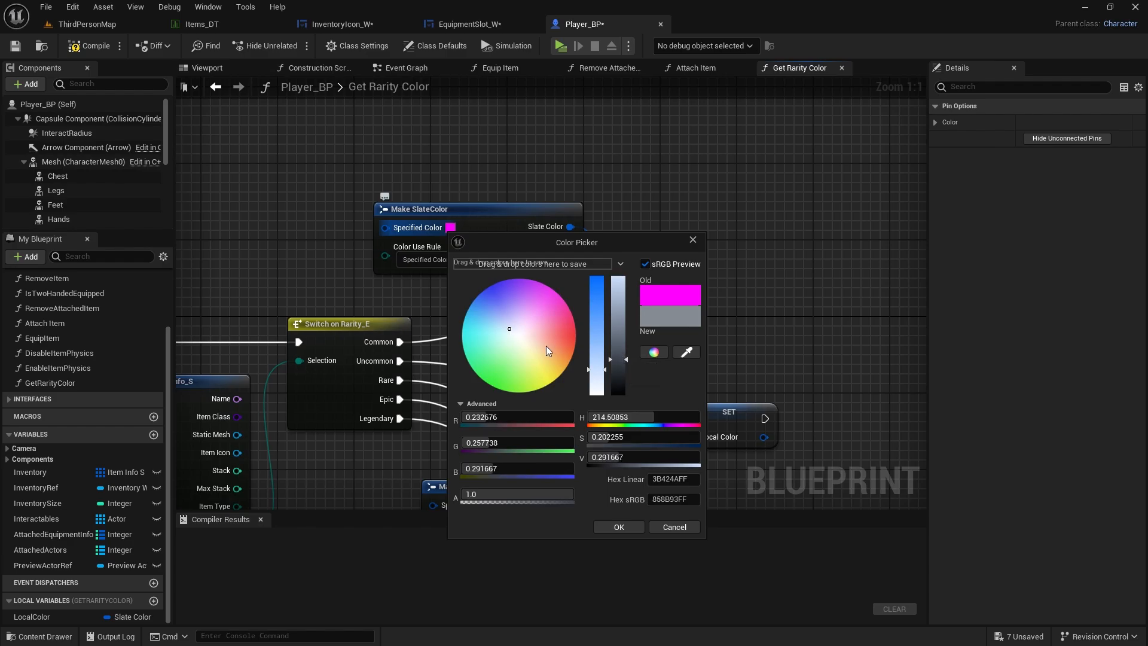
click(511, 330)
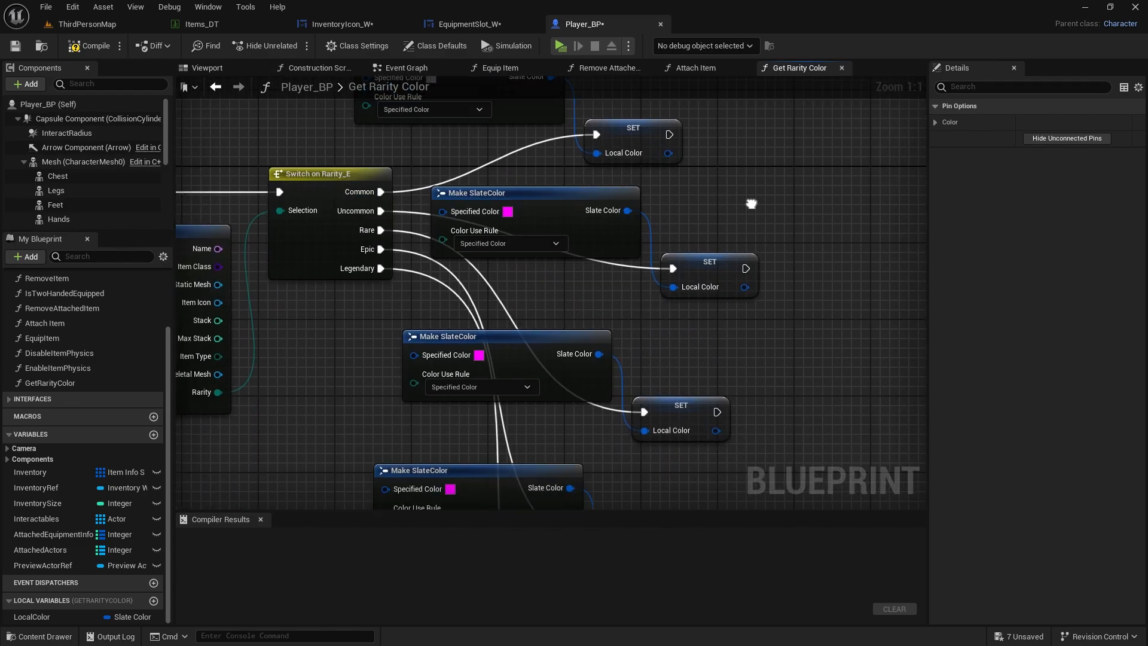
- Set Uncommon to green and Rare to blue in their colour pickers
click(498, 212)
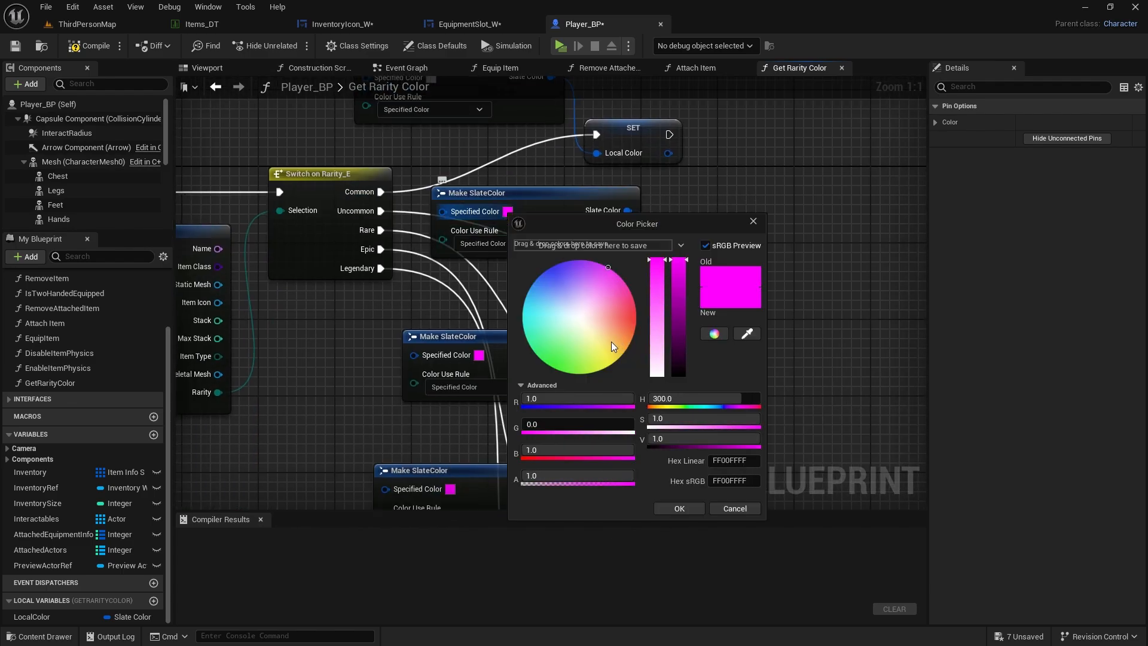
mouse_move(593, 326)
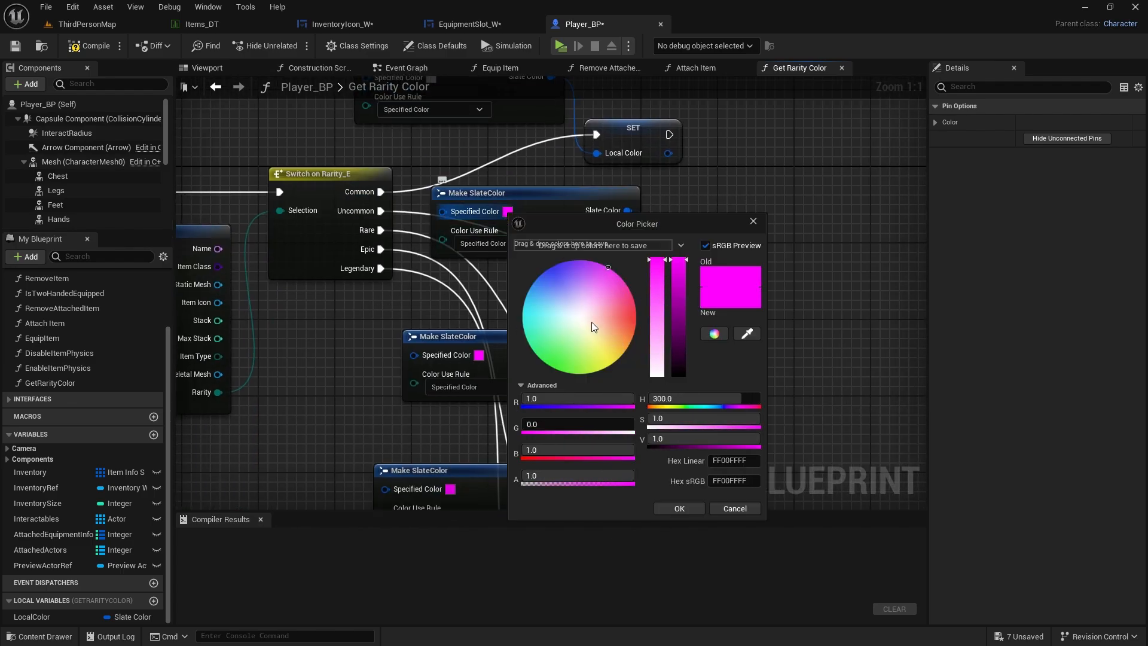
click(552, 369)
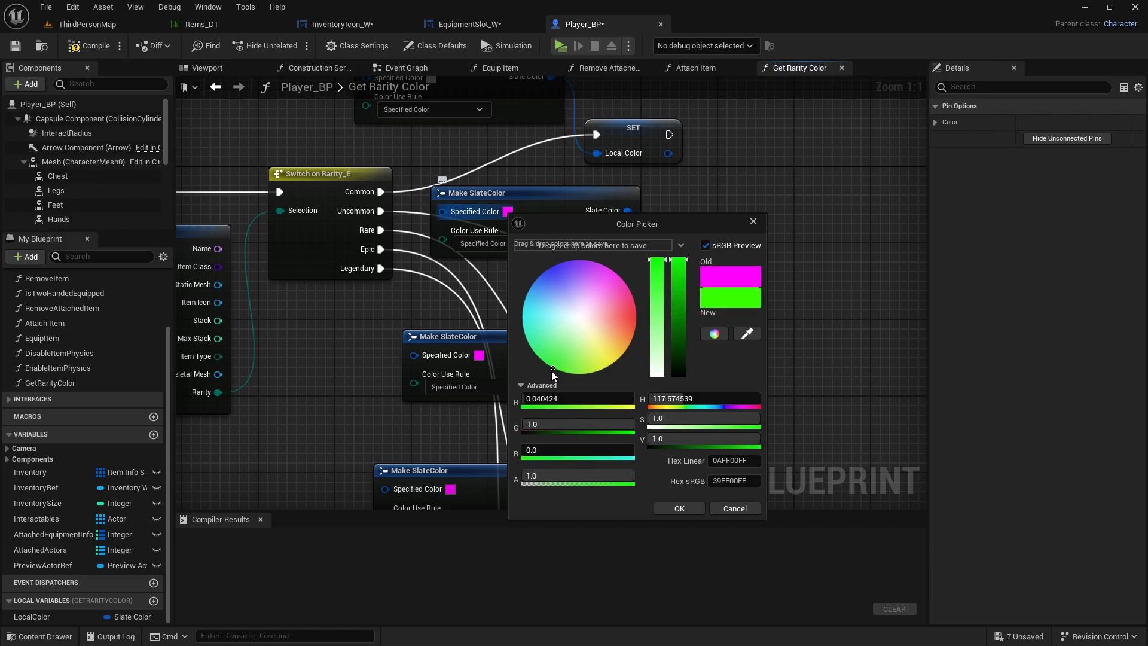
click(551, 365)
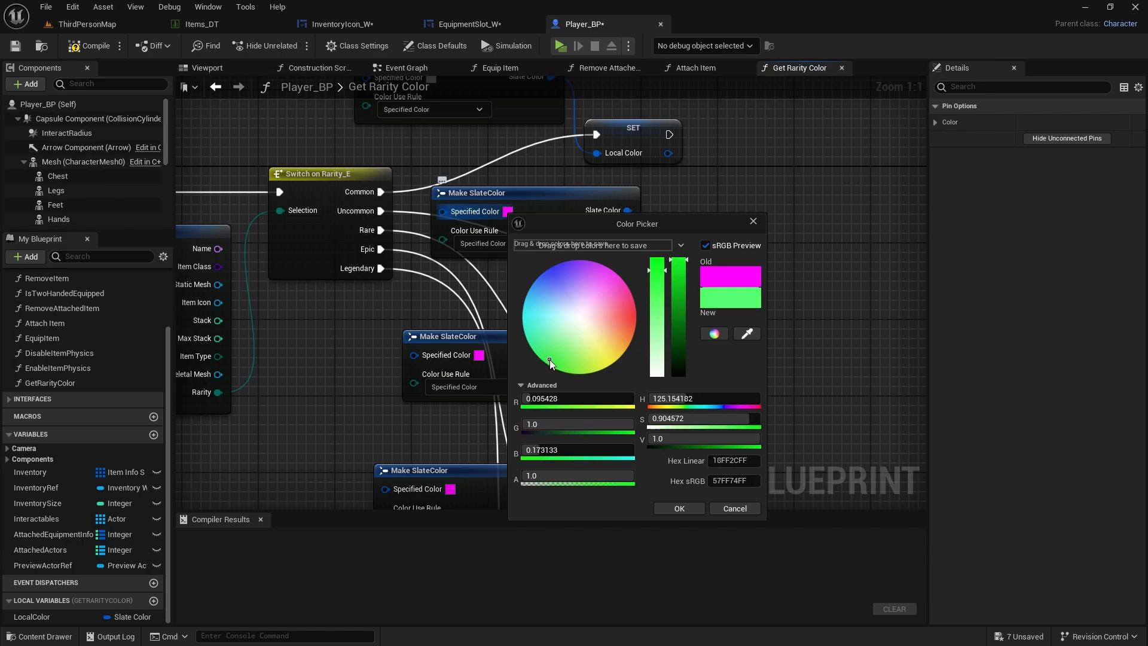
click(548, 365)
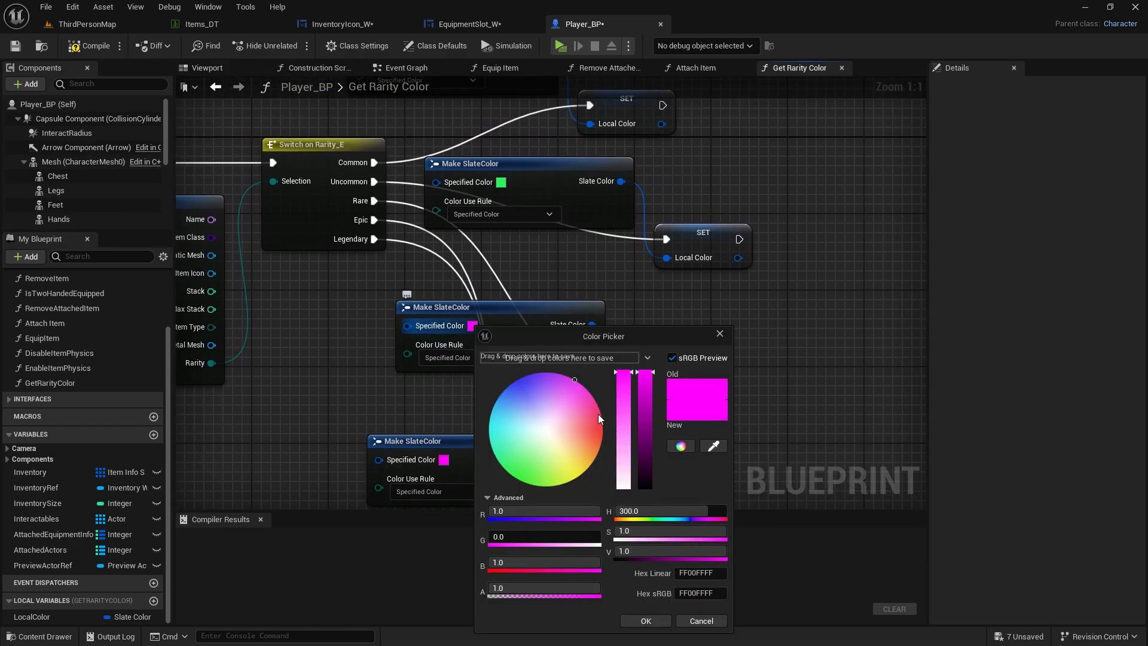
click(522, 396)
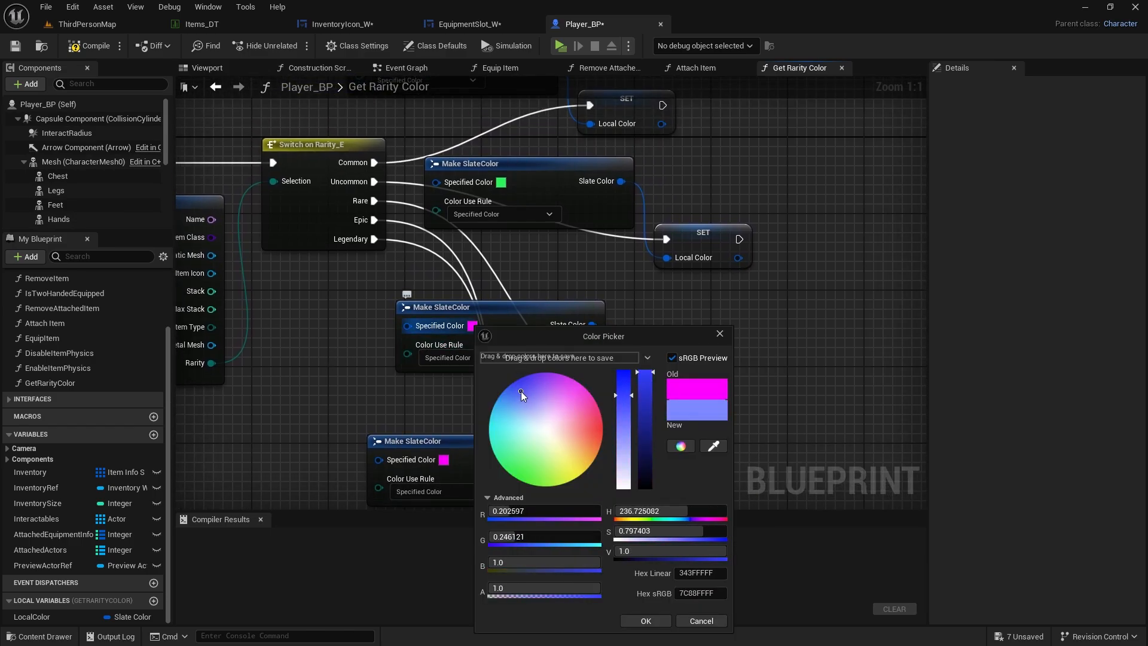
click(512, 383)
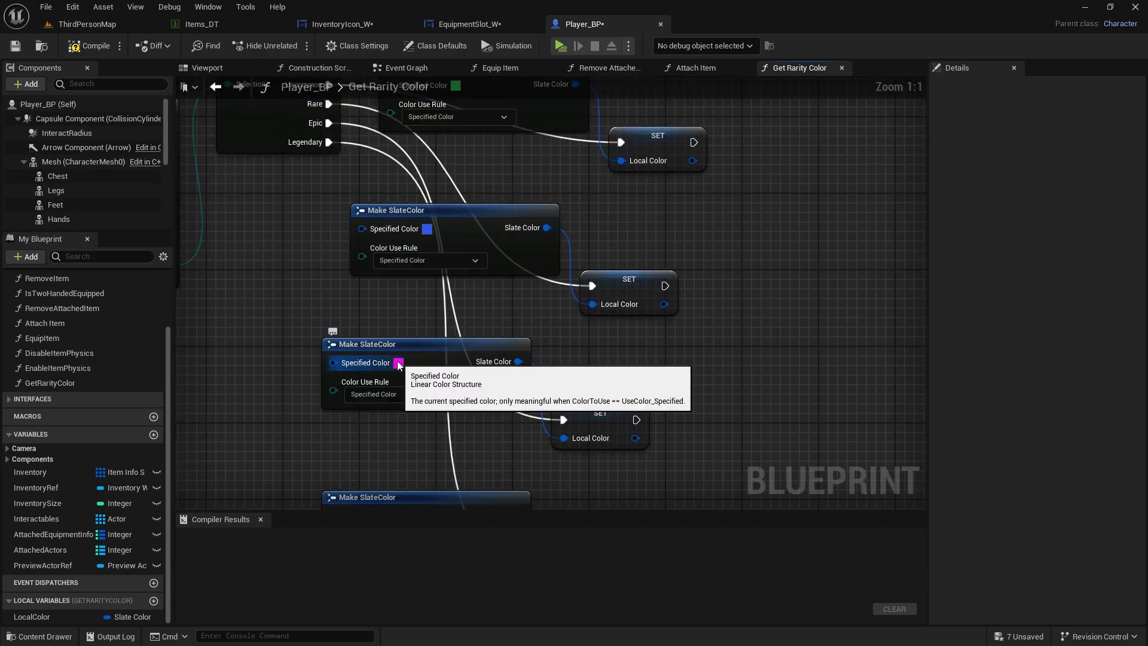
- Shift the Epic rarity colour toward purple
click(400, 362)
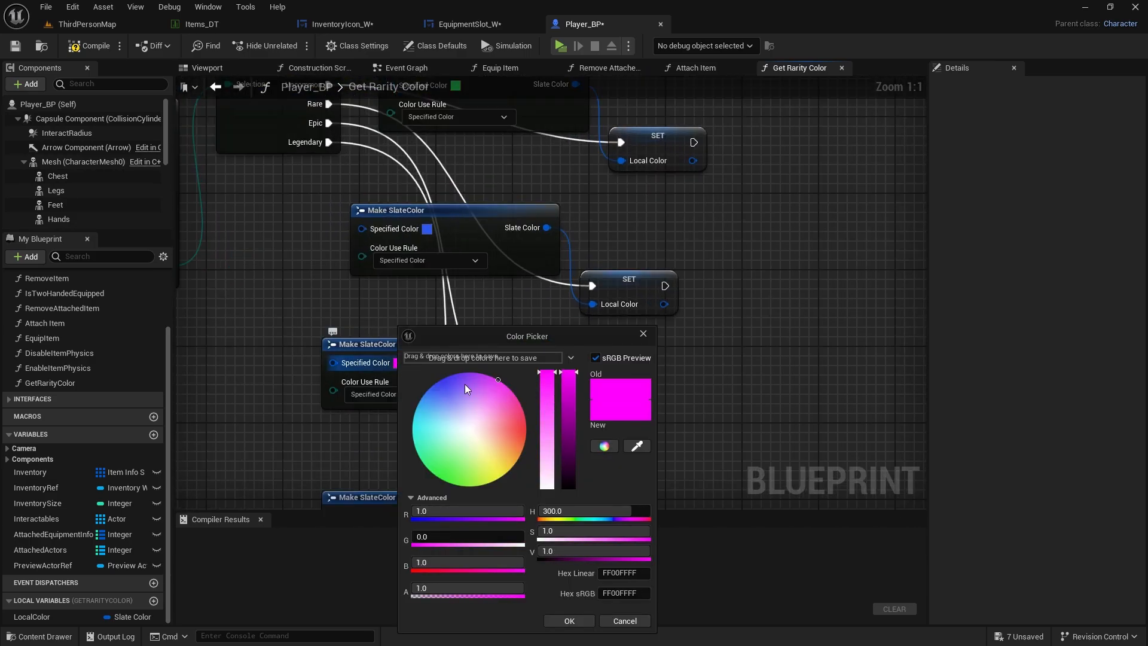
click(501, 383)
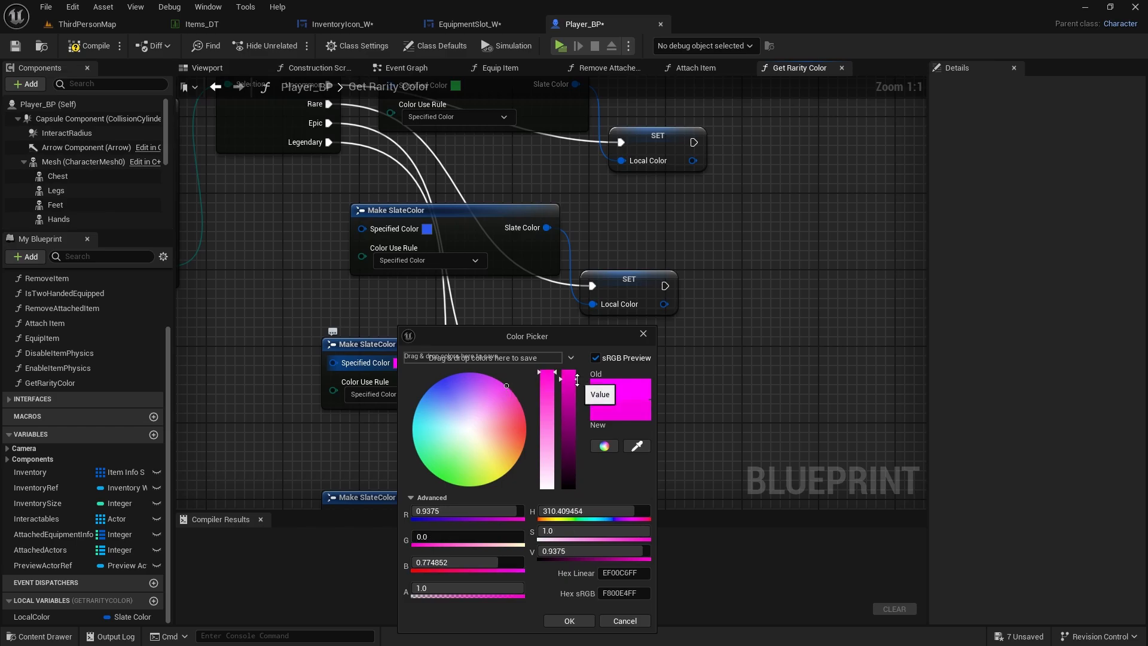
click(568, 621)
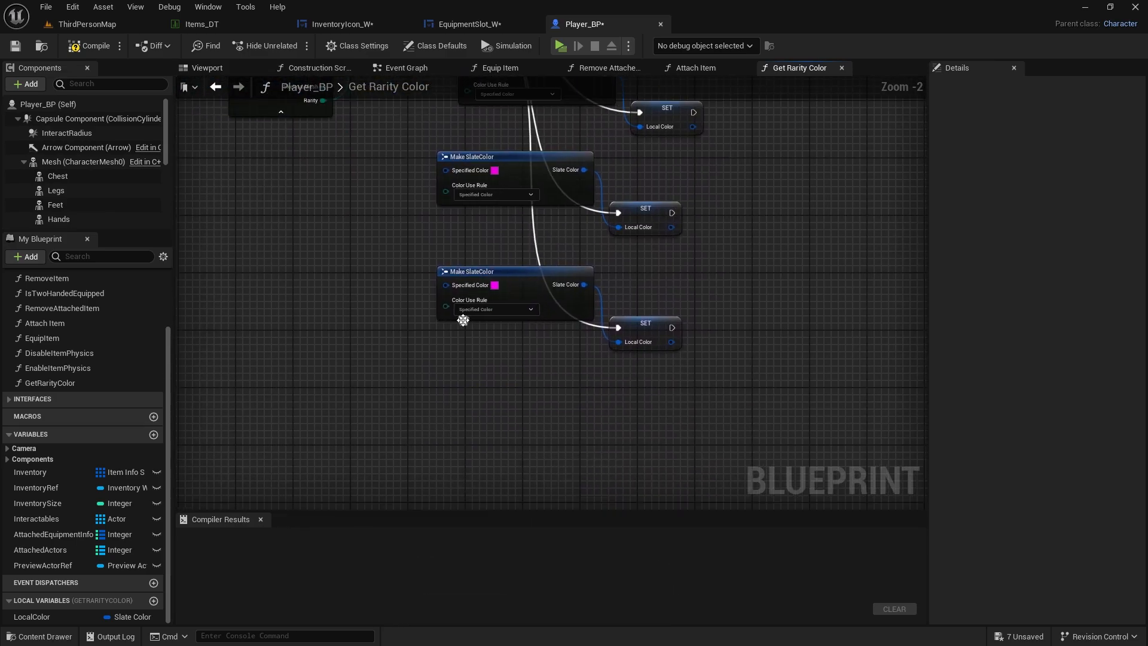
- Change the last rarity colour from magenta to a slightly darkened orange
click(493, 285)
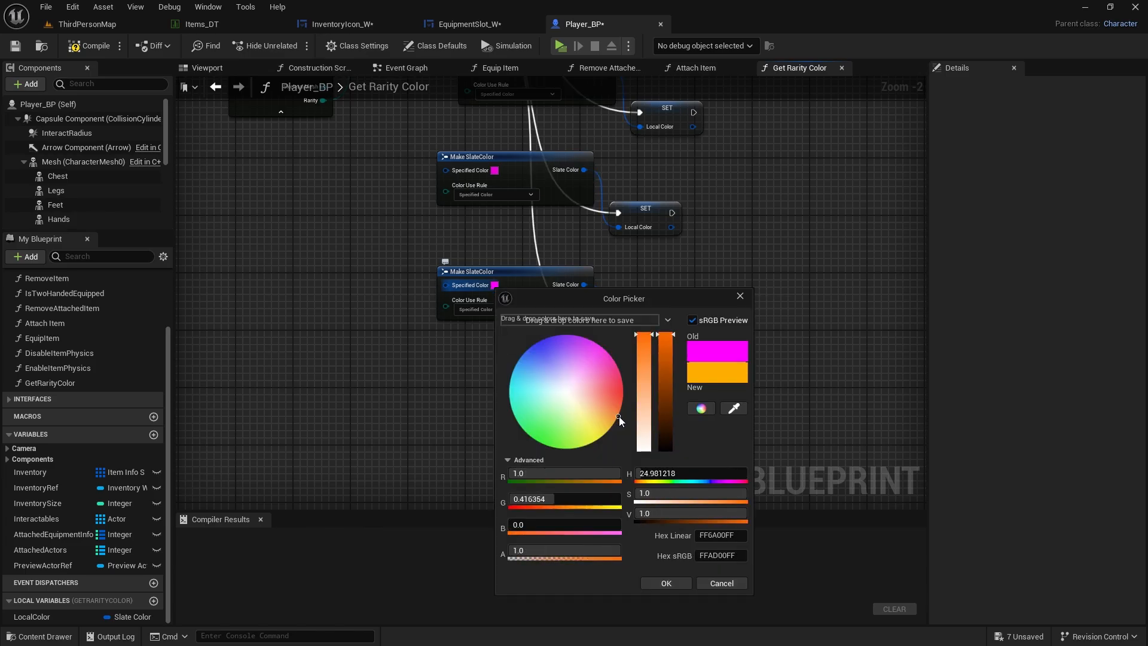
drag(621, 419, 611, 425)
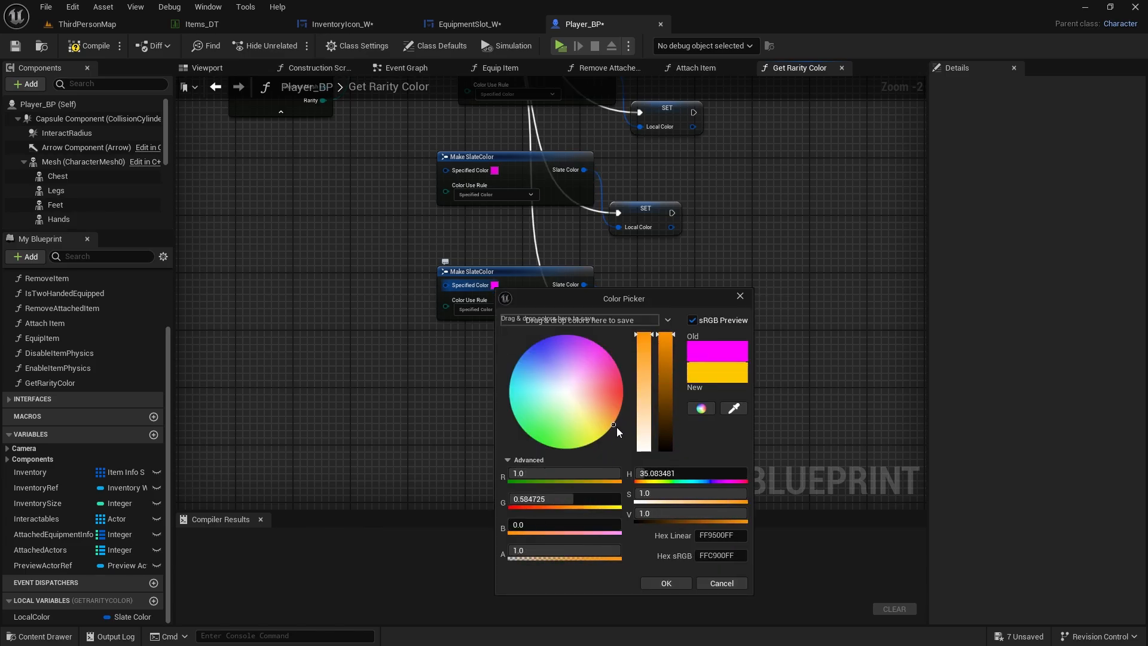
drag(655, 335, 655, 344)
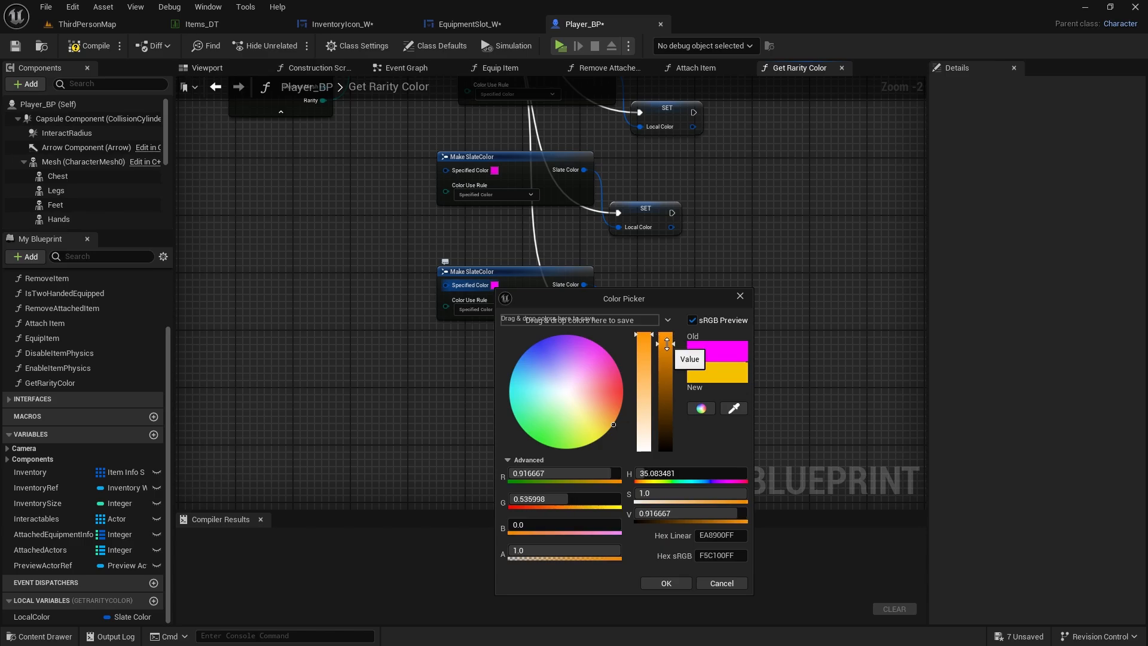
drag(666, 340, 666, 358)
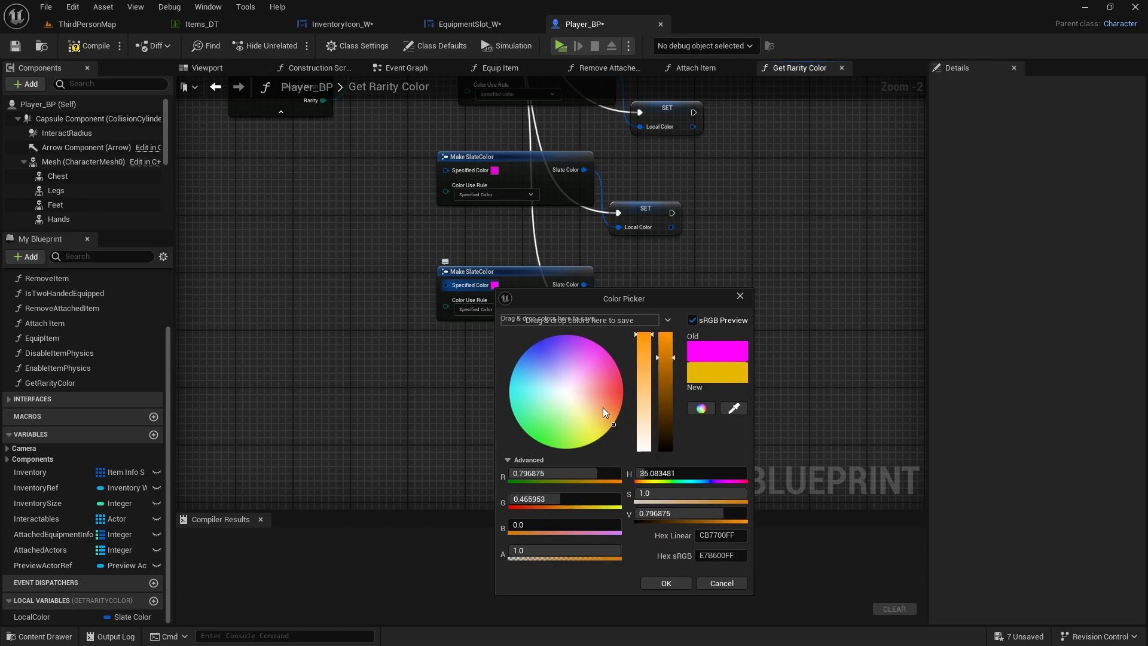
drag(612, 424, 618, 415)
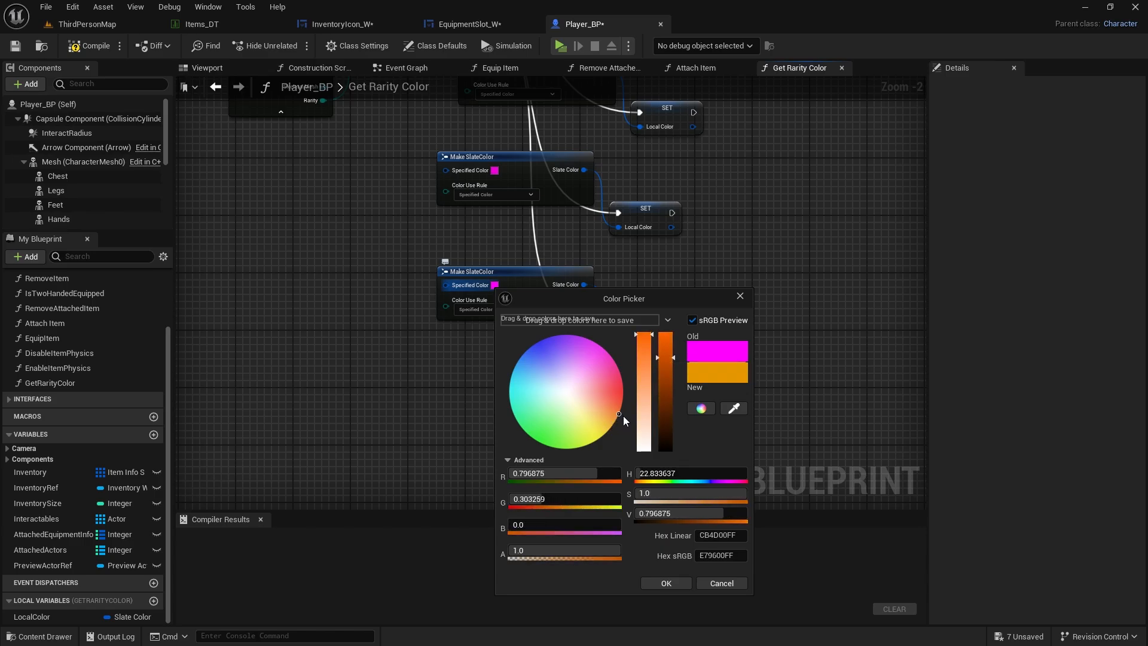
click(664, 583)
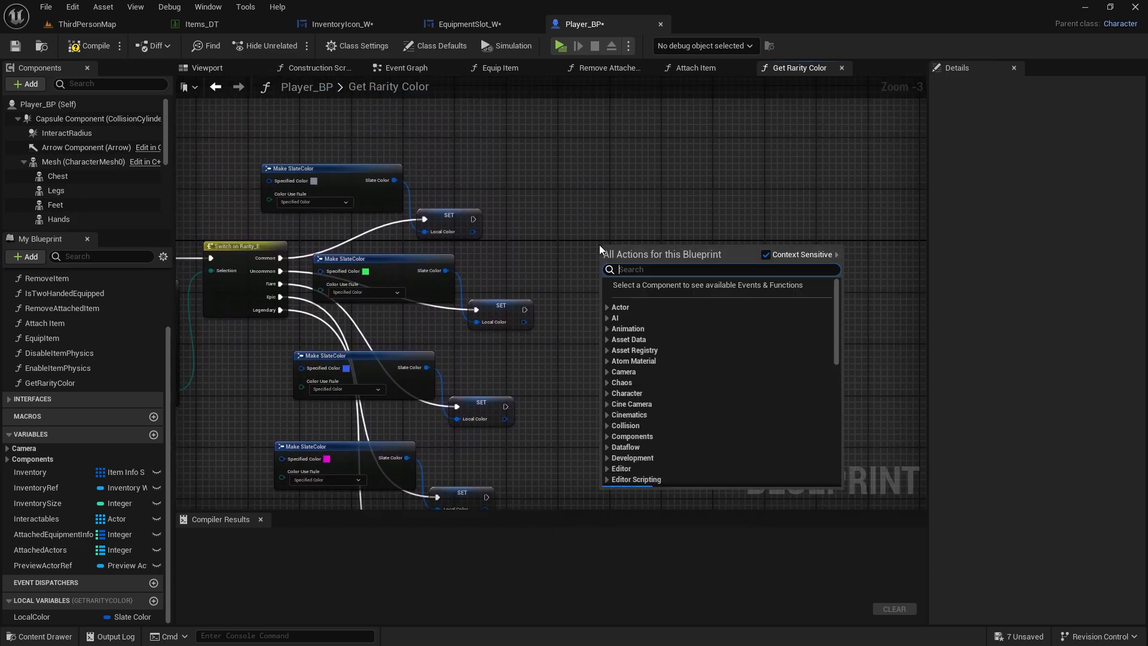
- Add a Return Node fed by LocalColor and rename its output to RarityColor
text(return no)
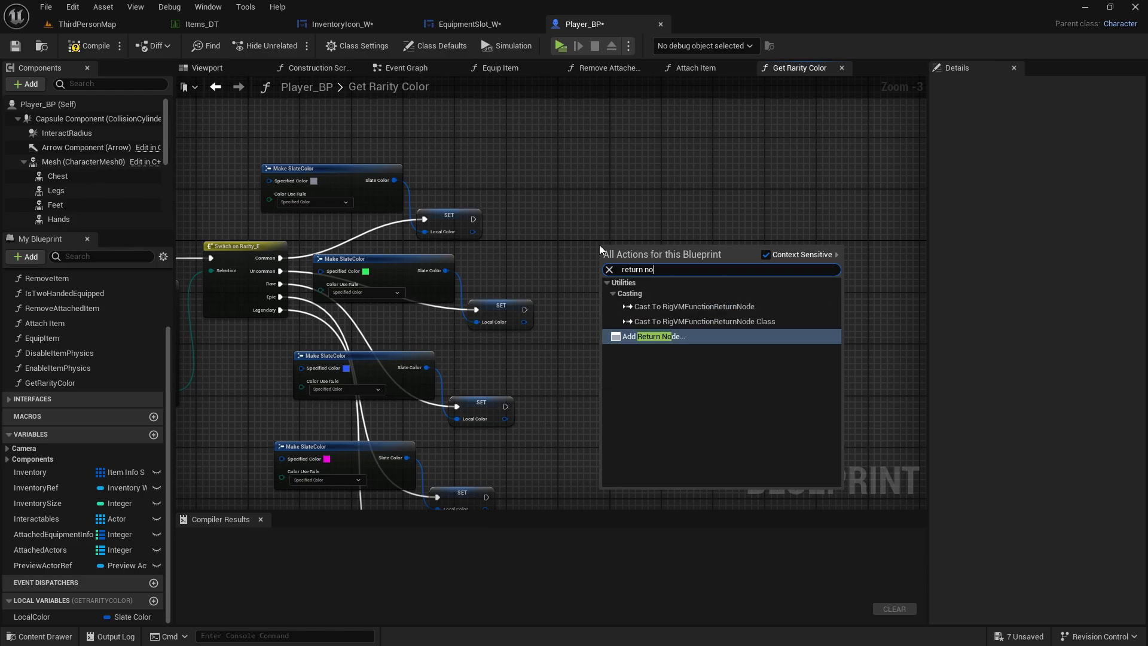
click(654, 336)
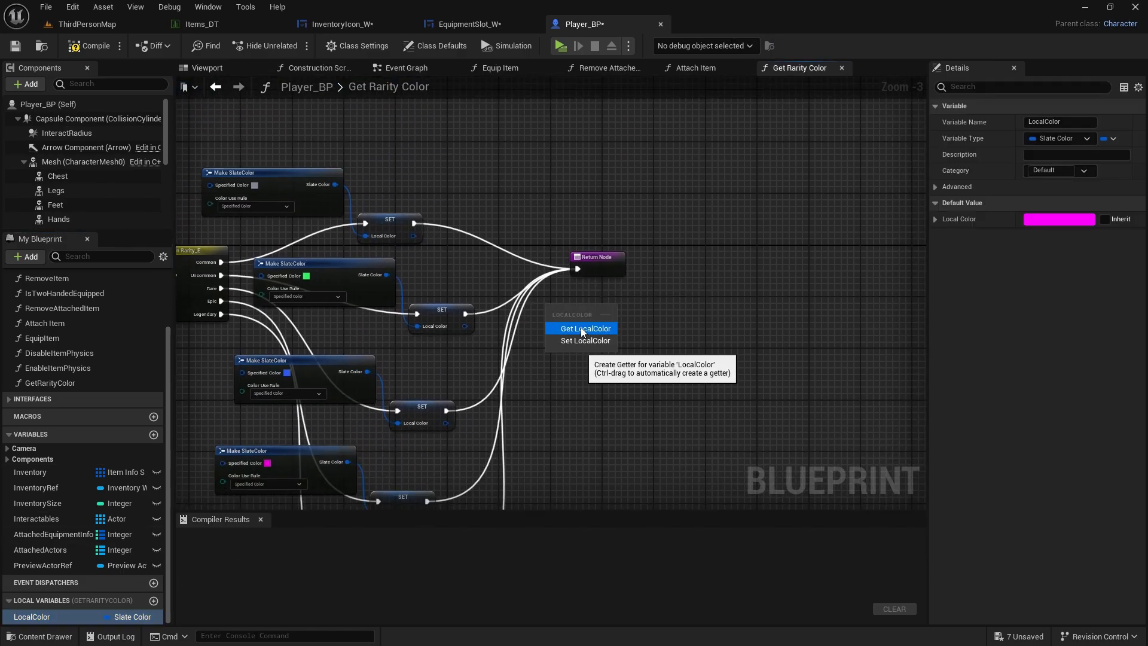
click(584, 328)
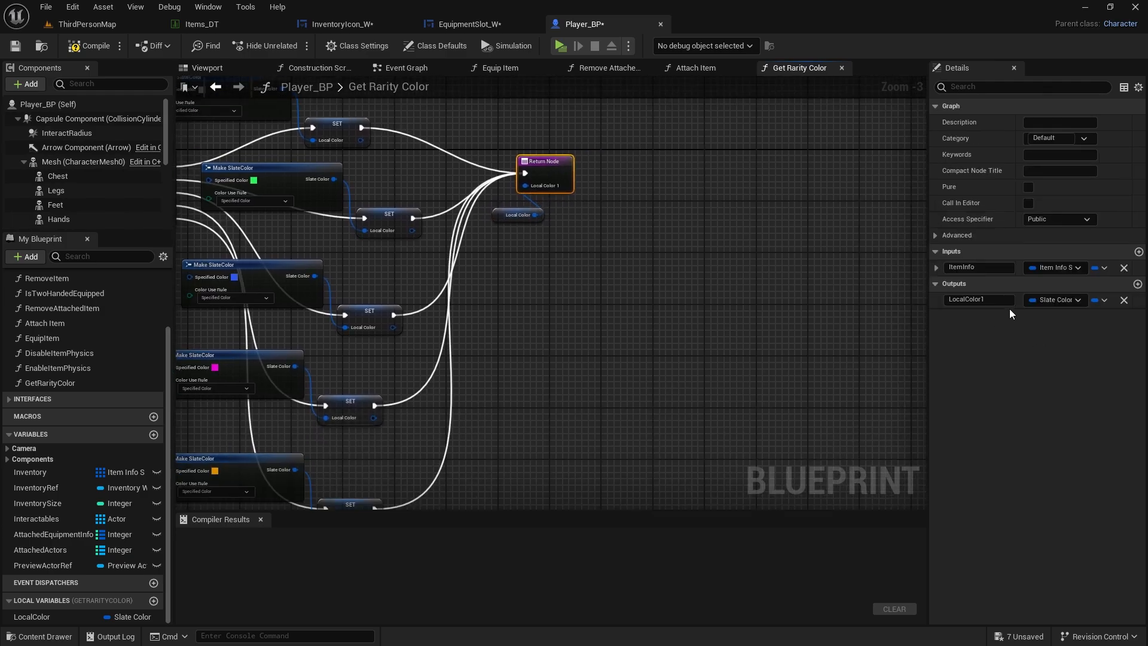
double_click(978, 299)
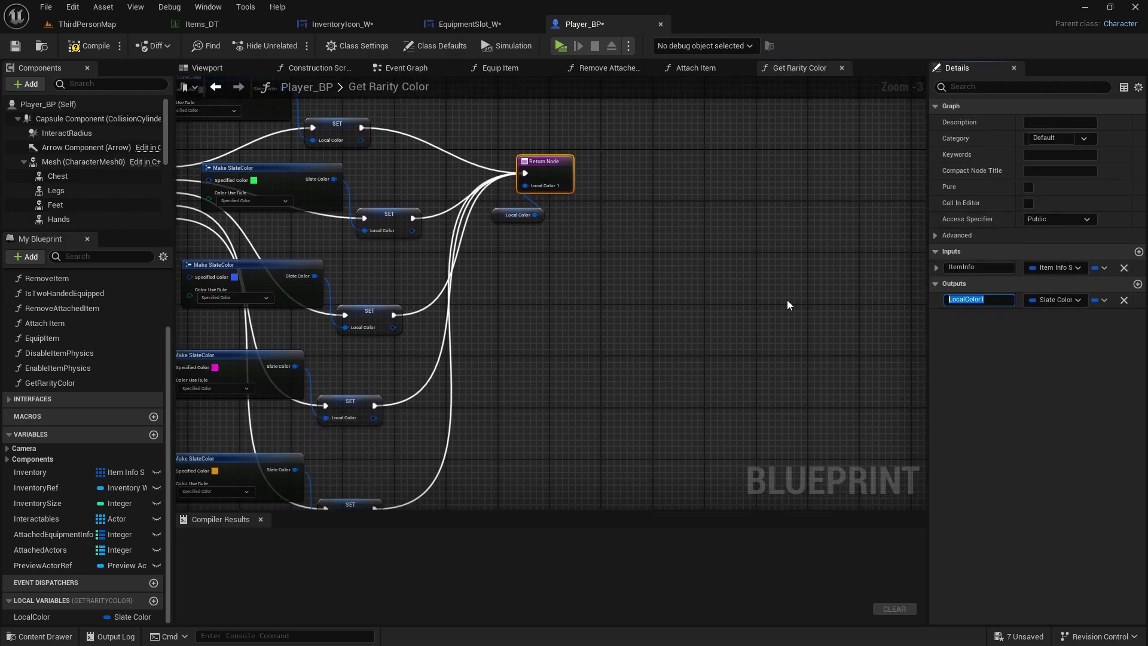
text(RarityColor)
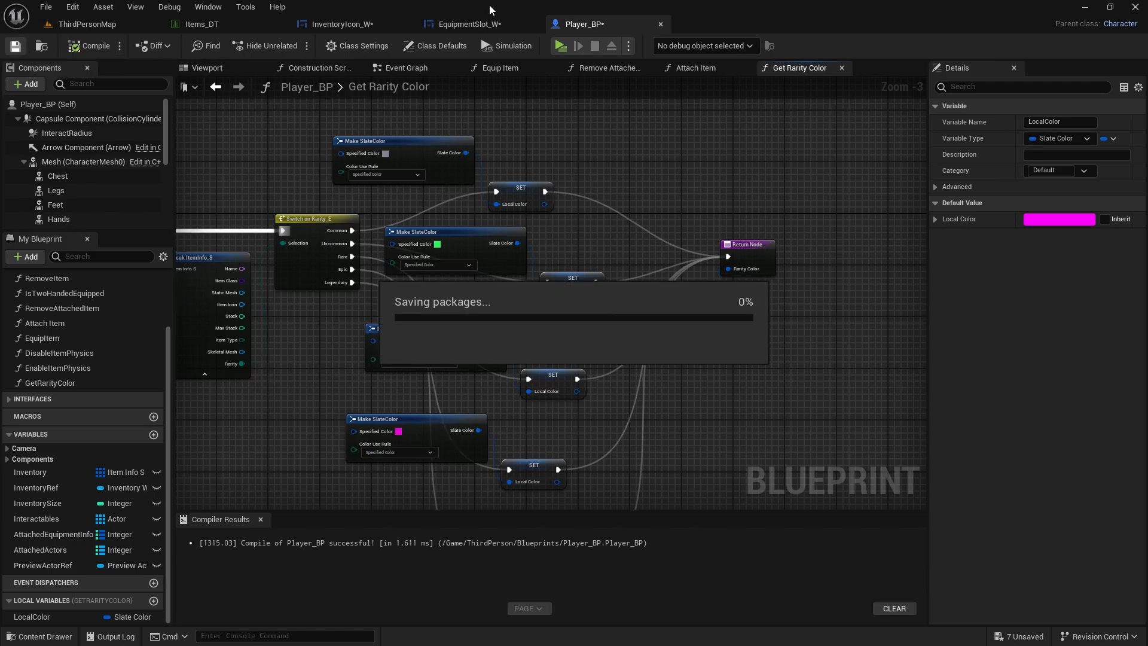
- Switch to InventoryIcon_W and filter the red dot's Details to 'vis'
click(337, 24)
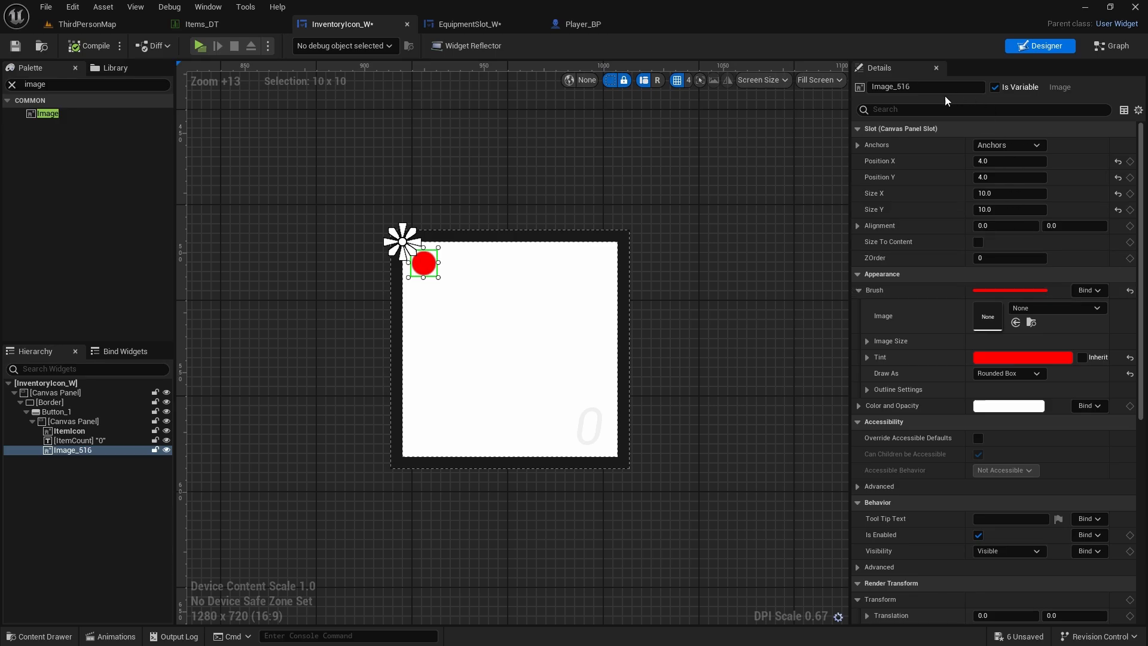
text(vis)
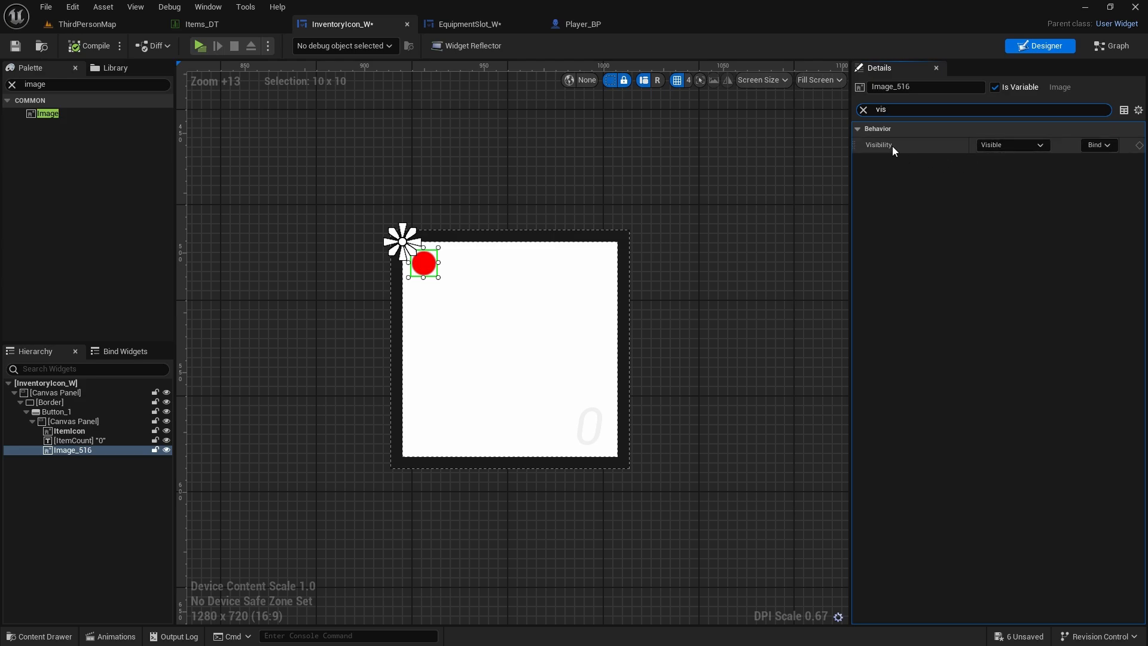
- List the binding choices for the red dot's Visibility property
click(1098, 145)
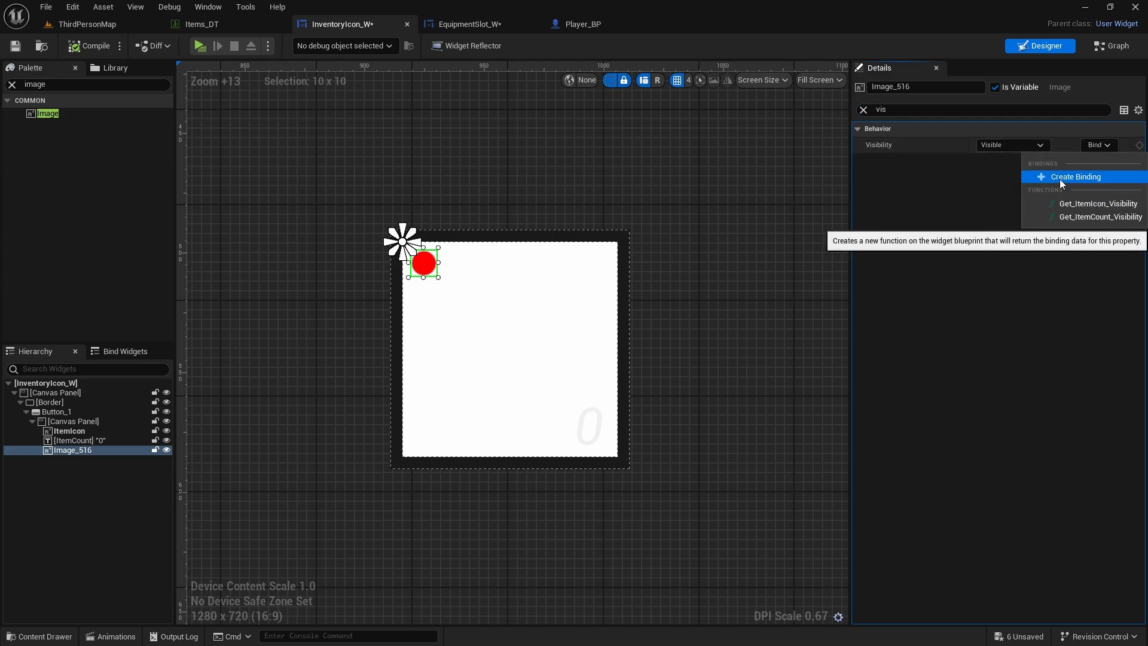
- Create a visibility binding that breaks ItemInfo and checks Is Valid Class on its item class
click(1076, 177)
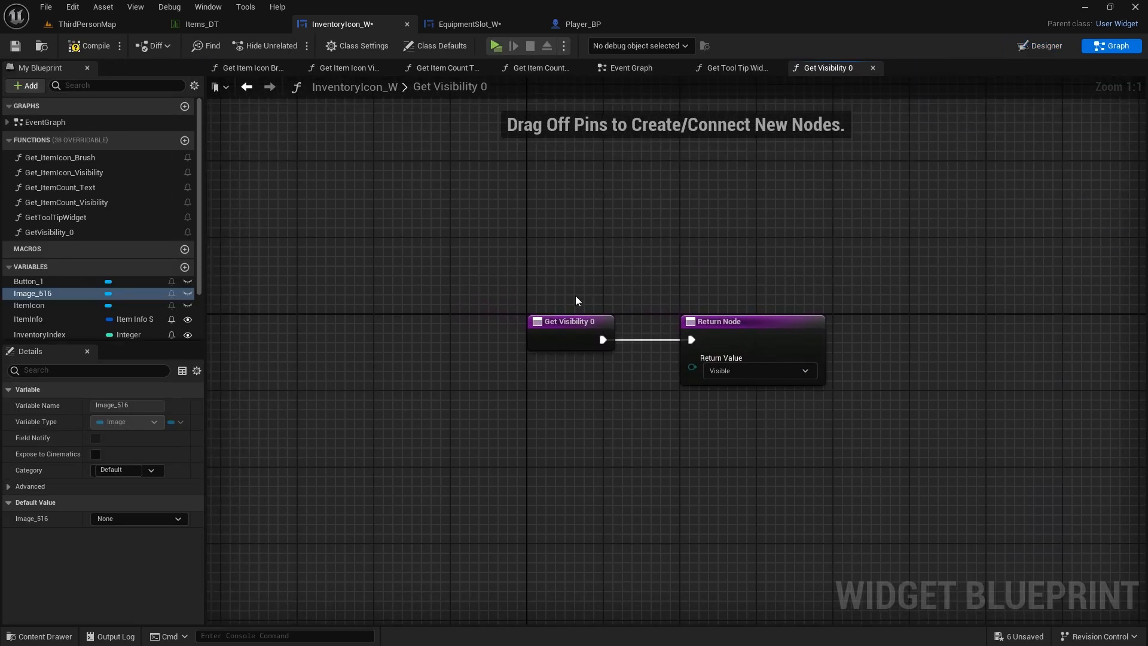
drag(569, 320, 276, 302)
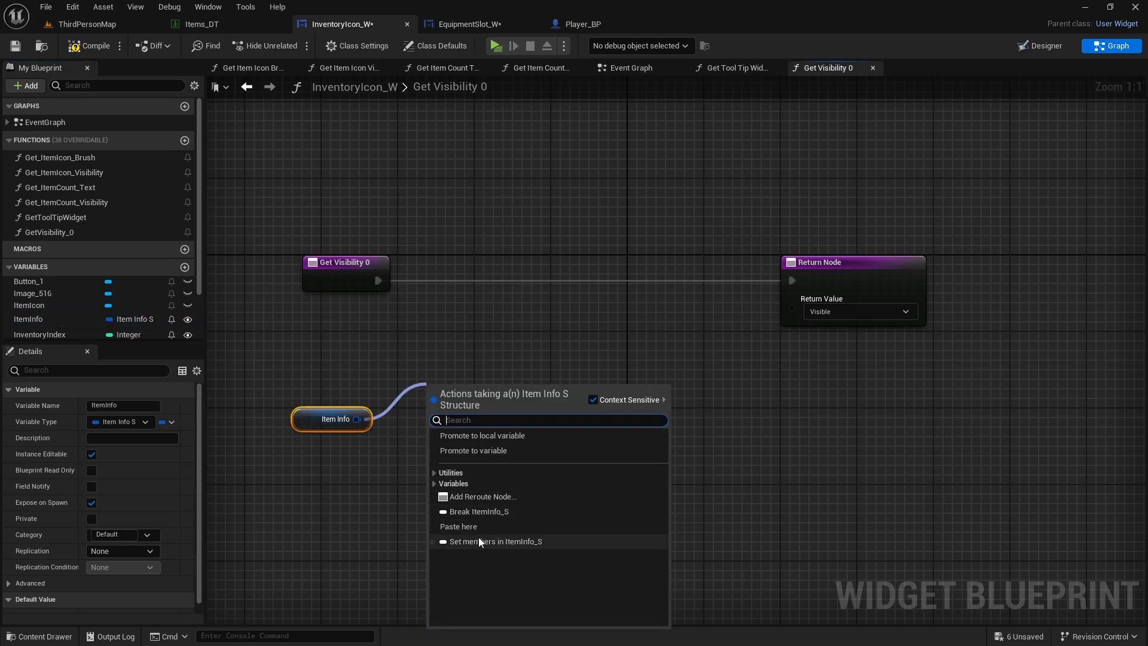
click(477, 511)
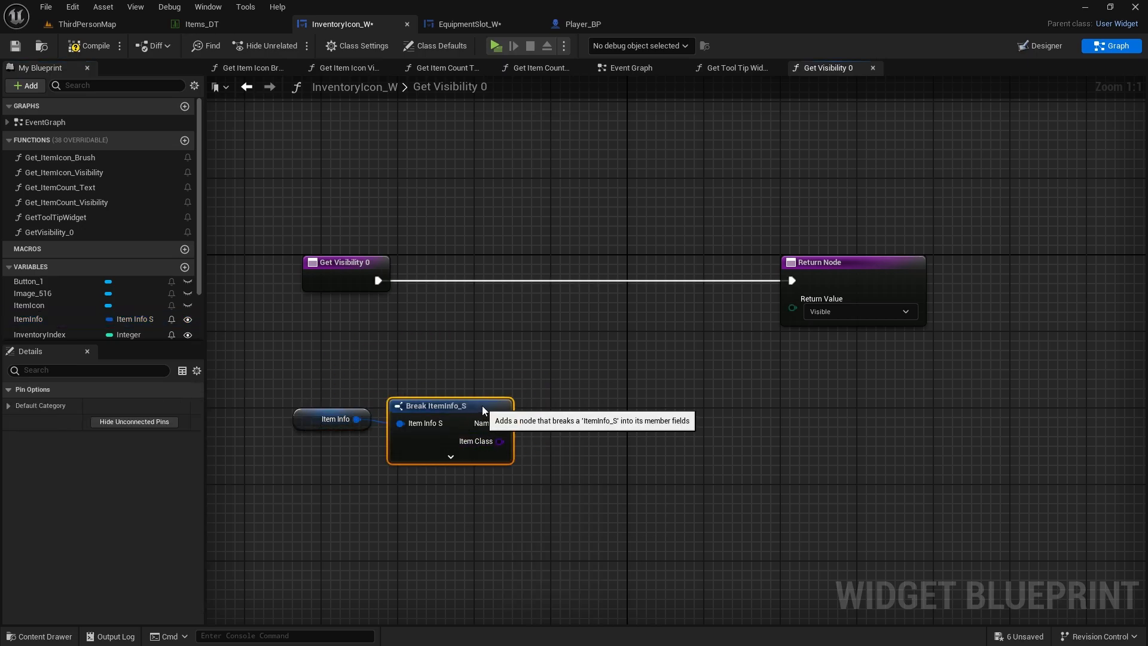
drag(510, 441, 586, 382)
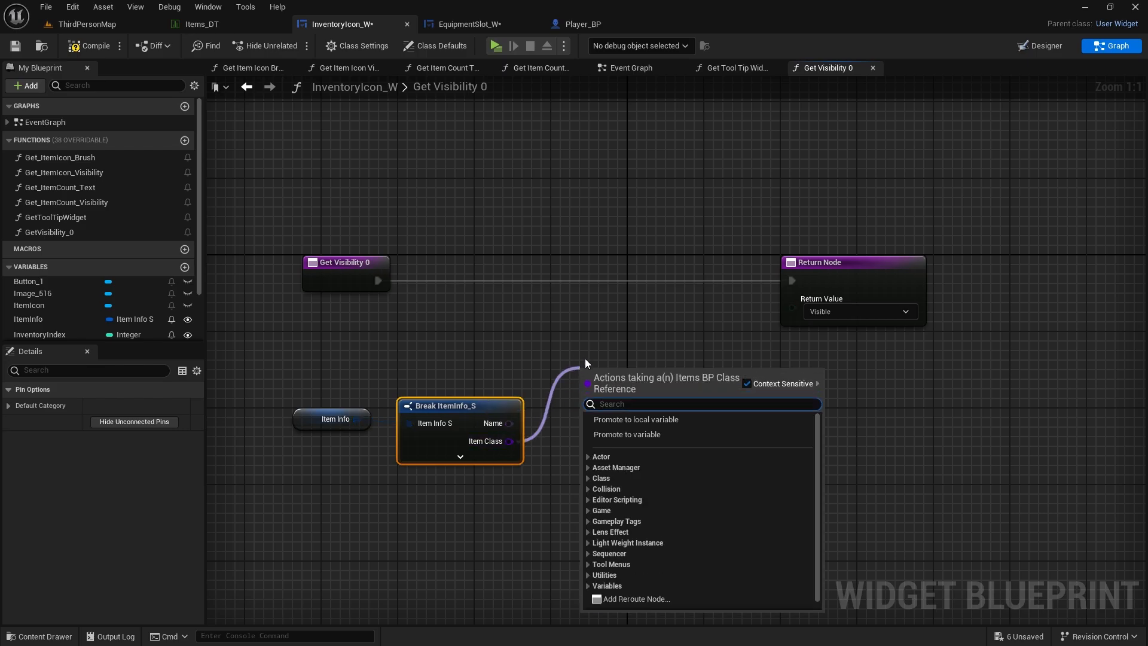
text(is va)
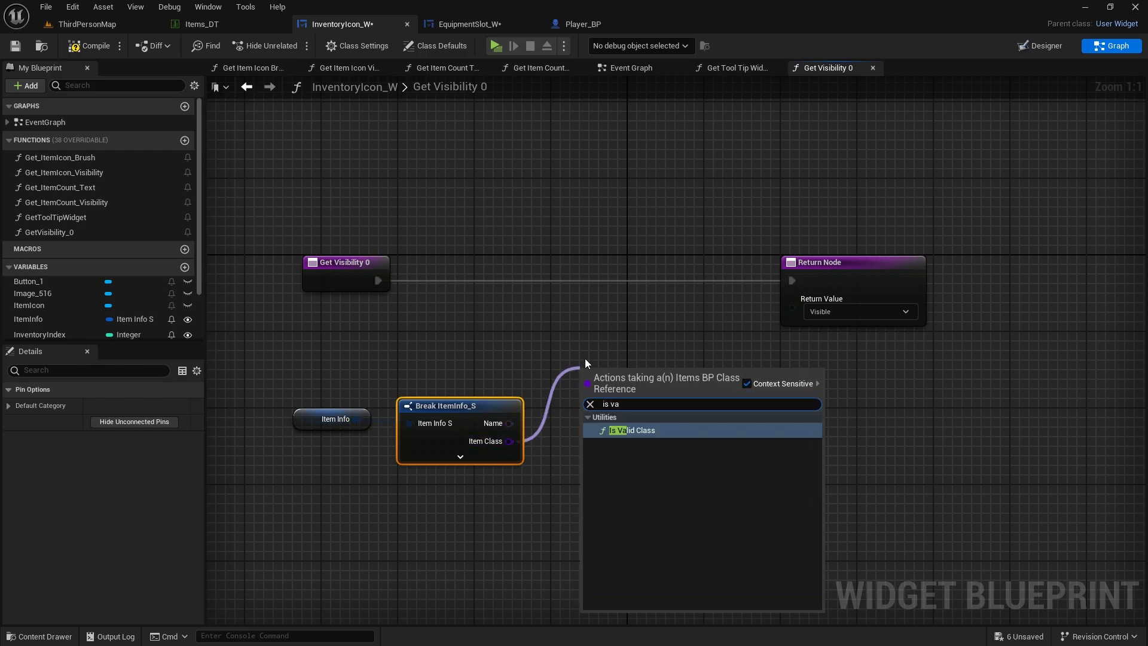
click(632, 429)
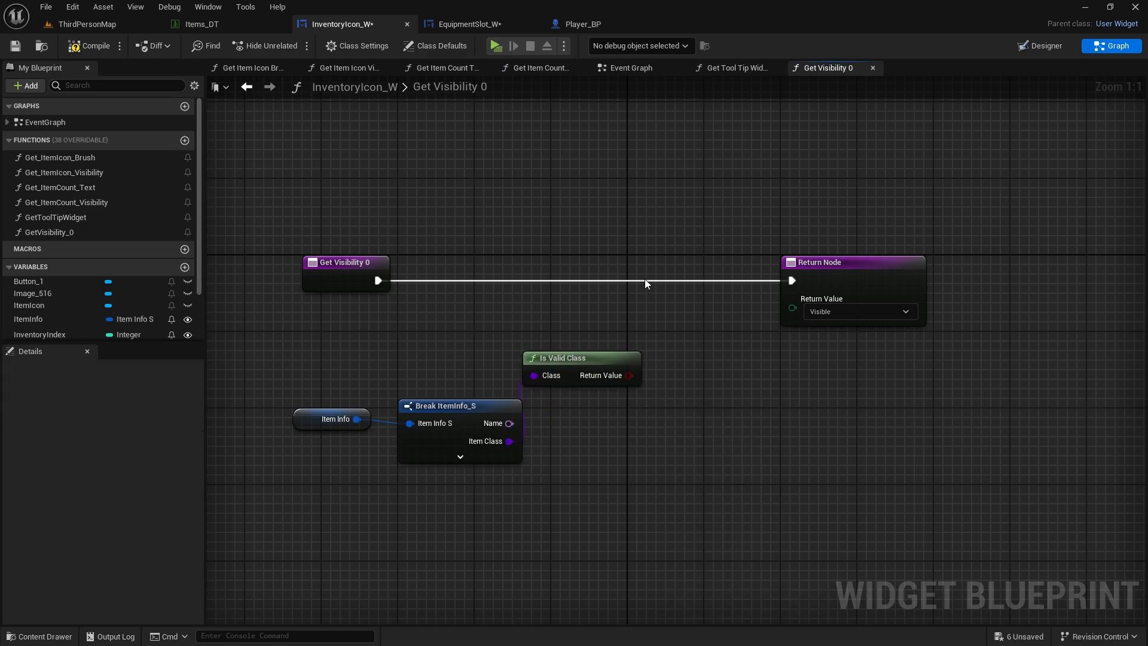
mouse_move(658, 262)
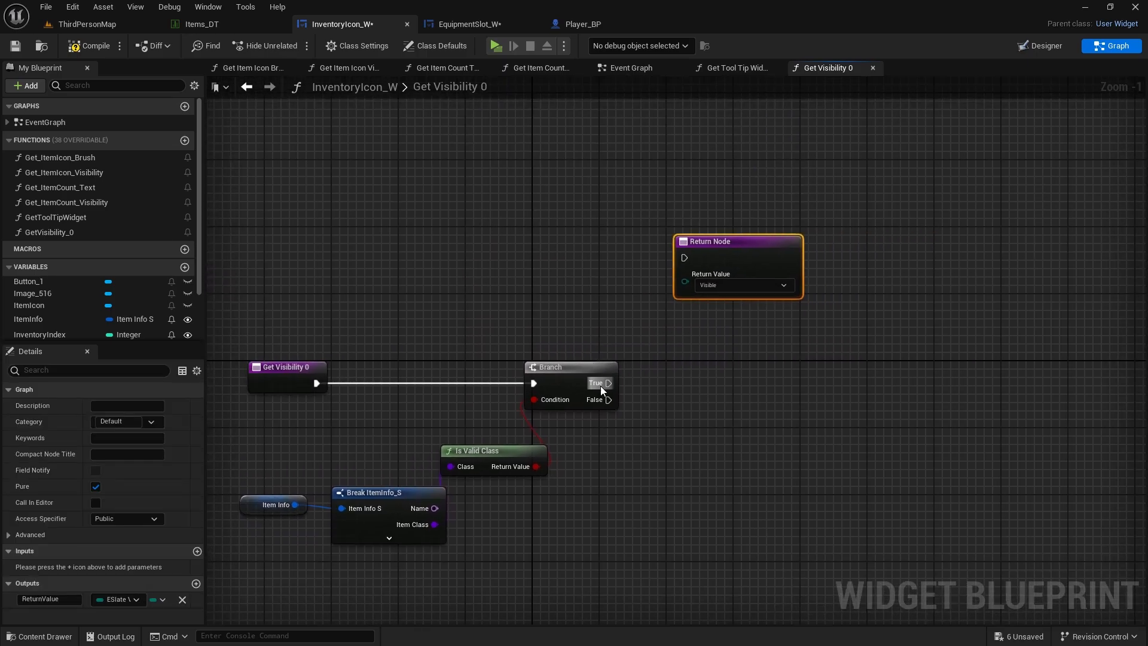
- Branch to return Visible when valid and Hidden otherwise, then compile and return to Designer
drag(738, 241, 718, 201)
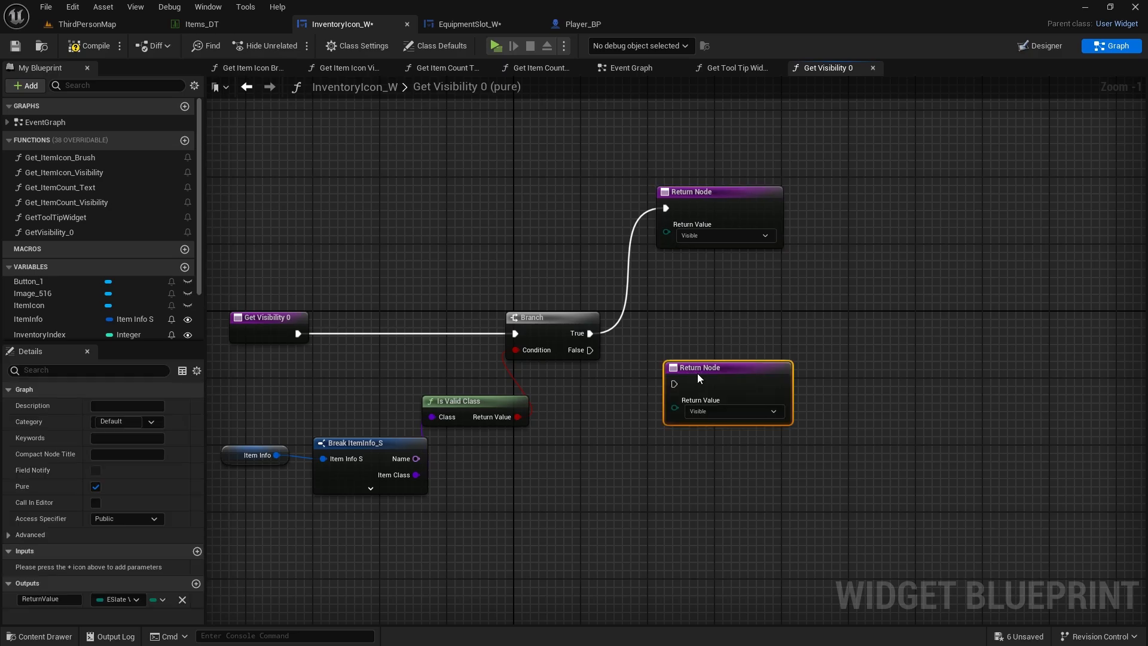
click(724, 402)
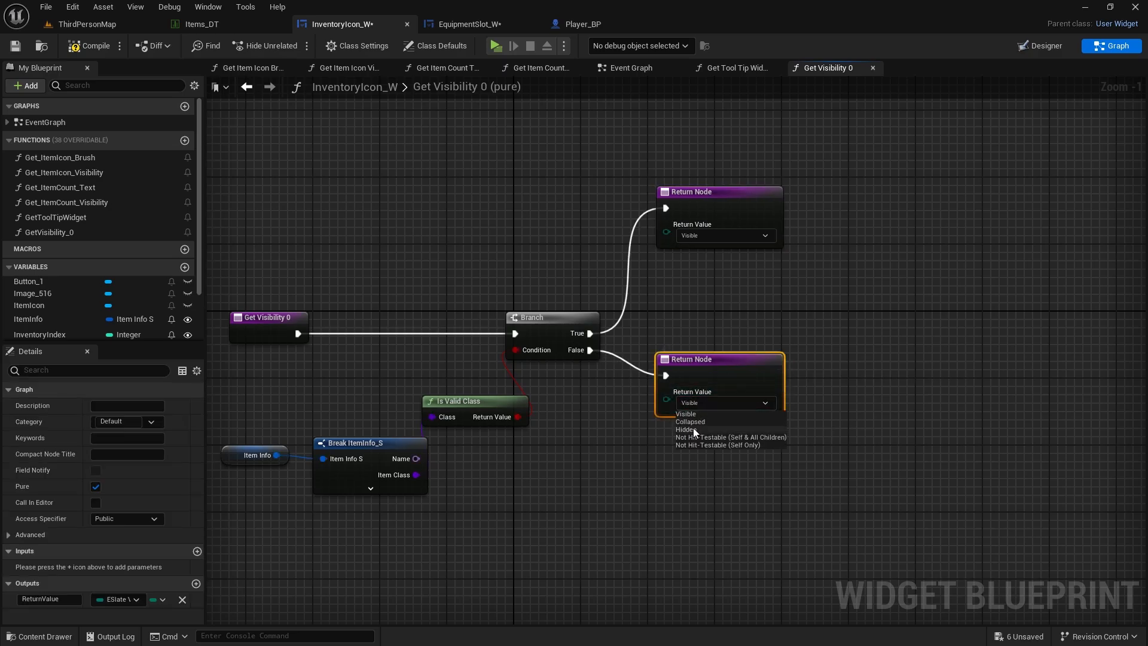
click(690, 429)
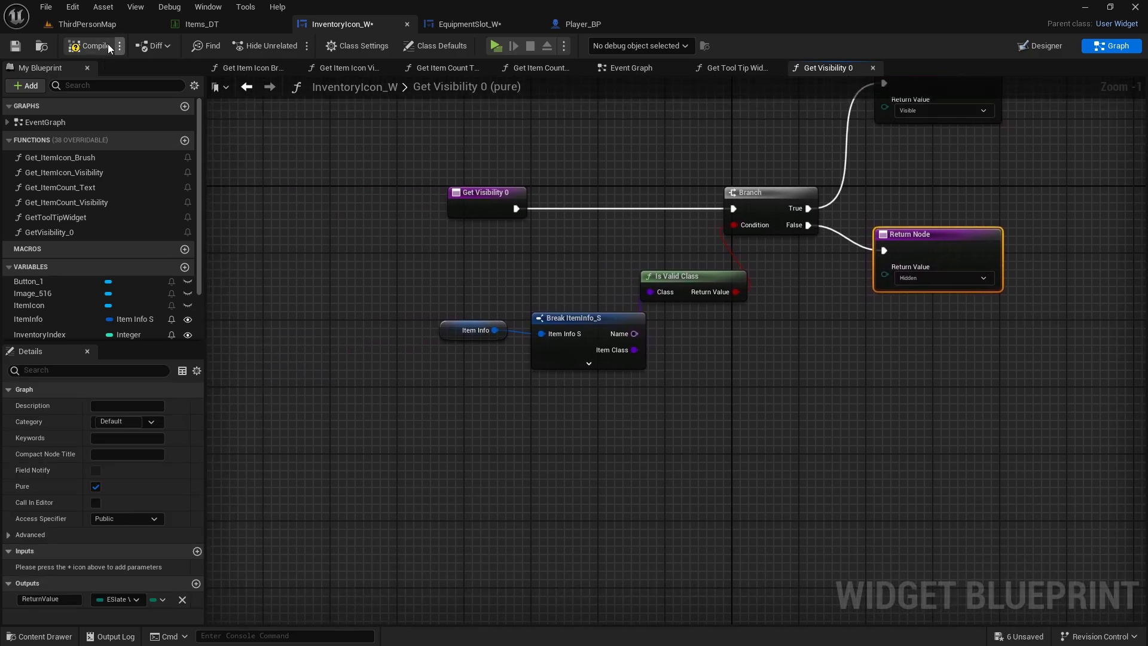
click(87, 46)
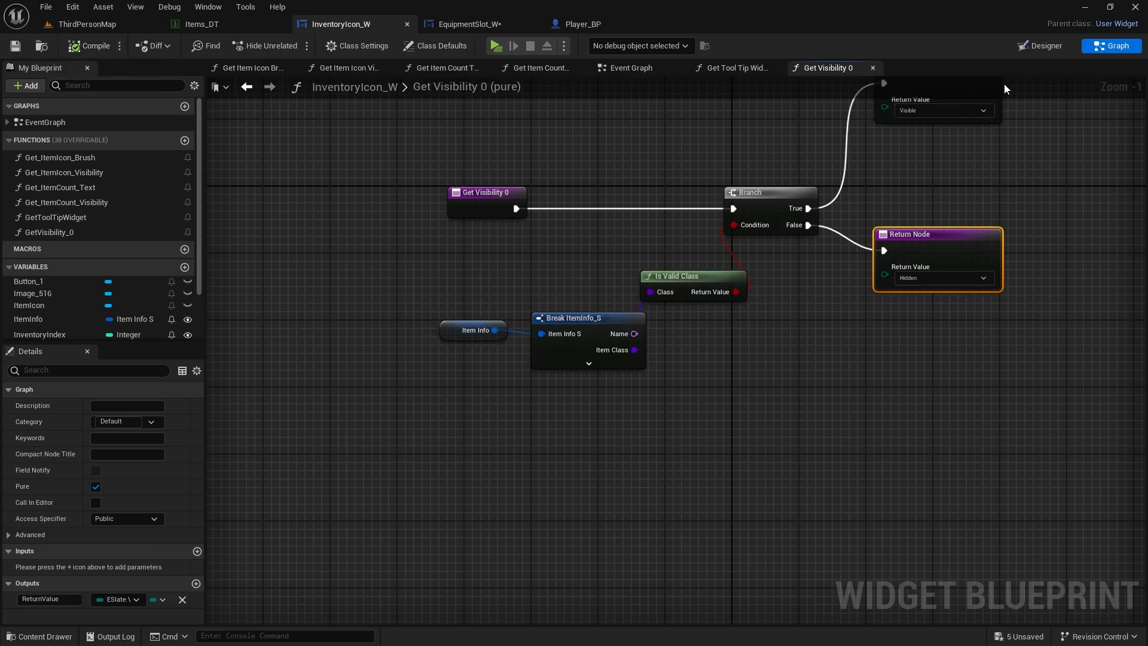
click(1043, 46)
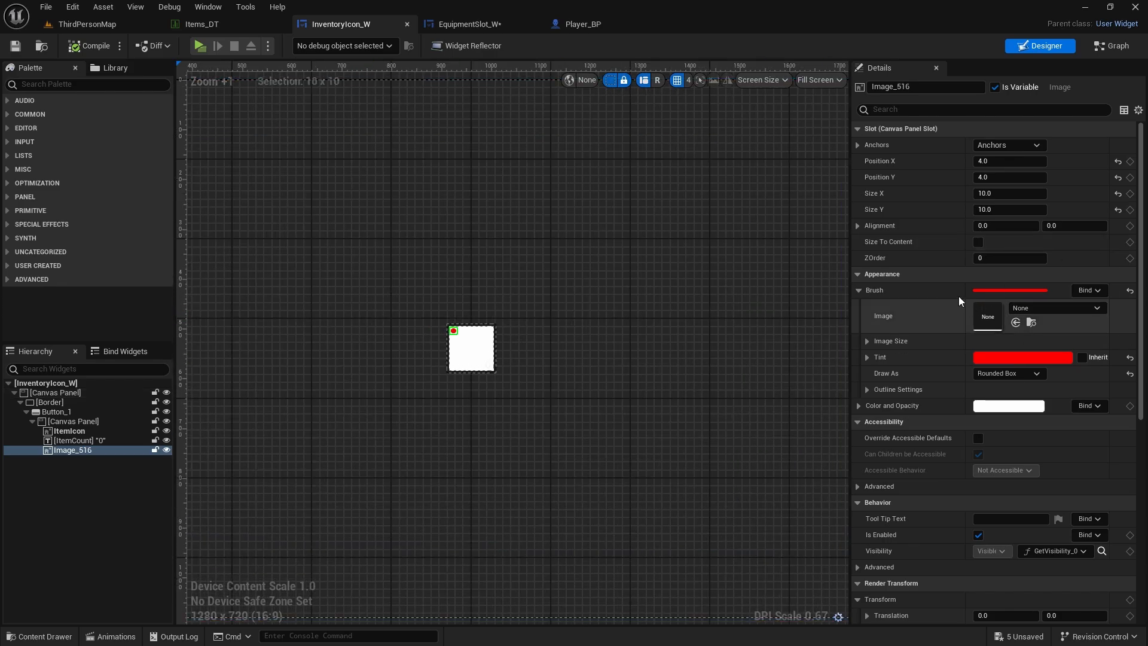
mouse_move(1091, 290)
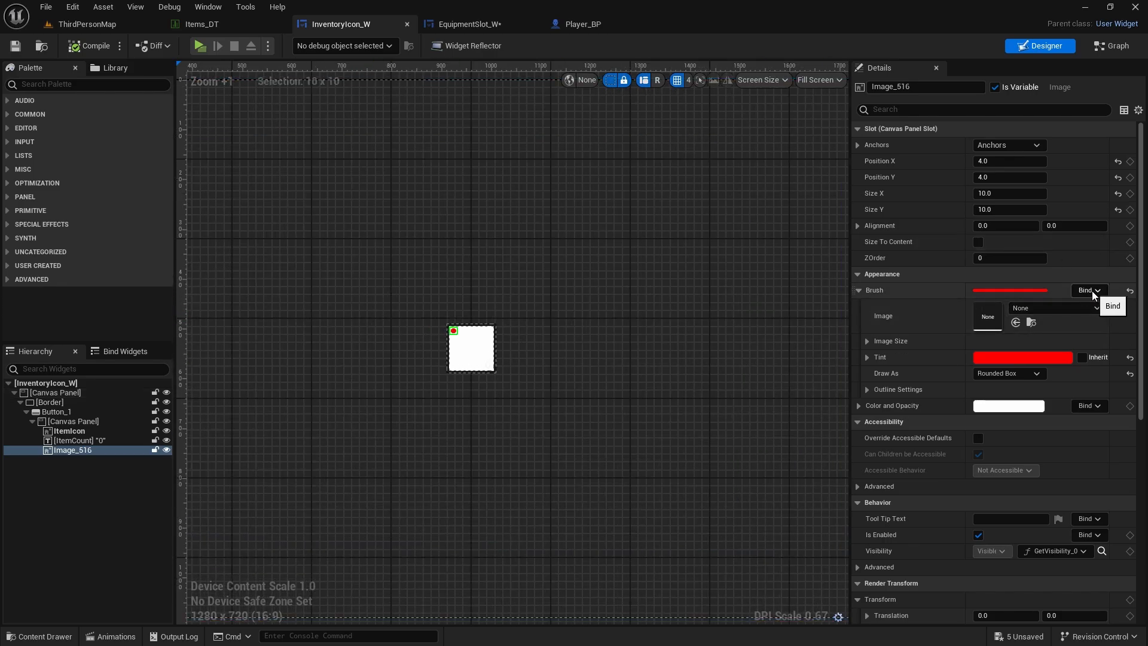
- List the binding choices for the red dot's Brush property
click(1088, 289)
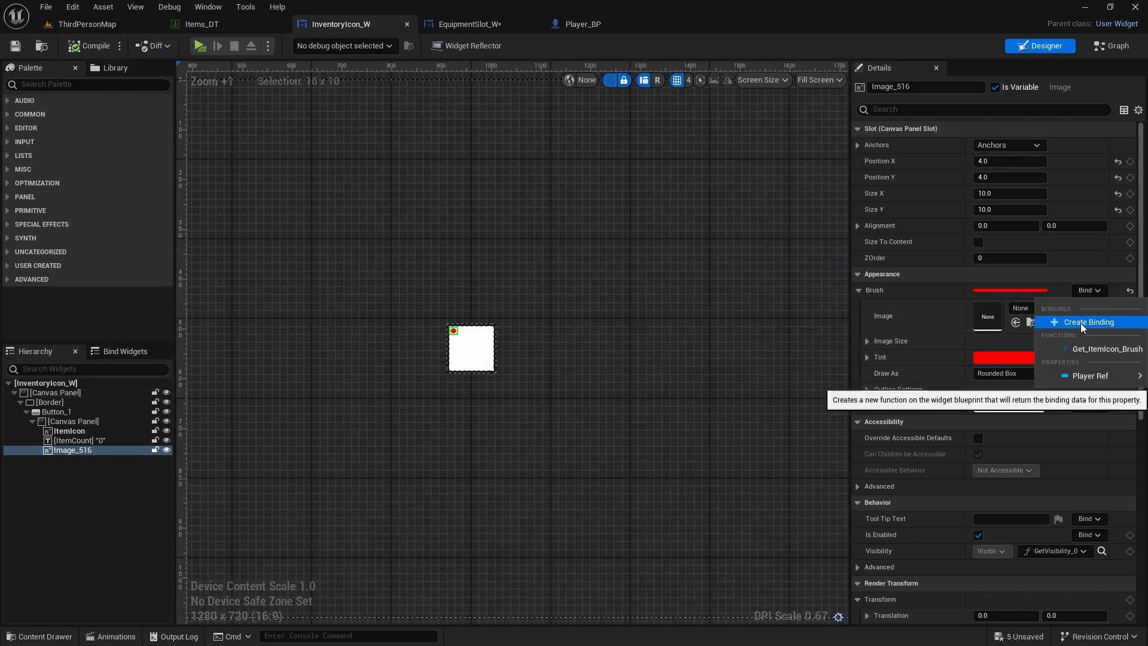
- Create a brush binding with Make SlateBrush and a Get Rarity Color node off Player Ref
click(1090, 322)
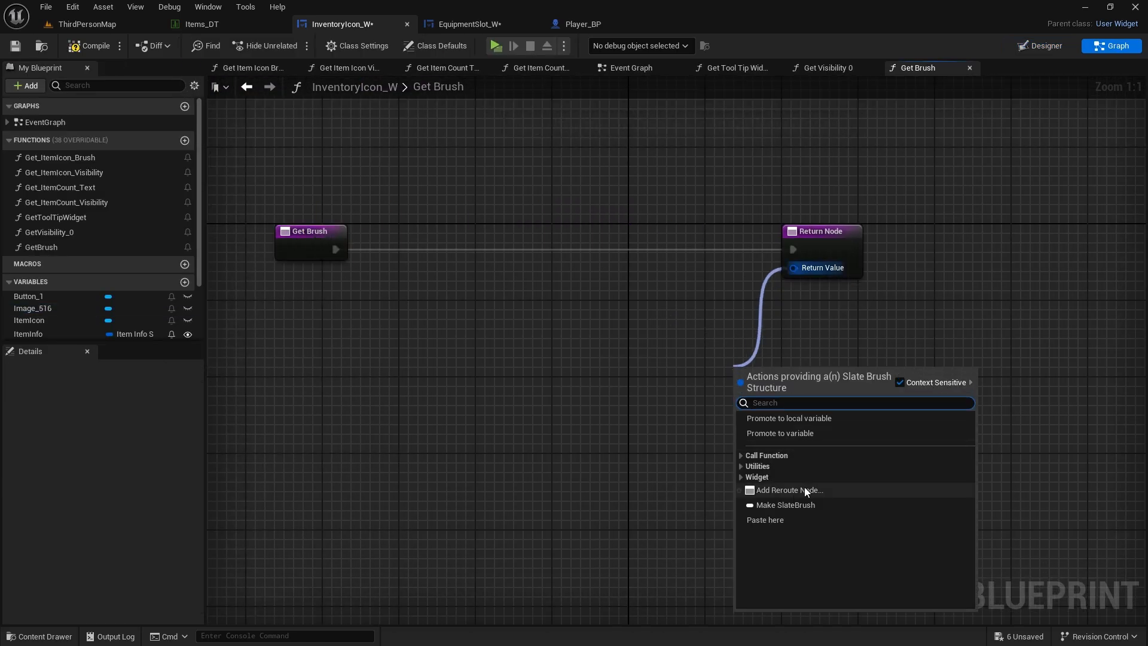
click(783, 505)
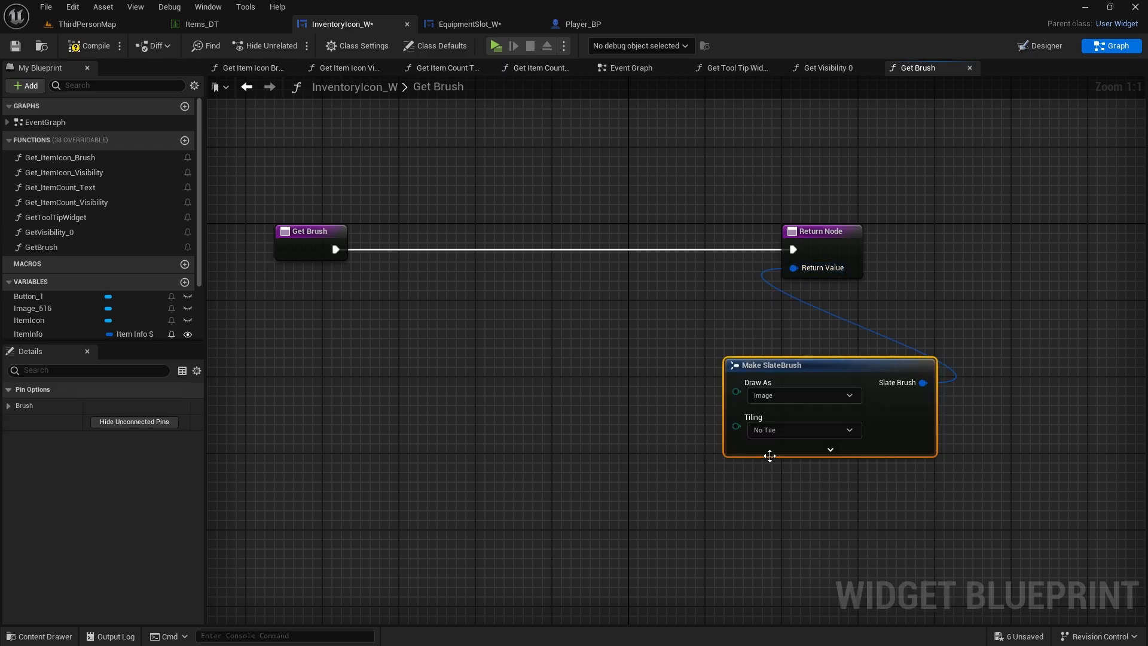
click(829, 449)
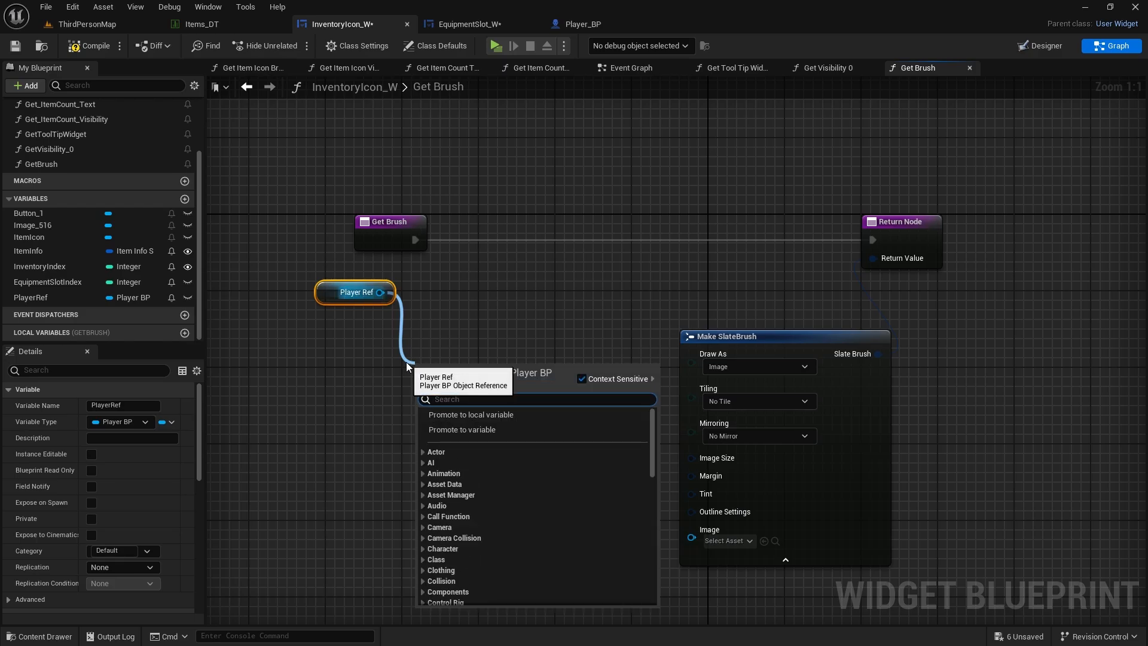
text(rarity)
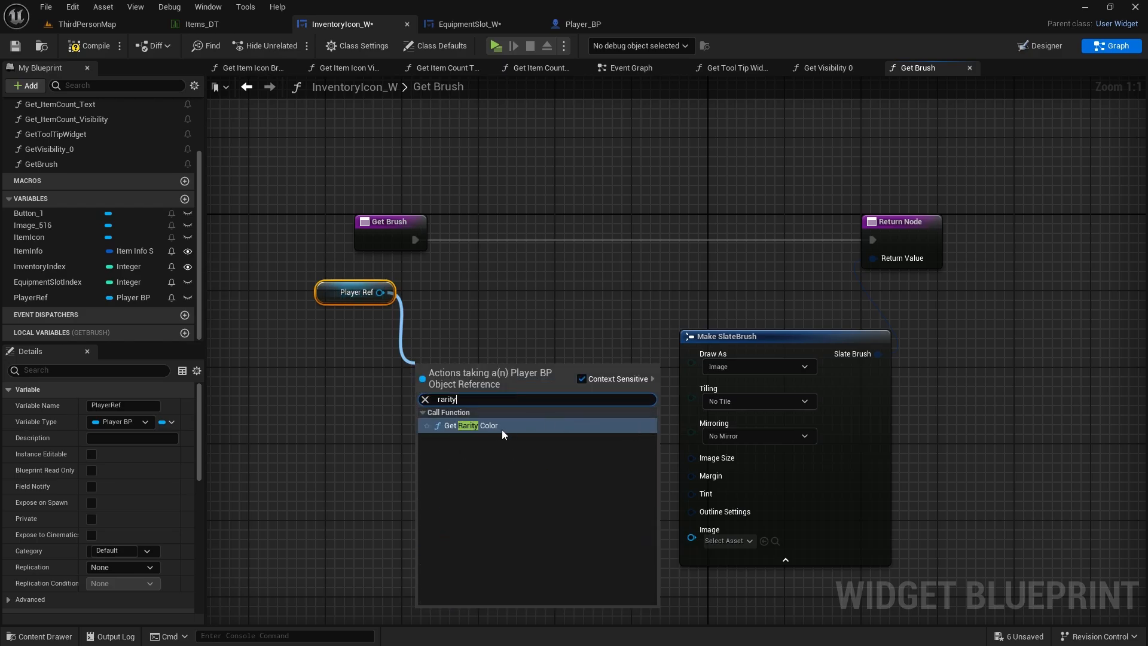
click(465, 425)
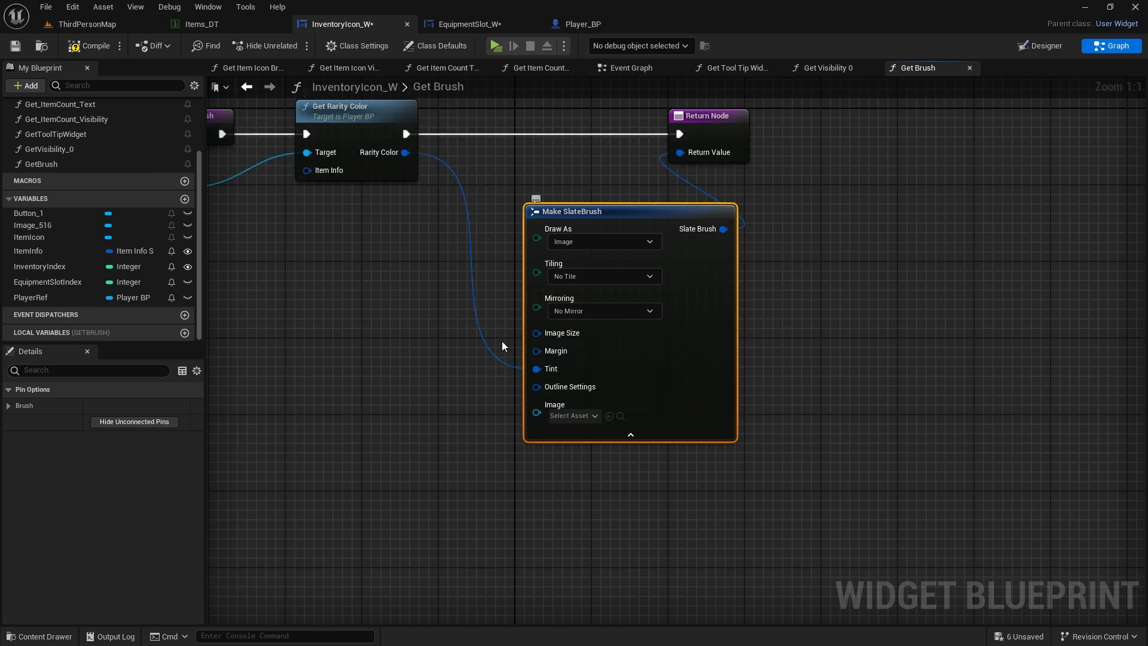
- Feed ItemInfo into Get Rarity Color for the brush tint and save the widget
scroll(down, 3)
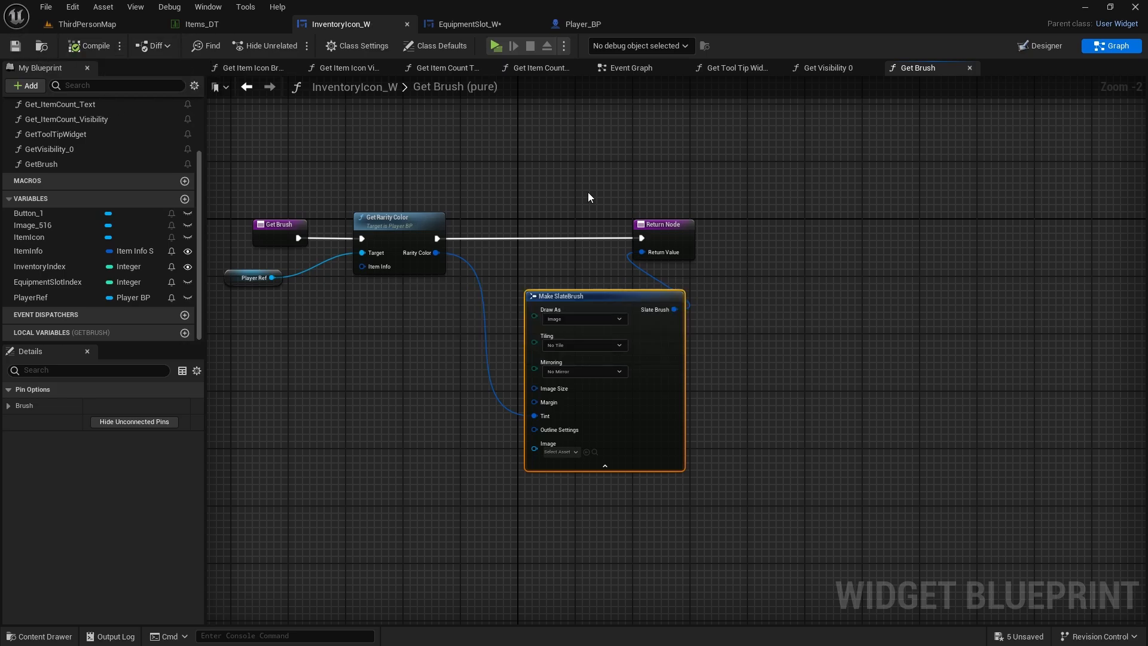
drag(590, 196, 443, 307)
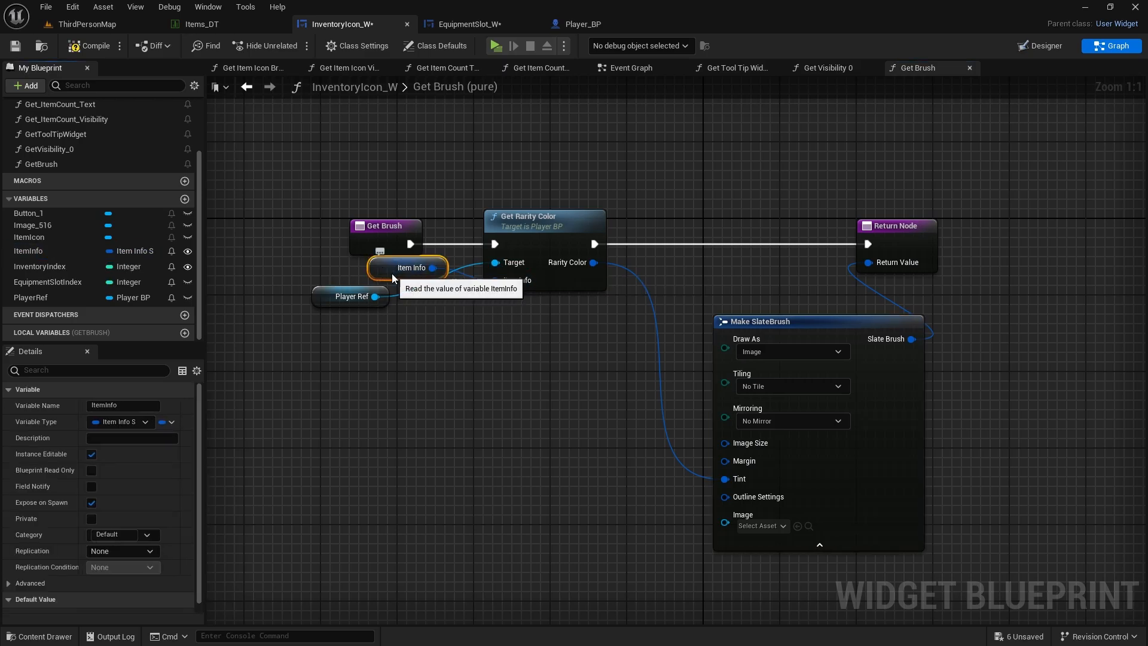
drag(410, 267, 388, 334)
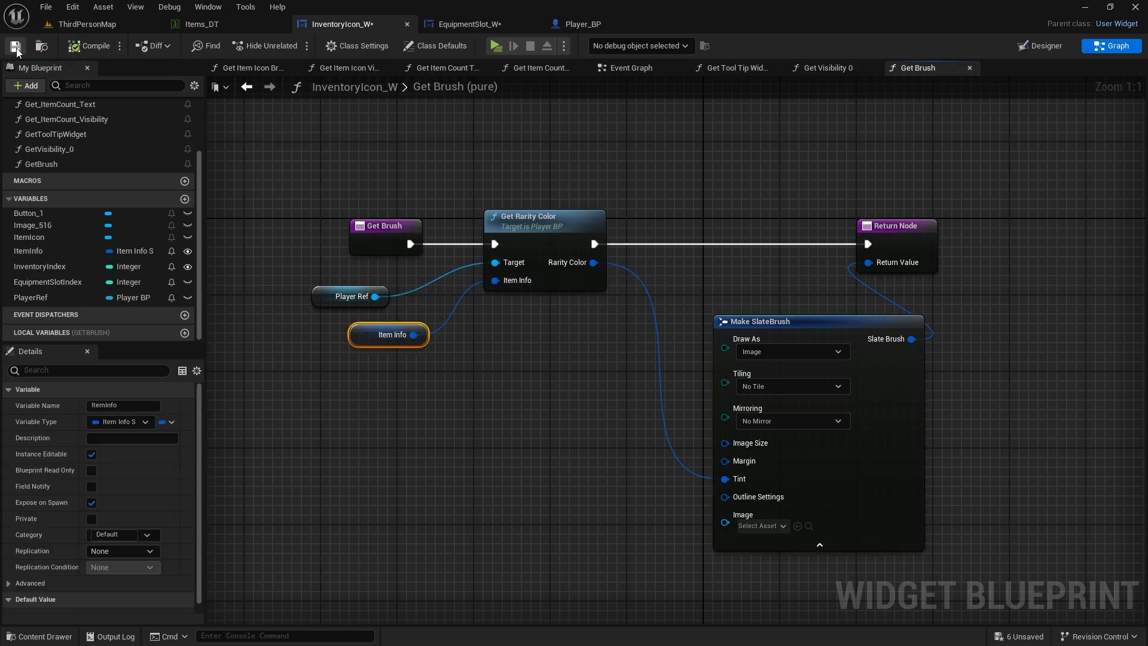
click(87, 24)
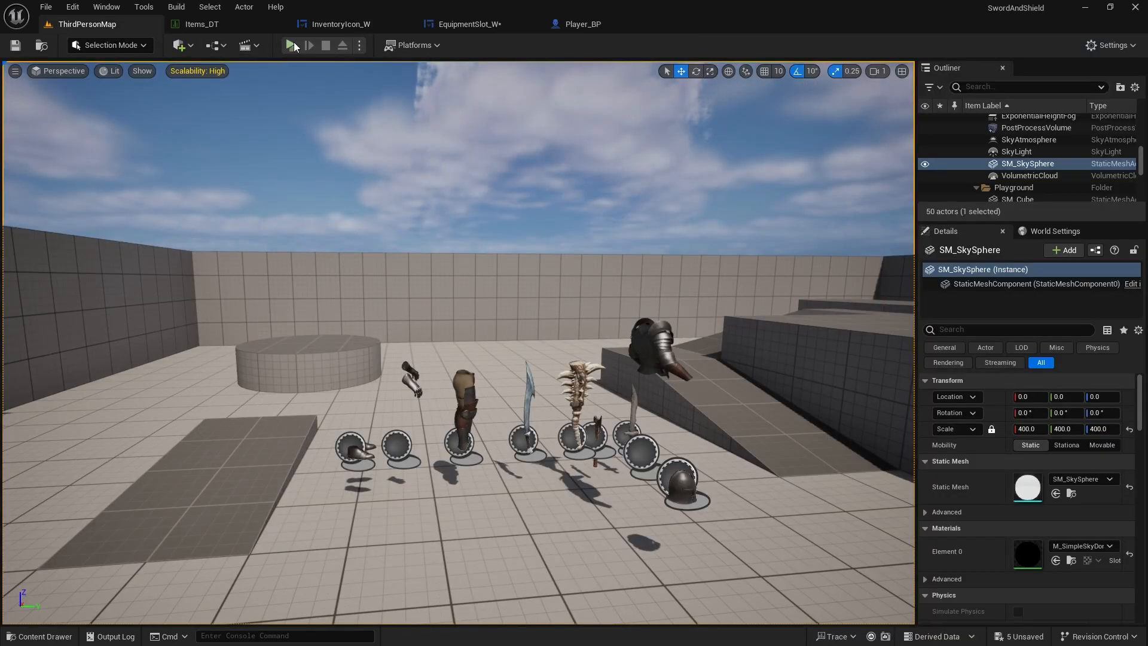
click(291, 45)
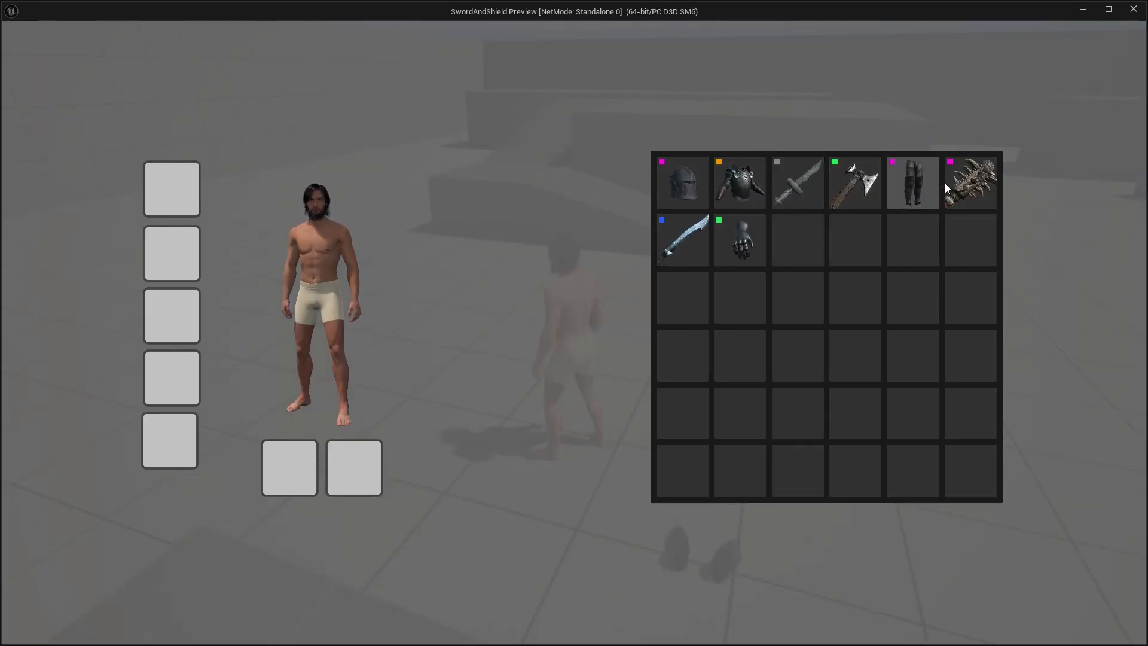
mouse_move(970, 183)
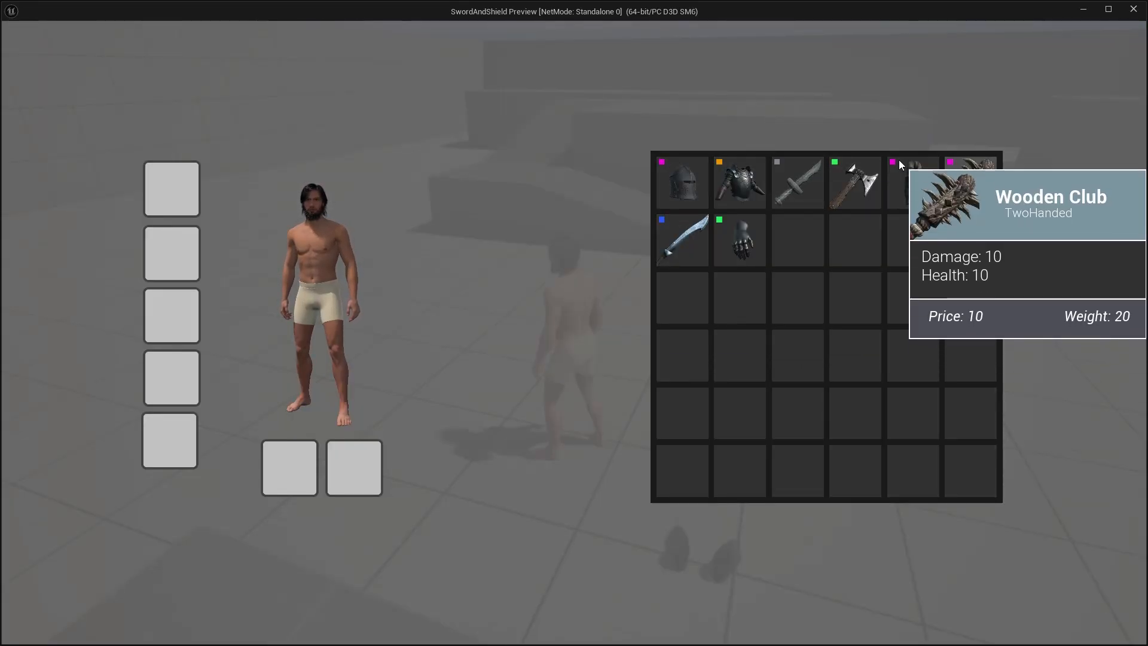
mouse_move(681, 240)
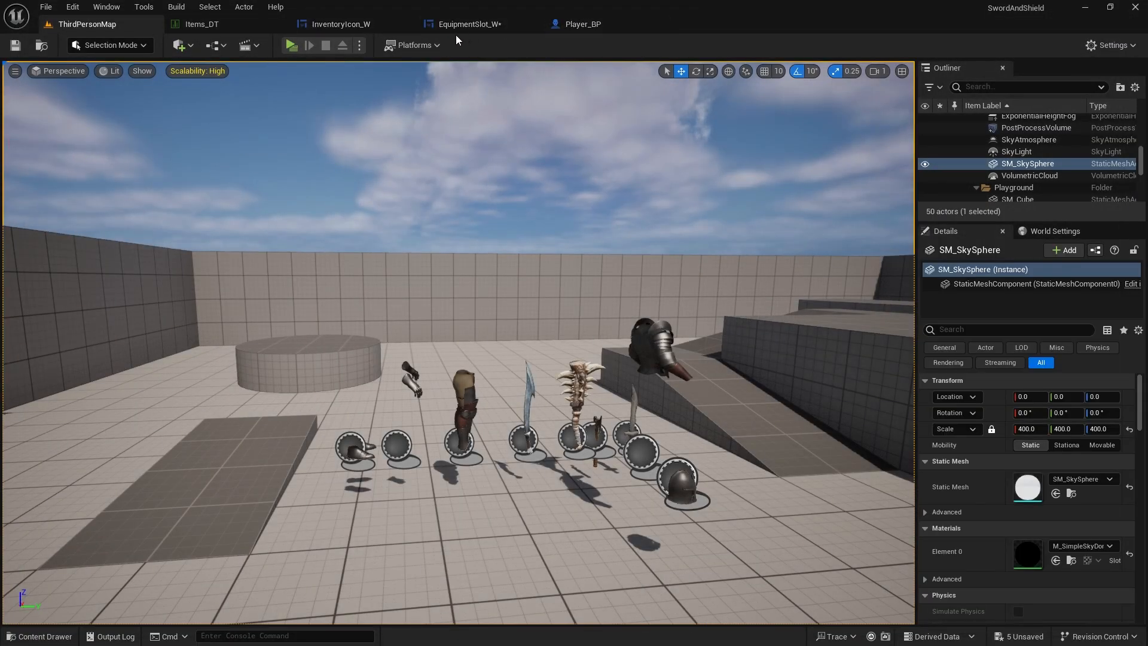
- Set Make SlateBrush's Draw As to Rounded Box in InventoryIcon_W
click(338, 24)
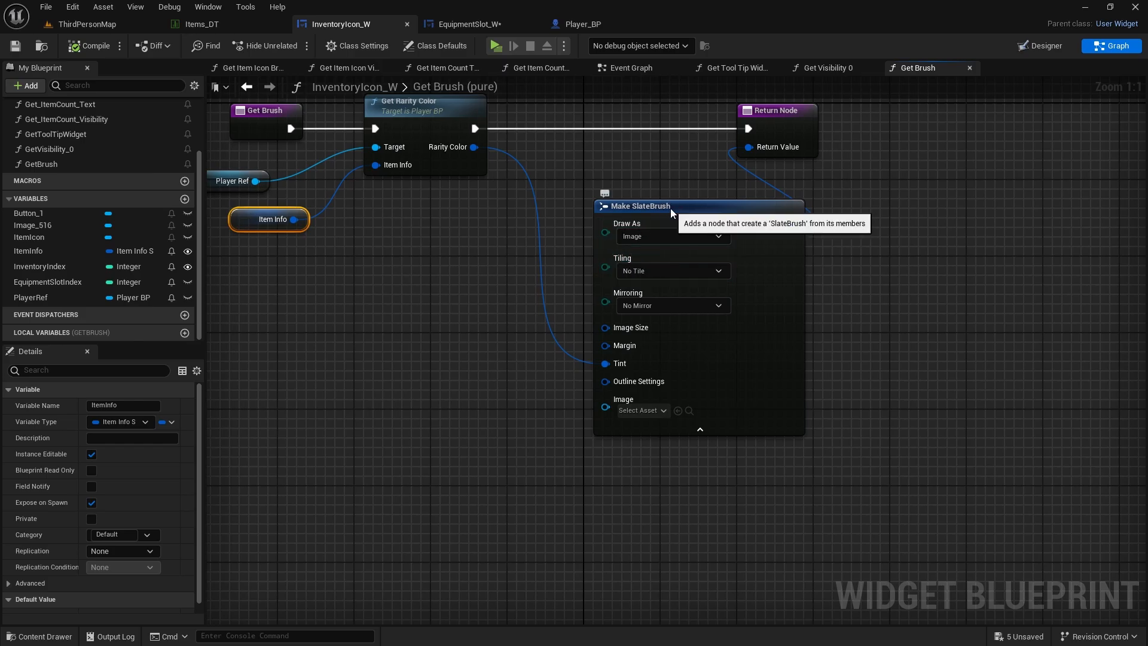
click(651, 236)
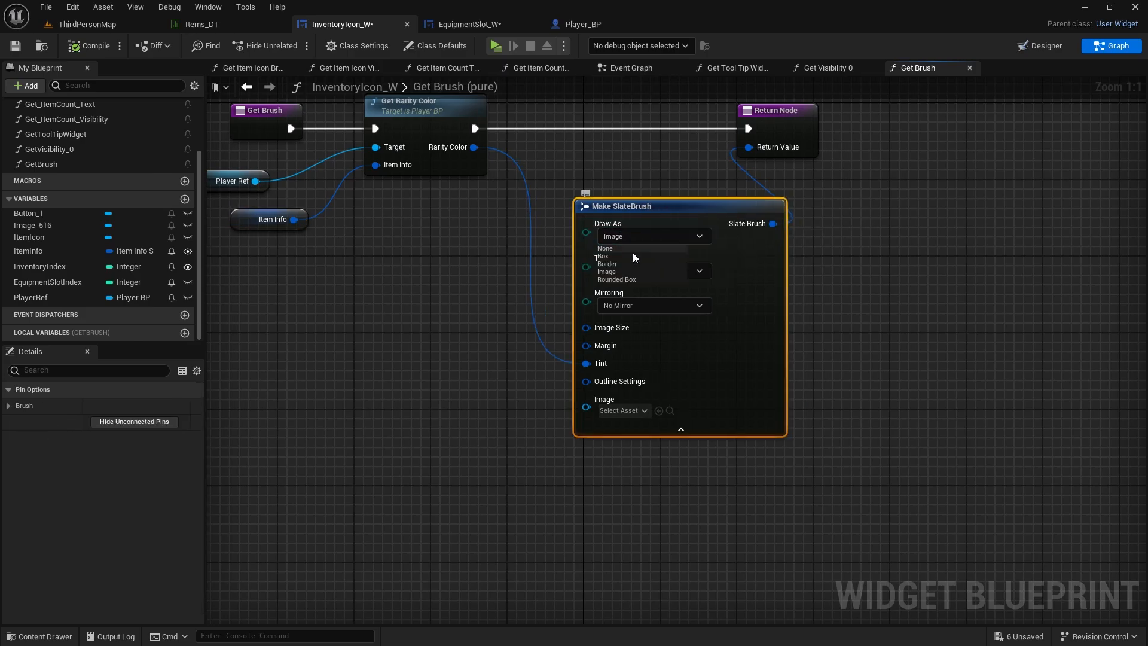
click(617, 279)
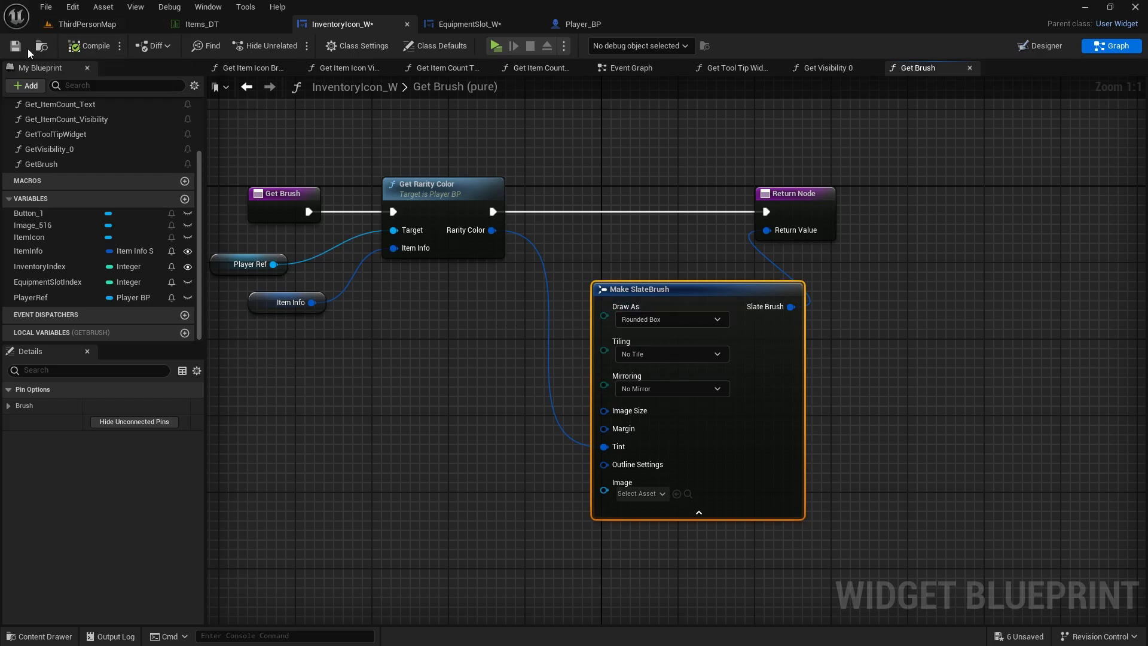
- Save the inventory icon blueprint before play-testing the rarity dots
click(496, 46)
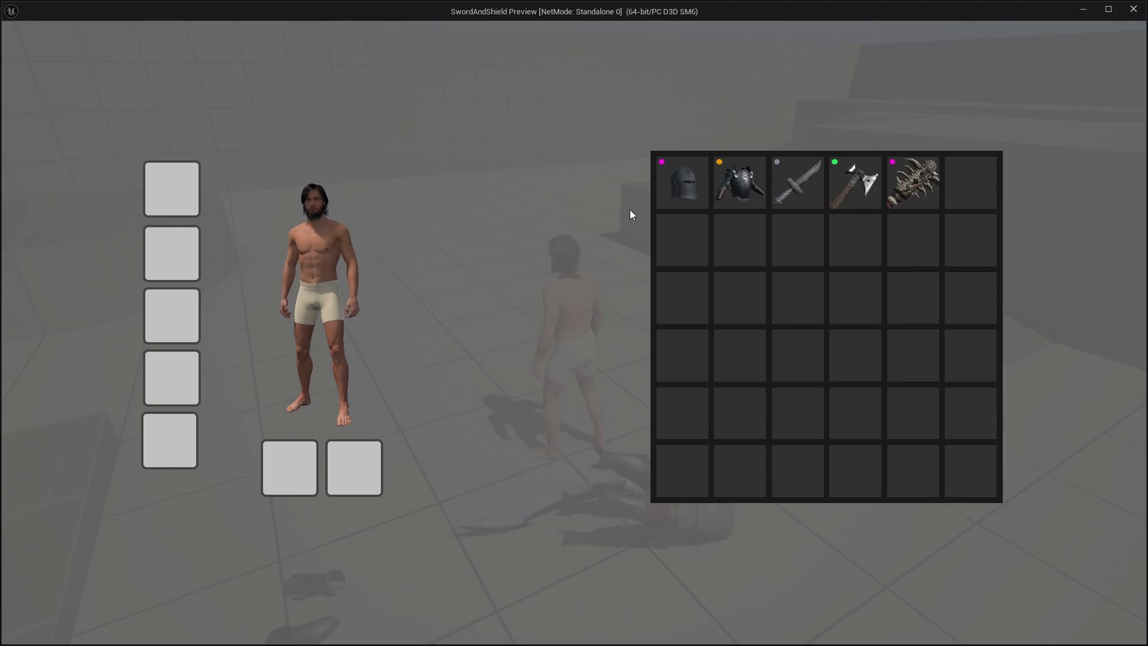
mouse_move(680, 181)
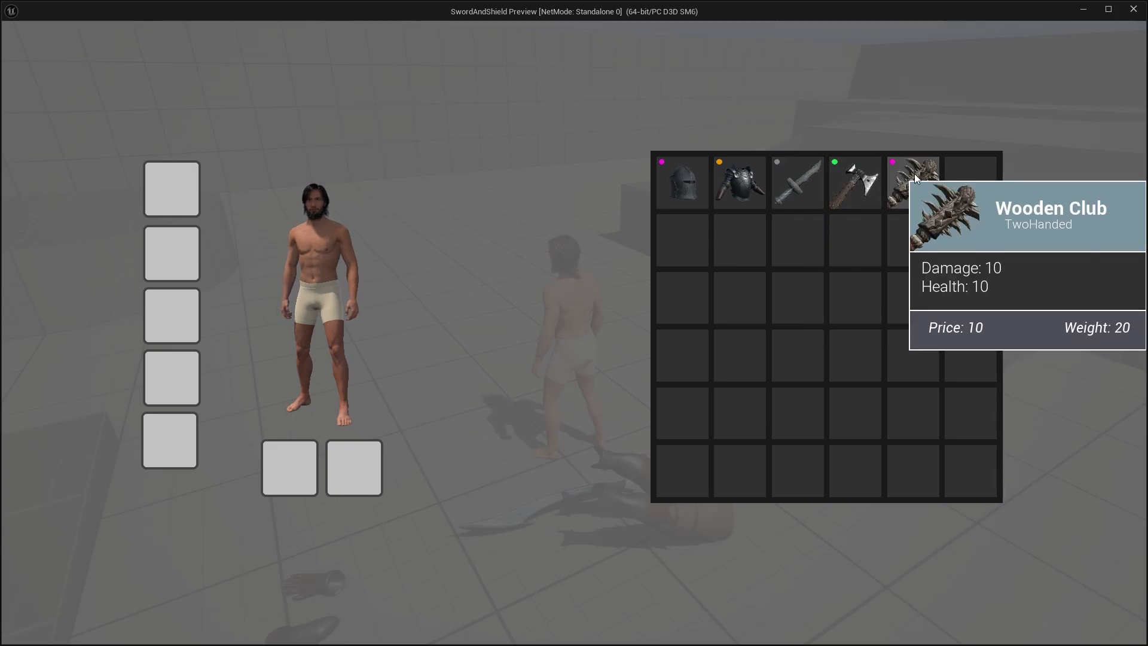
mouse_move(497, 360)
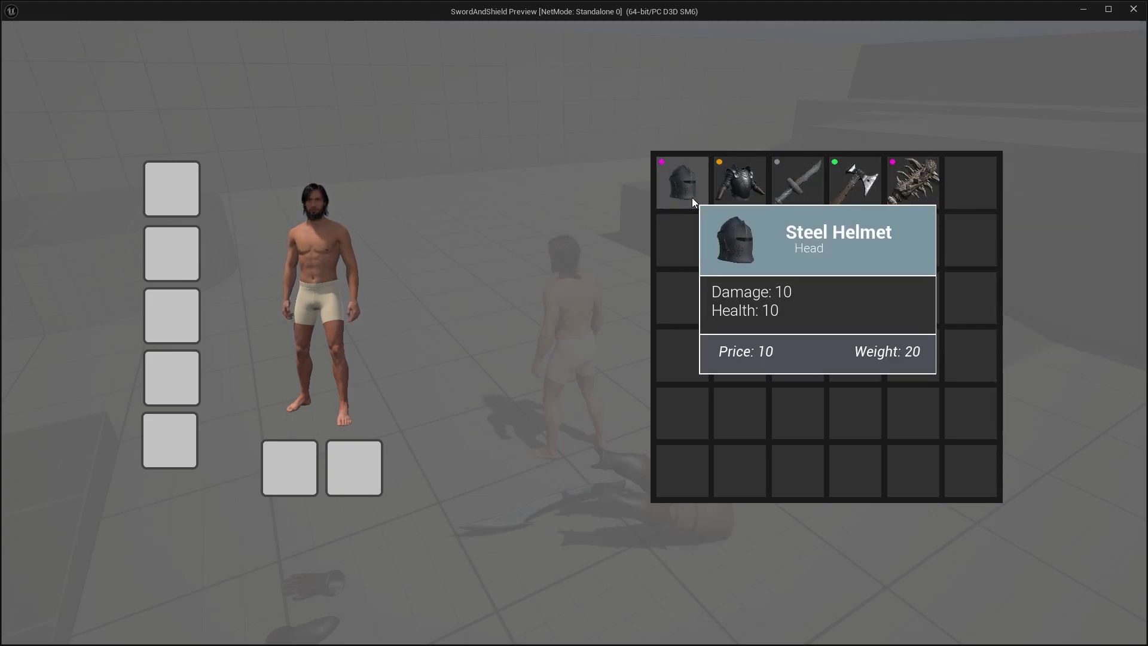
mouse_move(738, 181)
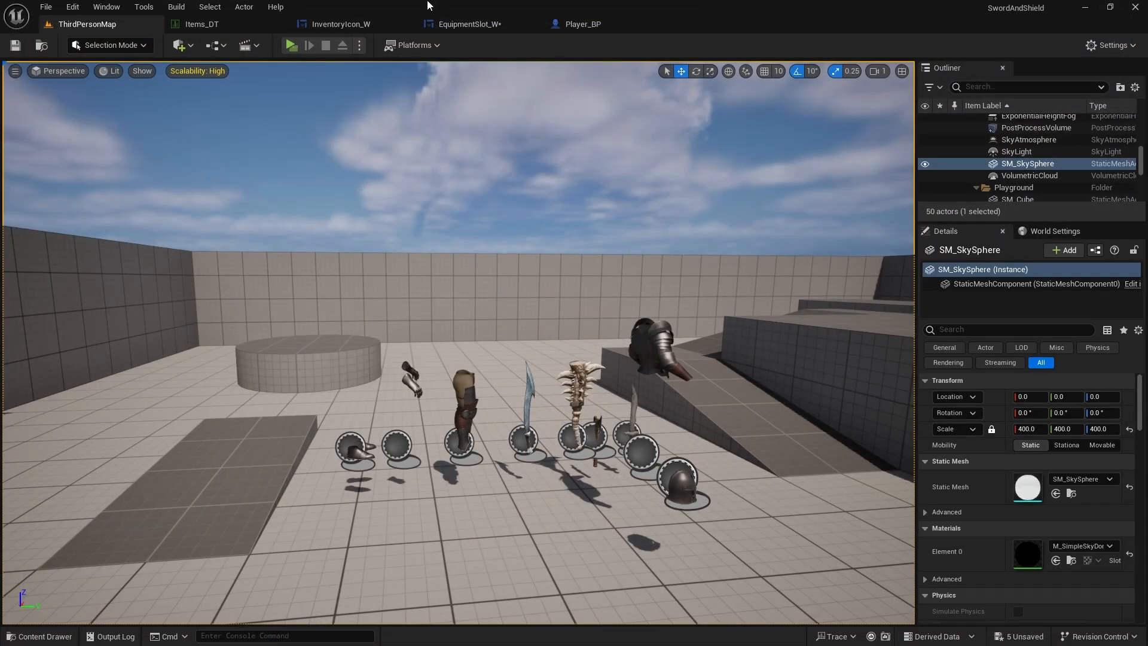
- In Tooltip_W select the header Border and create a new brush binding, GetBackground
click(341, 24)
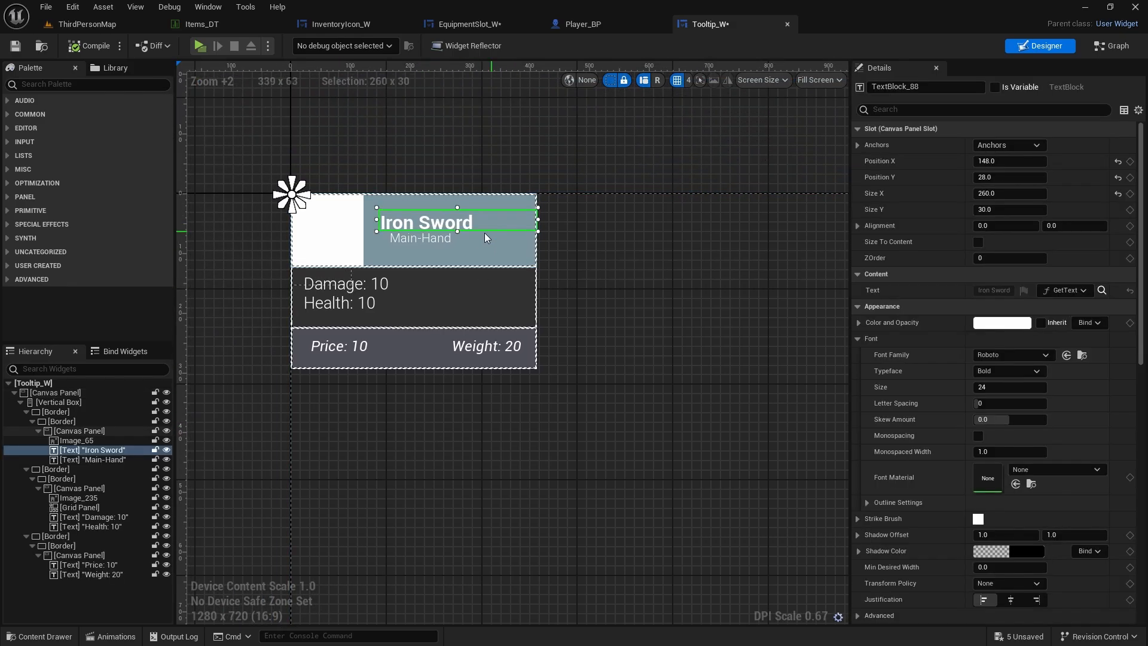
click(80, 430)
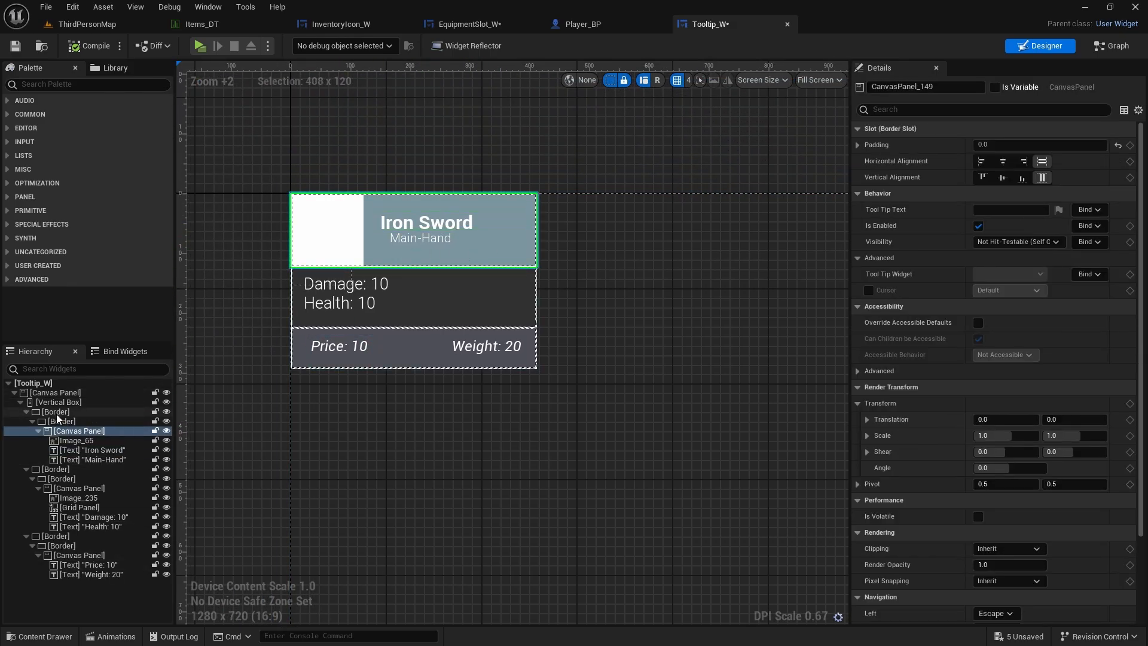
click(57, 422)
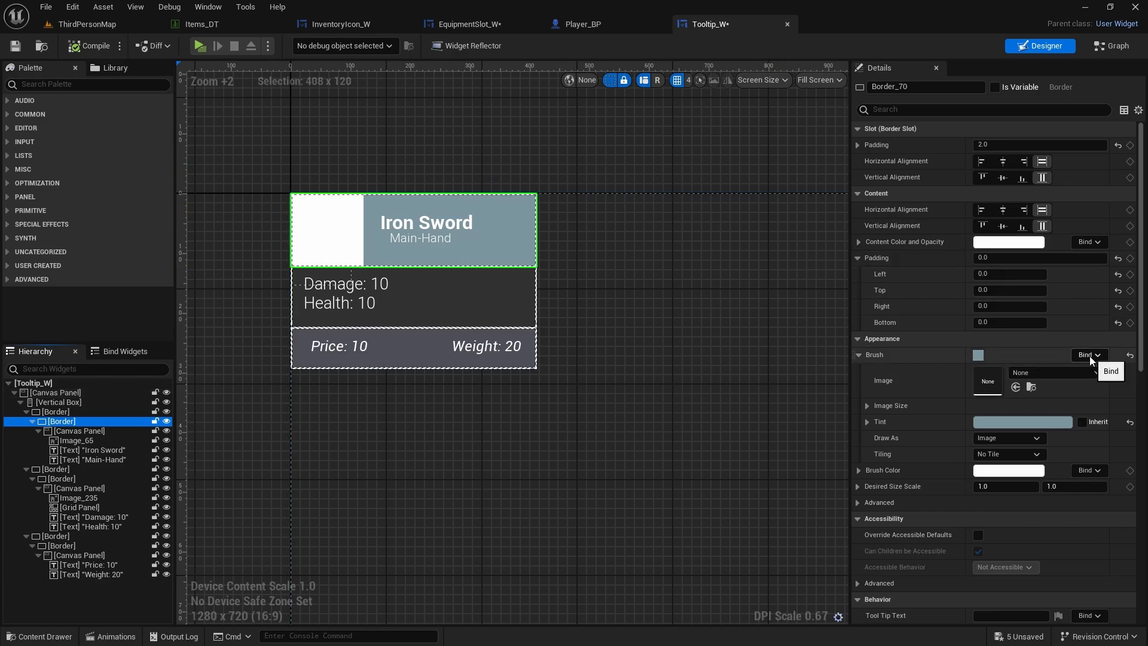
click(1088, 355)
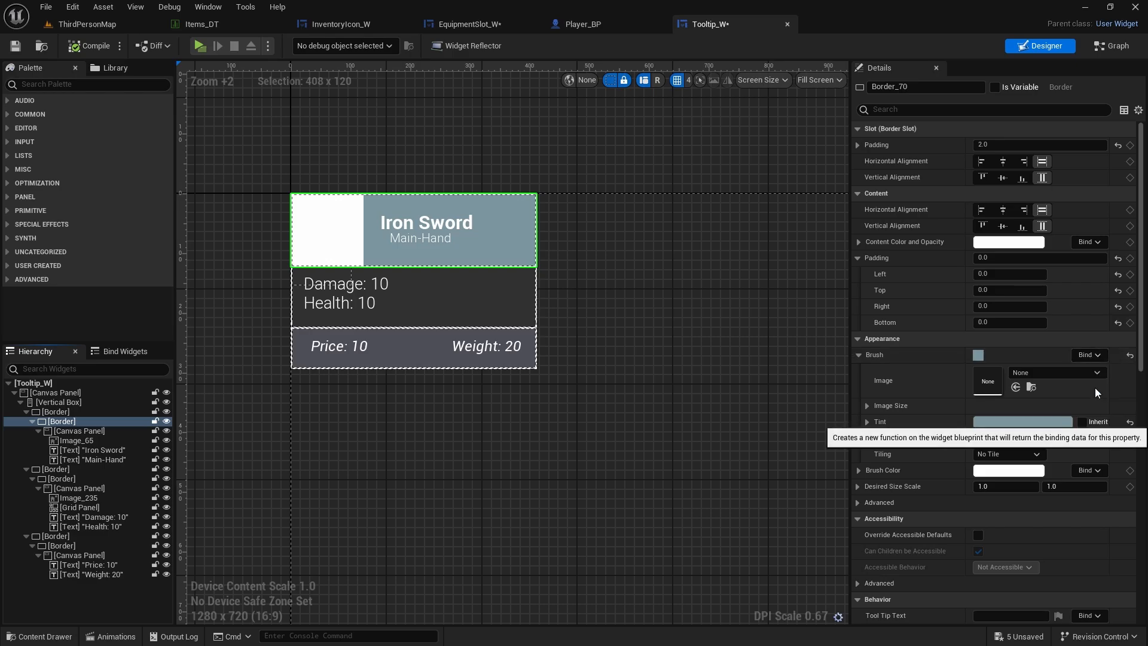
click(1110, 45)
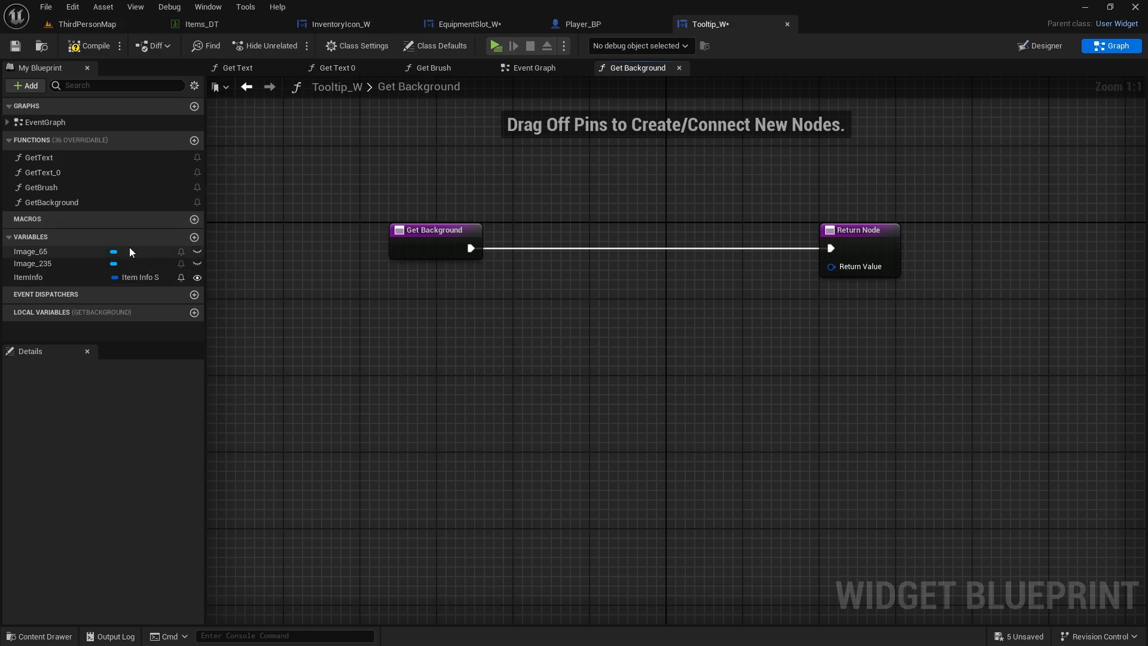
- On Event Construct, cast Get Player Character to Player_BP and store it in a PlayerRef variable
click(536, 67)
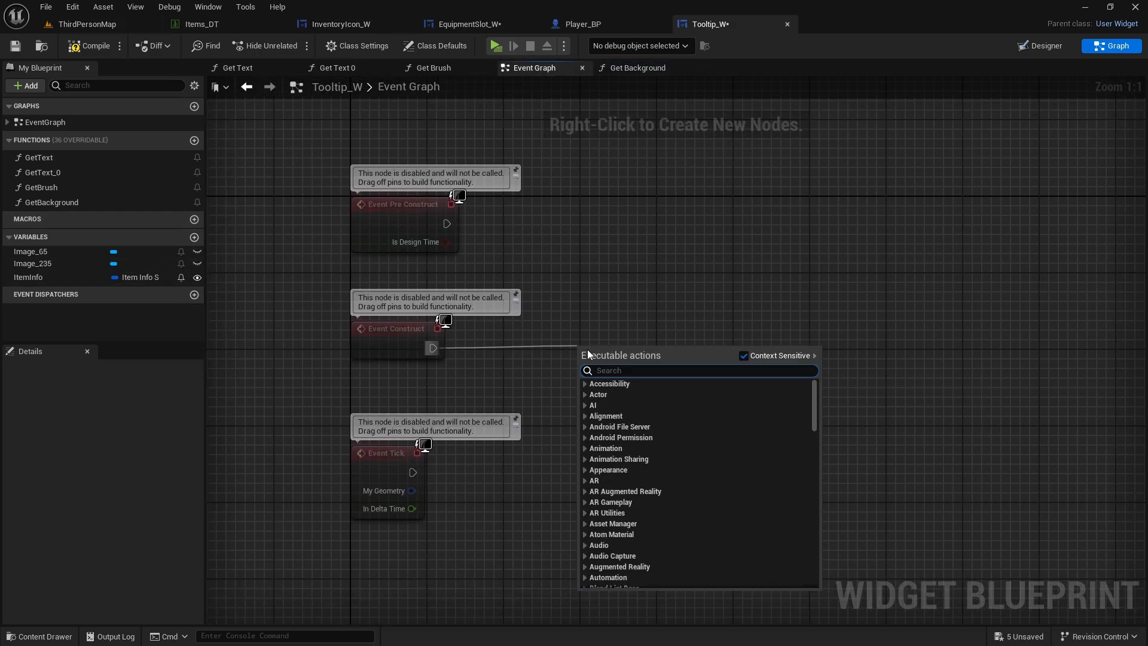
text(cast to pla)
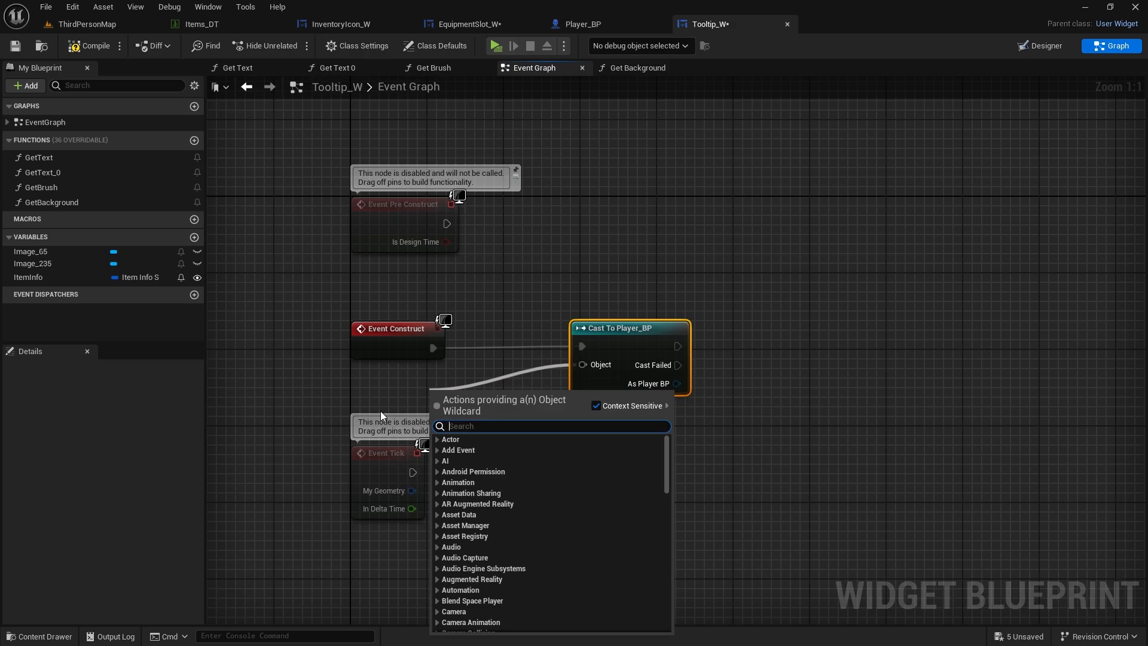
text(get player c)
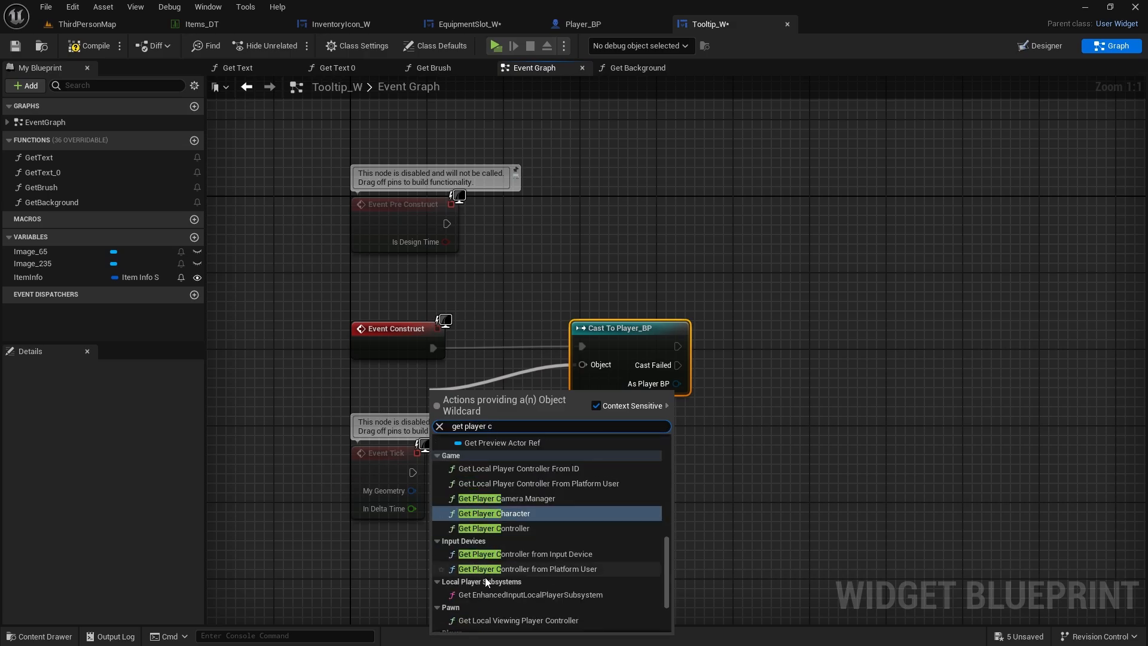
click(494, 513)
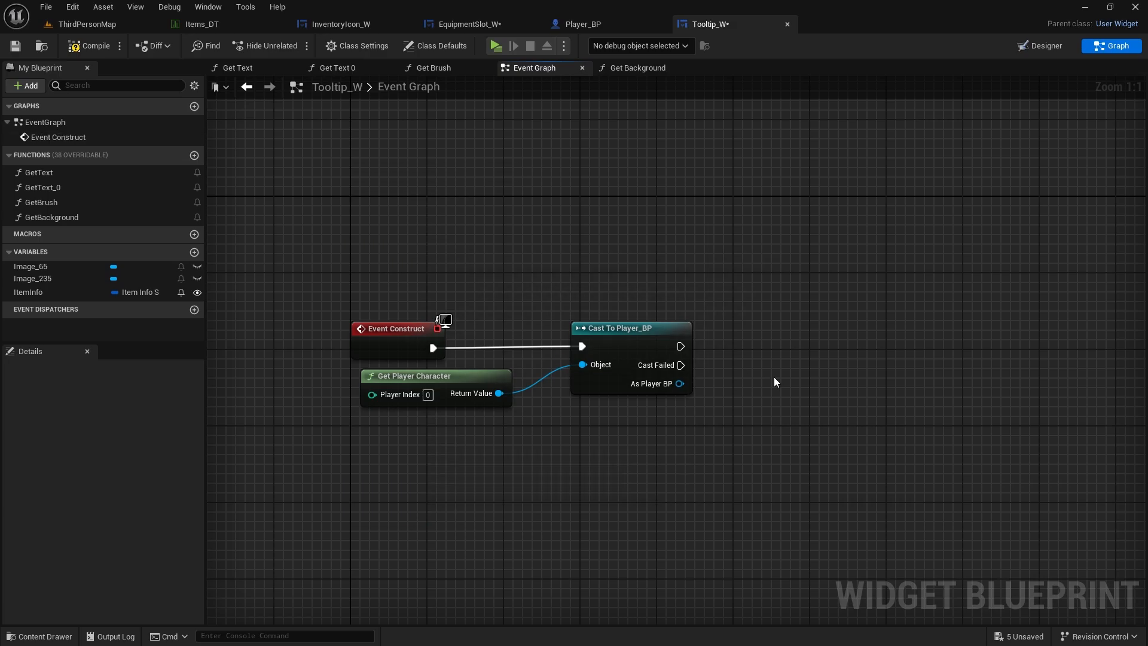
drag(679, 383, 655, 330)
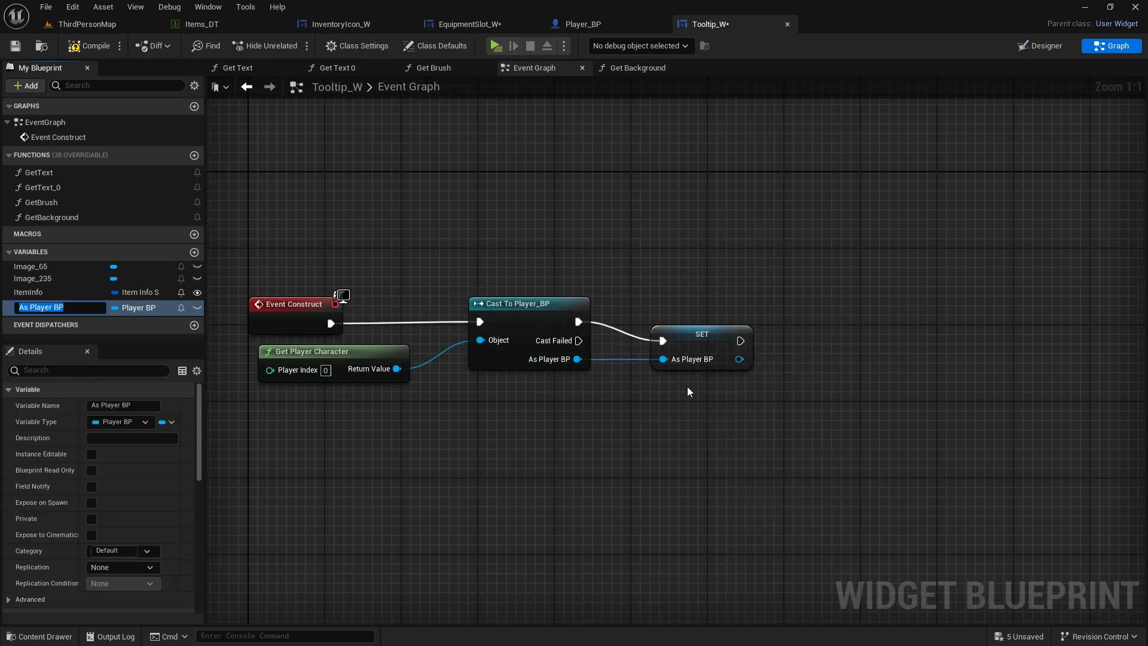
text(PlayerRef)
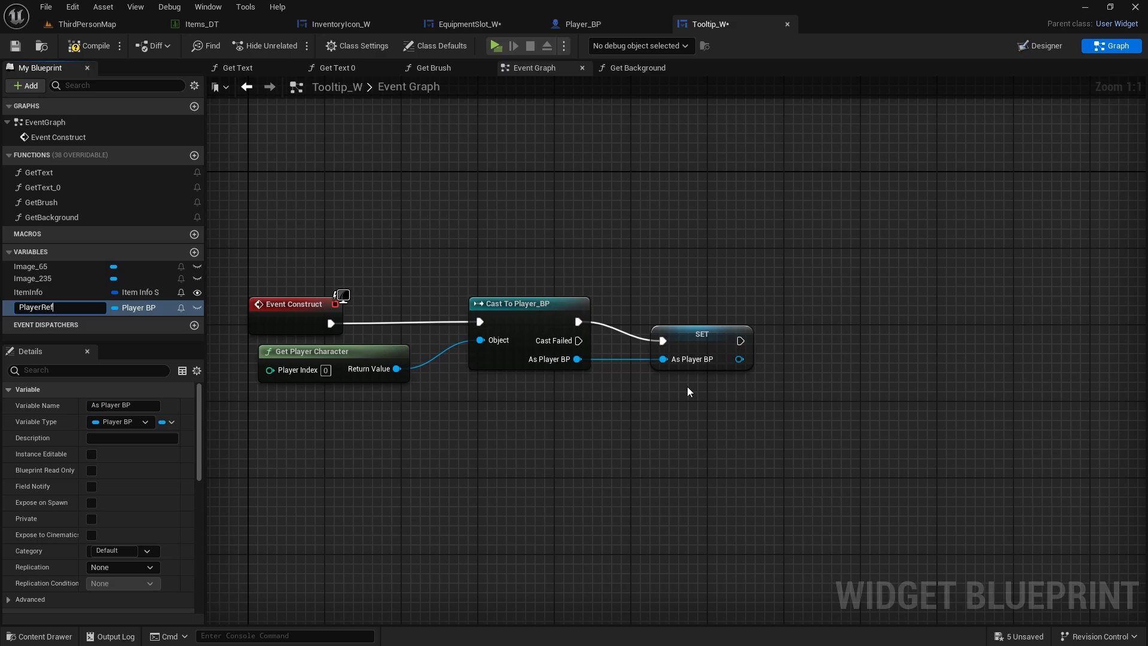
key(enter)
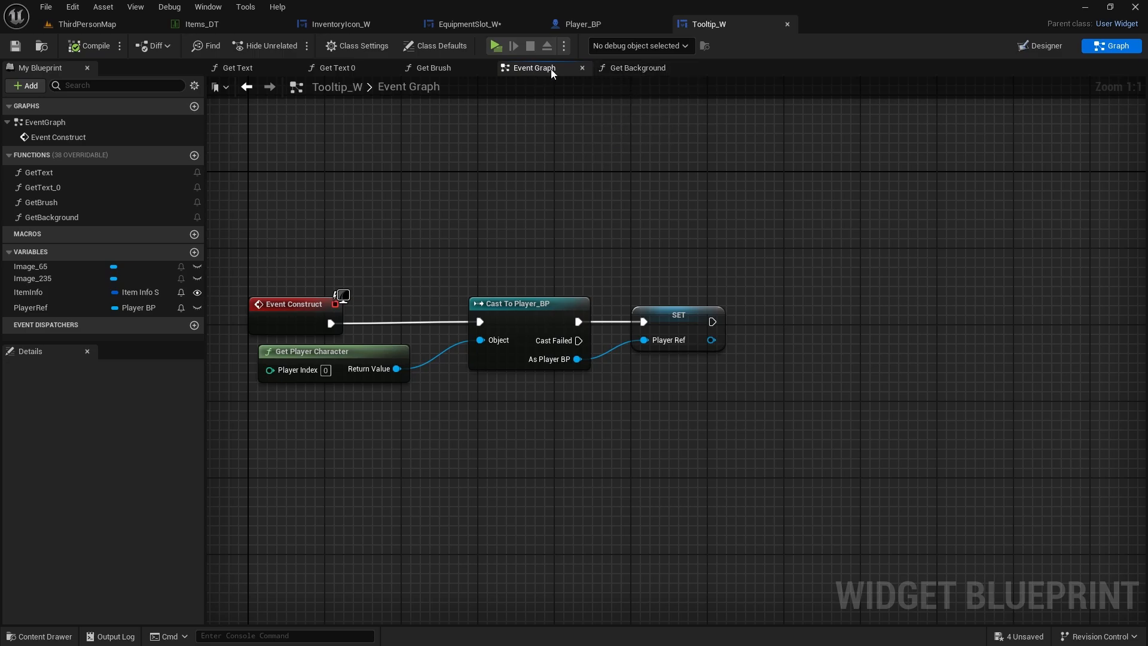
- In GetBackground, return a Make SlateBrush tinted by PlayerRef's Get Rarity Color of Item Info, then save
click(637, 67)
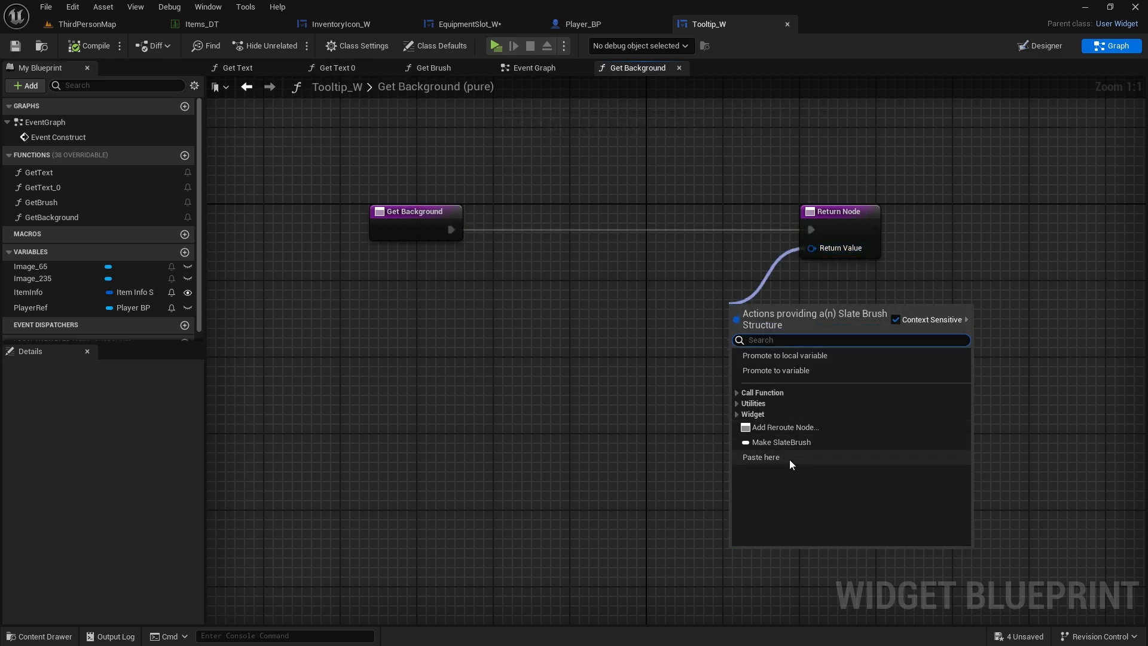
click(780, 441)
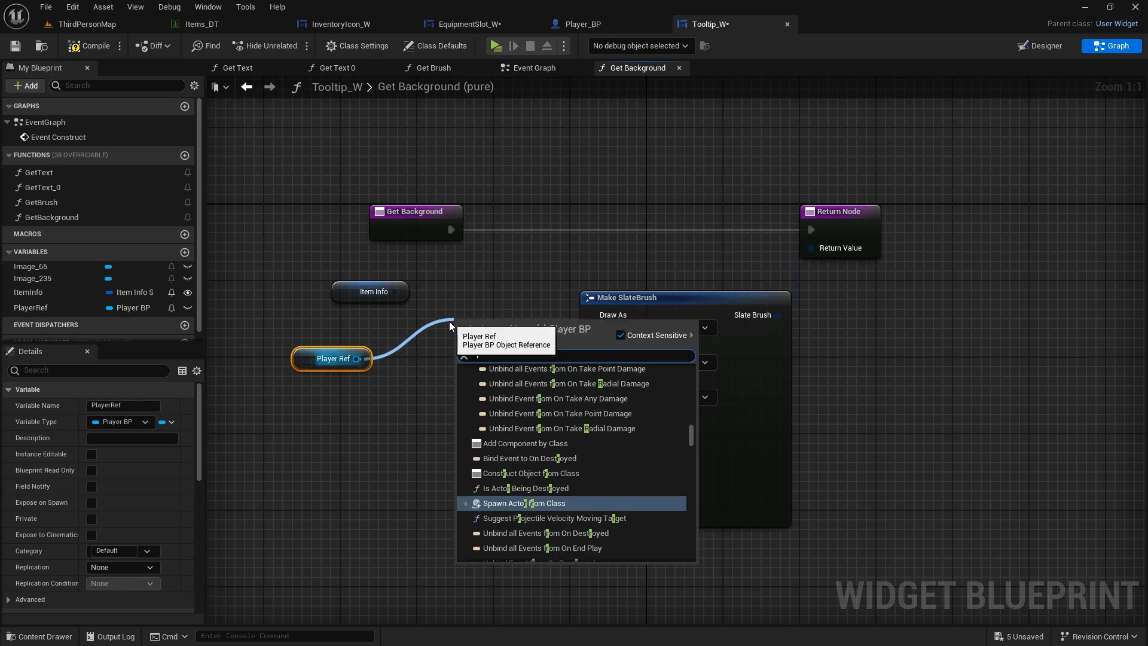
text(rarity)
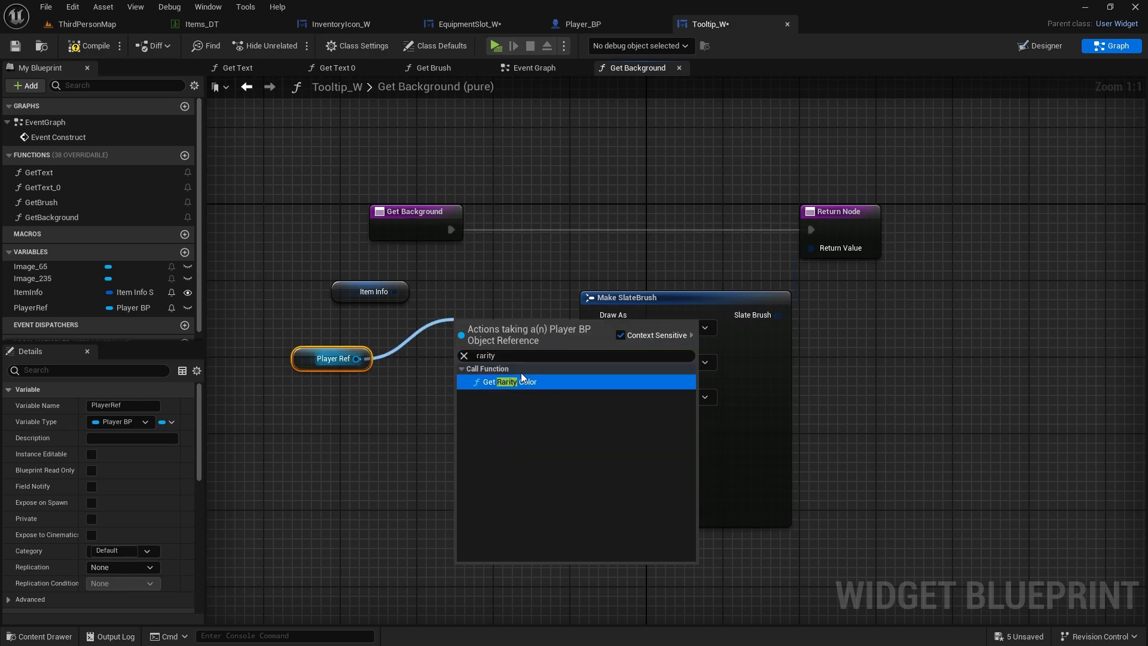
click(504, 382)
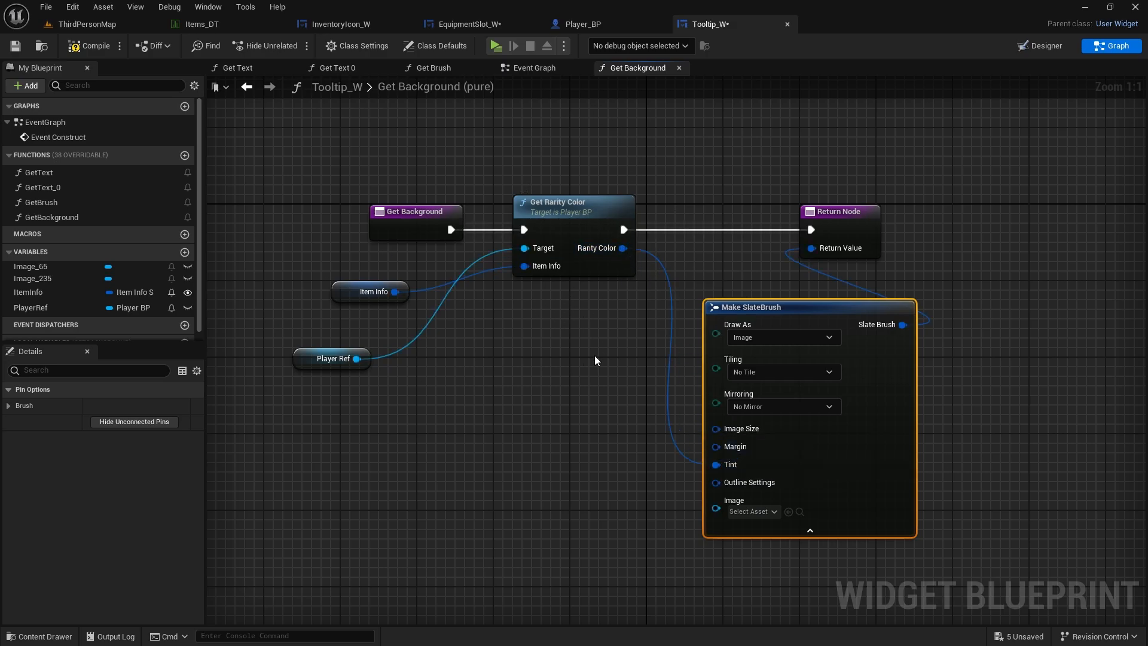
click(15, 46)
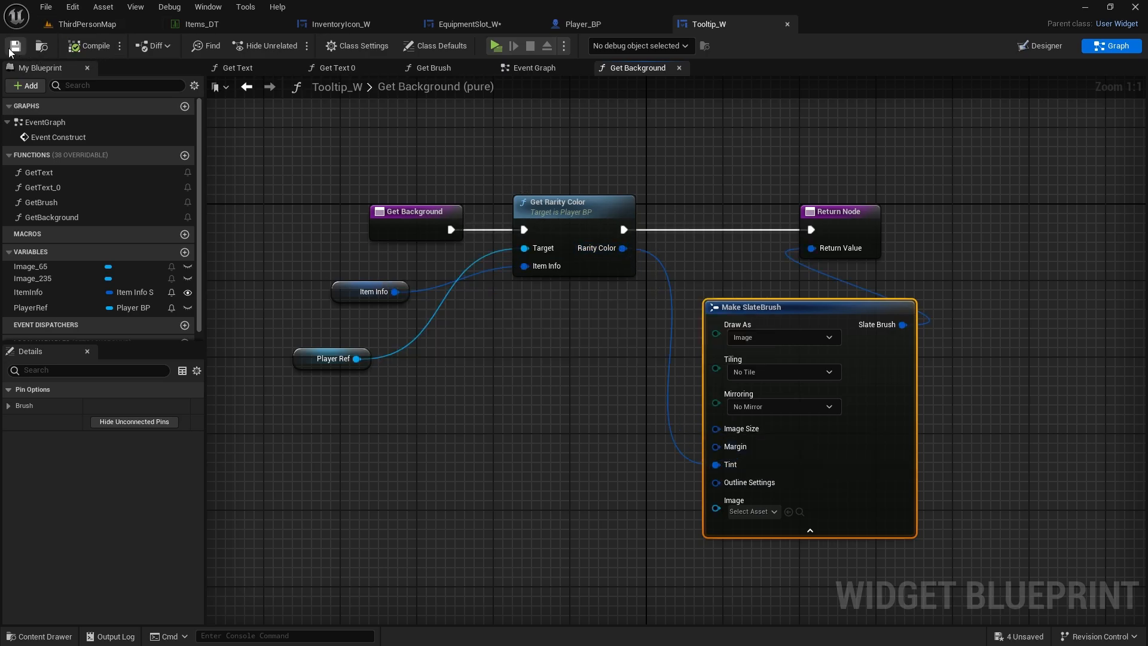
click(86, 24)
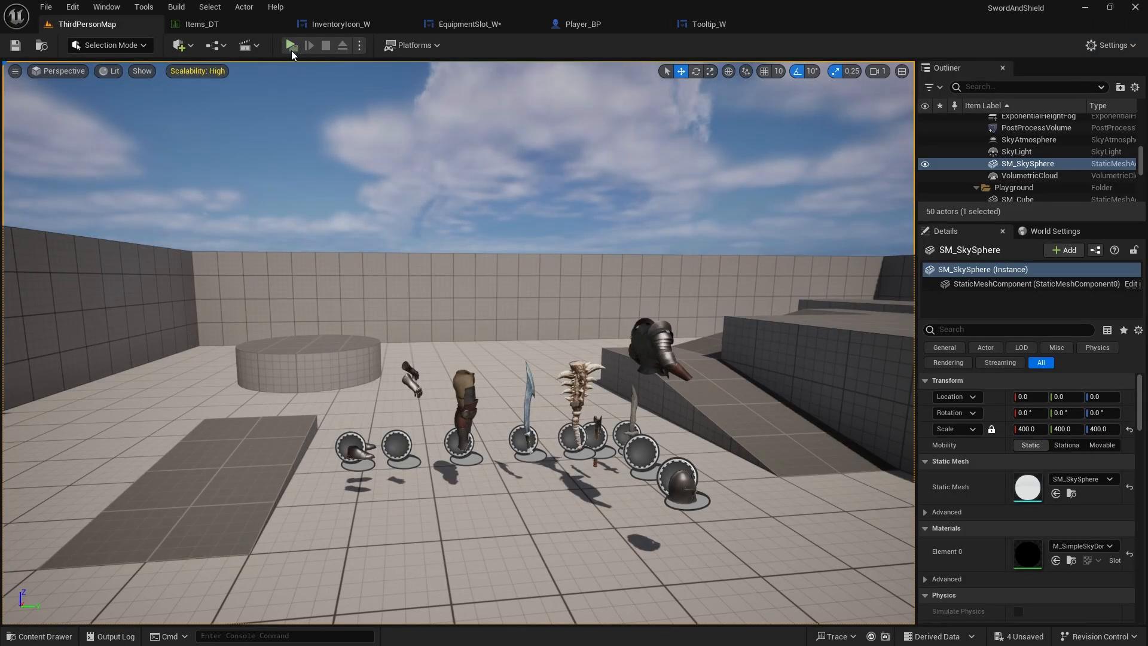
click(290, 44)
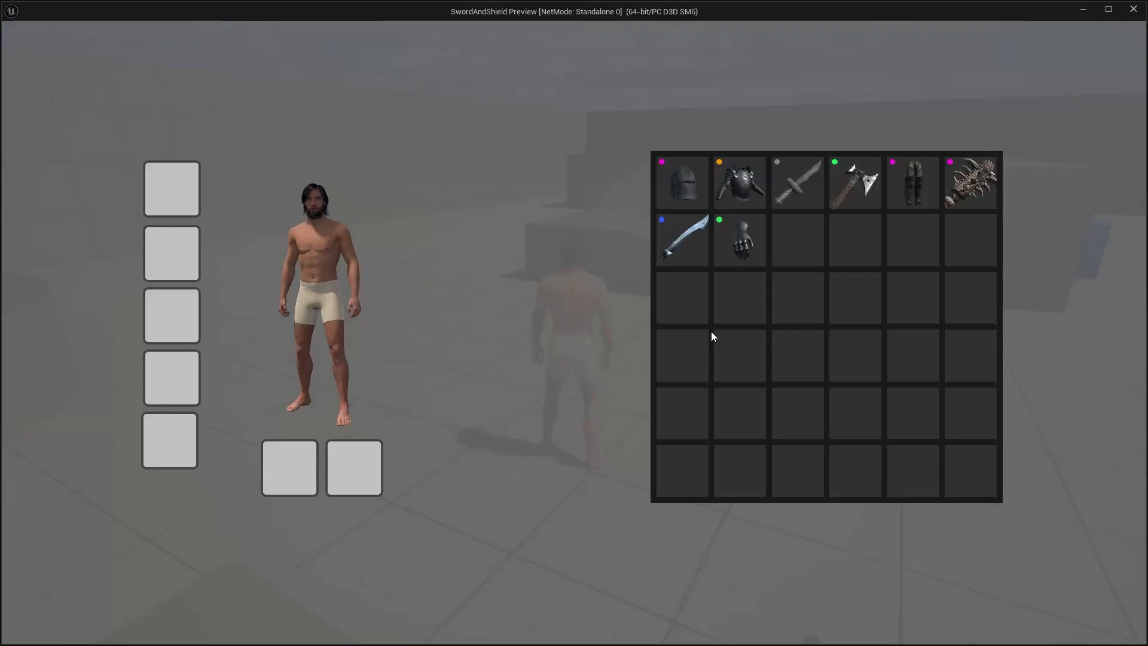
mouse_move(739, 181)
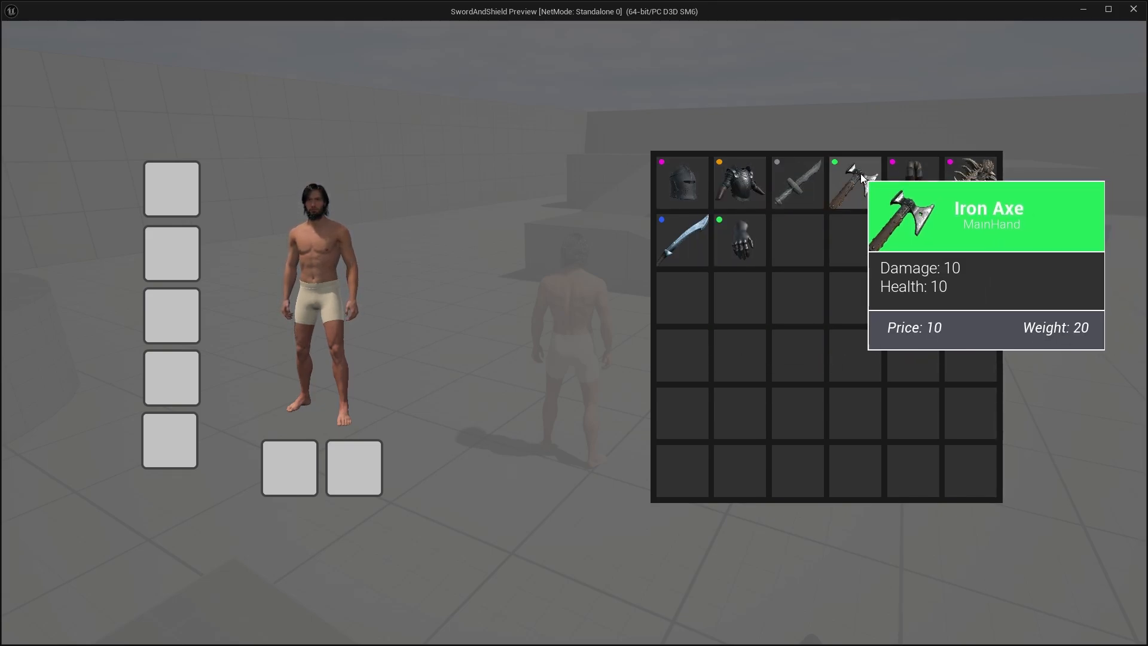
mouse_move(797, 182)
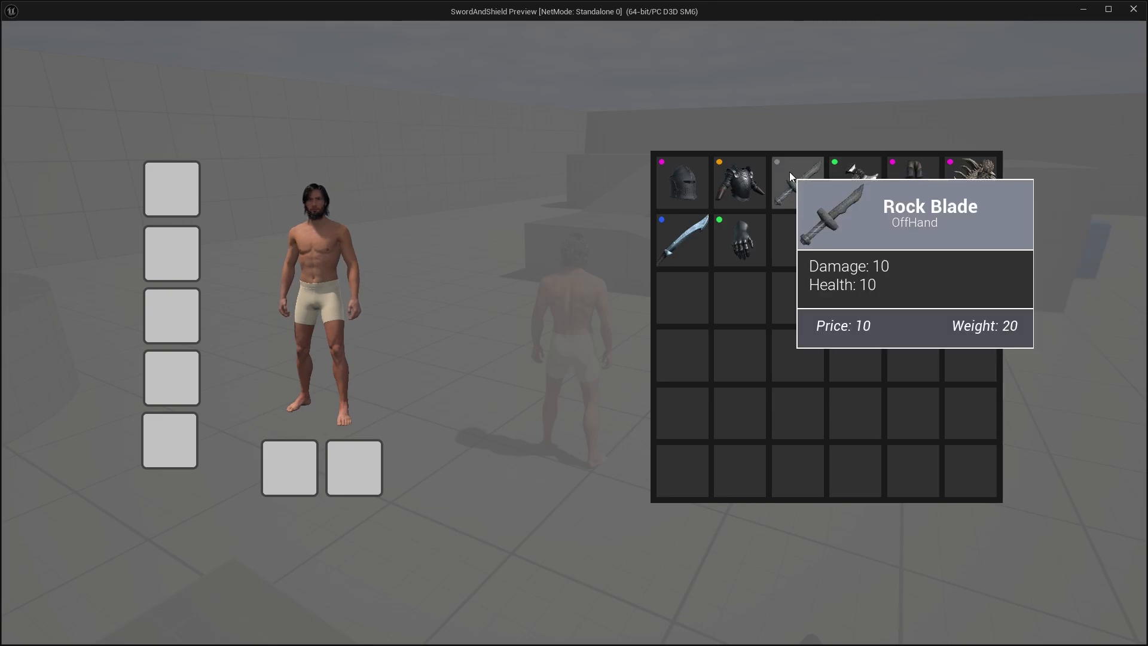
mouse_move(679, 182)
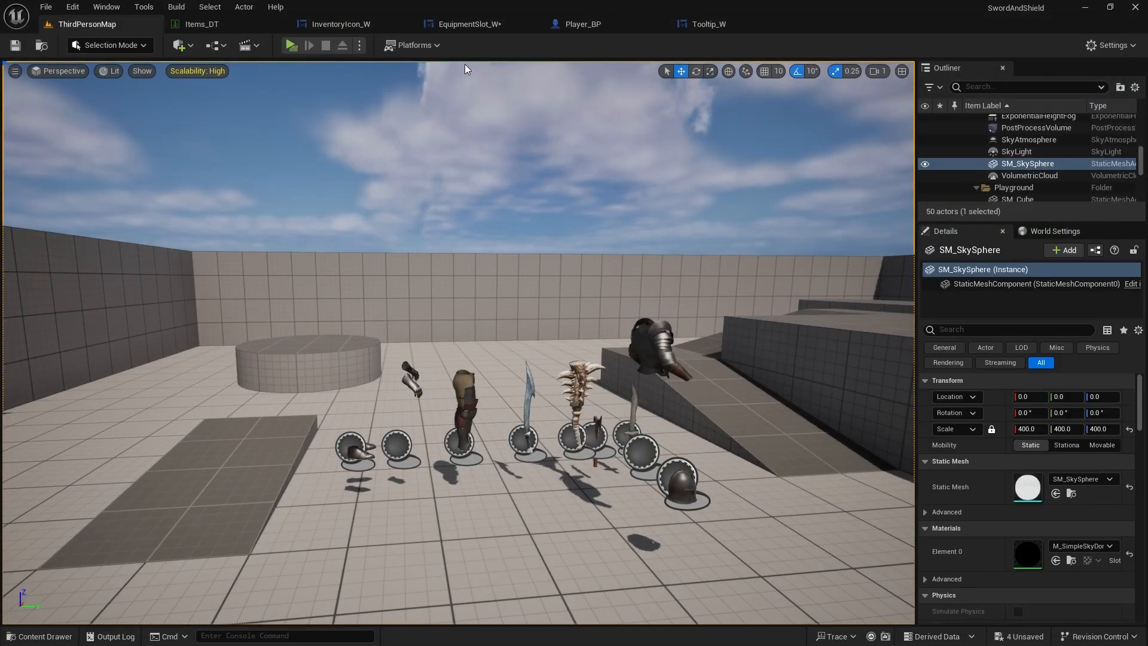
- Give the tooltip's Iron Sword name text an opaque black shadow colour
click(707, 24)
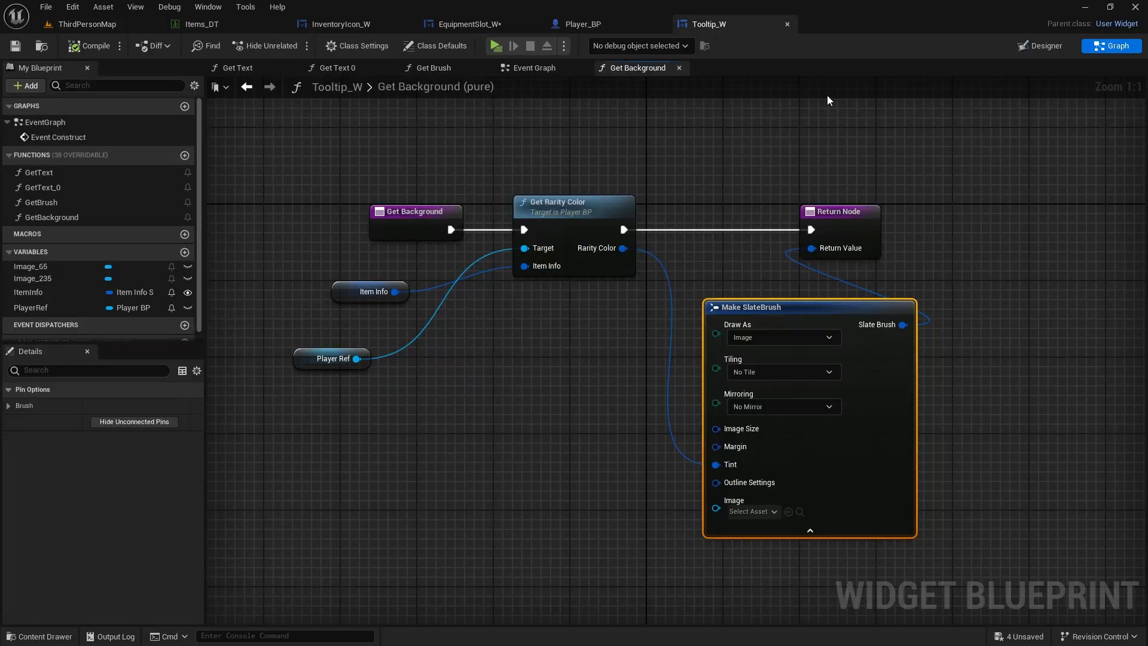
click(1042, 45)
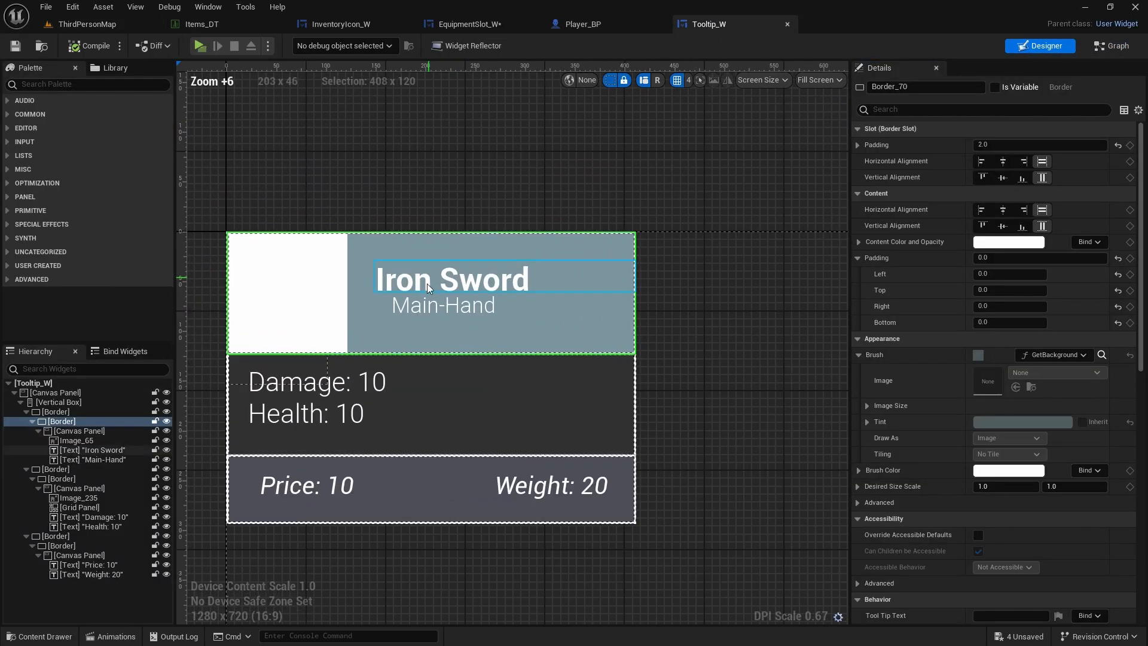
click(93, 449)
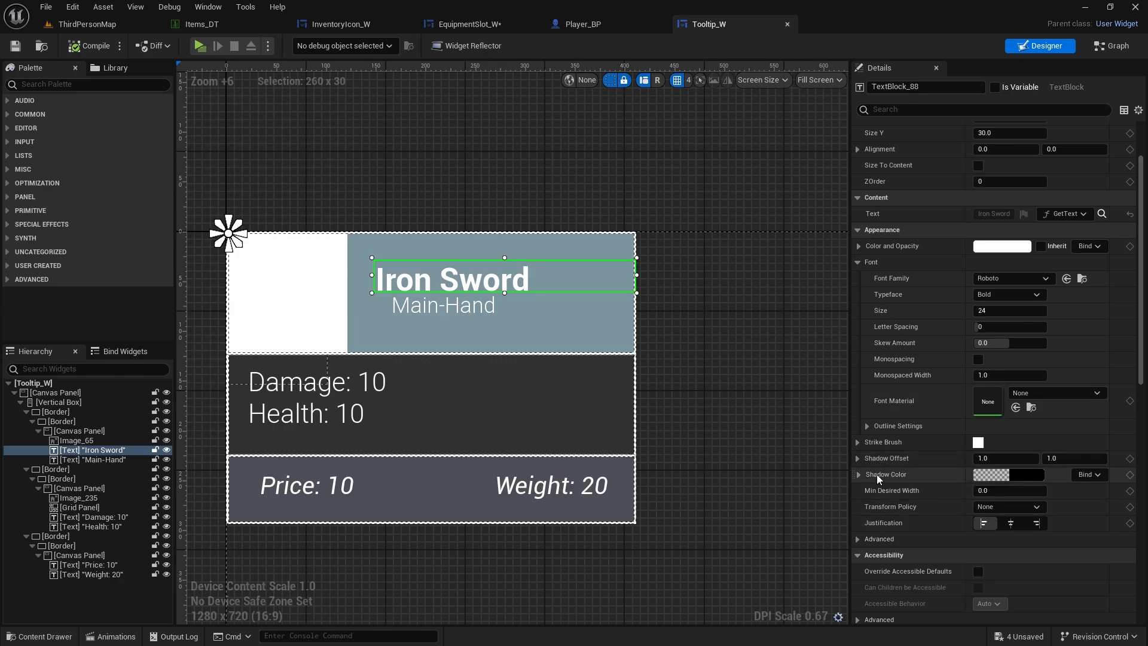
click(1006, 473)
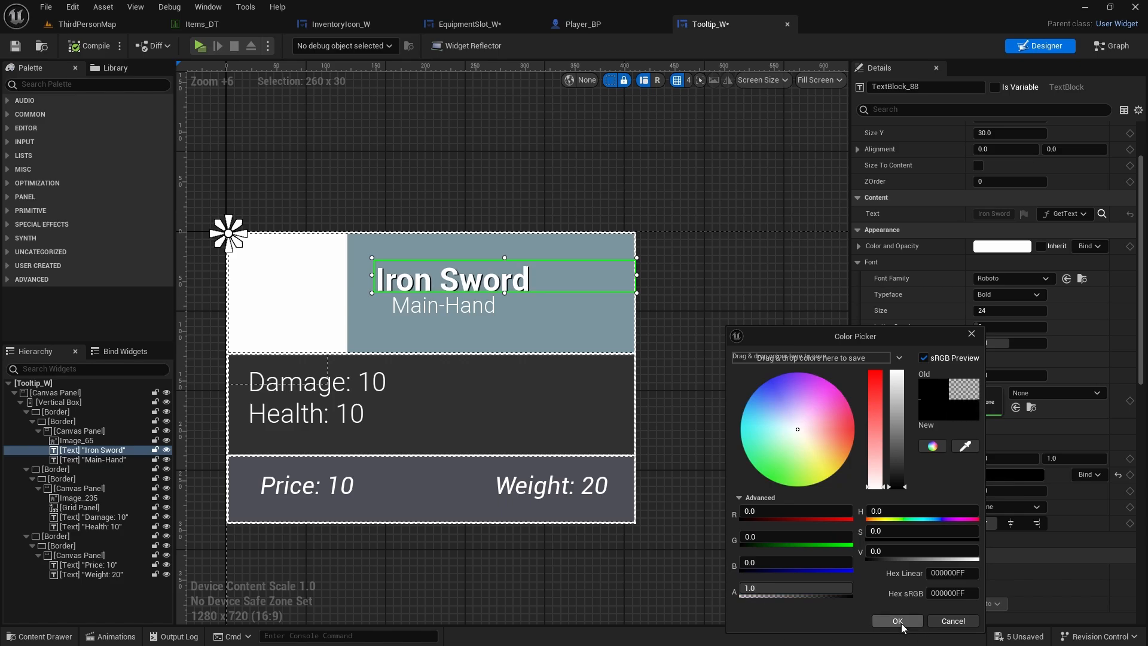
click(895, 620)
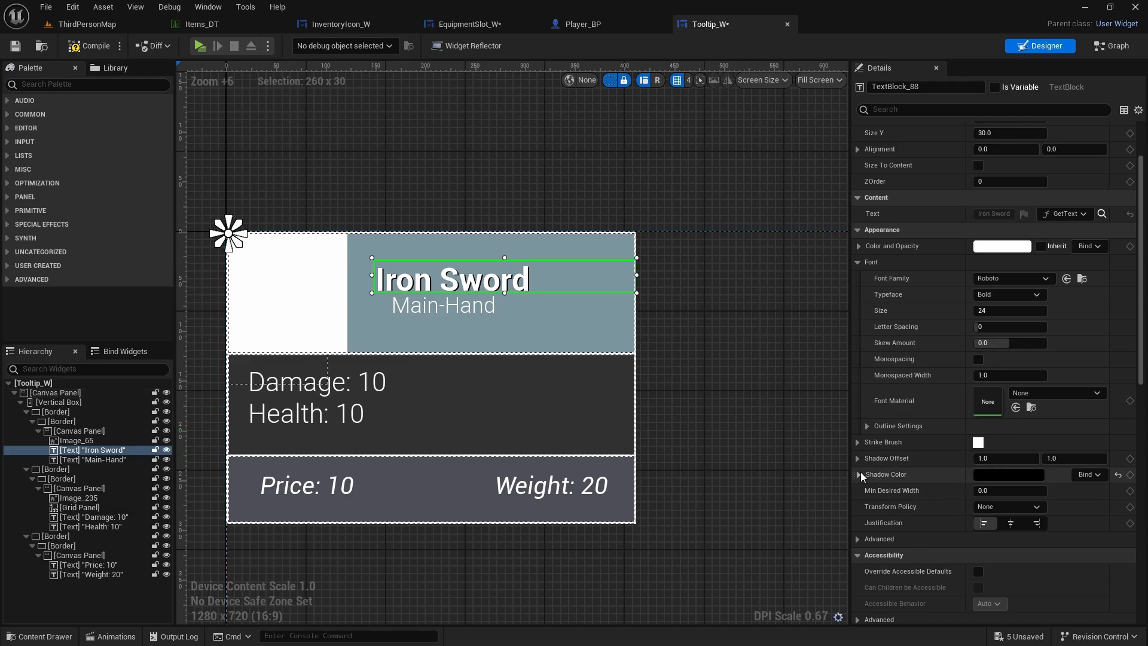
mouse_move(862, 477)
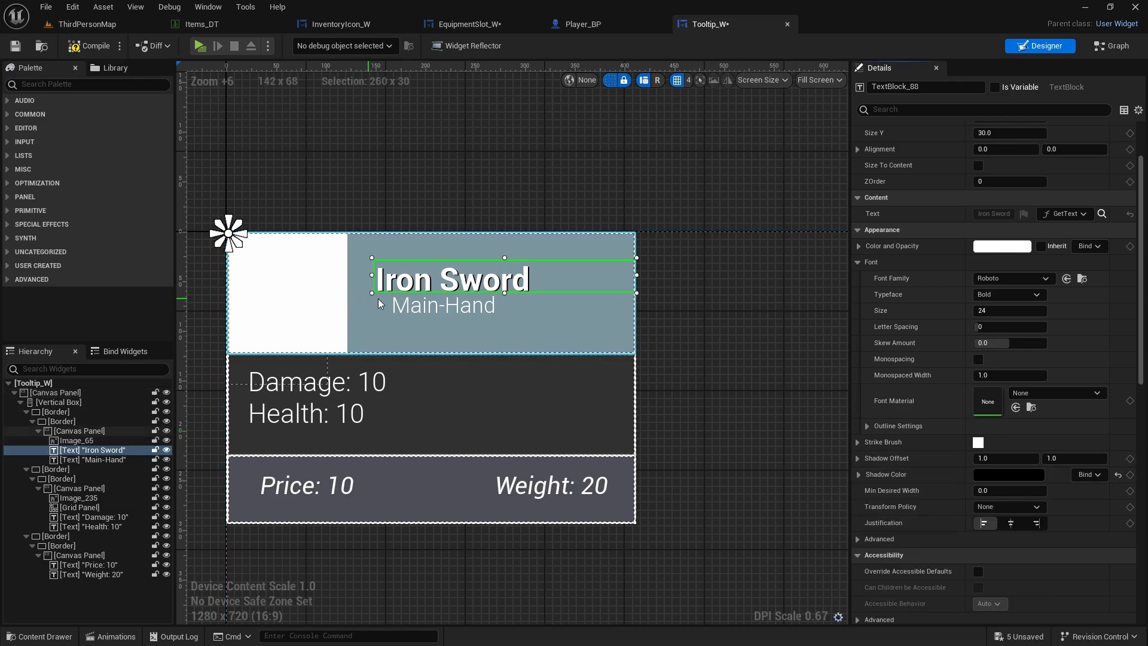
- Give the Main-Hand slot text the same opaque black shadow
click(441, 305)
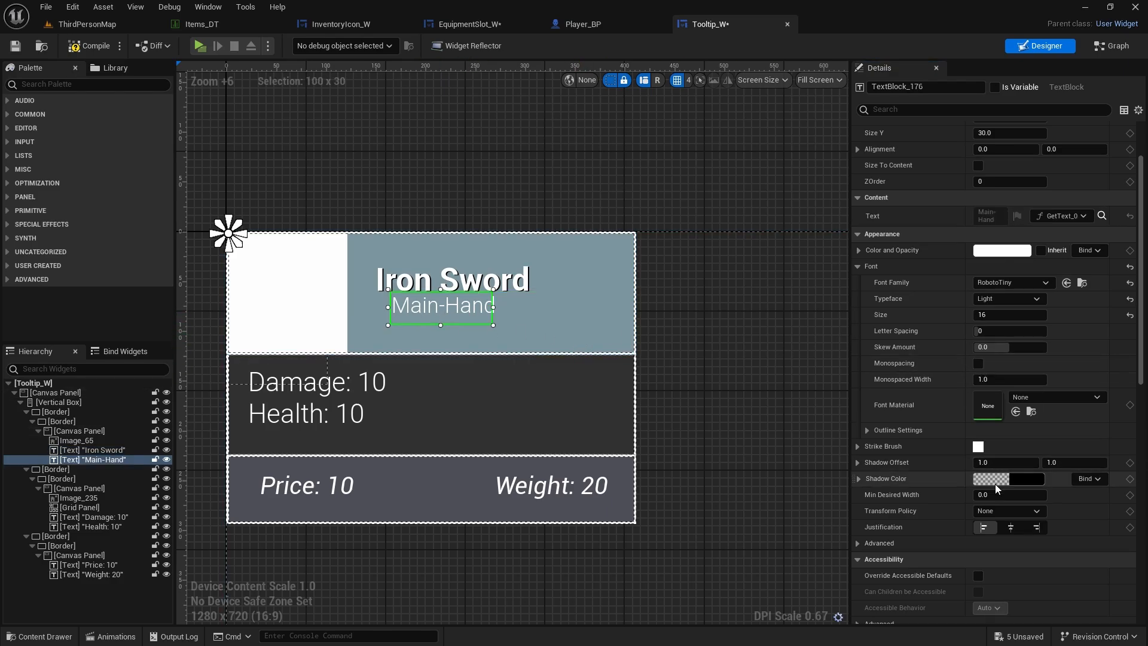
click(992, 478)
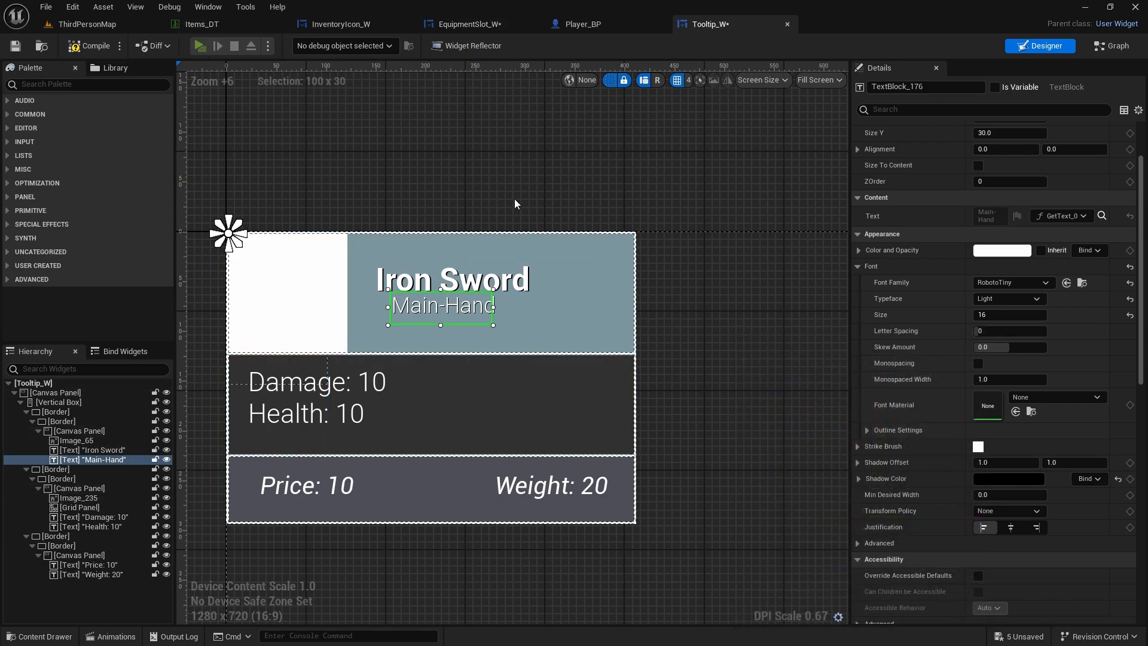
click(199, 46)
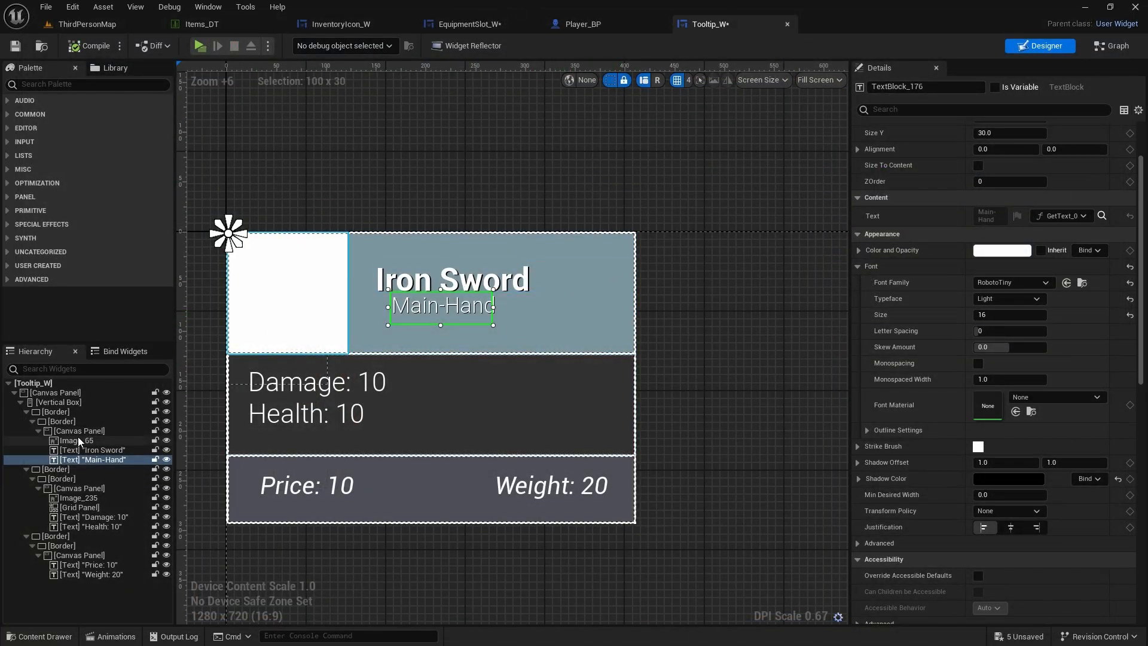
- Select the tooltip header Border and review its background brush binding to GetBackground
click(79, 431)
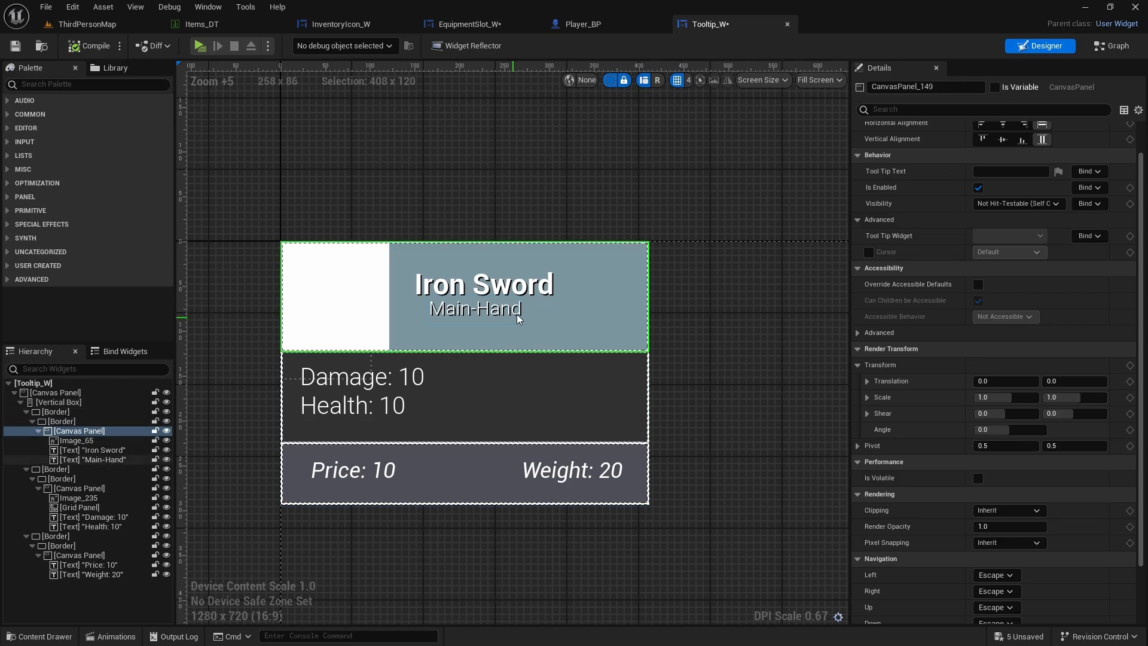
click(77, 440)
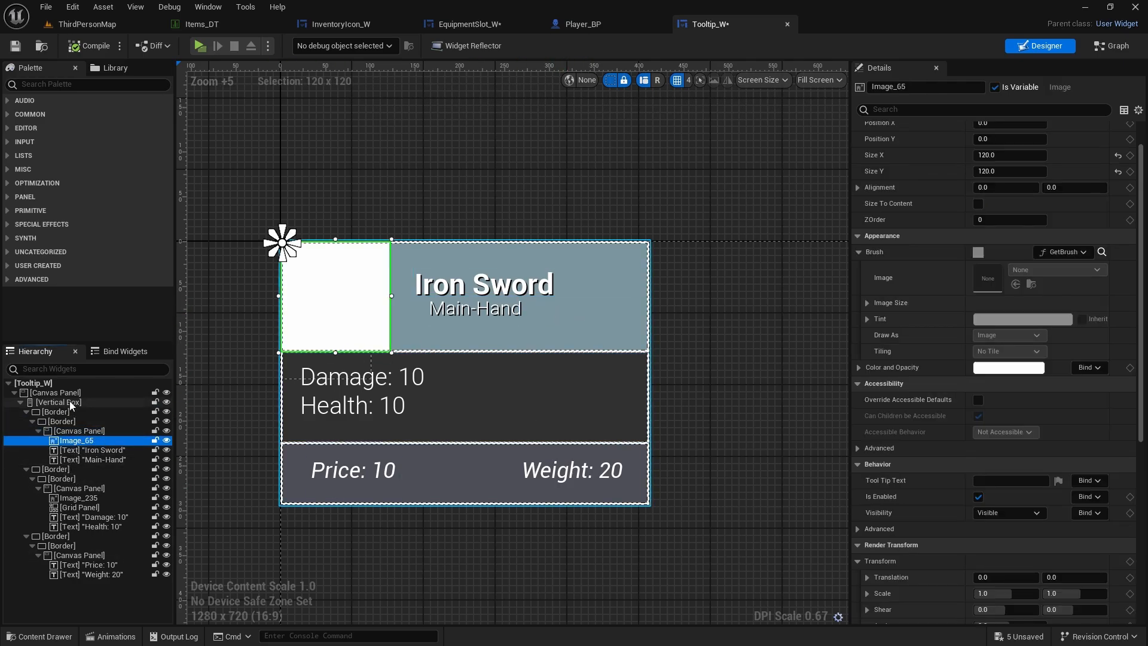
mouse_move(395, 396)
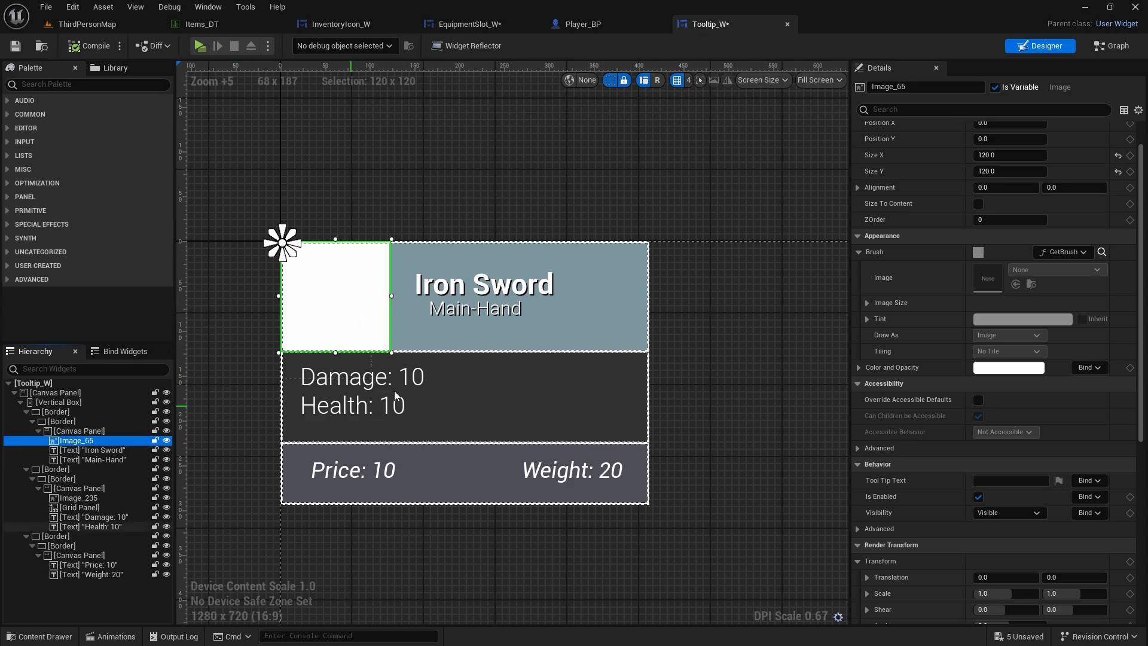
click(58, 421)
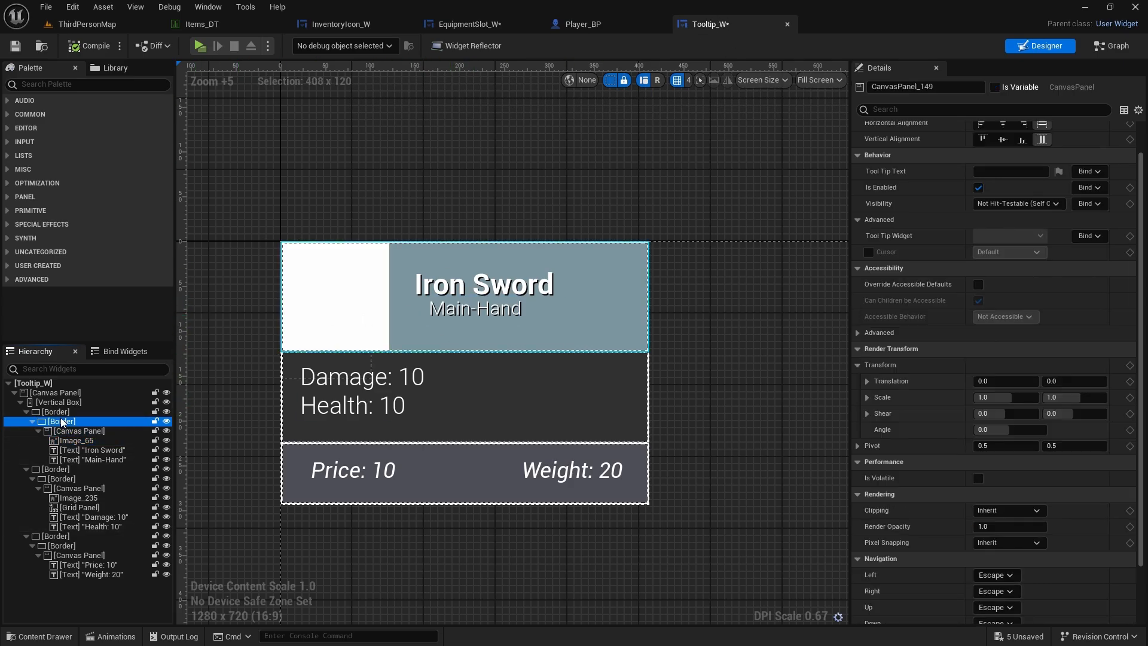
click(55, 411)
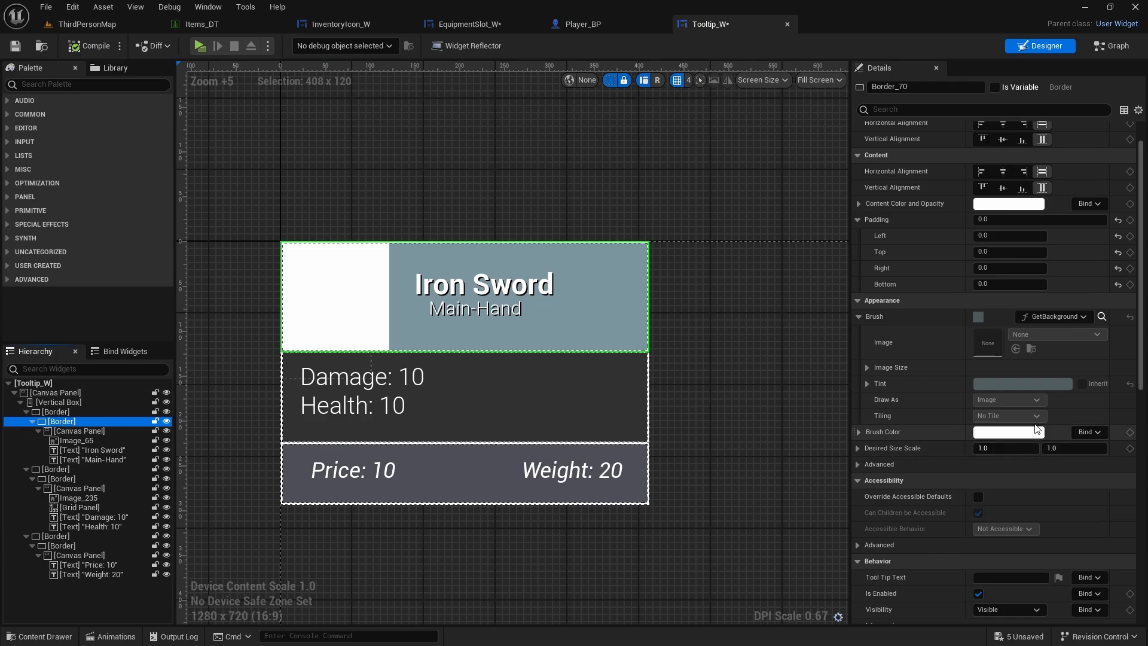
click(867, 382)
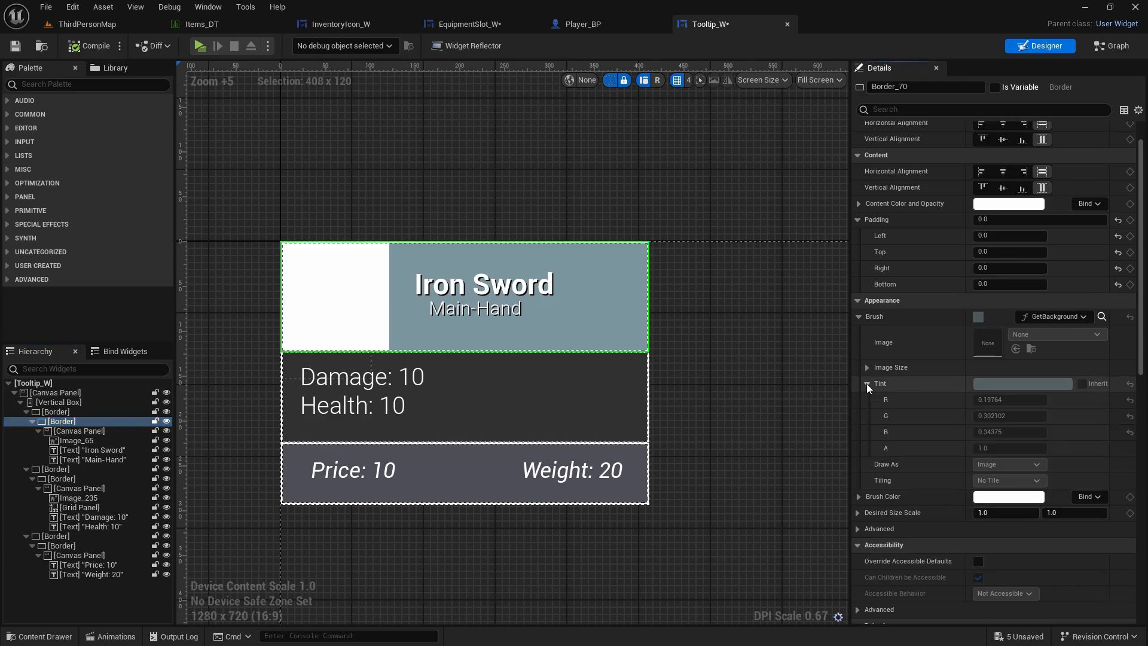
mouse_move(1104, 316)
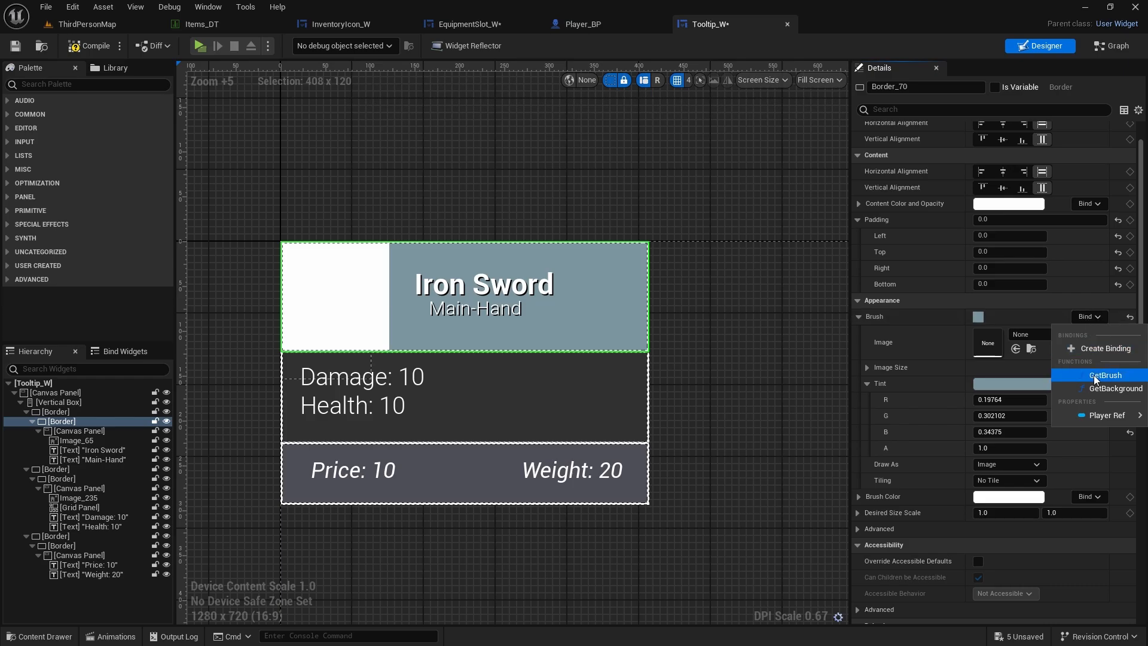
mouse_move(1114, 387)
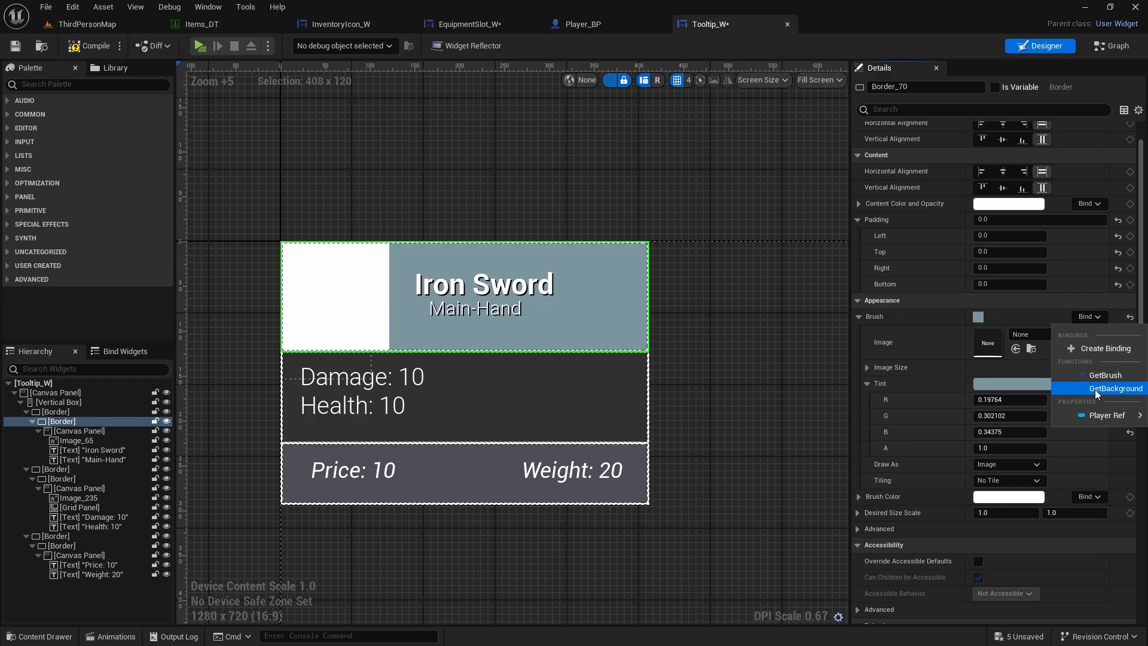
click(1115, 388)
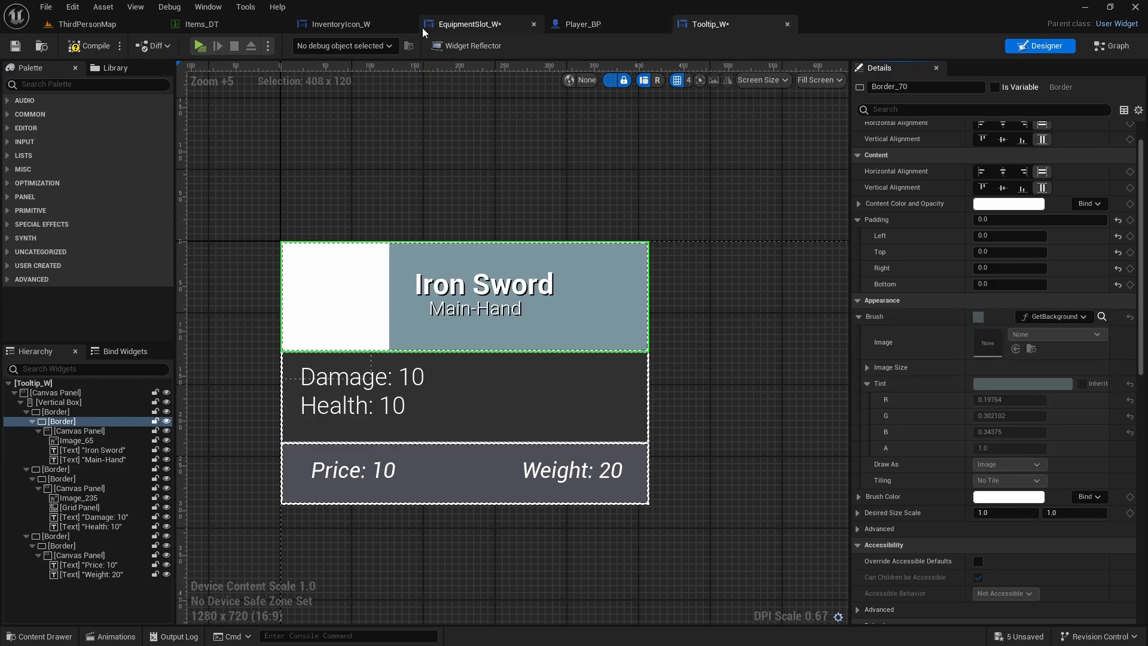
- Shift the Common rarity slate colour's hue toward a slightly teal grey
click(583, 24)
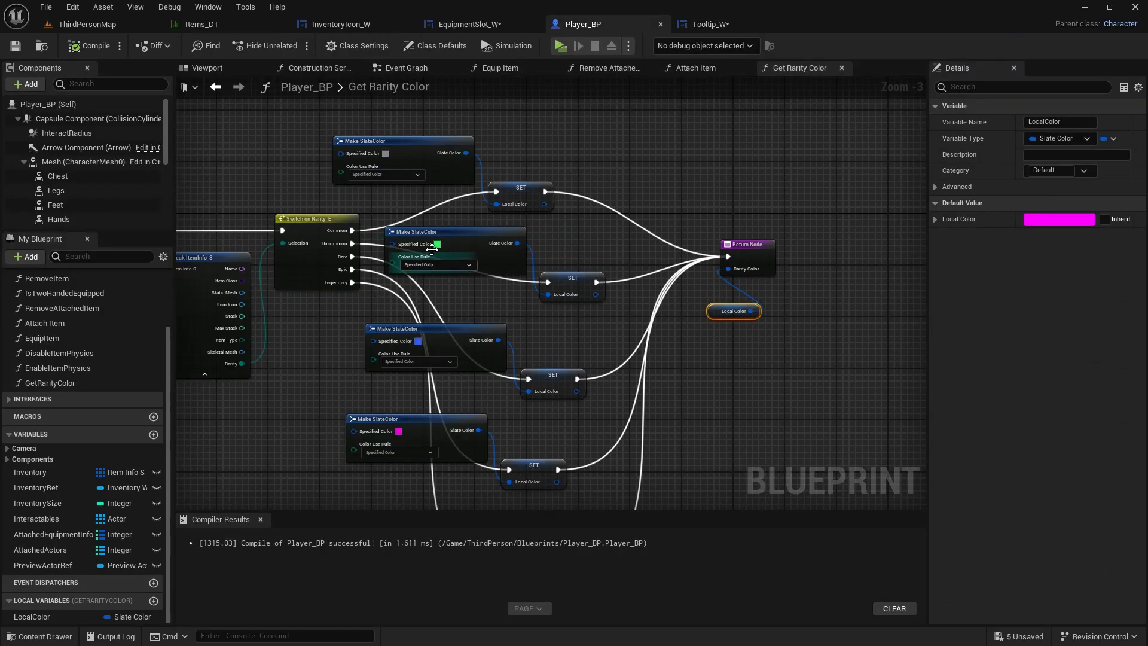
click(385, 155)
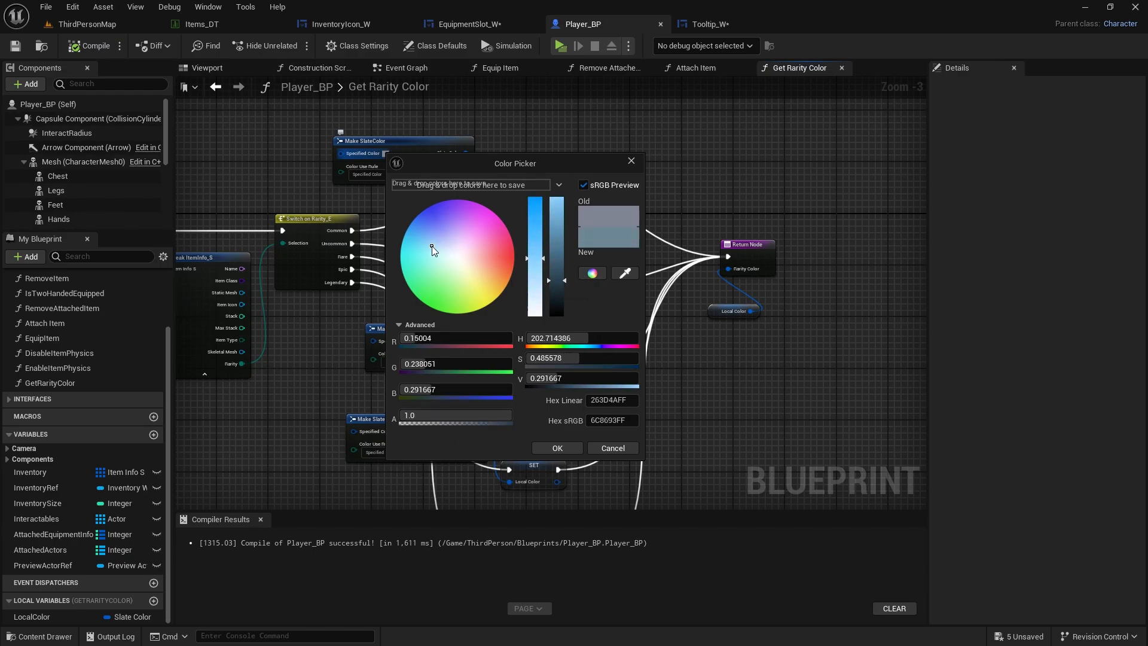
click(430, 248)
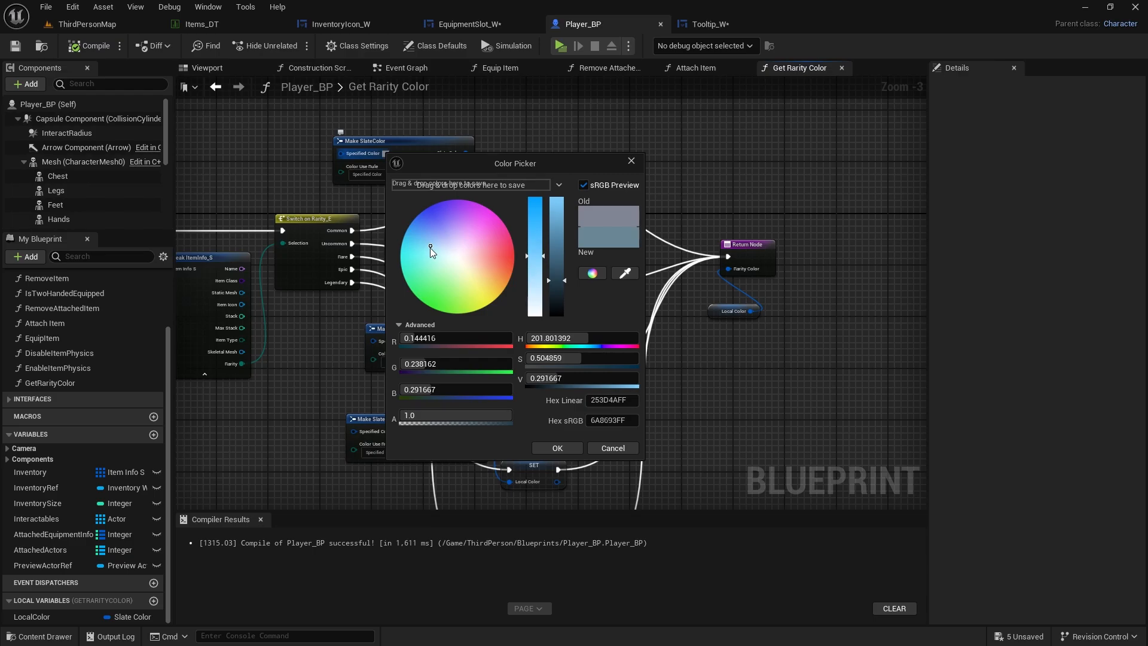
click(427, 253)
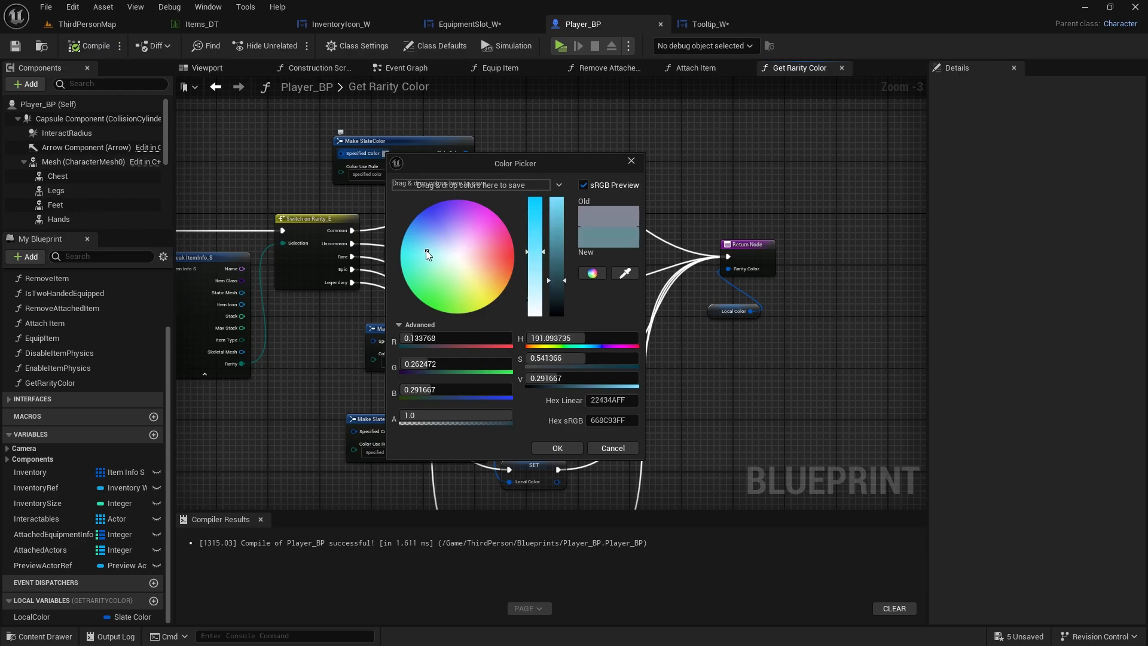
click(556, 447)
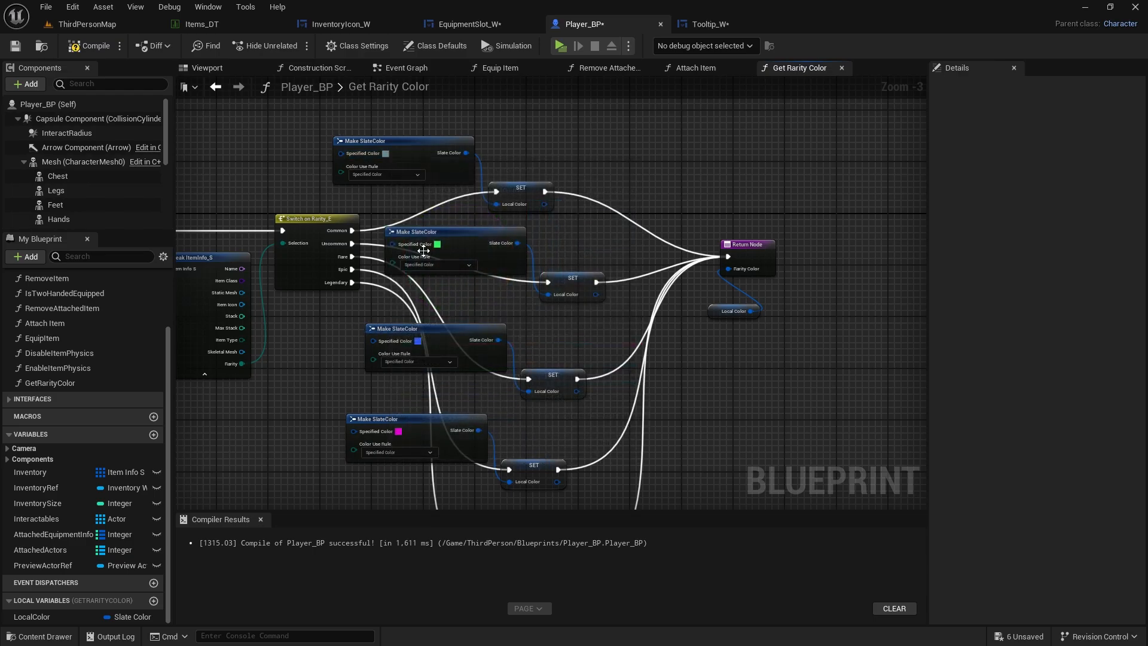
- Lower the brightness of the Uncommon green rarity colour
click(438, 244)
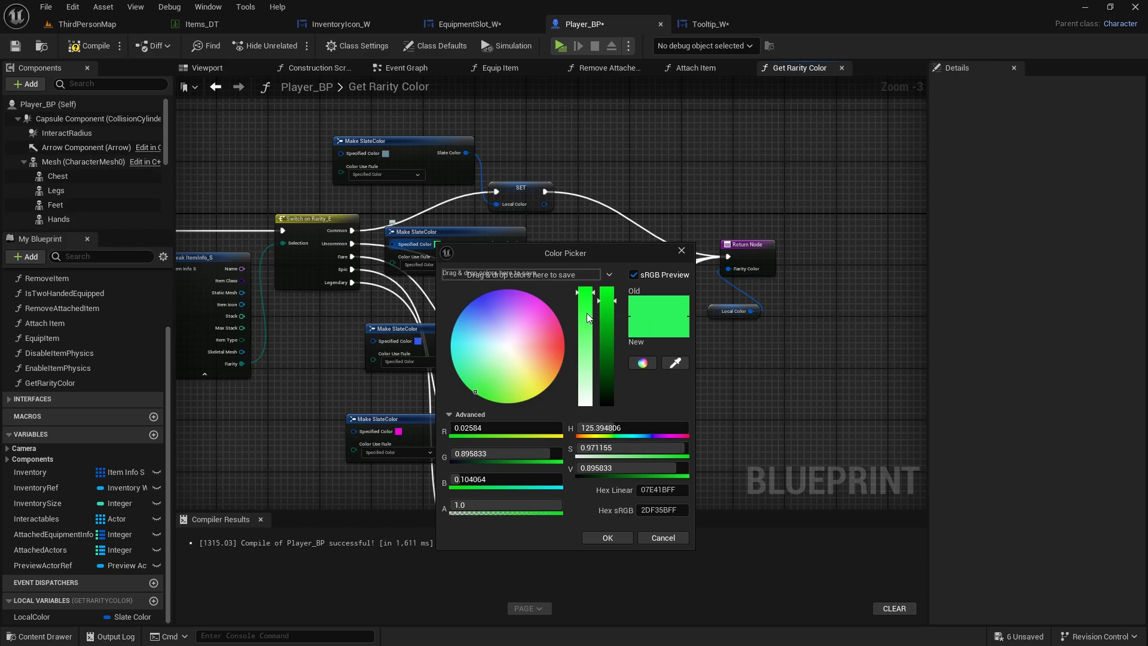
drag(604, 300, 603, 312)
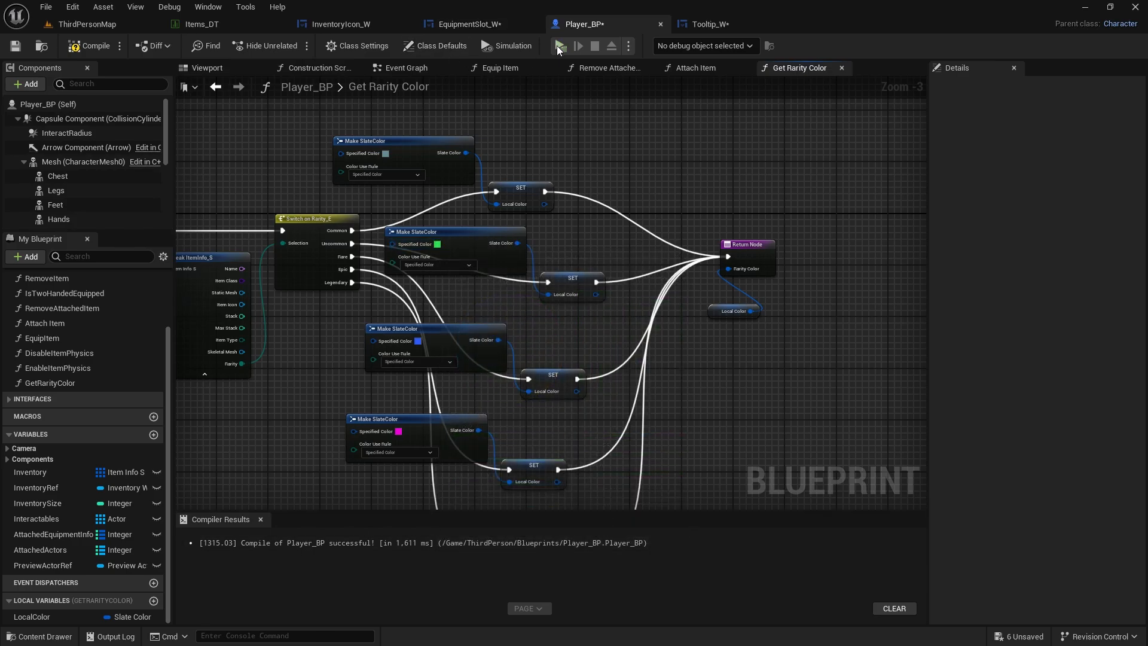
mouse_move(599, 190)
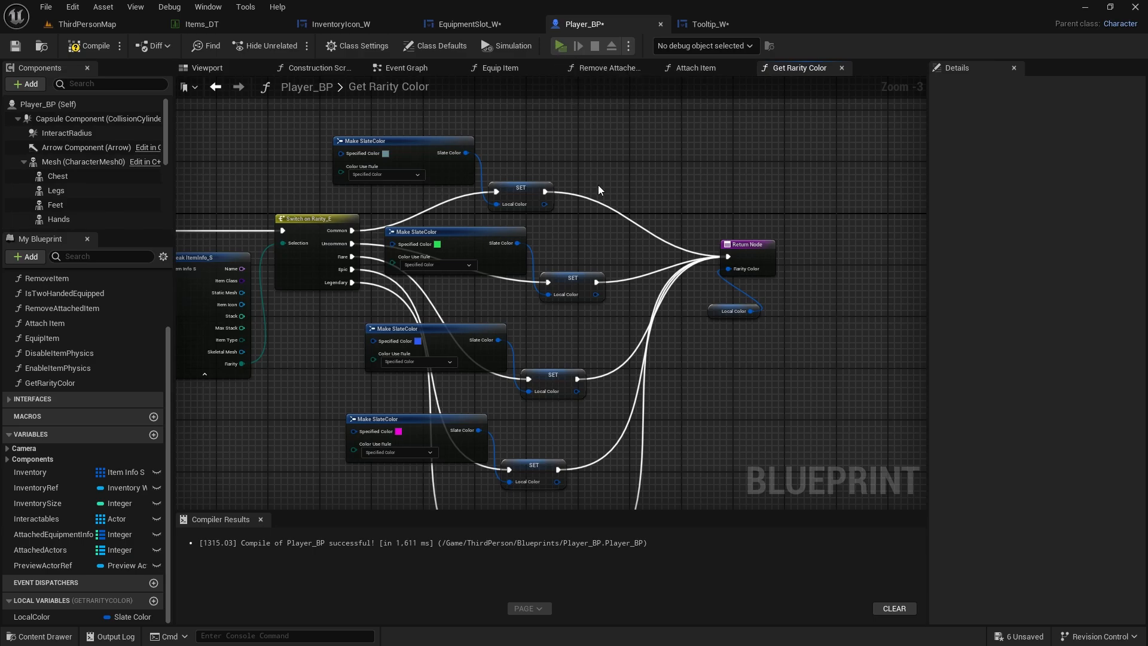
click(559, 46)
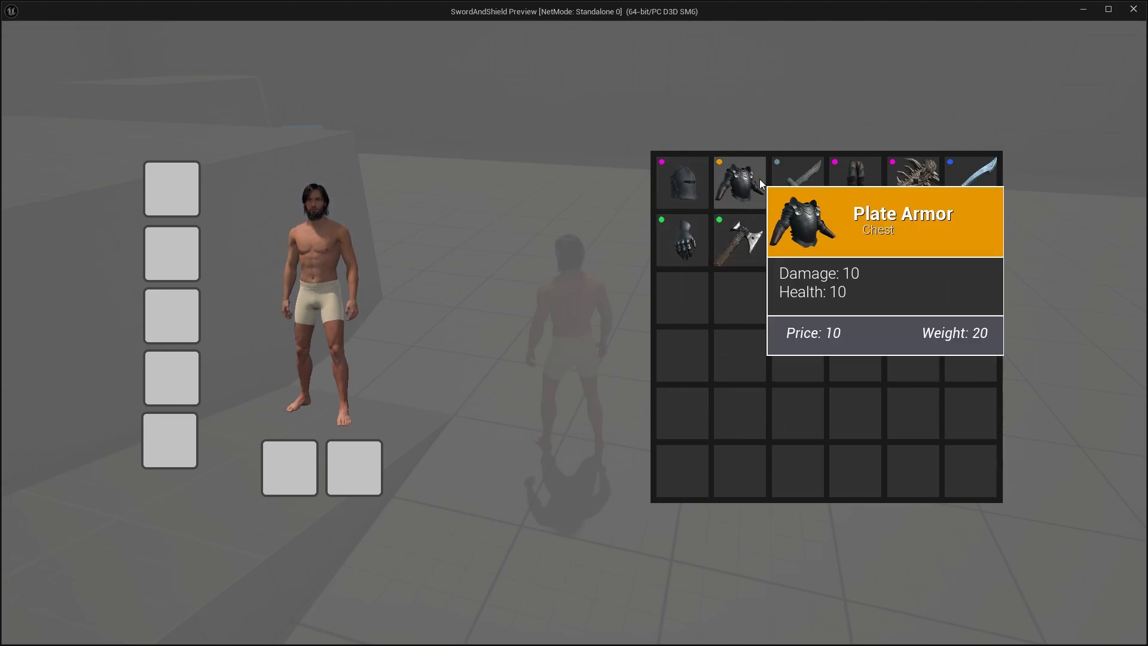
mouse_move(796, 181)
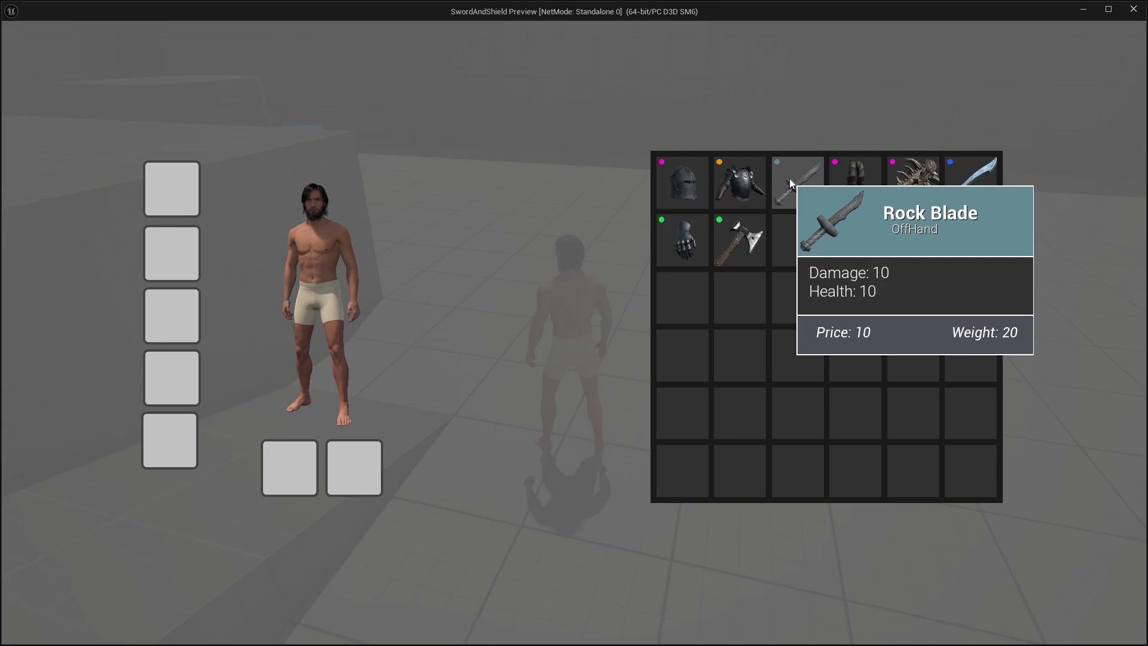
mouse_move(852, 182)
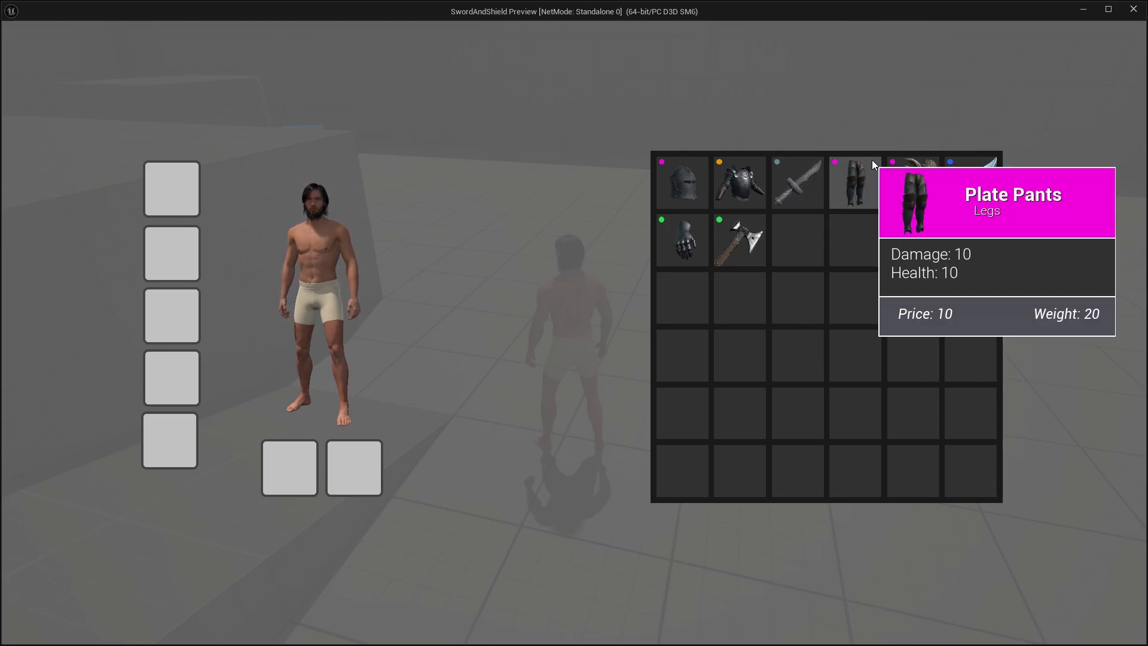
mouse_move(912, 182)
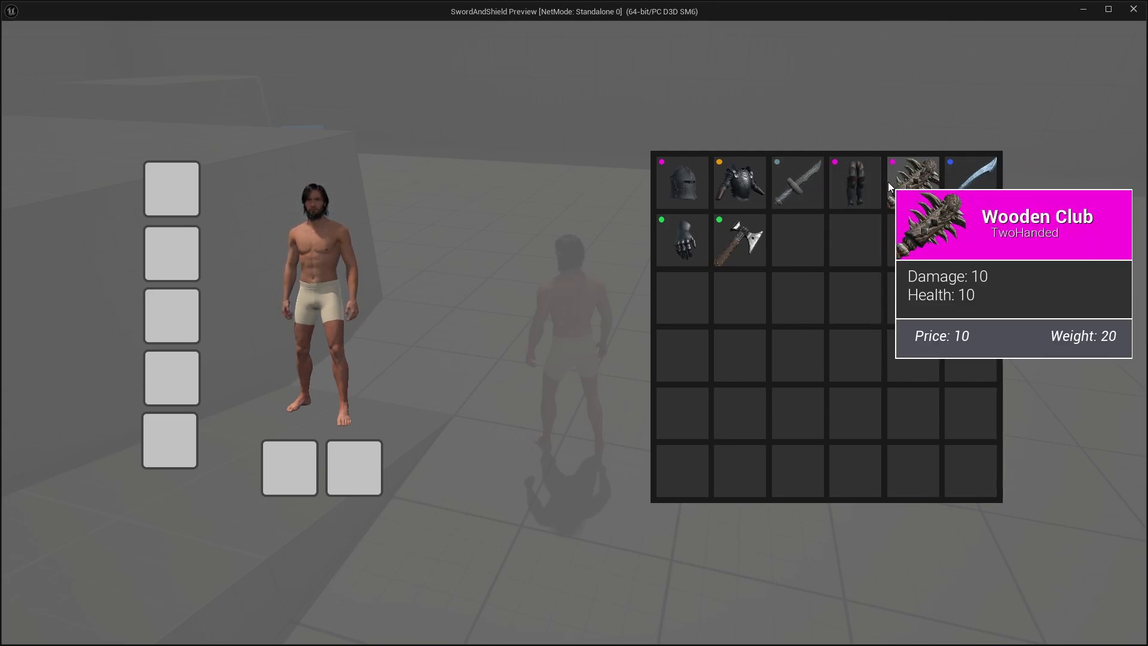
mouse_move(853, 182)
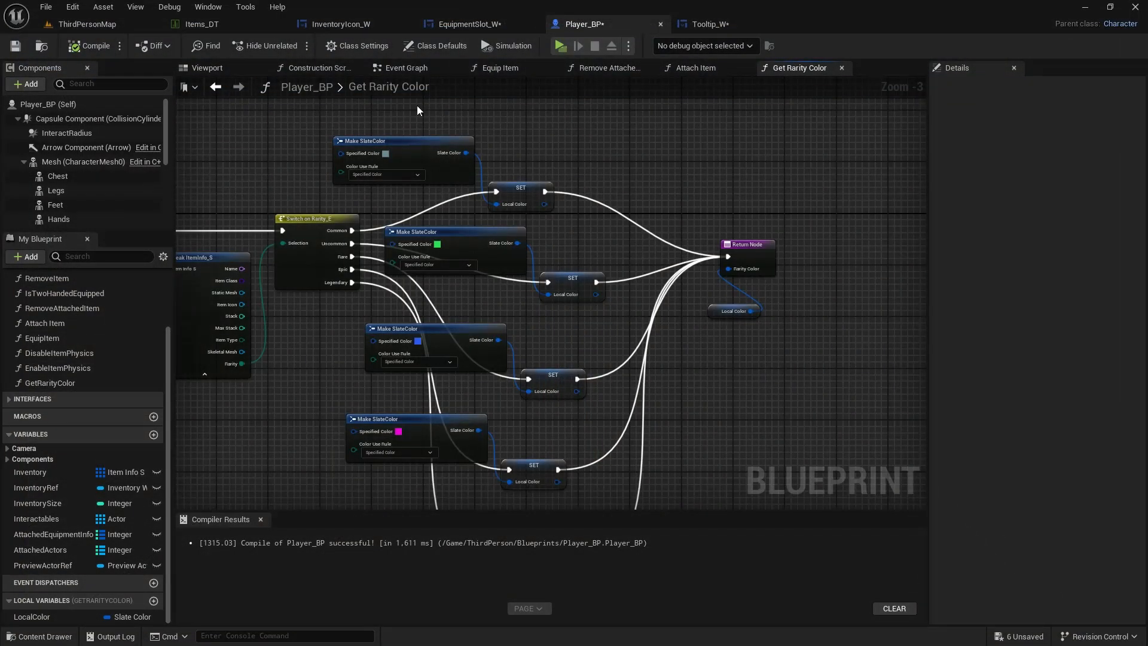
- Give the canvas panel under Button_1 a padding of 4.0 on every side
click(476, 24)
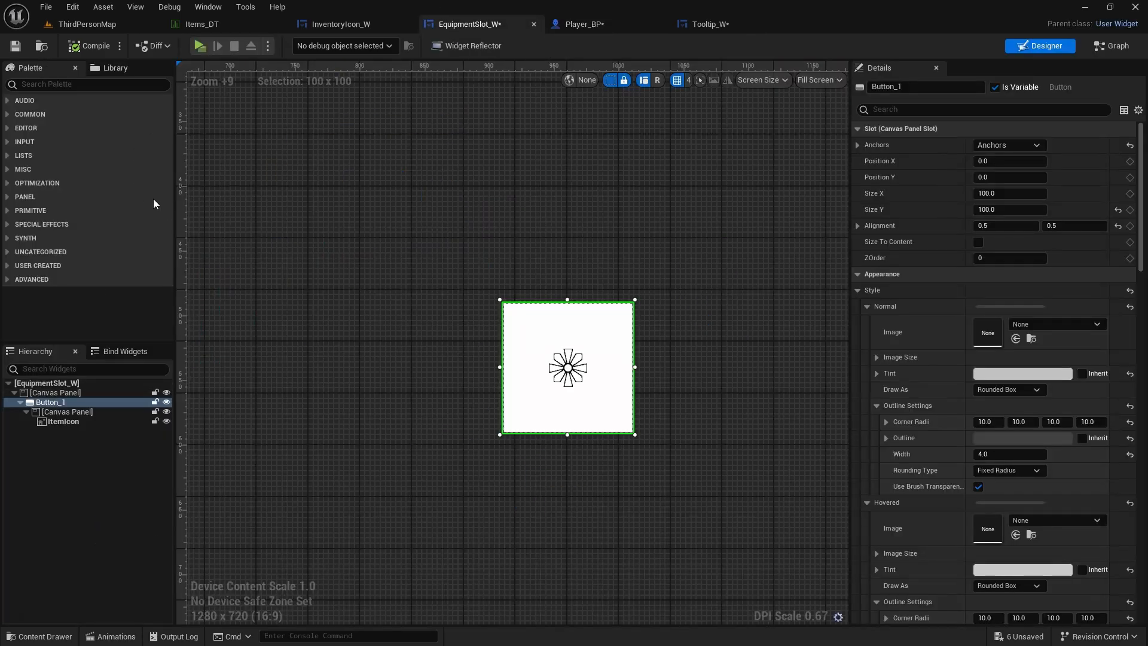
mouse_move(466, 45)
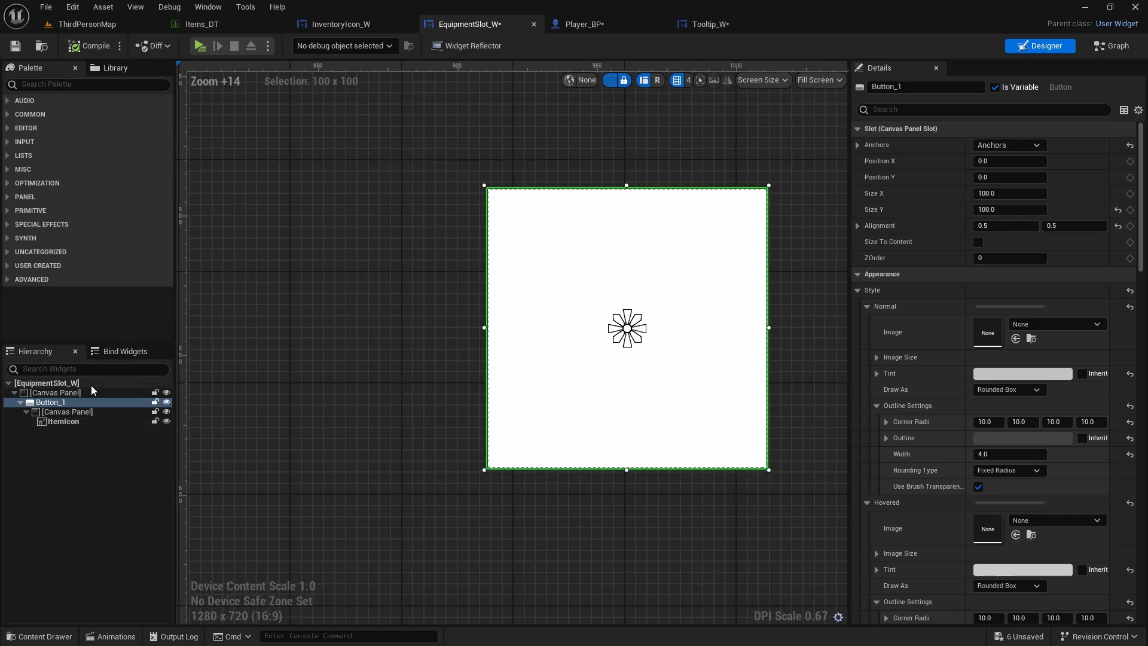
click(67, 411)
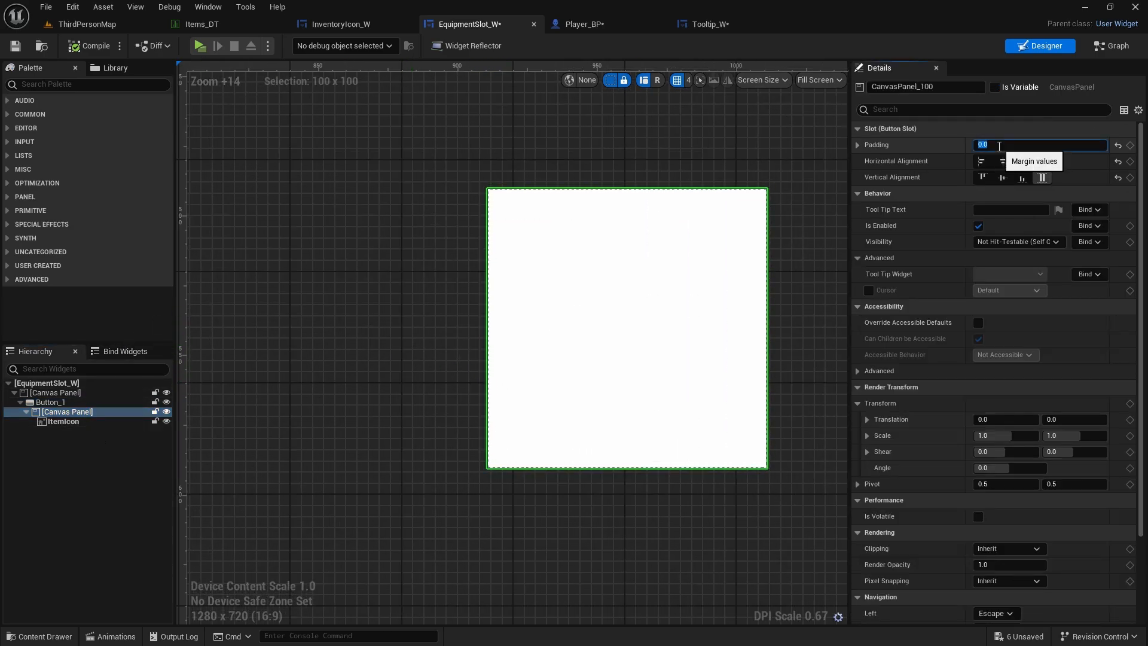
text(2.0)
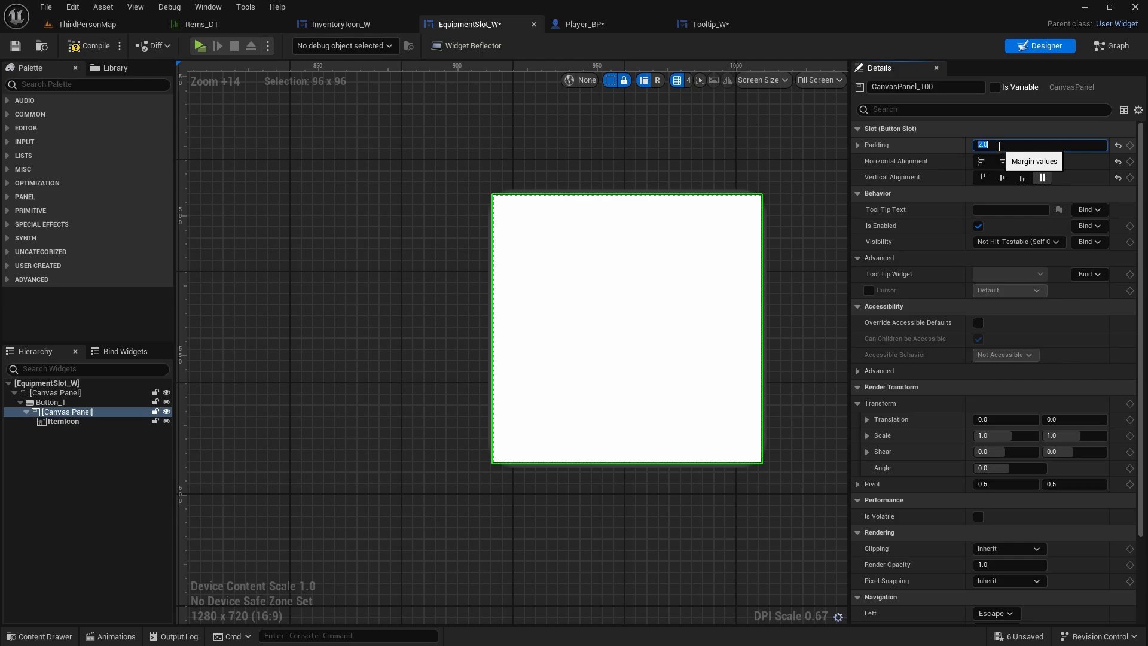
text(4)
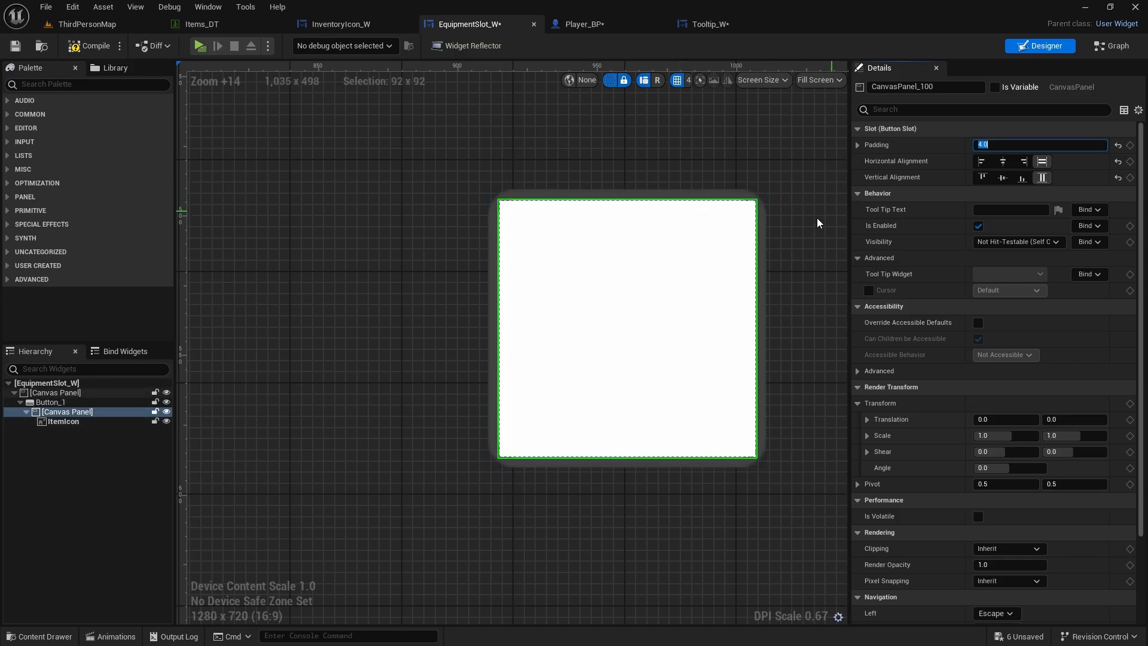
click(1023, 161)
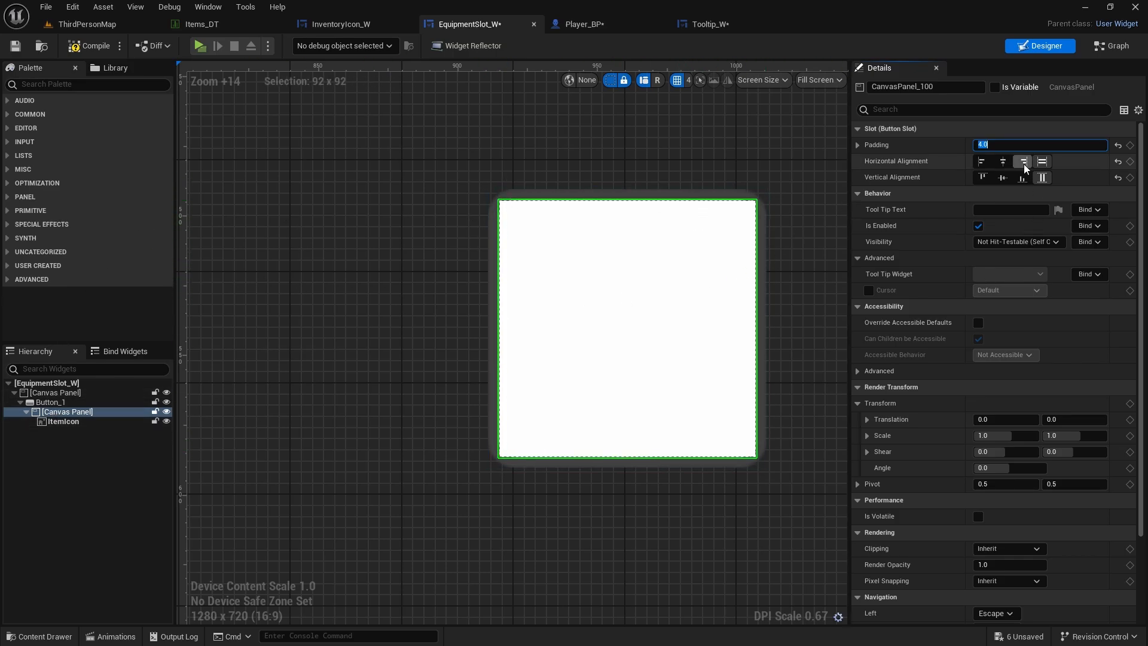
click(1042, 162)
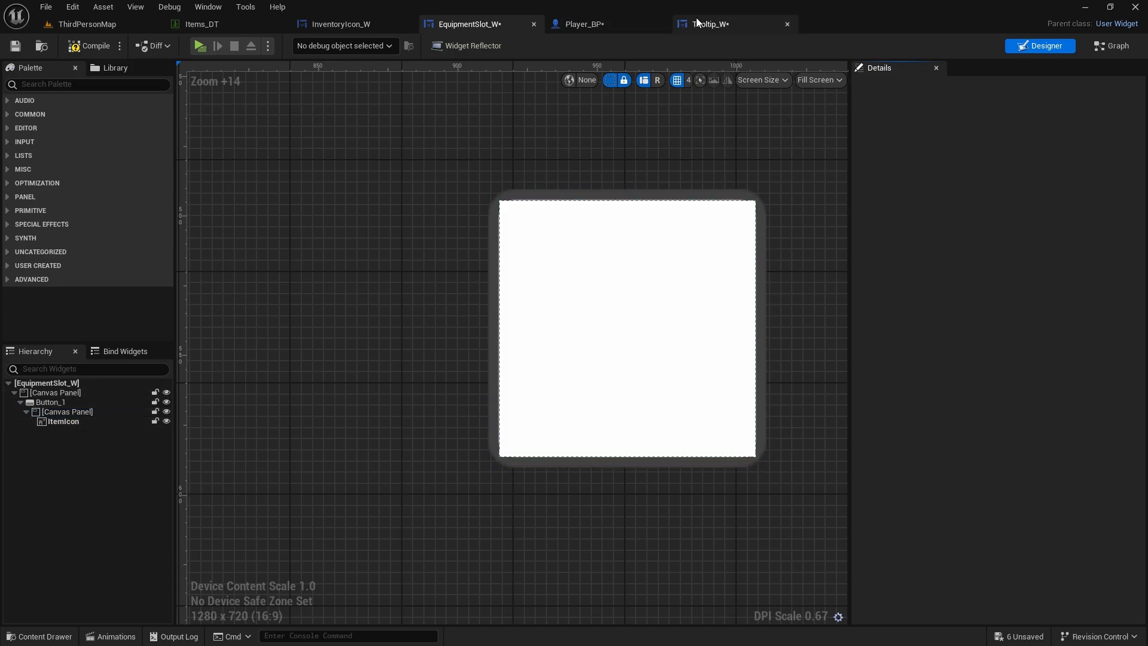
- Paste the inventory icon's red dot image into the slot's canvas panel at position X 4, Y 4
click(340, 24)
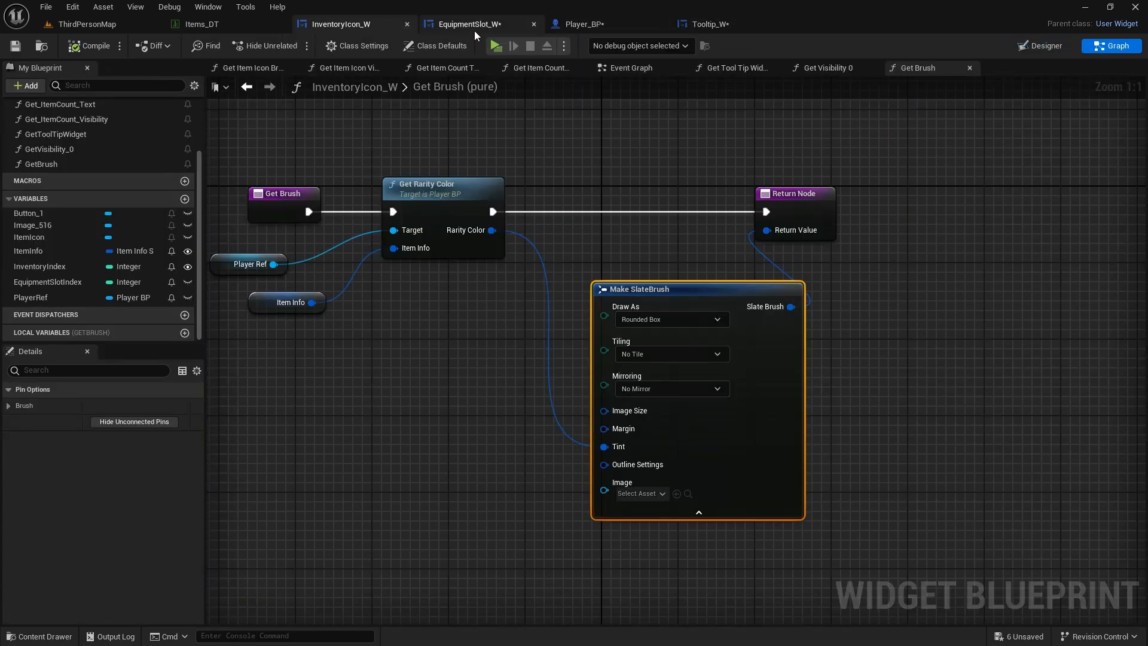
click(1039, 46)
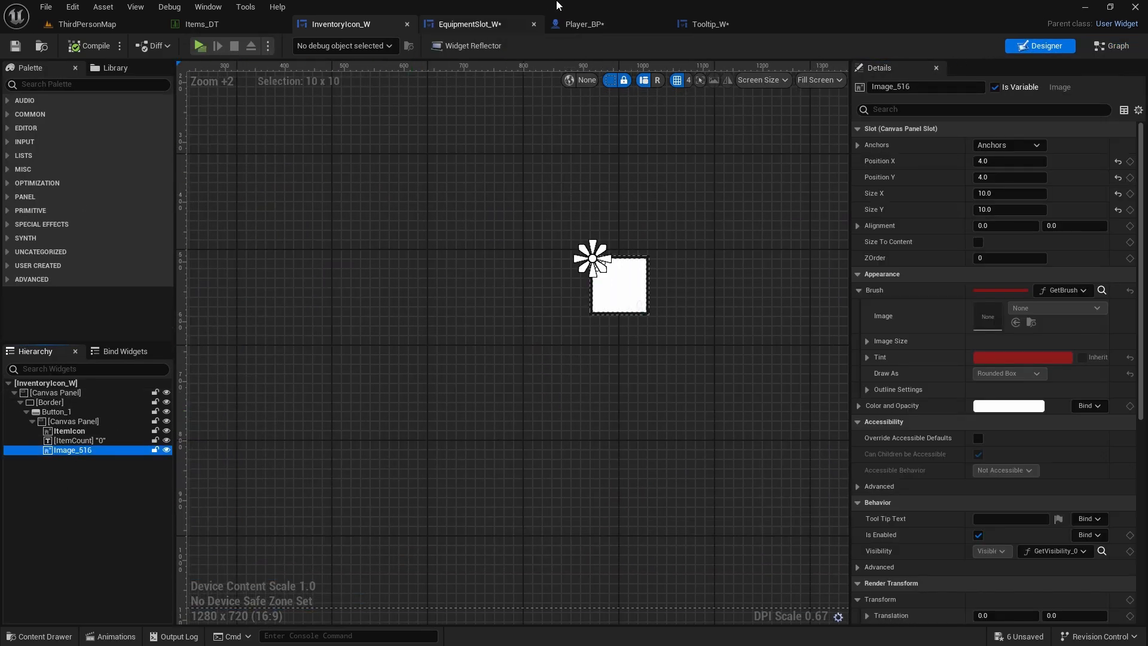
click(476, 24)
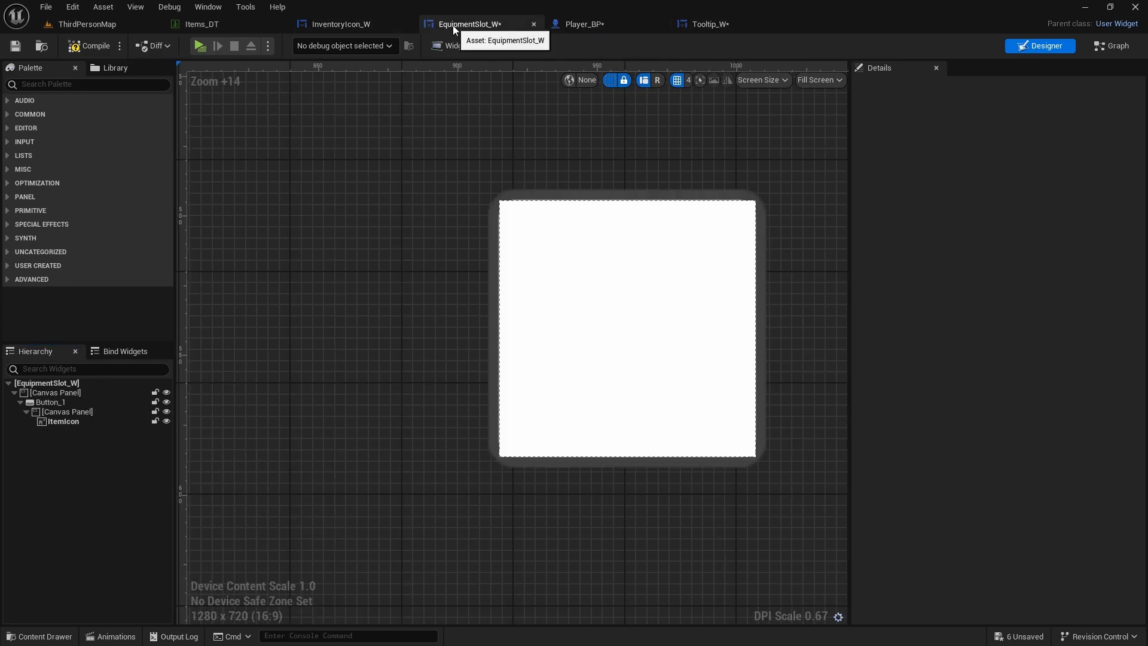
click(65, 411)
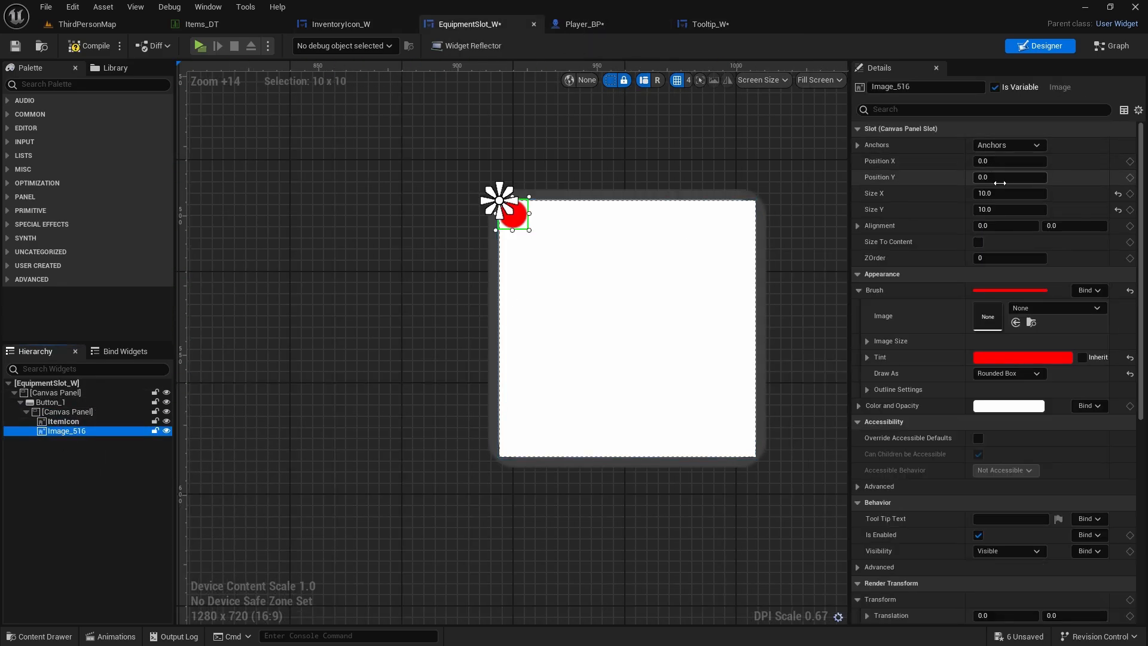
click(1009, 160)
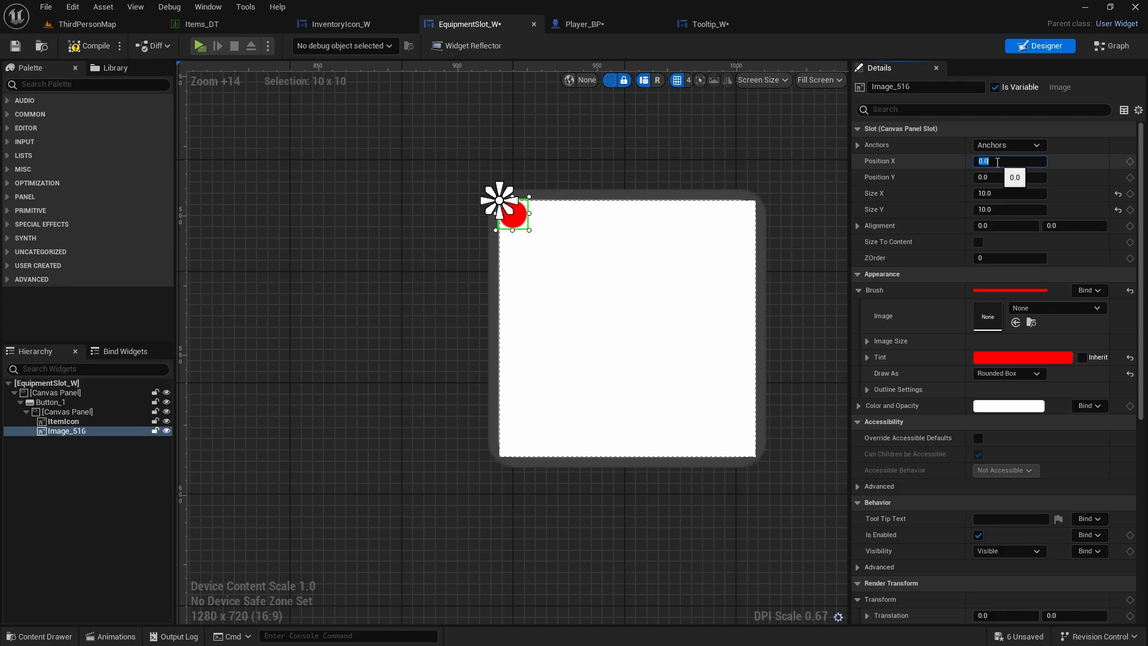
text(4)
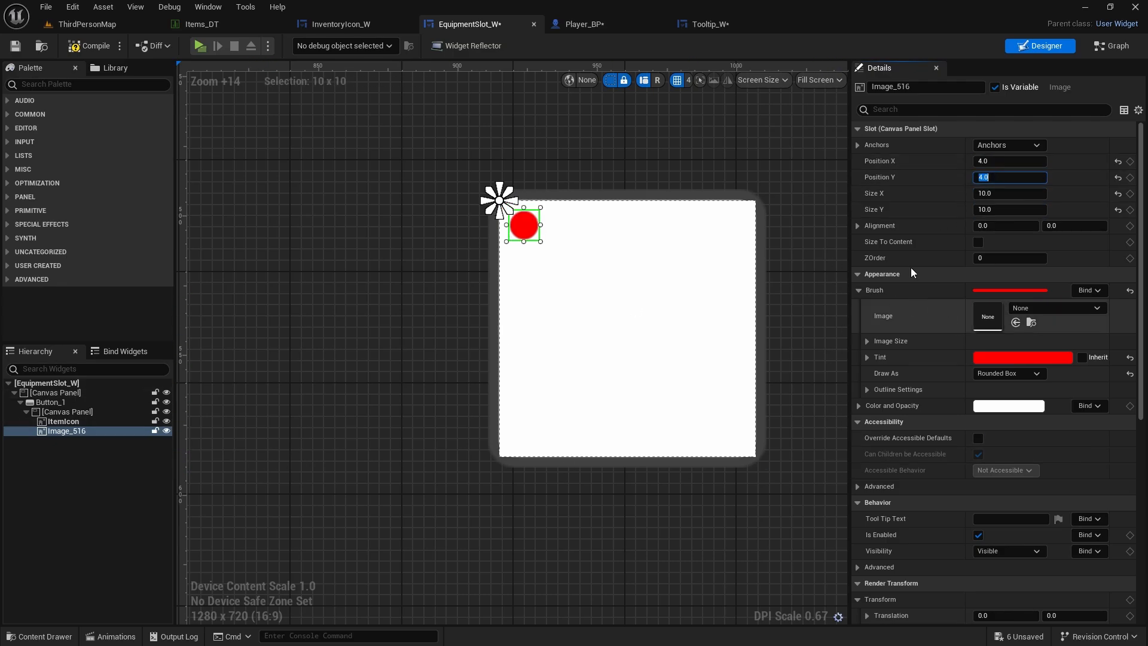
click(339, 24)
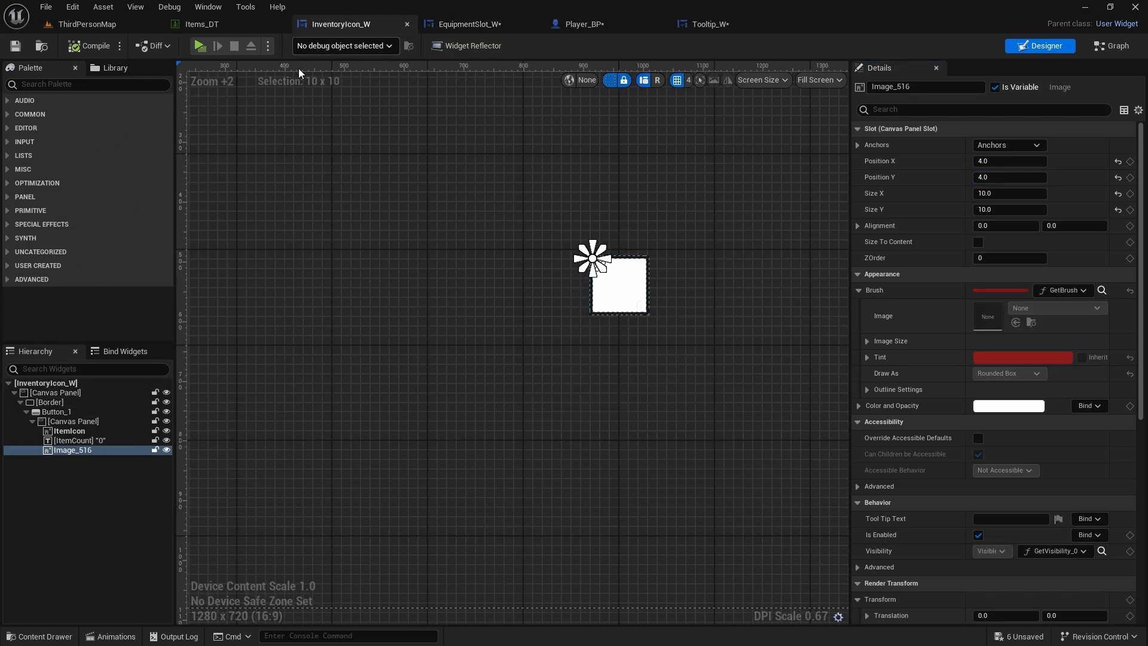
- Review the inventory icon dot's GetBrush function as a reference
click(1109, 45)
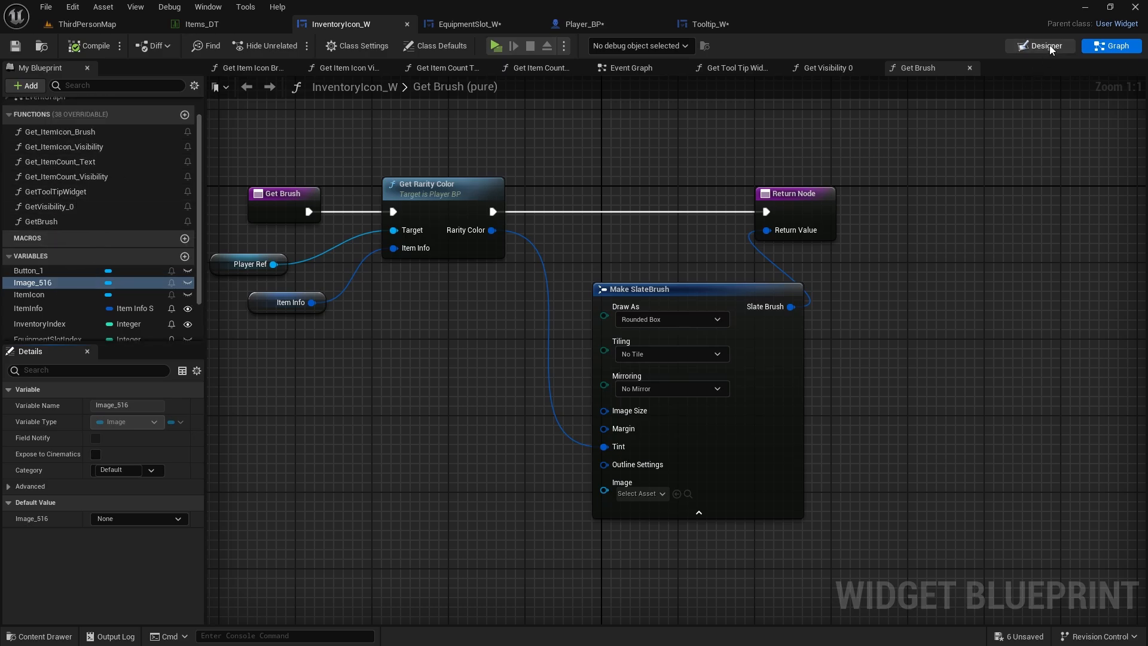
click(1039, 45)
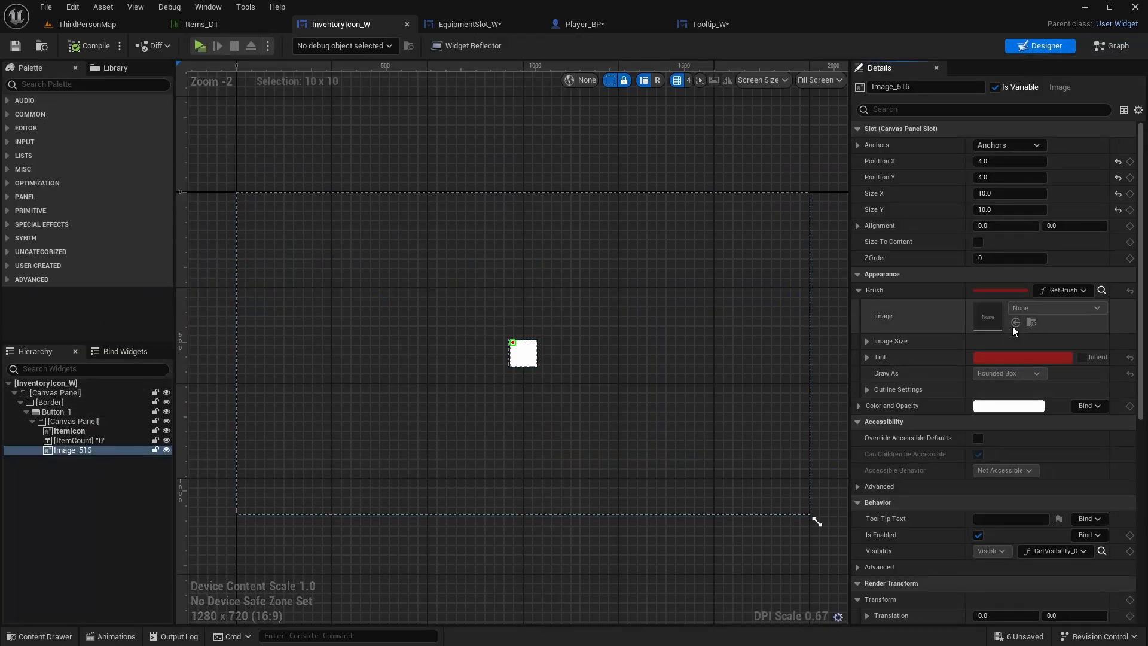
click(1083, 289)
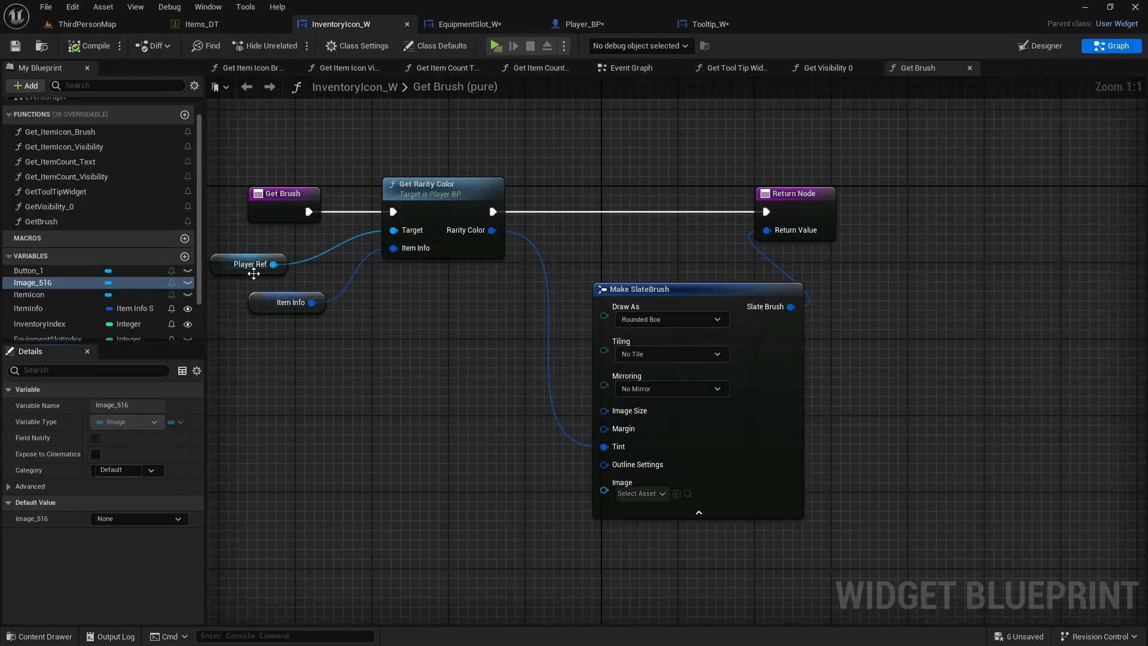
click(39, 221)
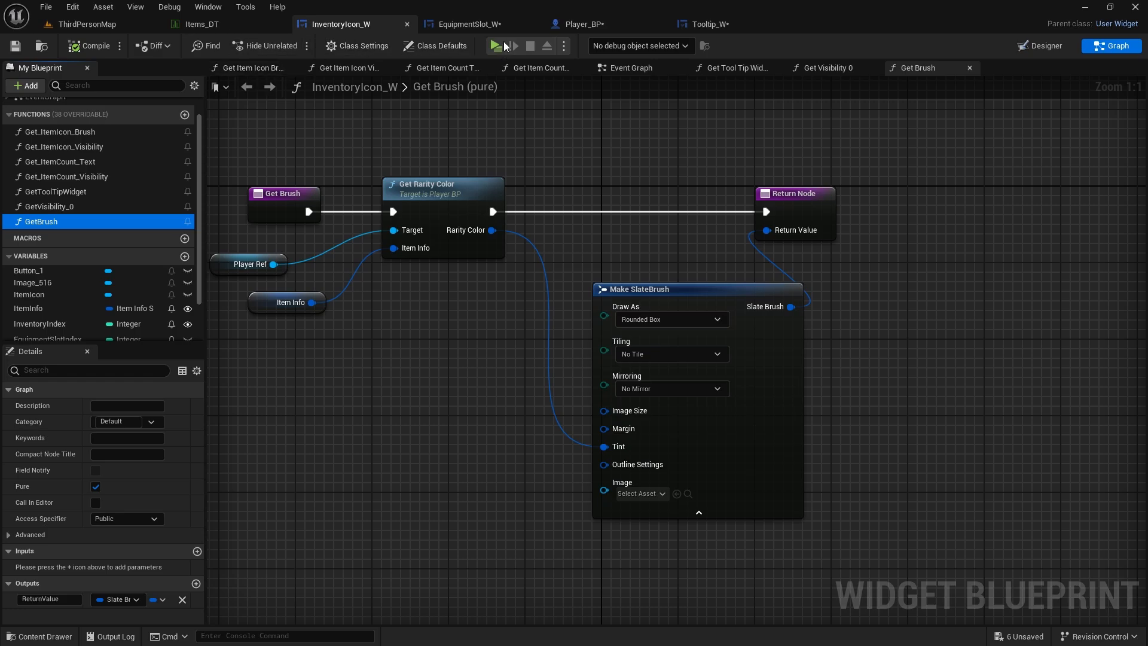
- Recreate GetBrush in EquipmentSlot_W tinting via Get Rarity Color, then save
click(464, 24)
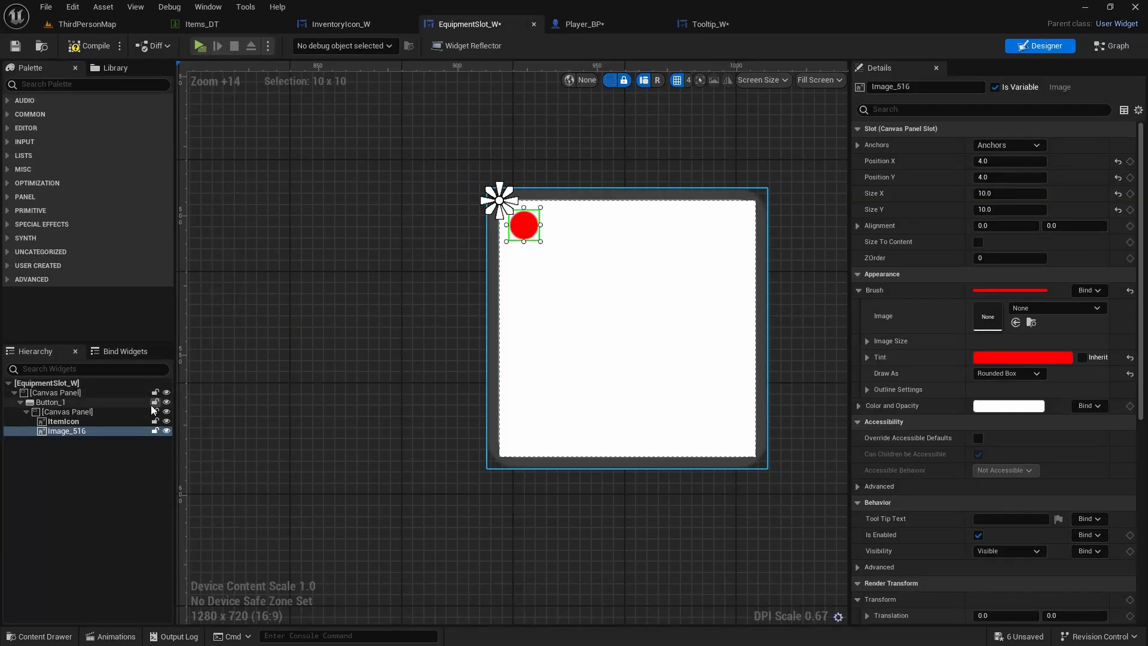
click(1109, 45)
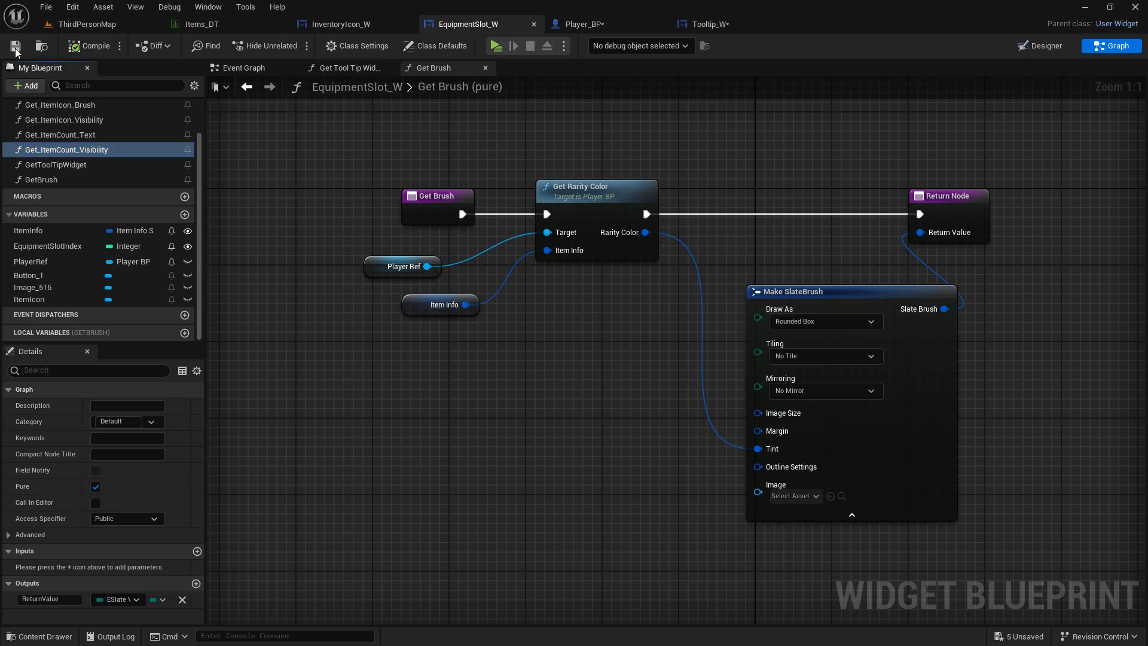
click(87, 23)
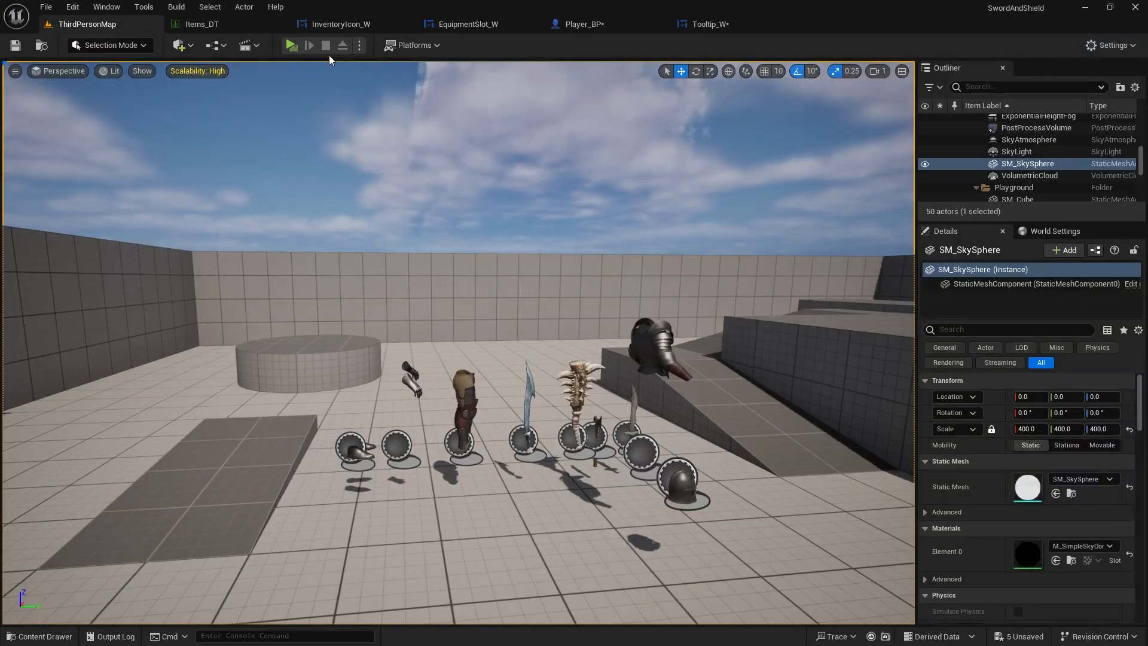
- Create a new binding function for the rarity dot's Visibility property
click(466, 24)
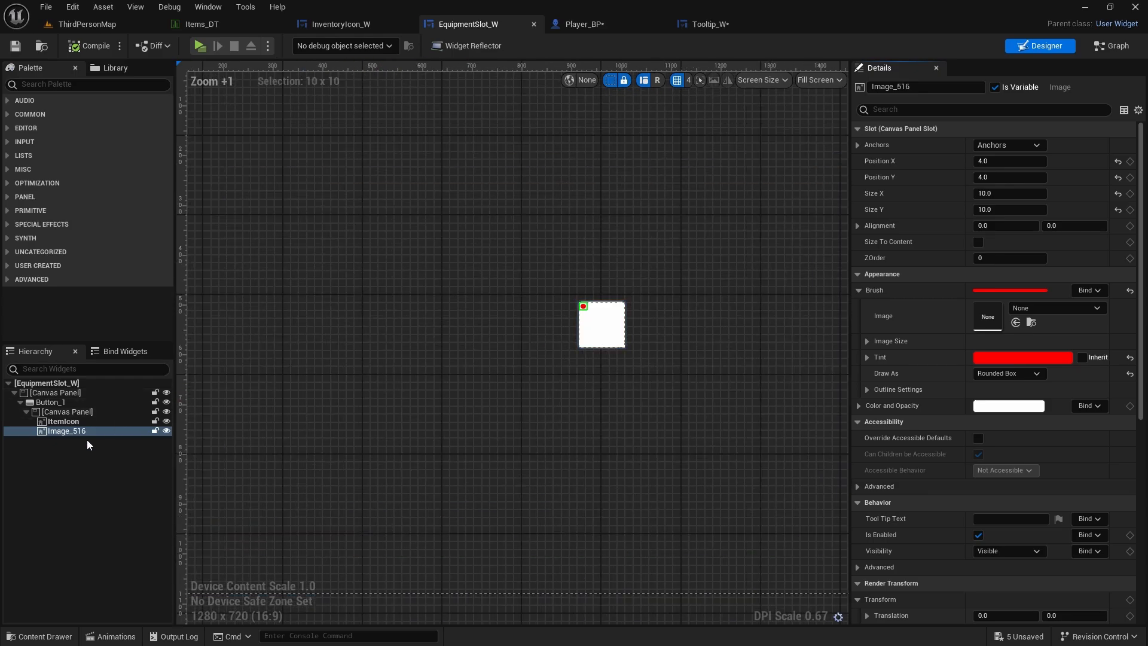
click(982, 109)
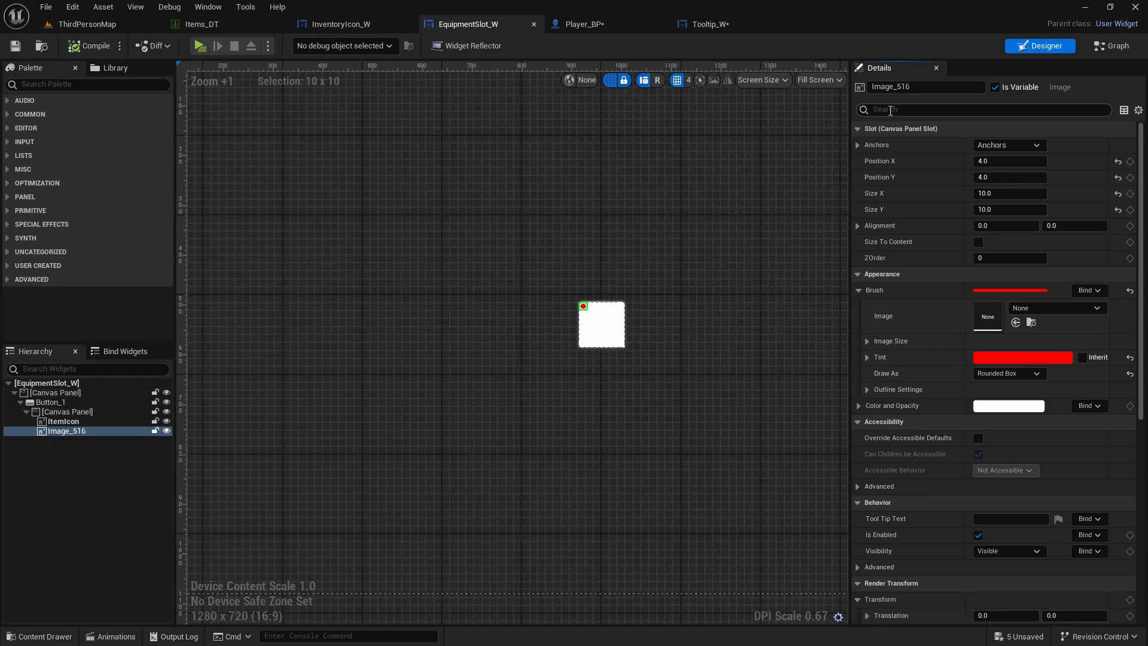
text(visi)
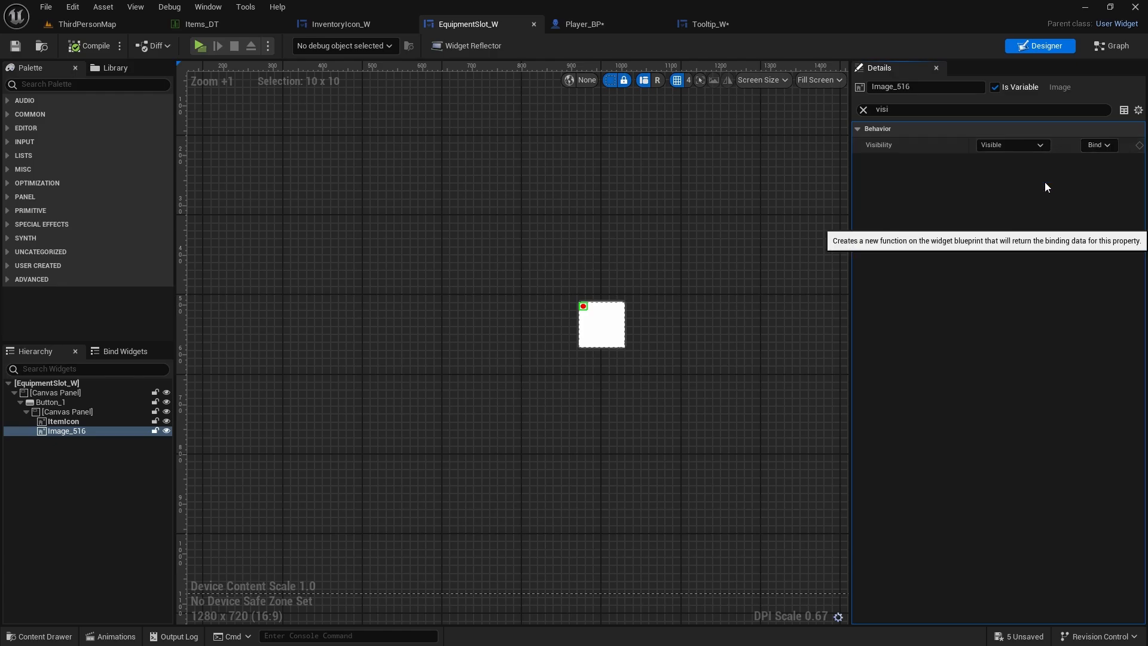
click(1092, 144)
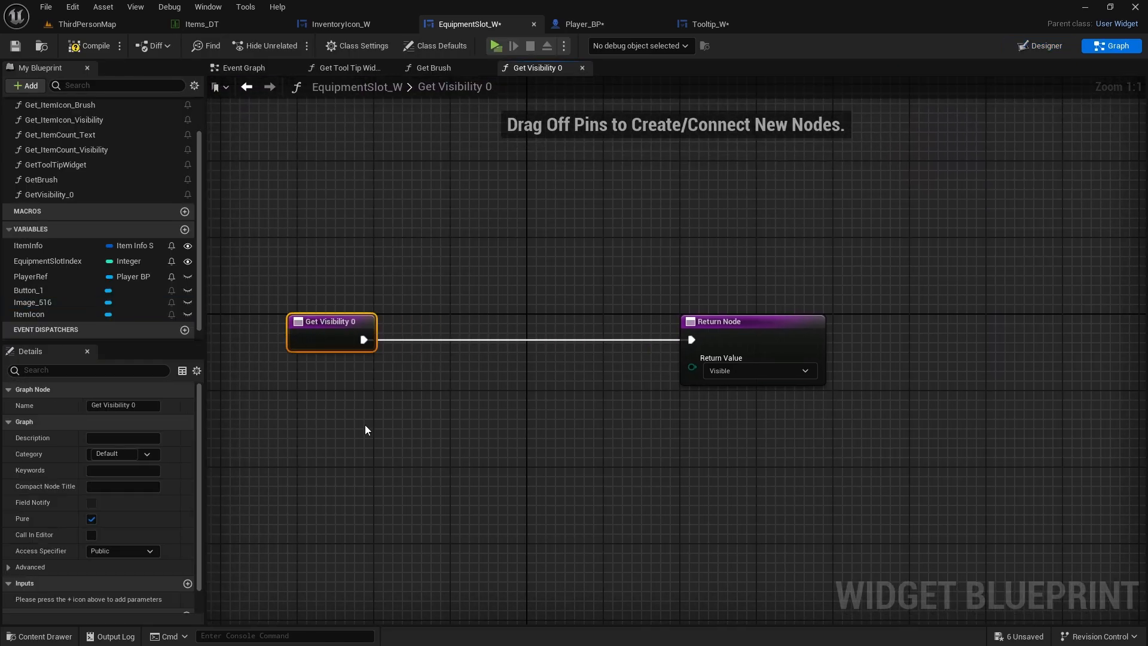
- Break ItemInfo and add an Is Valid Class check on its Item Class
click(28, 245)
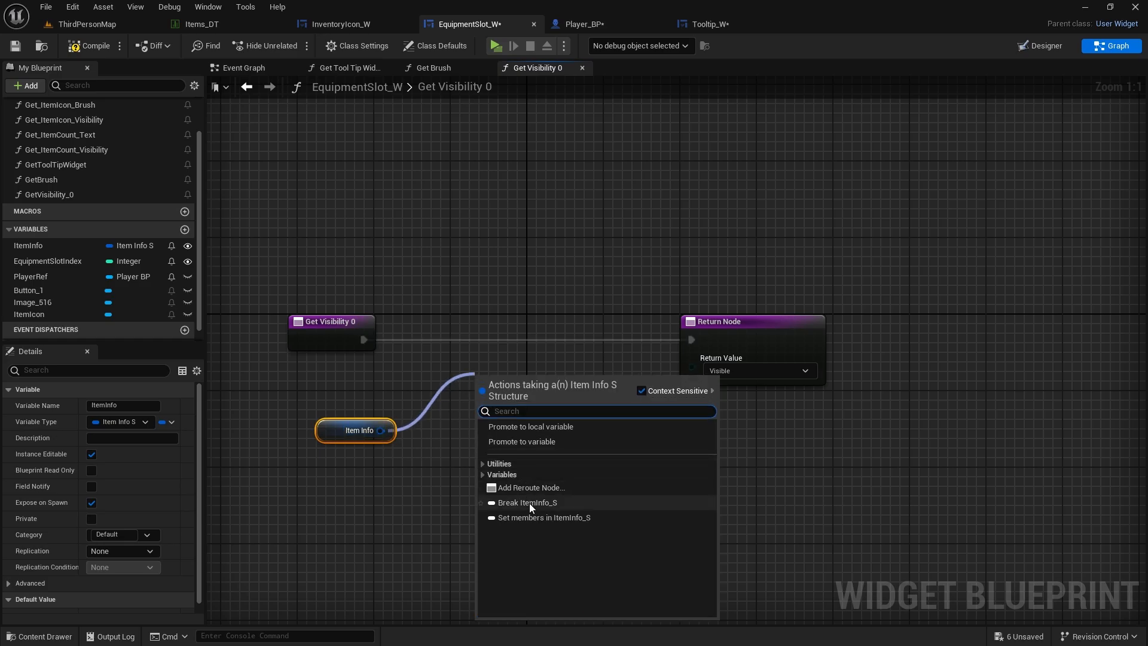
click(529, 502)
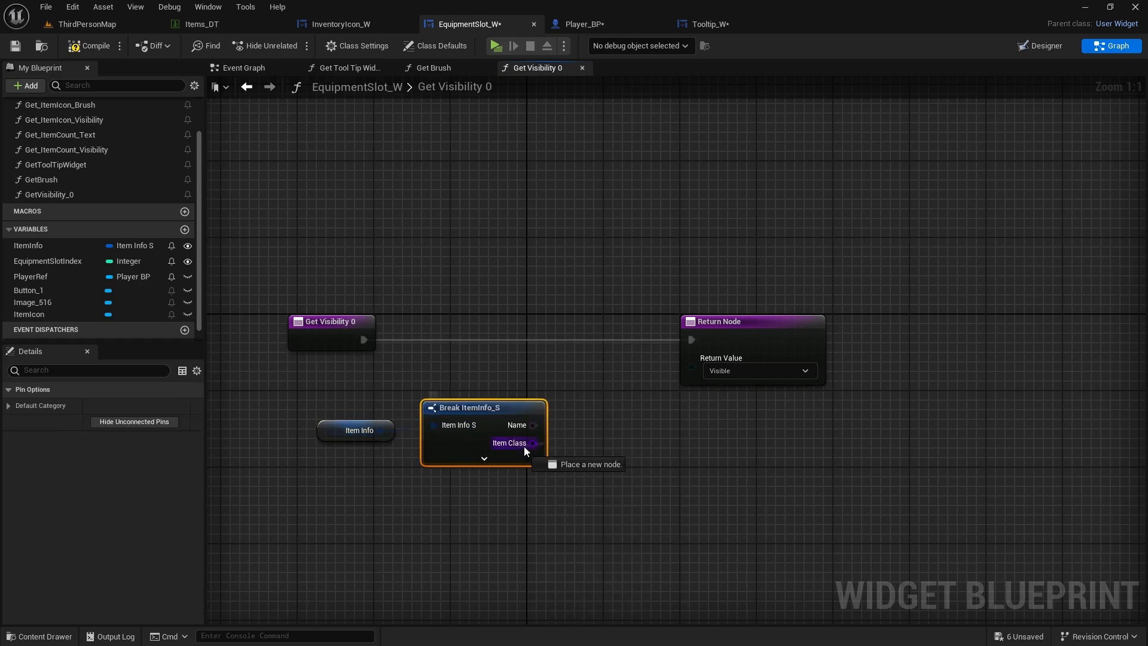
drag(532, 442, 563, 399)
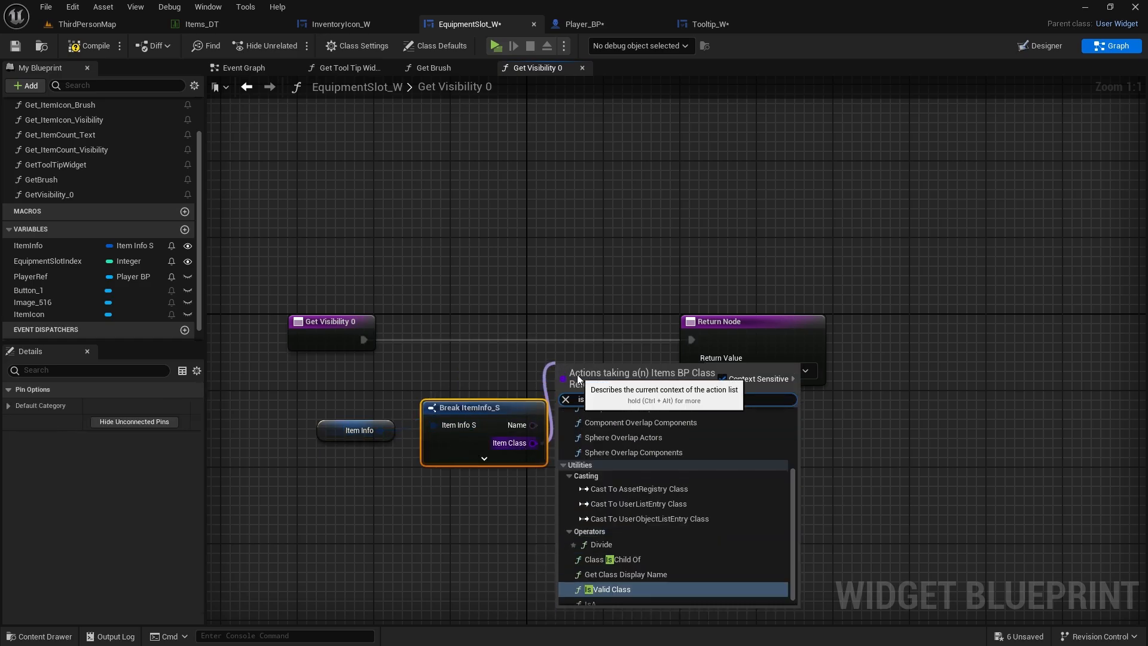
text(is vali)
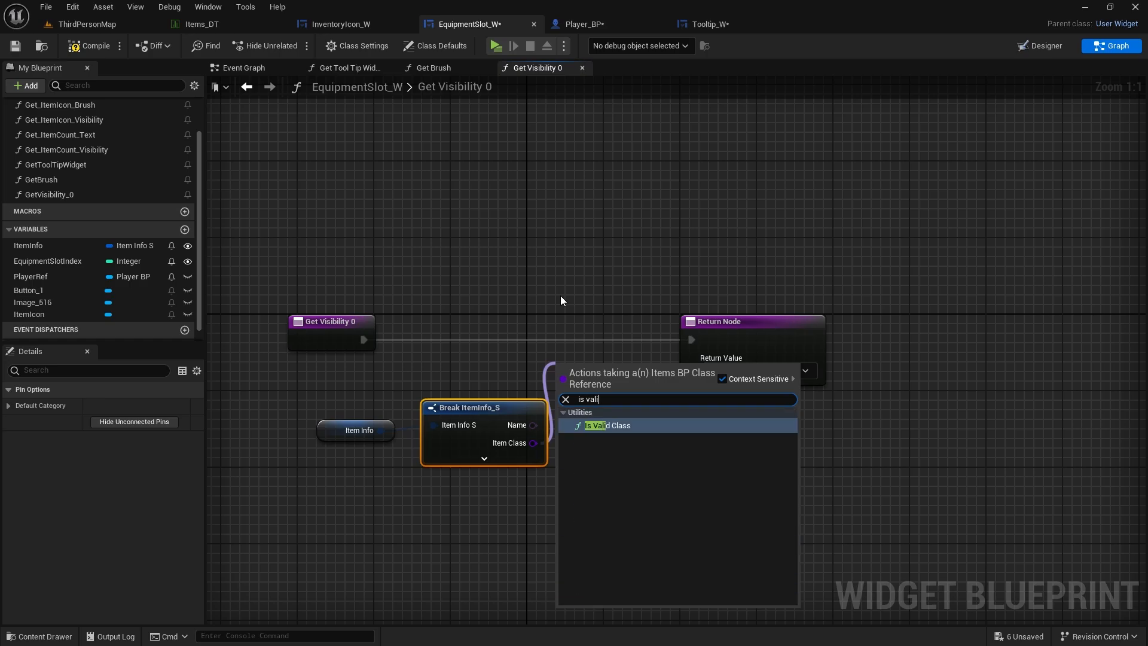
click(605, 425)
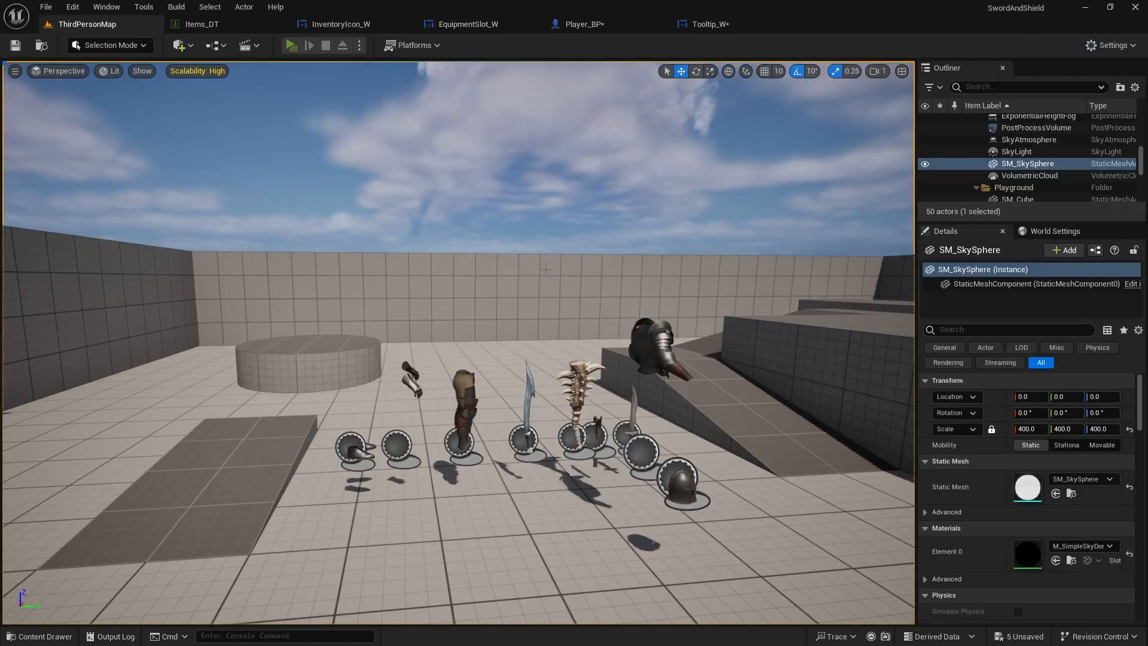
- Play-test the inventory's rarity dots, then return to the equipment slot widget
click(292, 44)
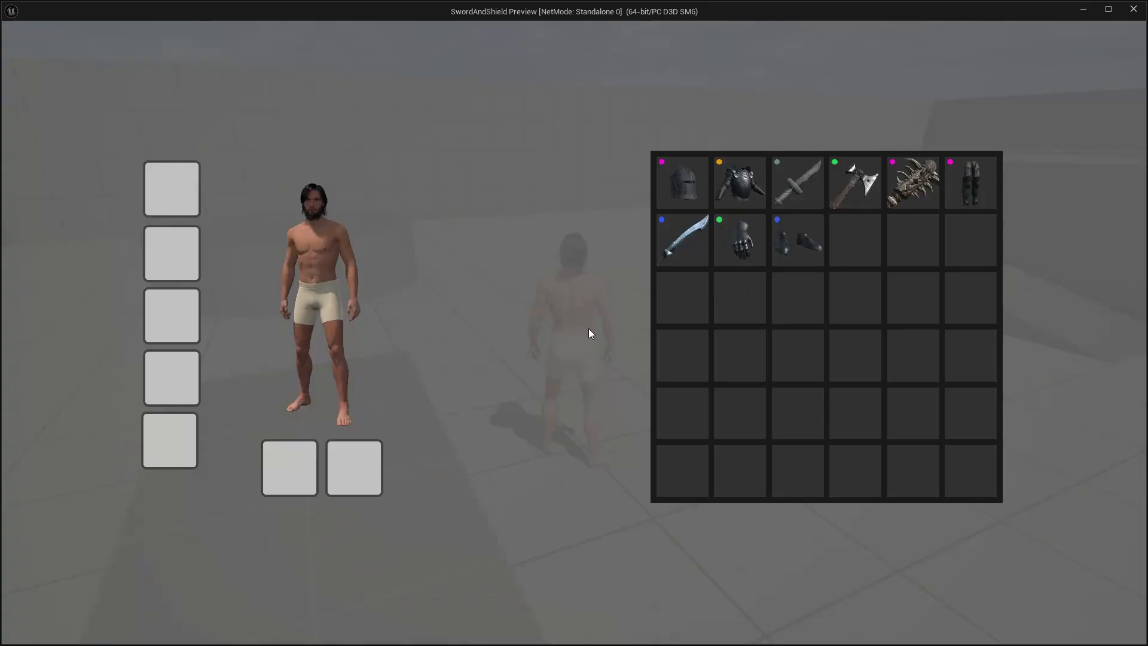
mouse_move(739, 181)
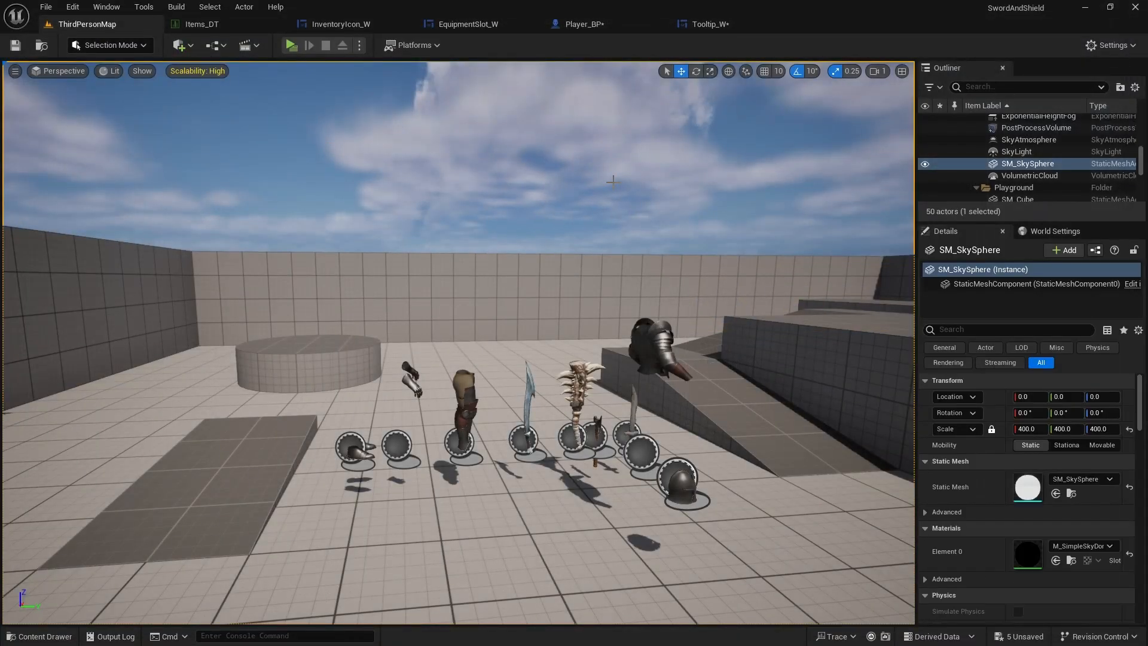
click(459, 24)
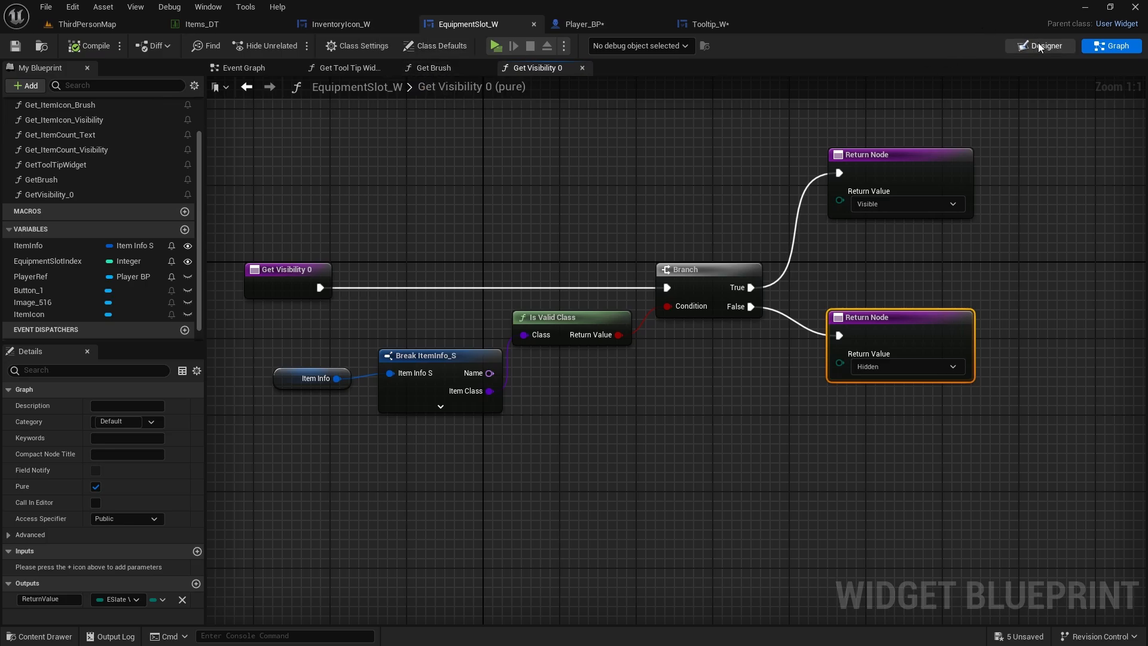
- Bind Image_516's brush in the equipment slot to GetBrush, compile, and start a play test
click(1039, 45)
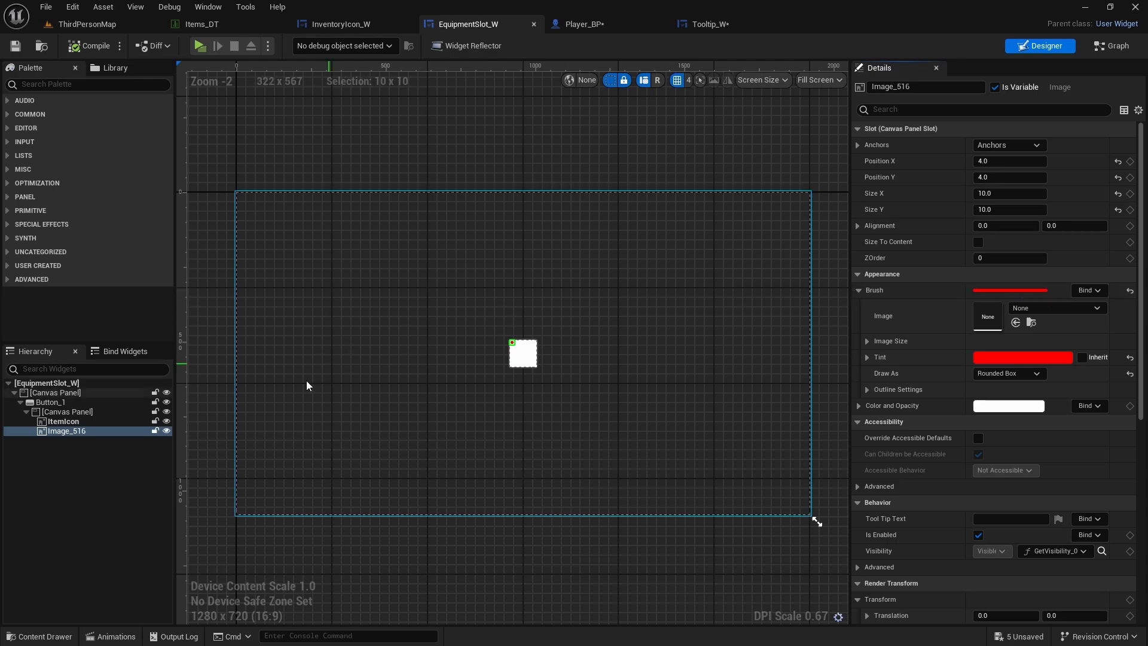
click(66, 430)
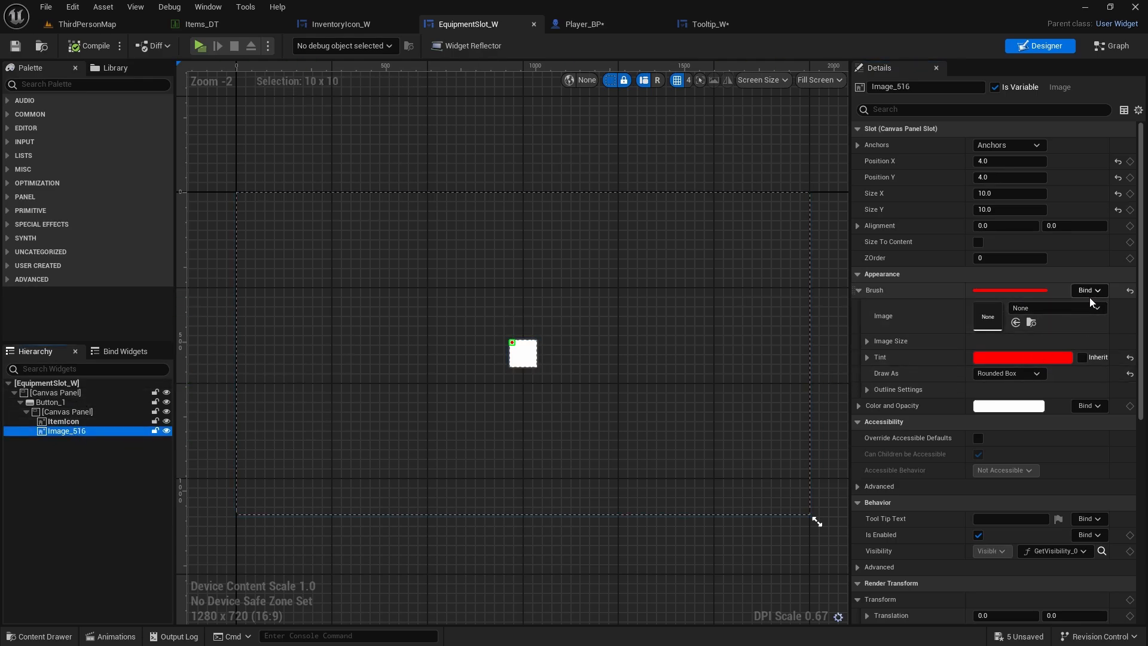
click(1088, 289)
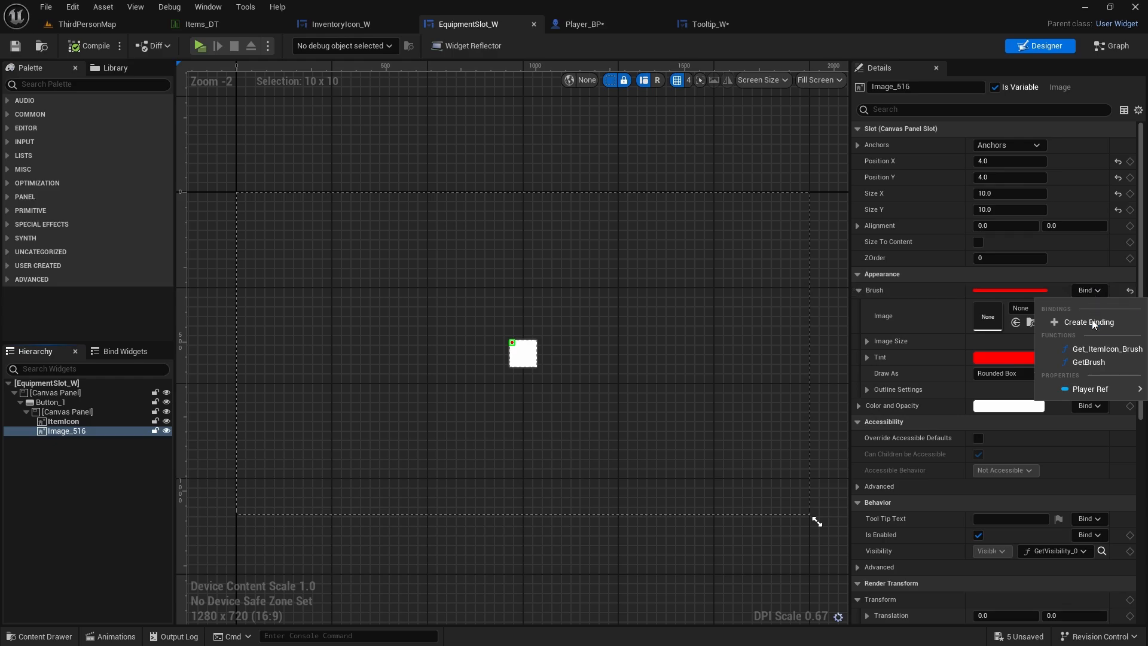
mouse_move(1088, 361)
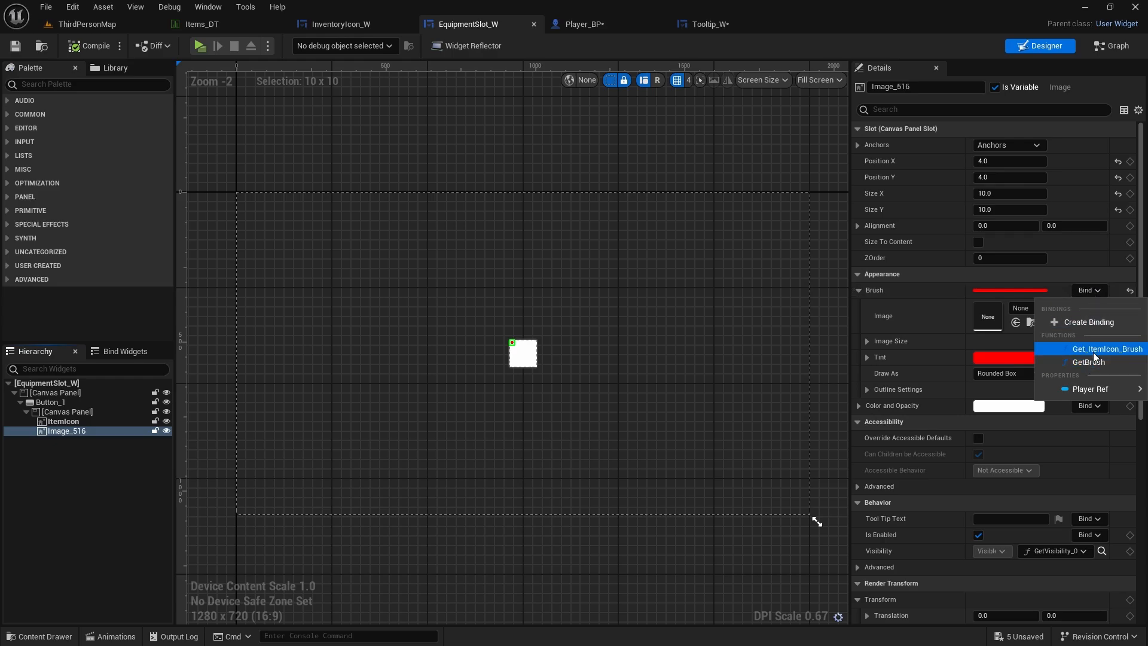
click(1090, 361)
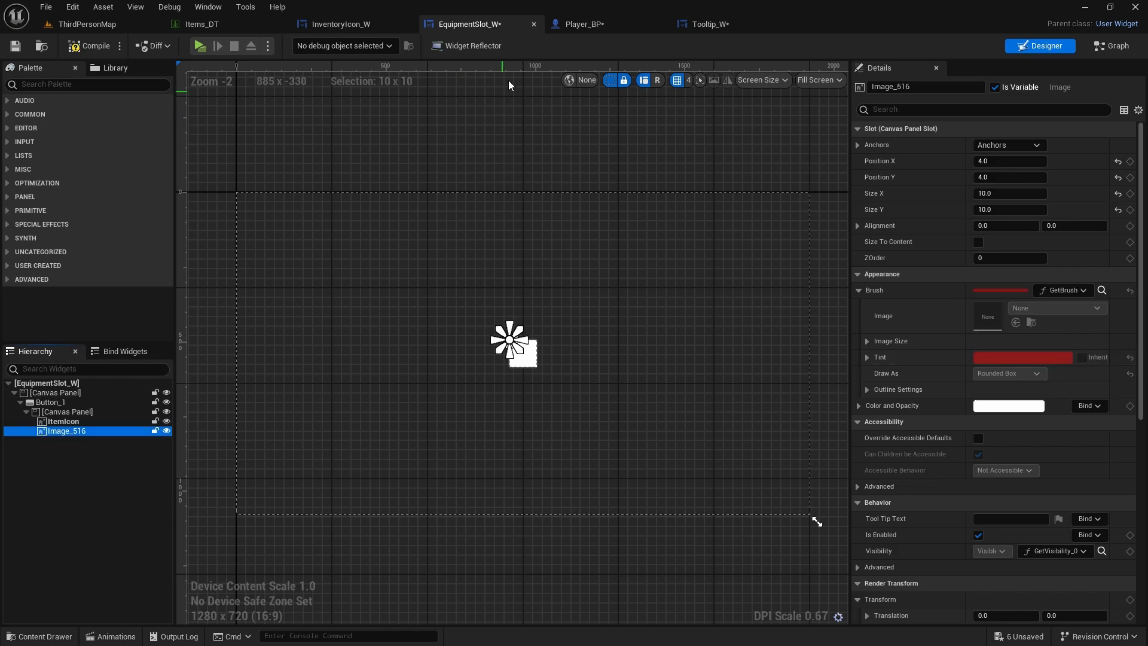
mouse_move(199, 45)
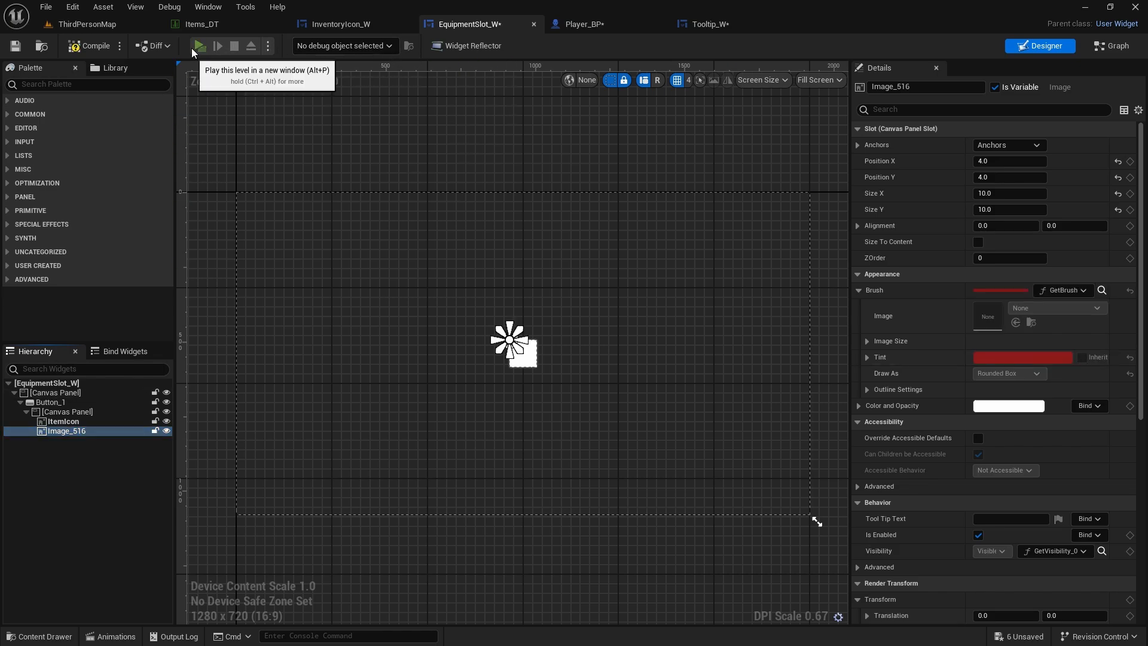
click(199, 45)
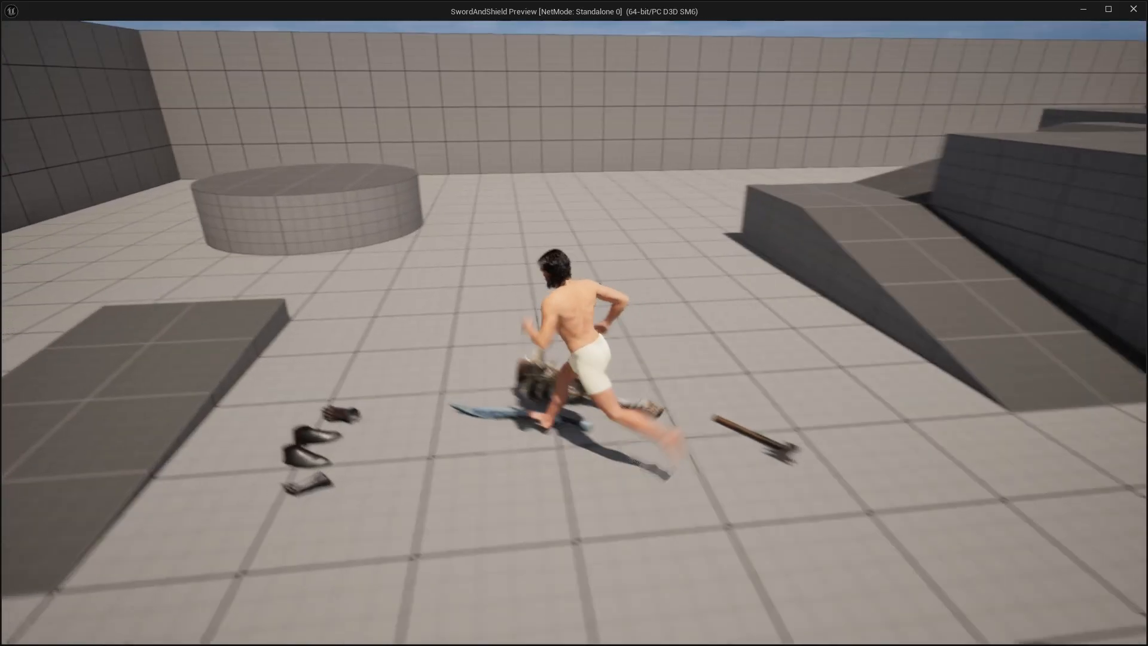